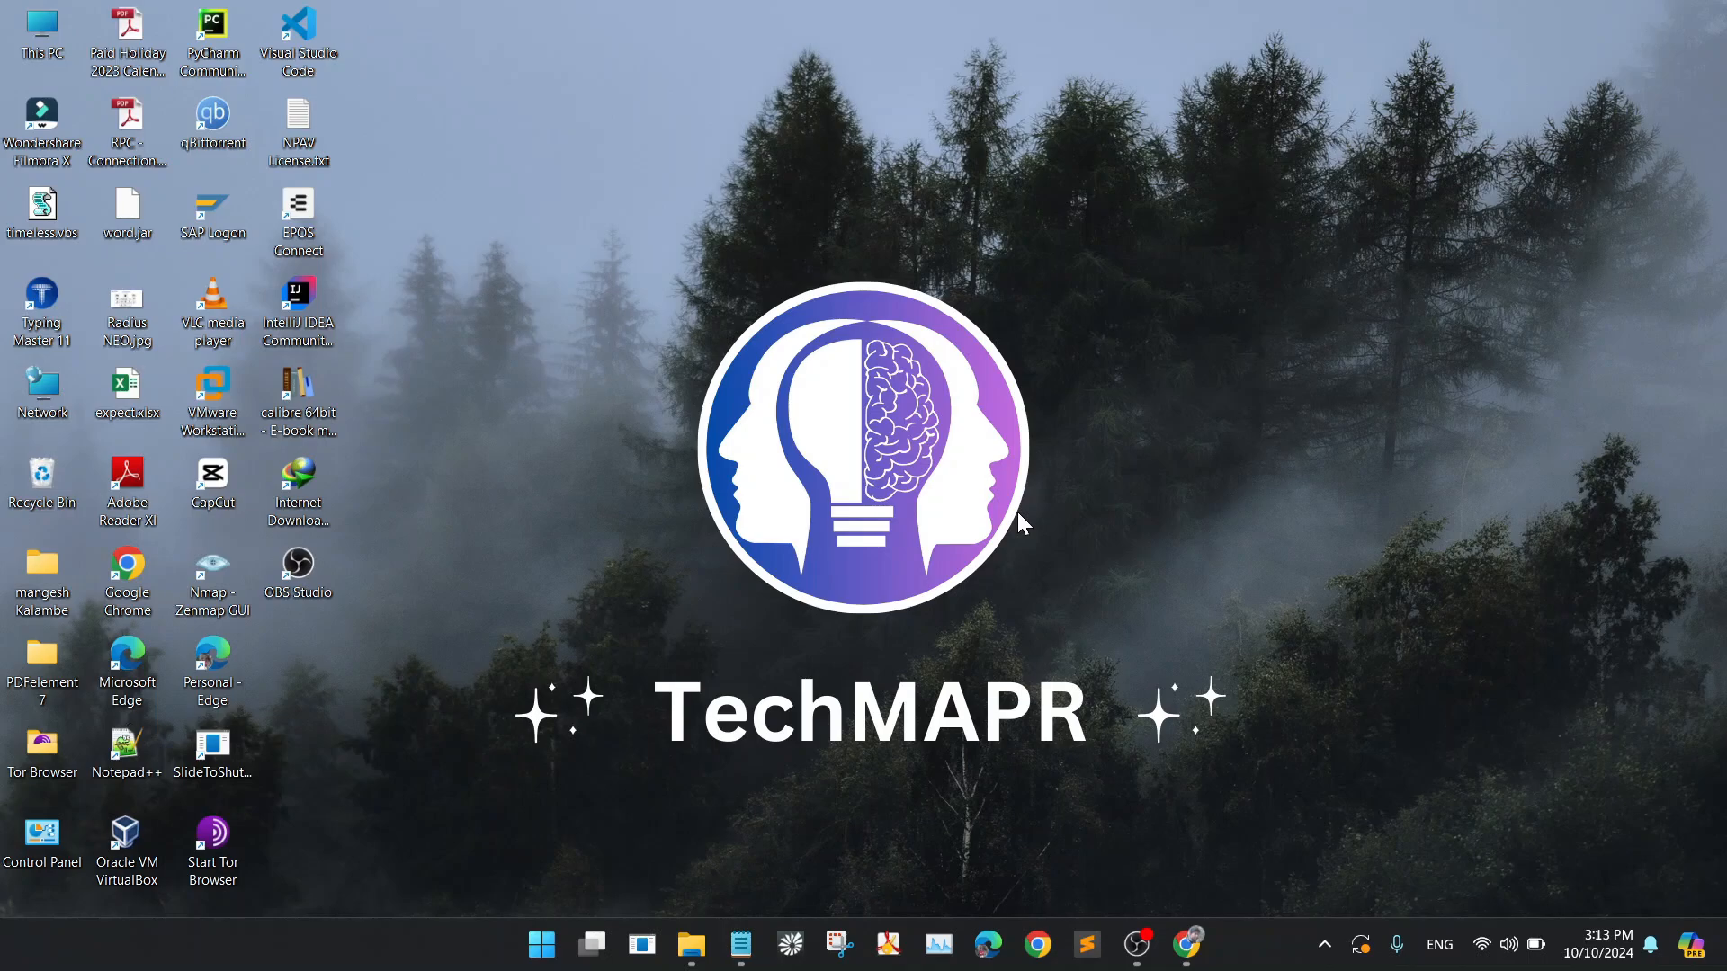
mouse_move(1166, 863)
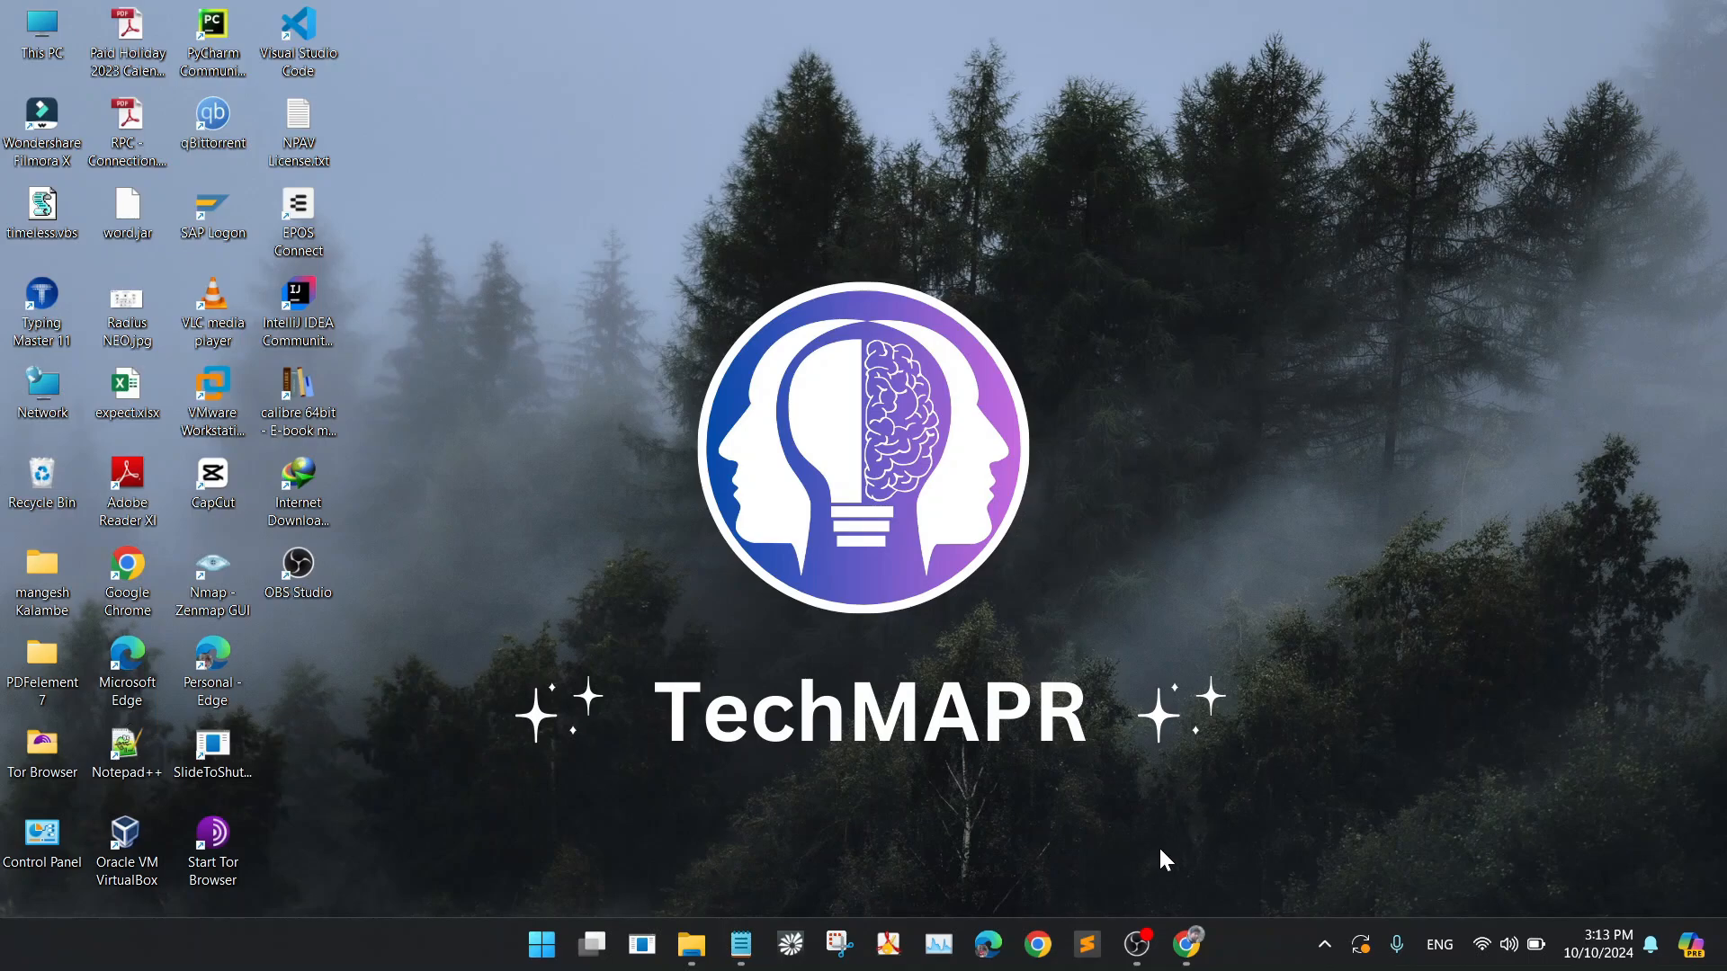
mouse_move(1188, 945)
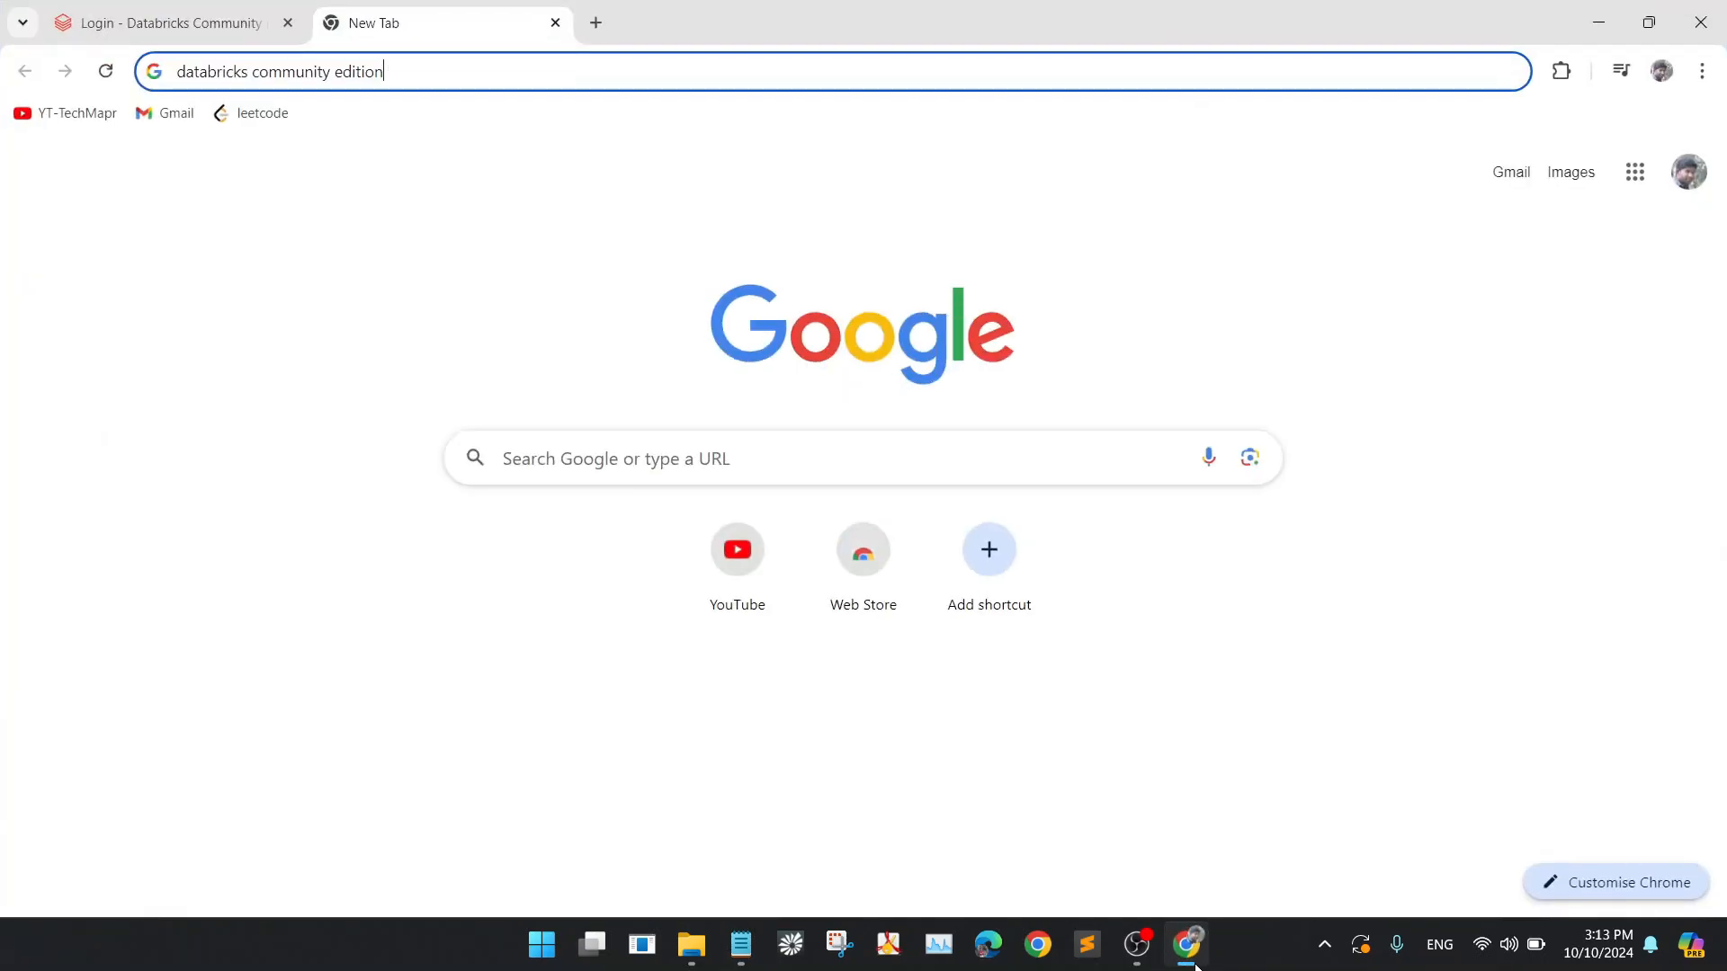
mouse_move(413, 507)
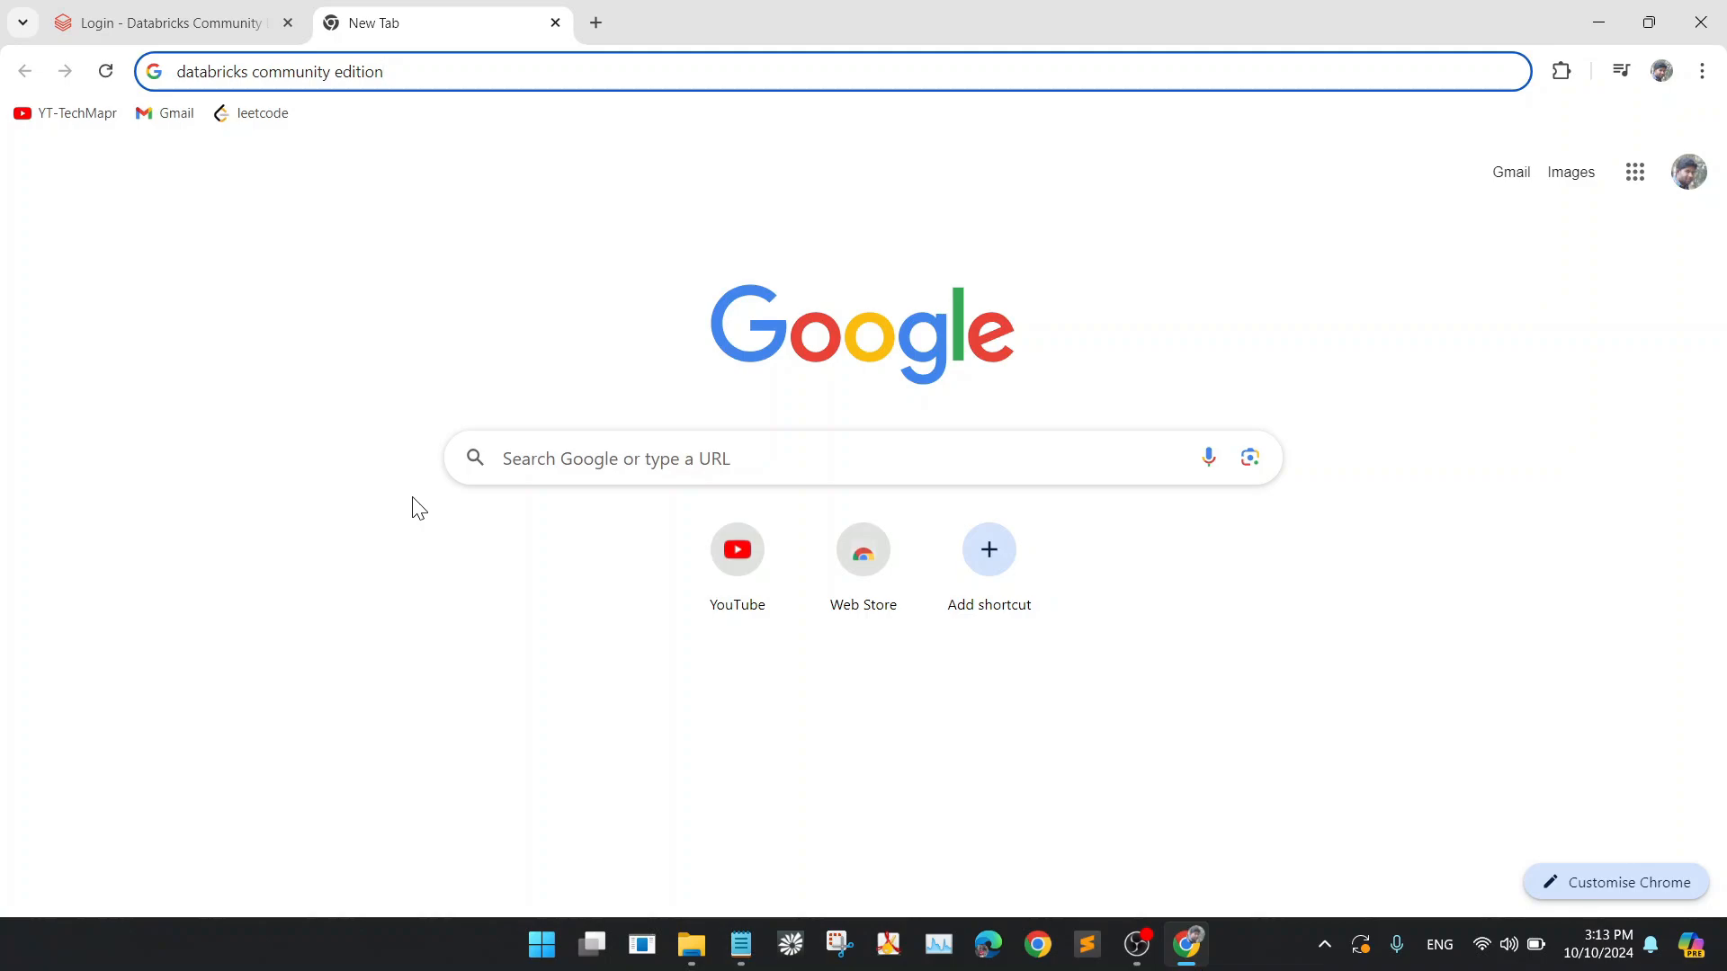
mouse_move(178, 343)
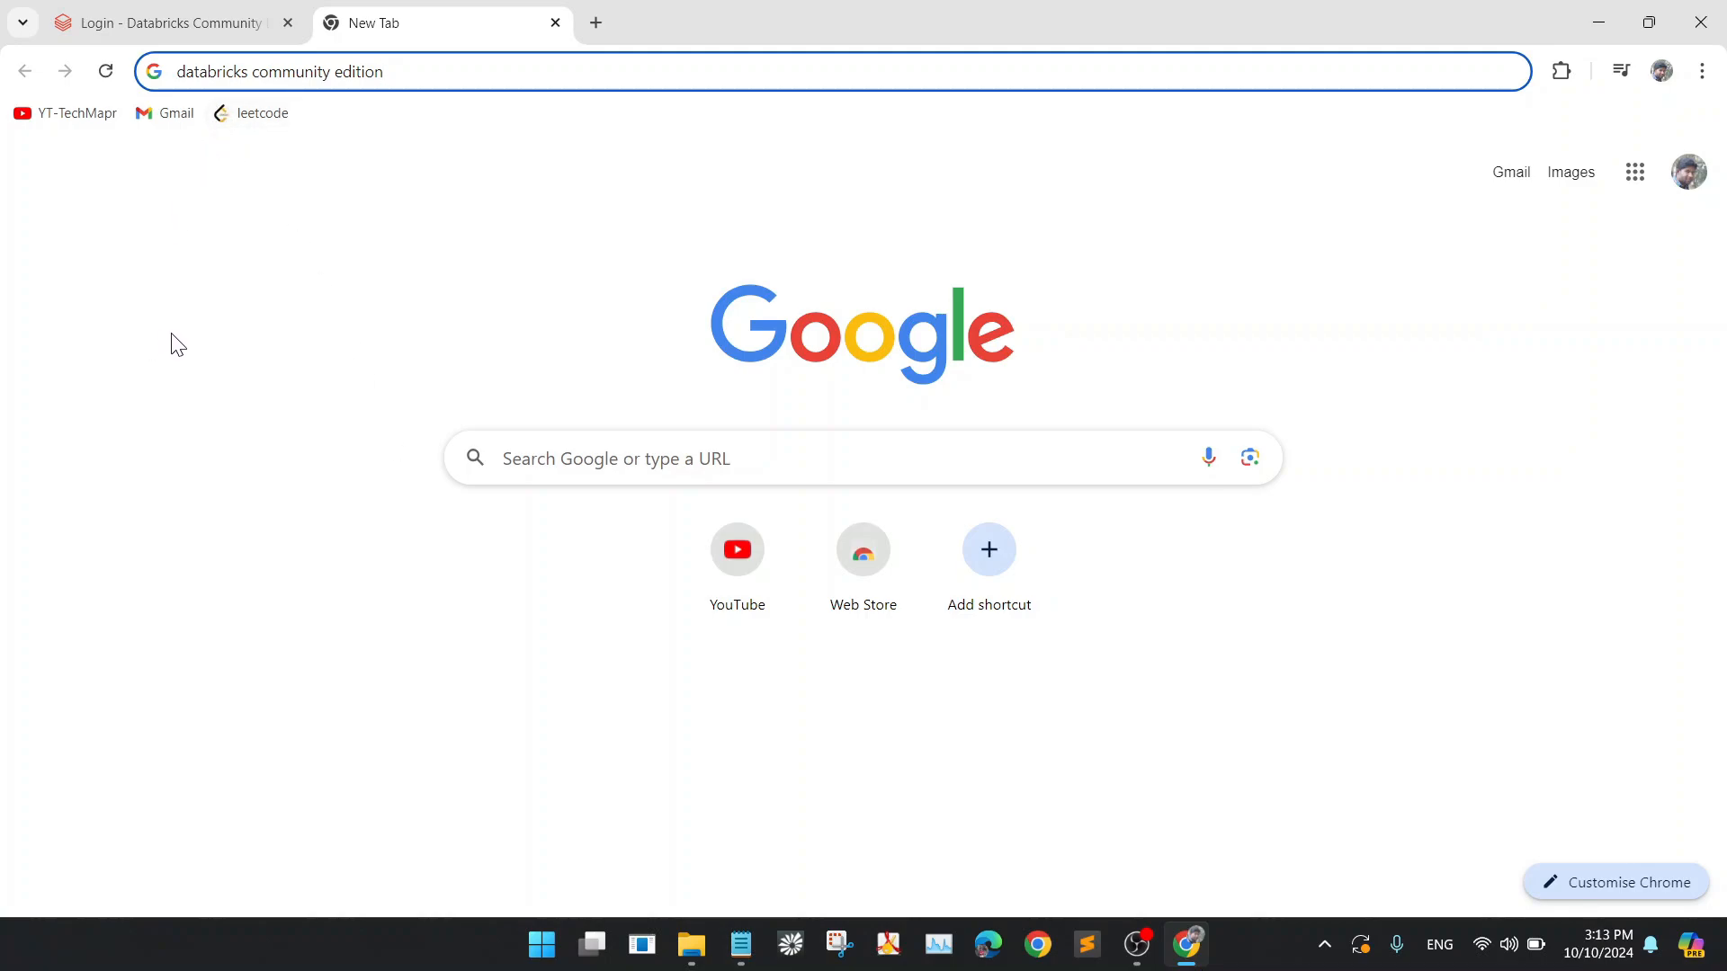
mouse_move(195, 335)
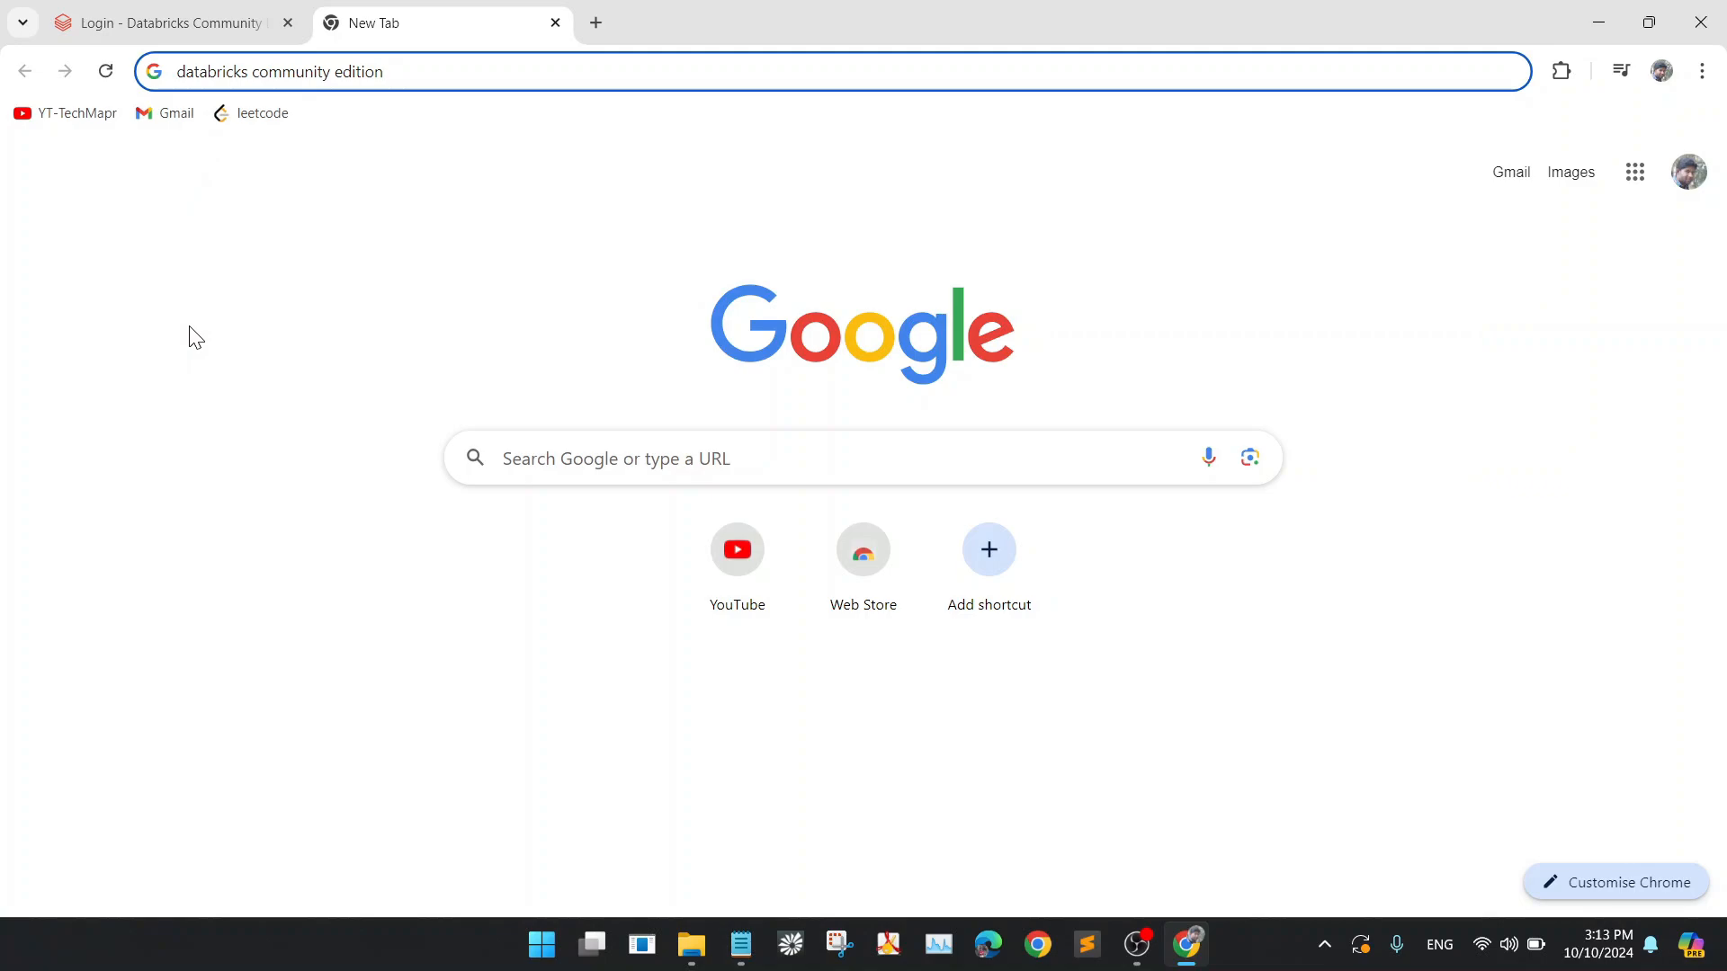
- Submit the 'databricks community edition' Google search and open the Community Edition login result
left_click(384, 72)
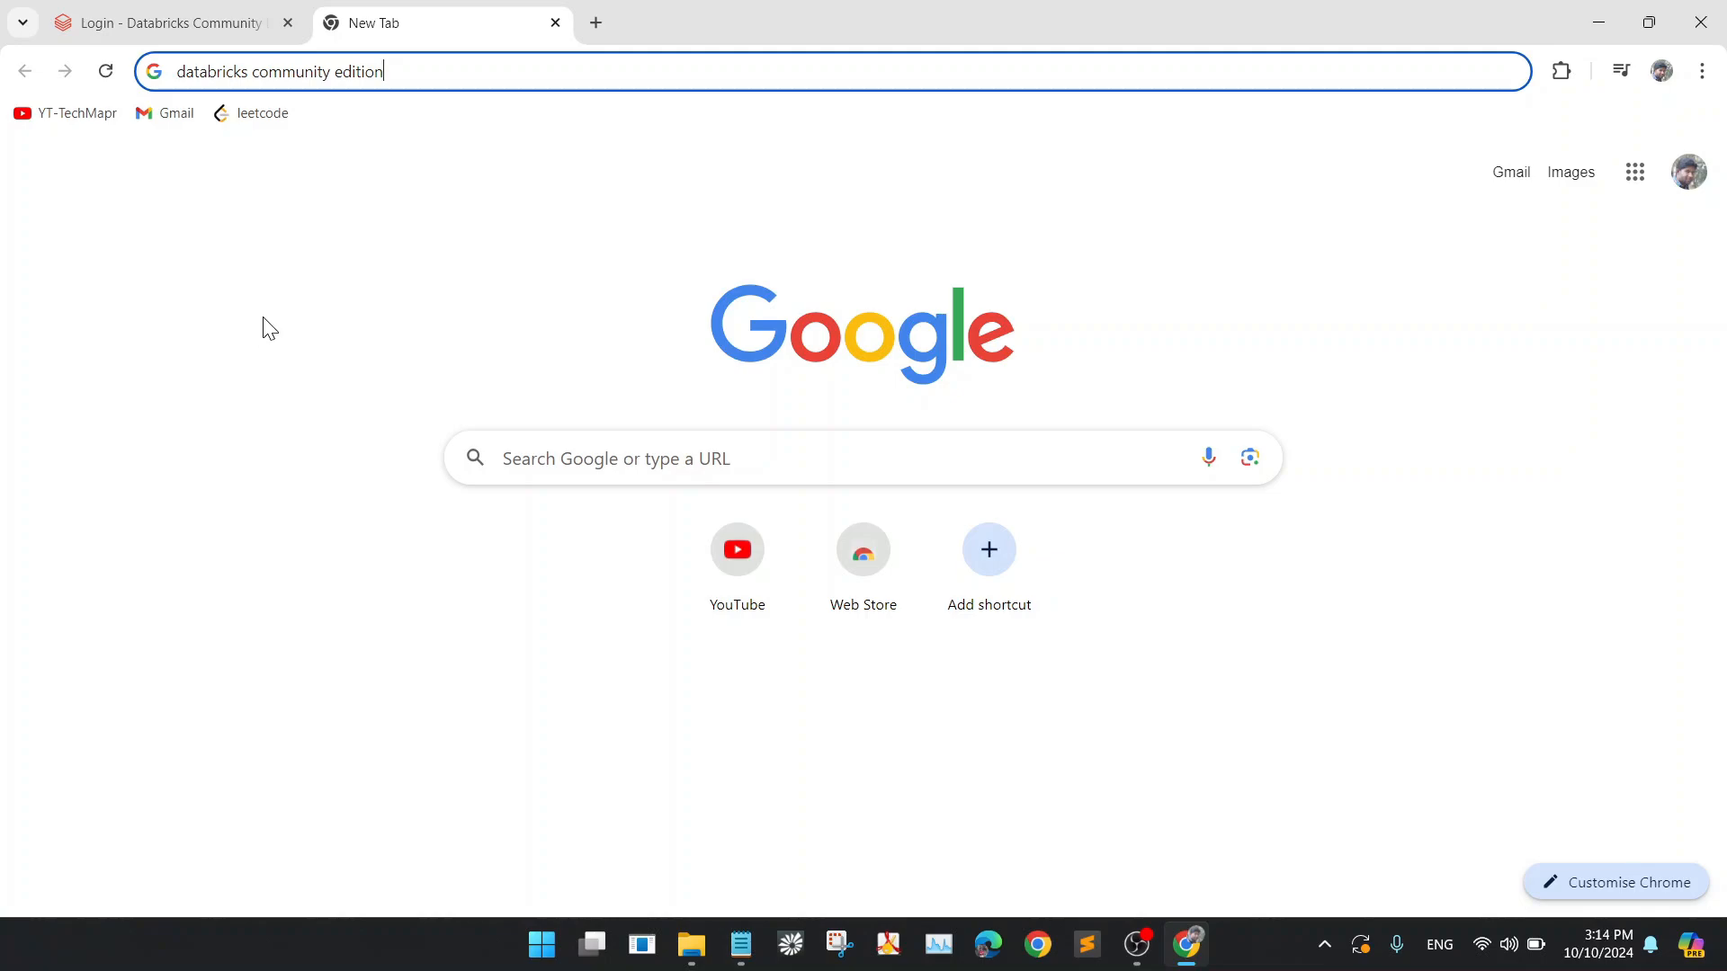
mouse_move(190, 112)
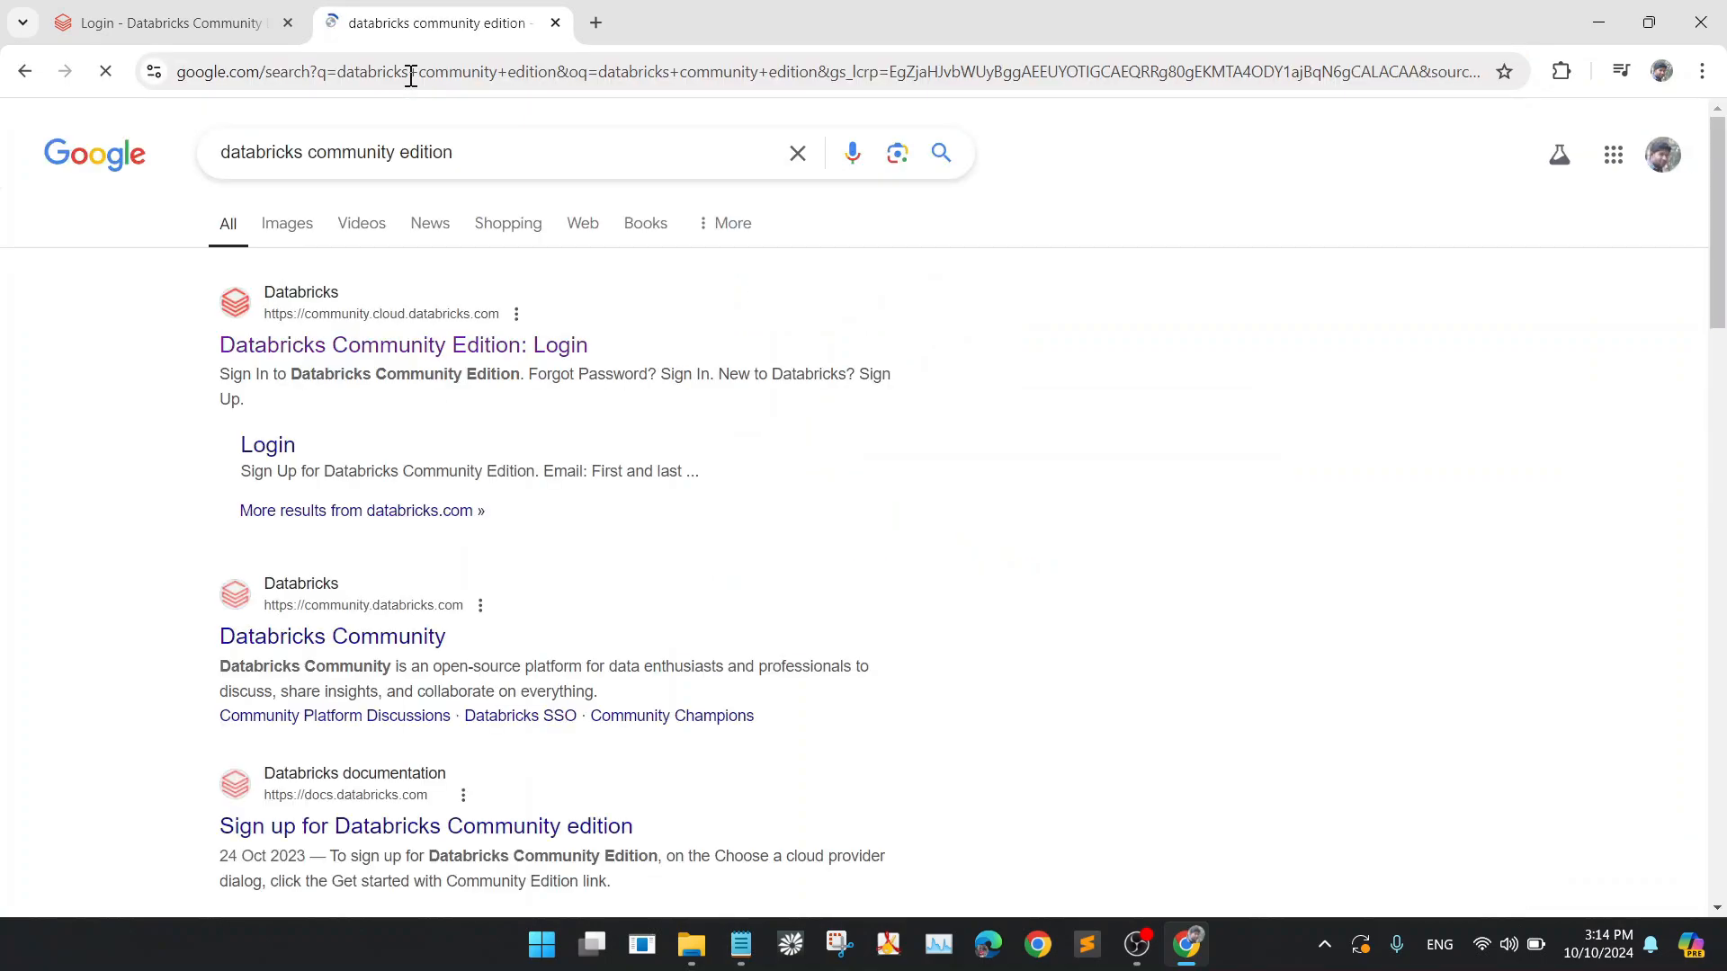
left_click(403, 344)
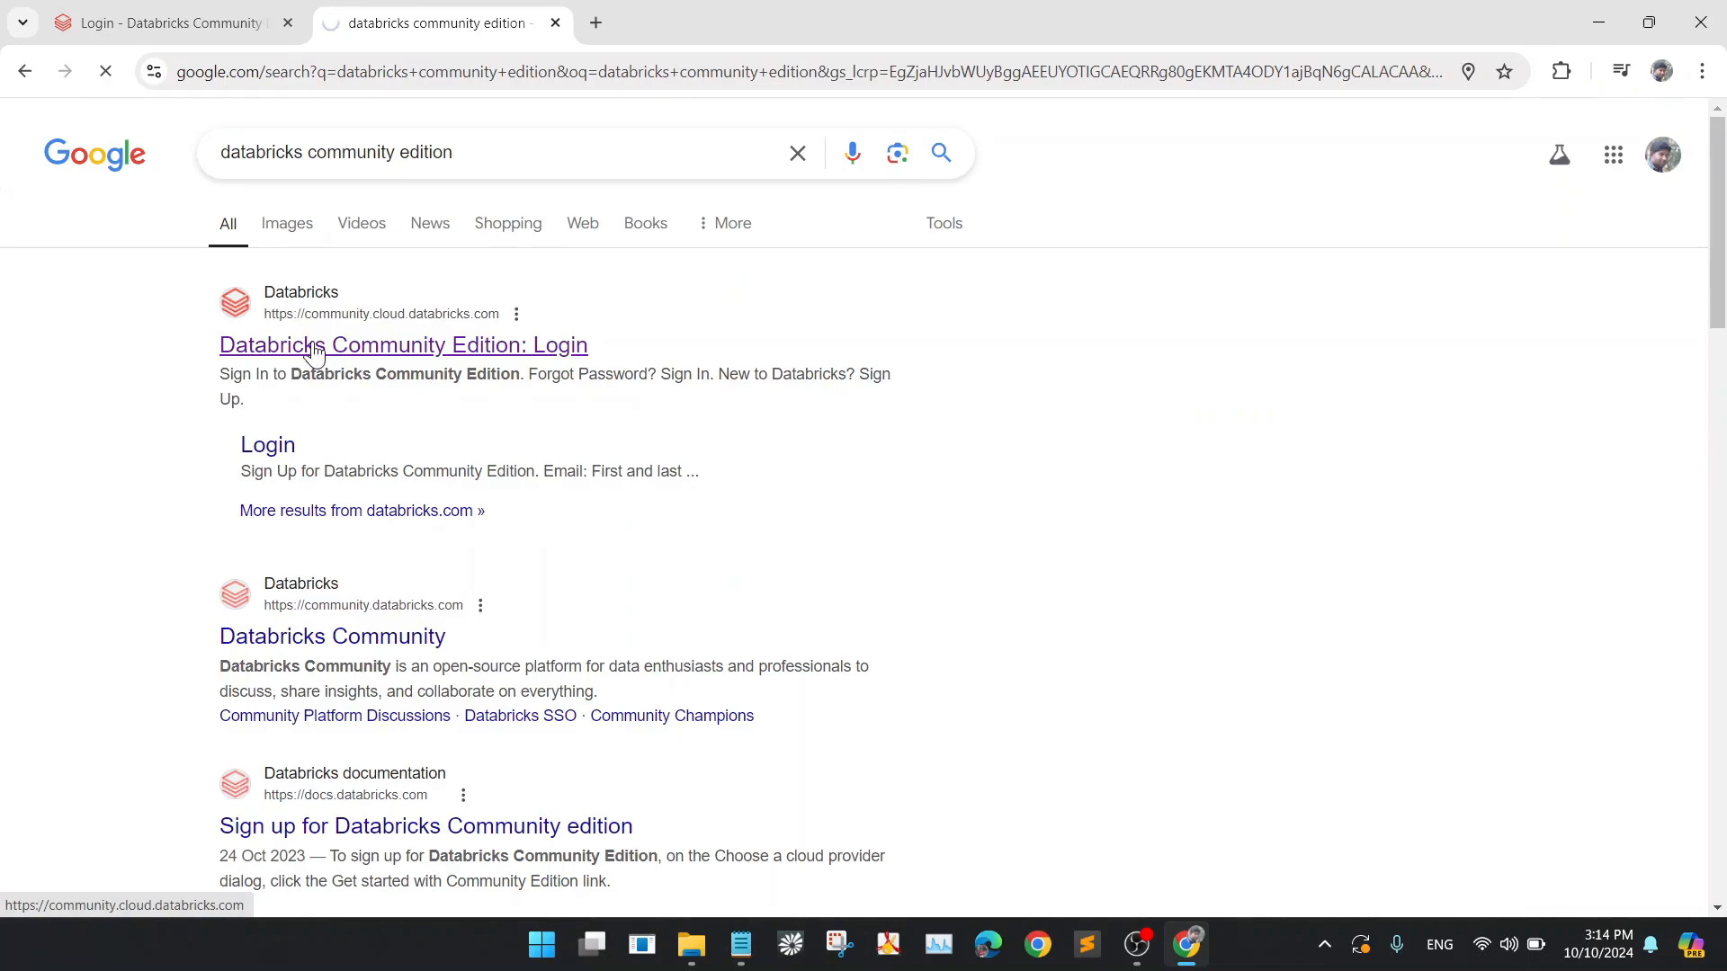
left_click(403, 344)
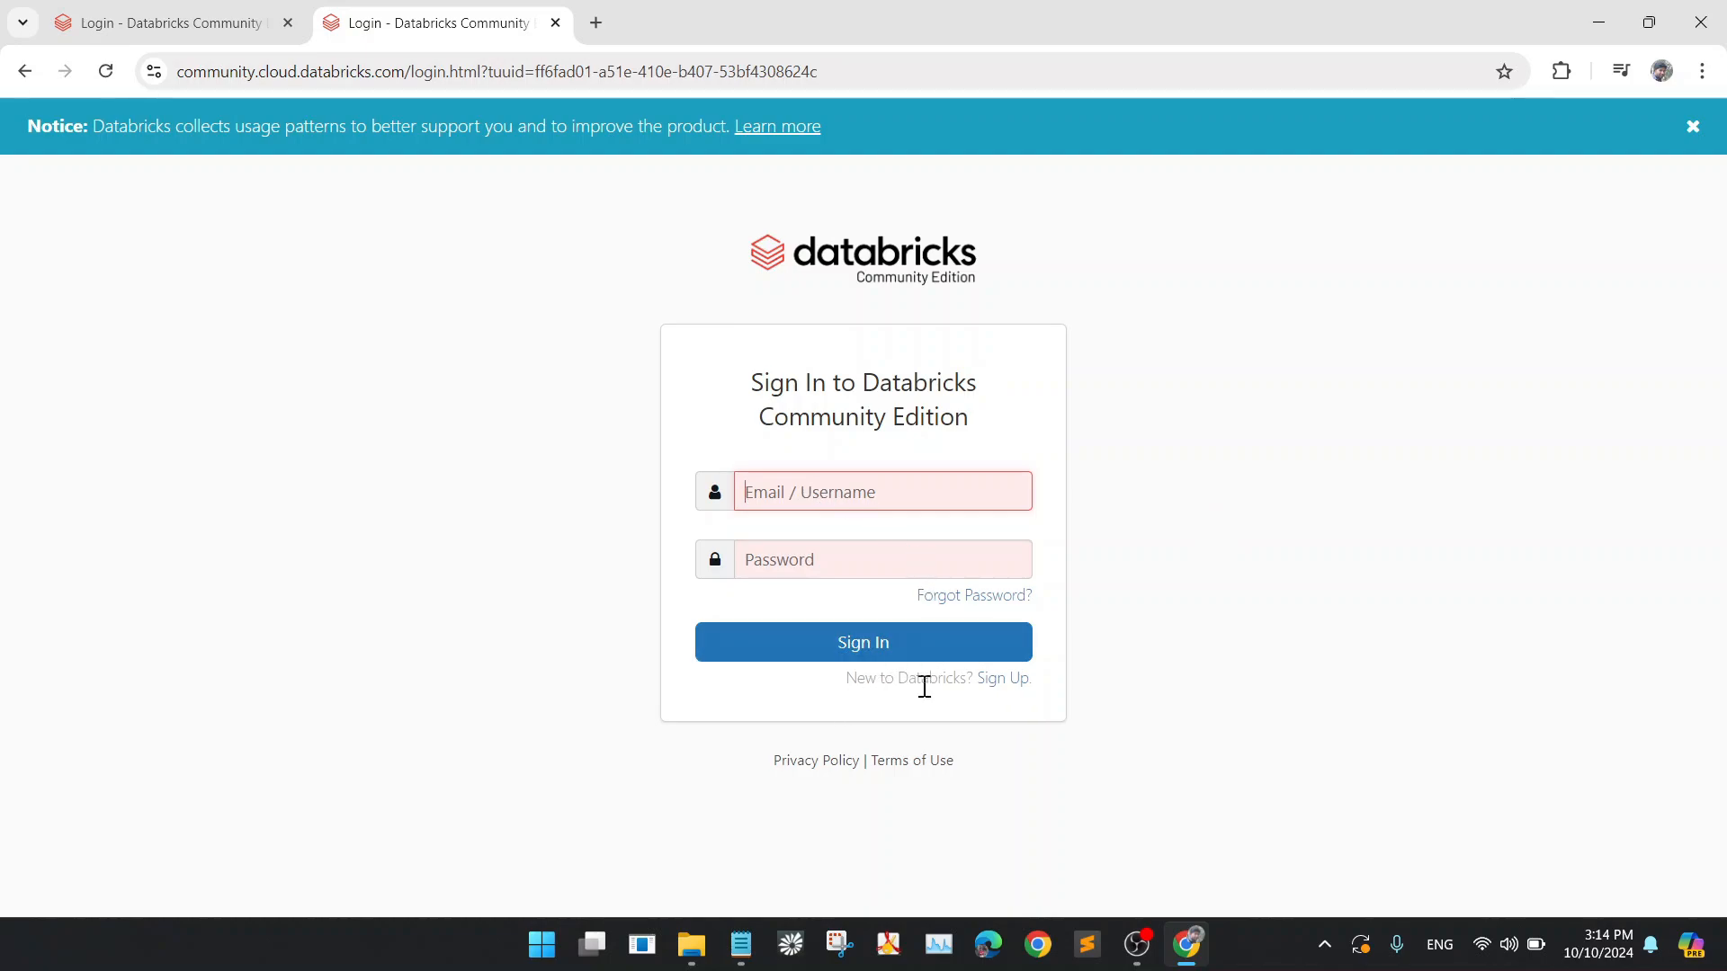
mouse_move(1001, 679)
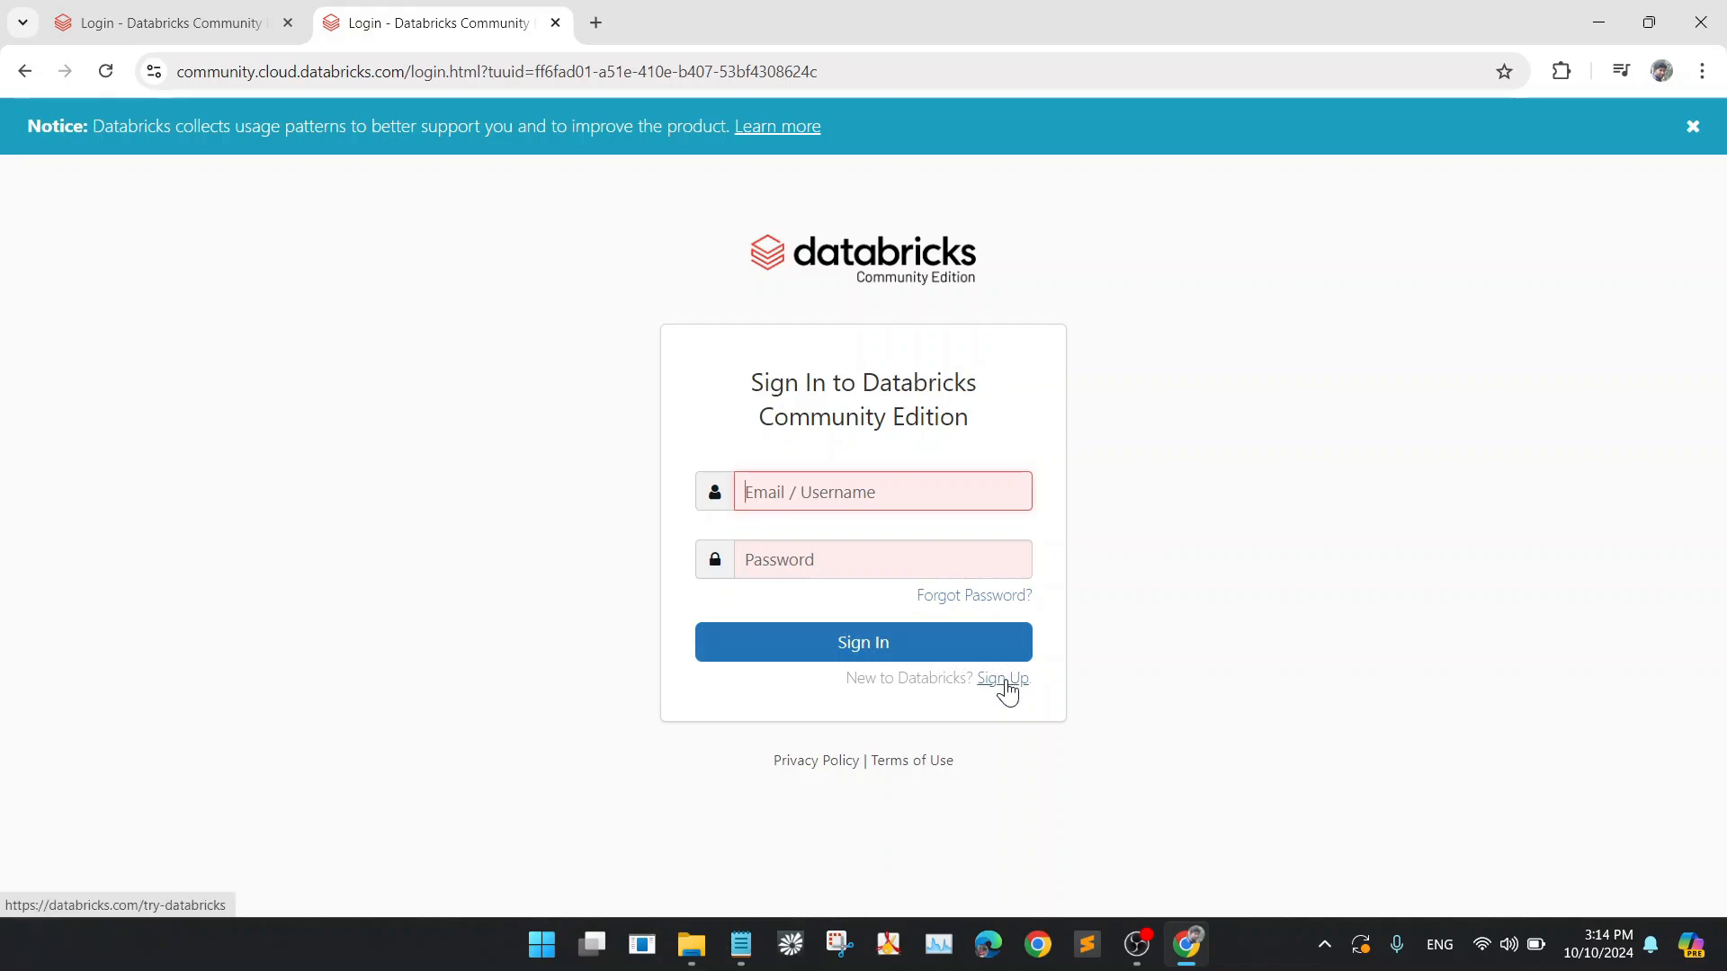
- Start a new Databricks account, dismiss the cookie notice, and enter name and email
left_click(1001, 678)
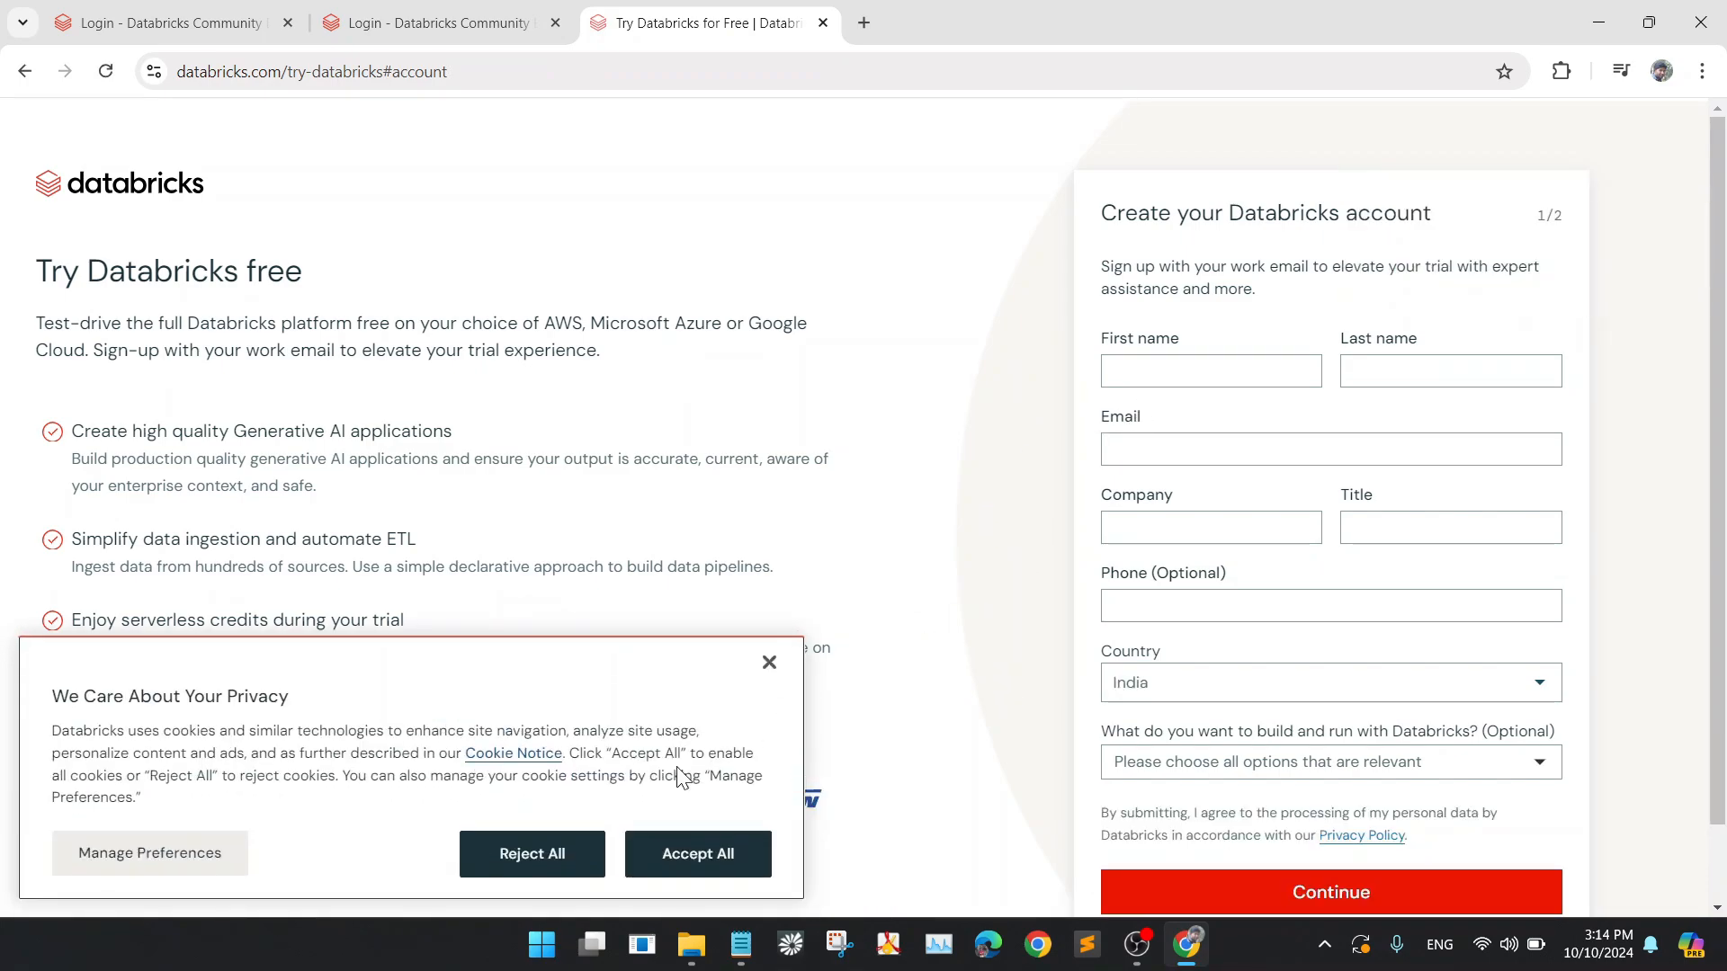
left_click(697, 854)
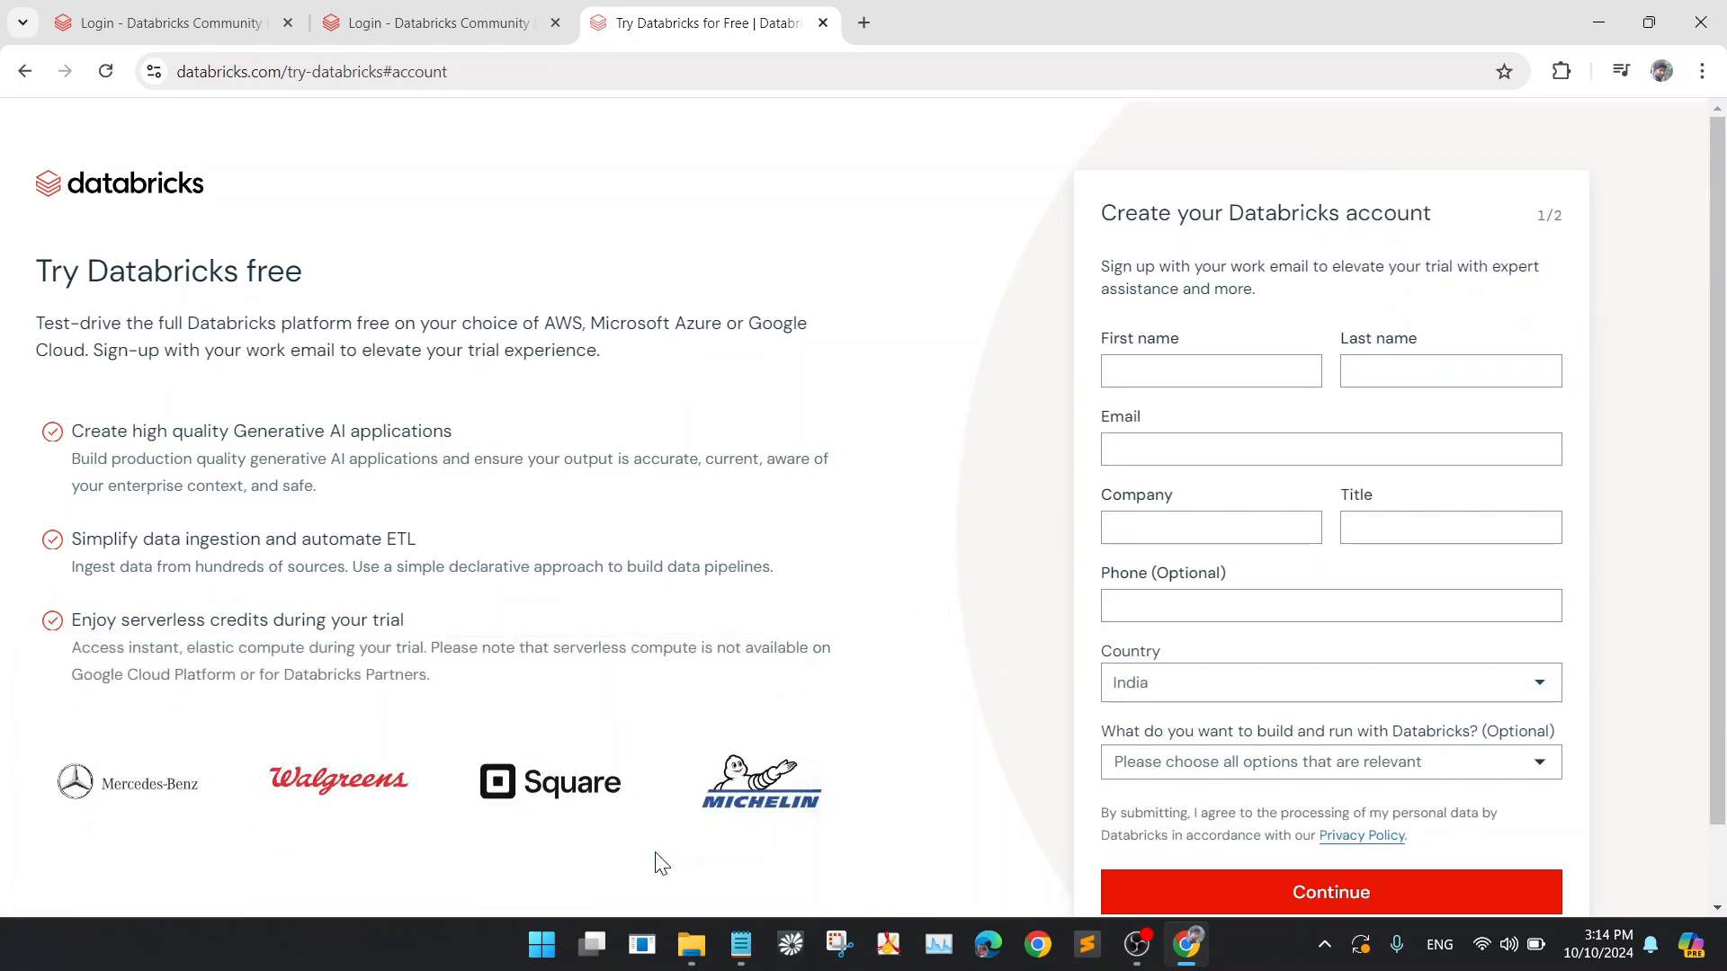
left_click(1211, 371)
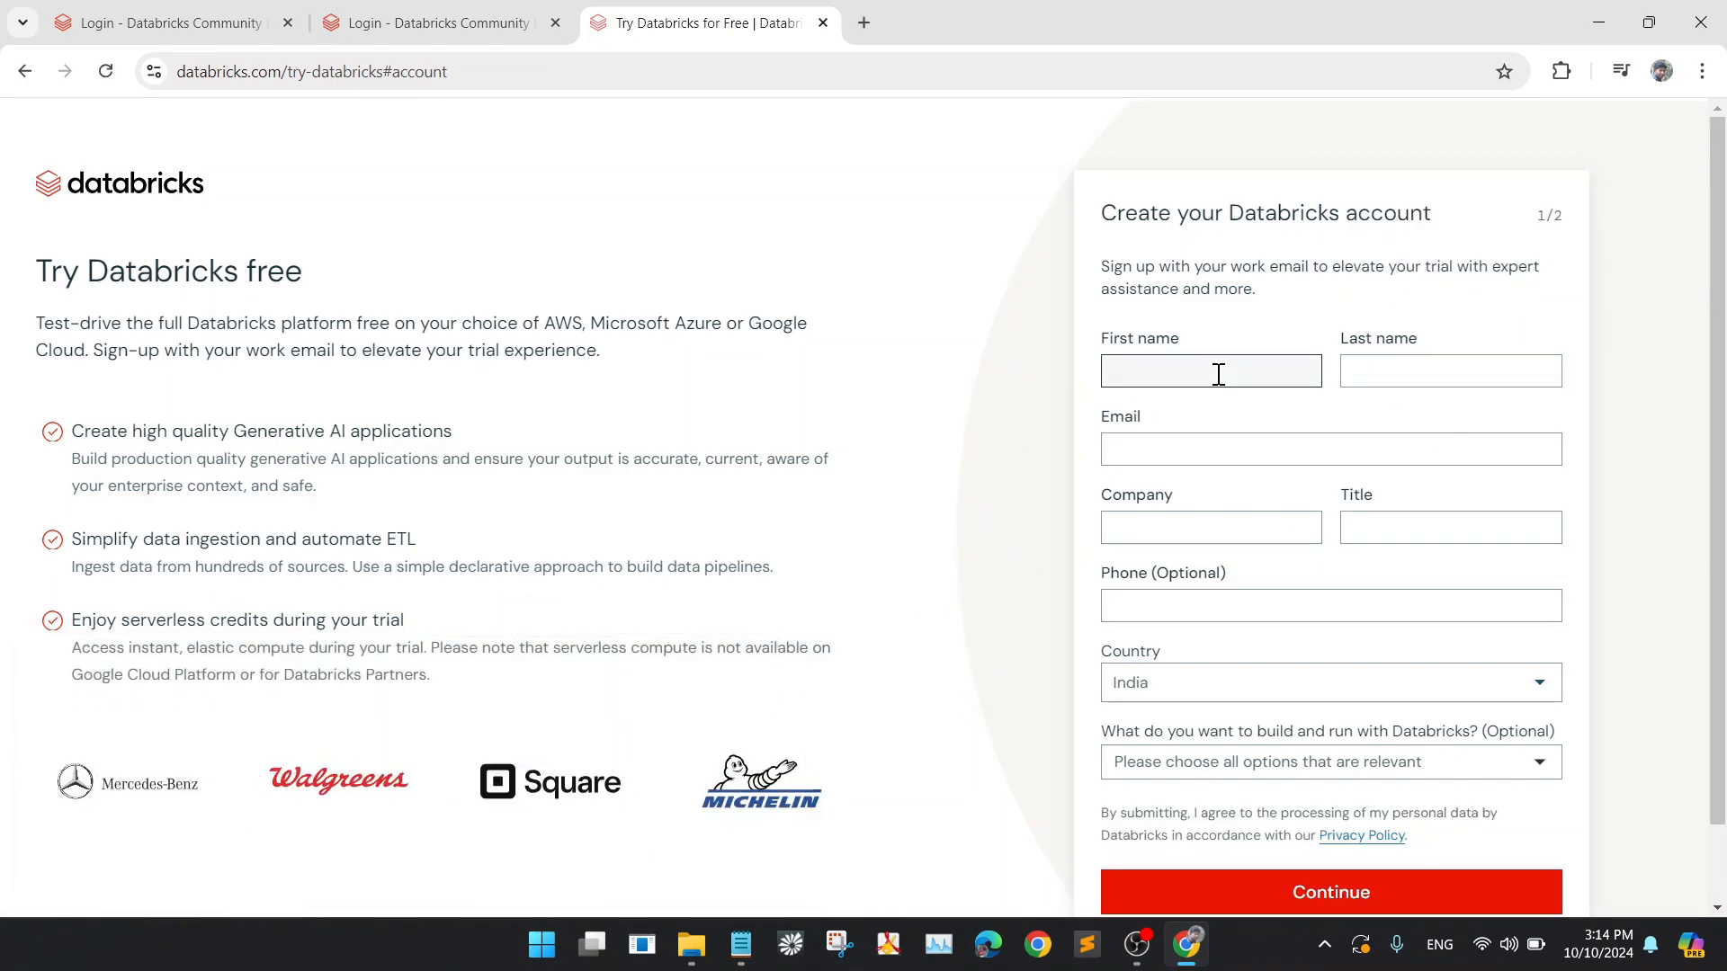
left_click(1211, 371)
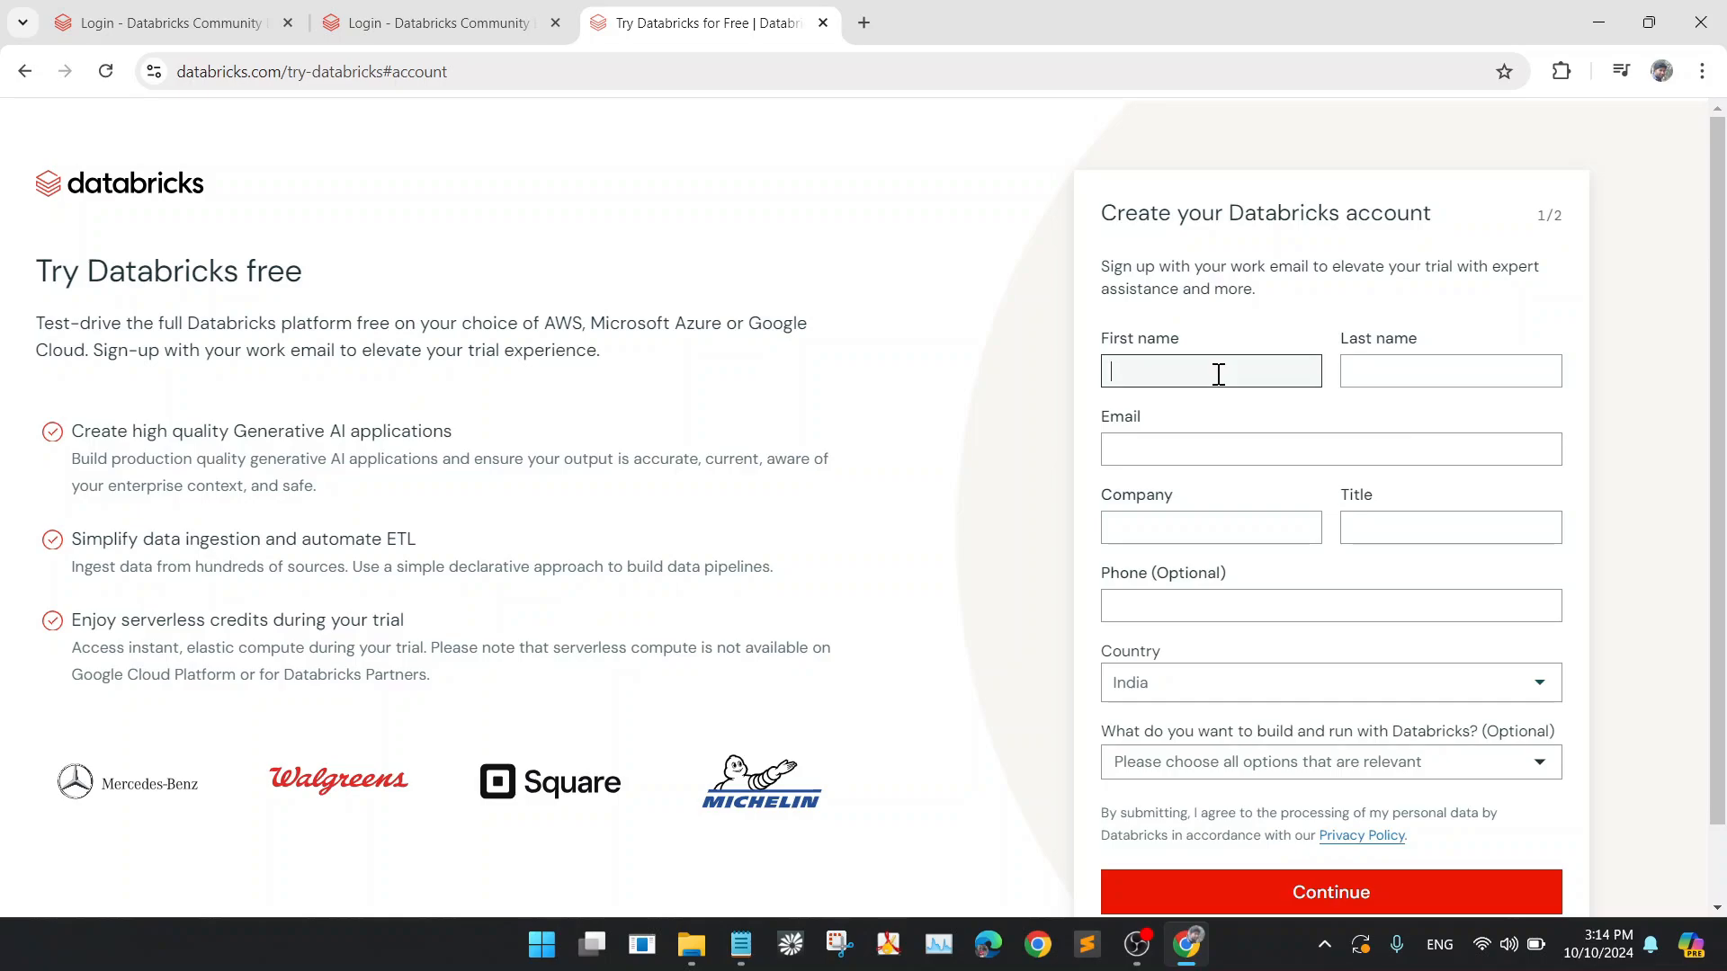
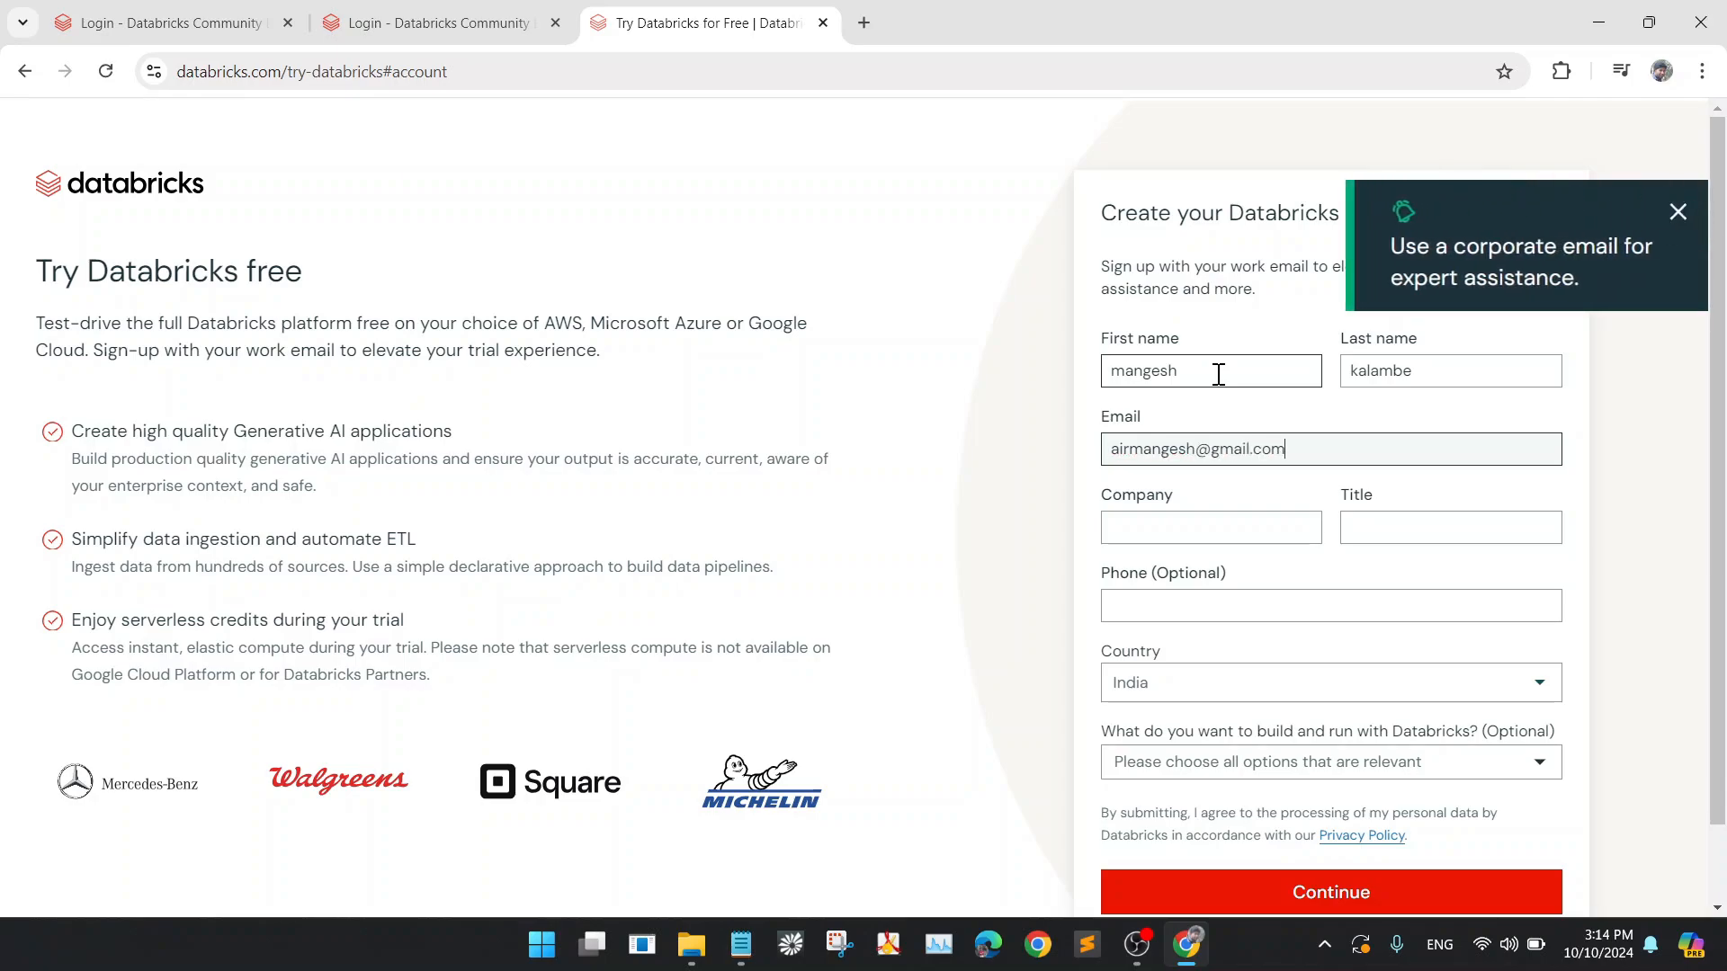
- Enter company LTIM, title Data Engineer, and choose Learning/Certification as the intended use
left_click(1211, 526)
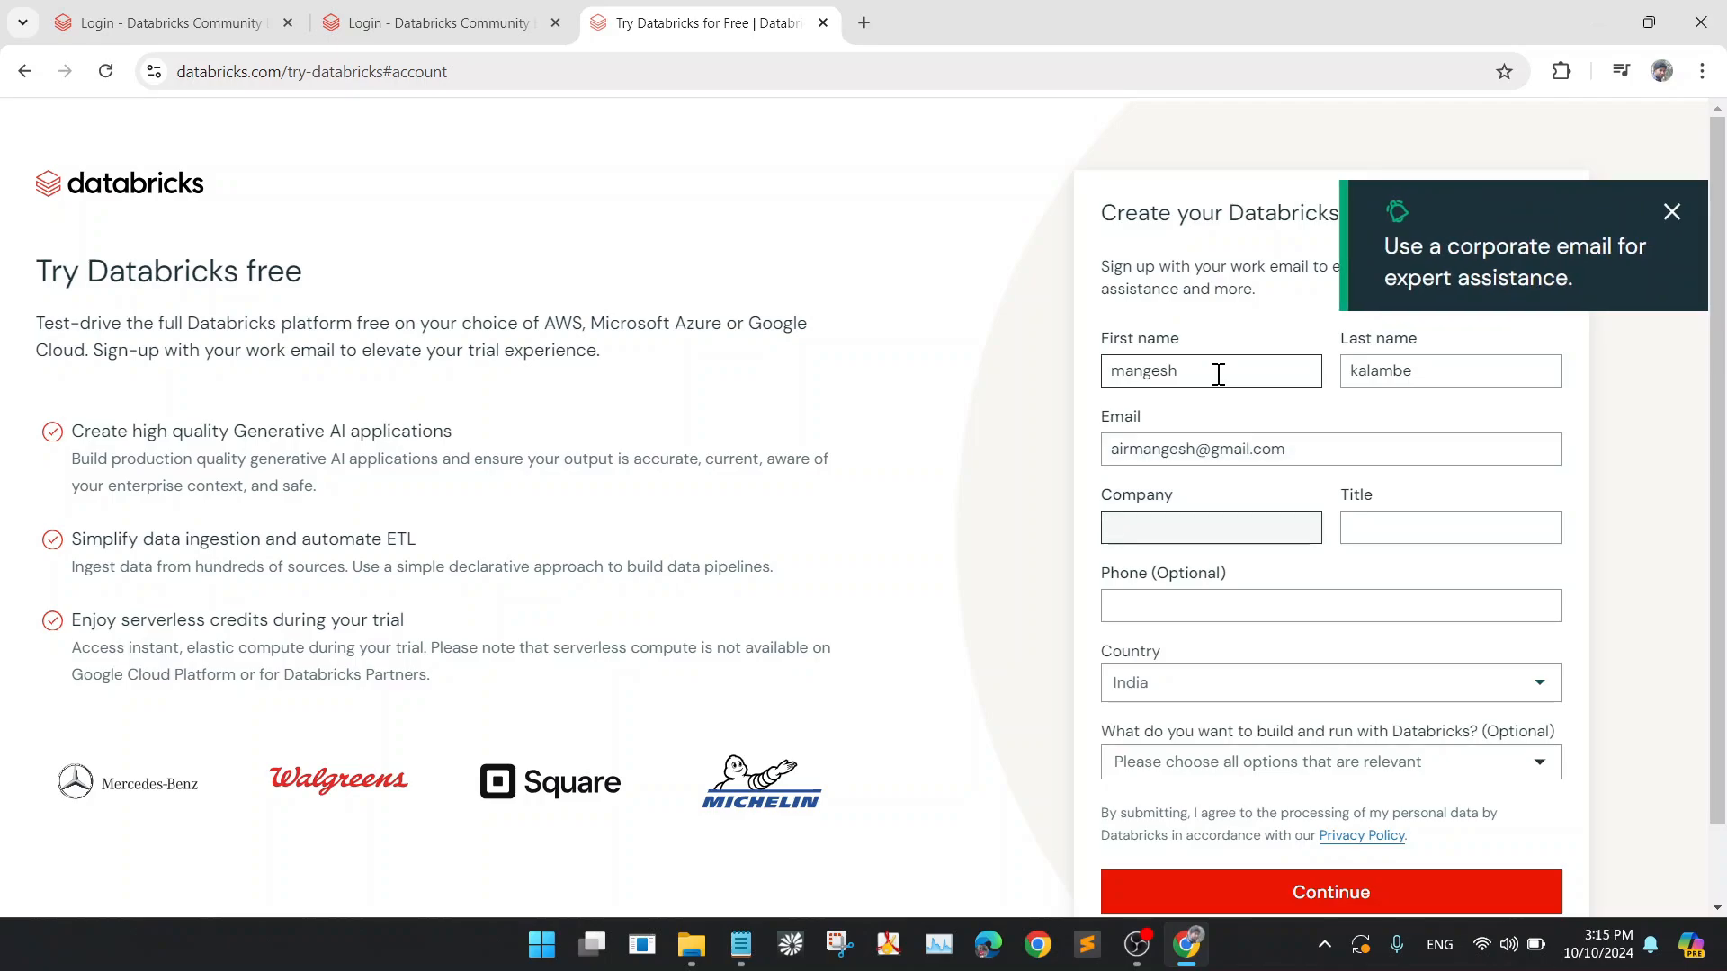
type("LTIM")
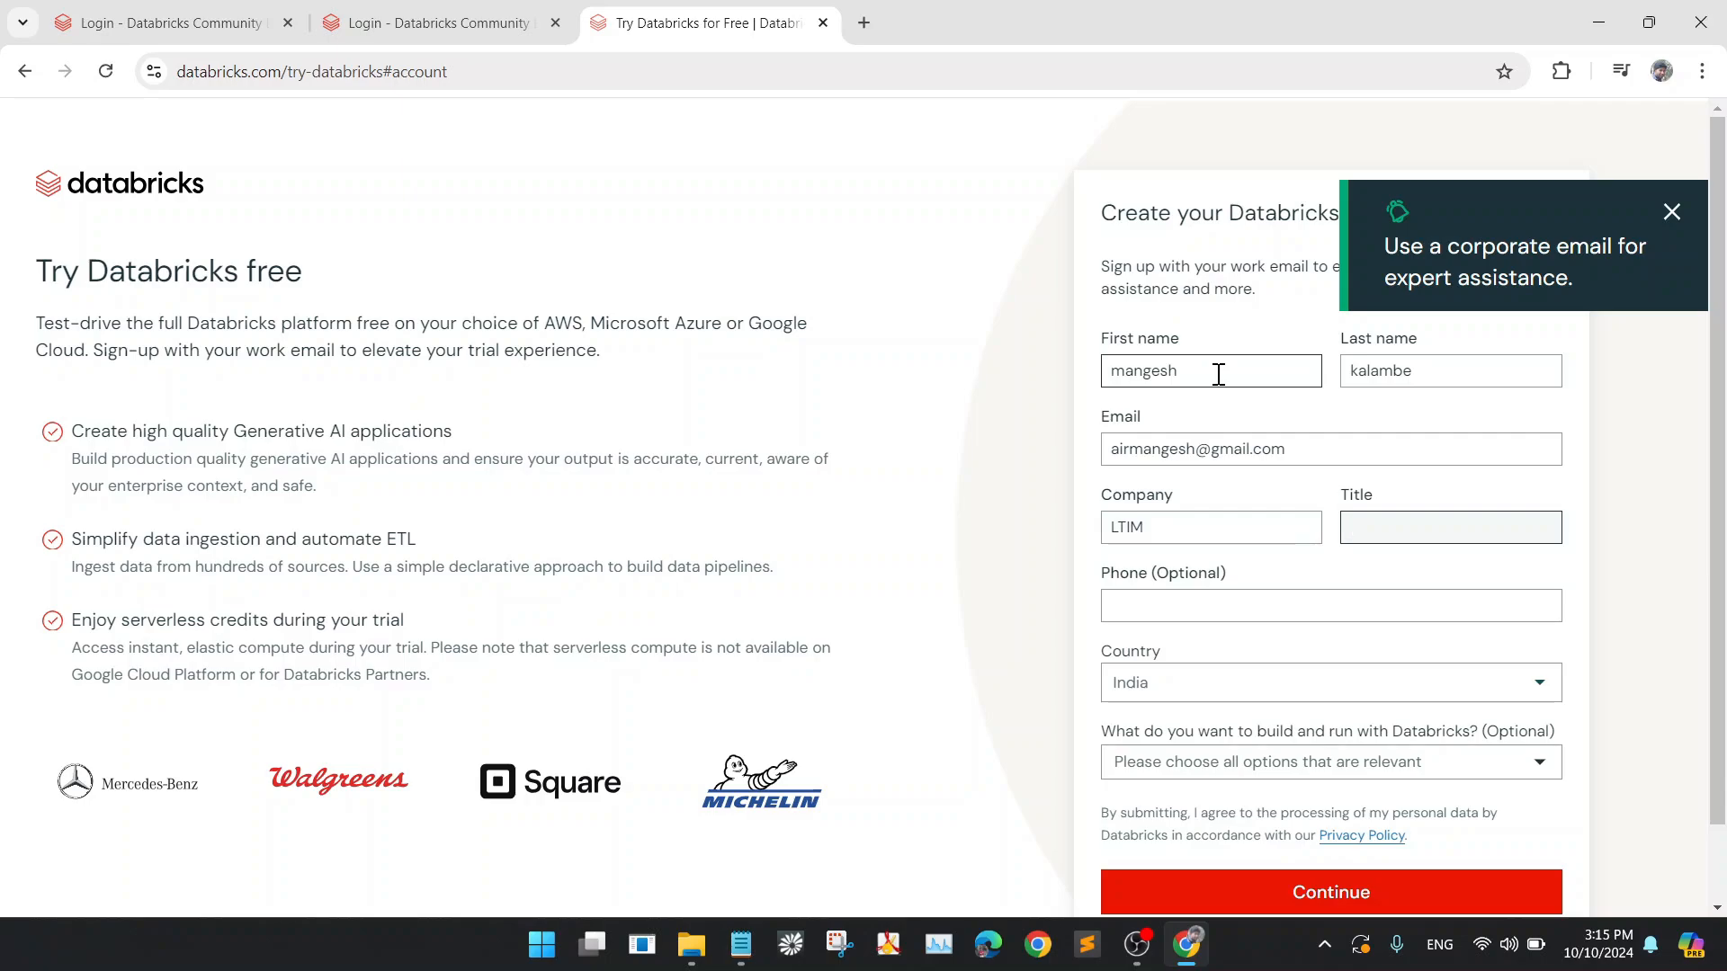
type("Data Engineer")
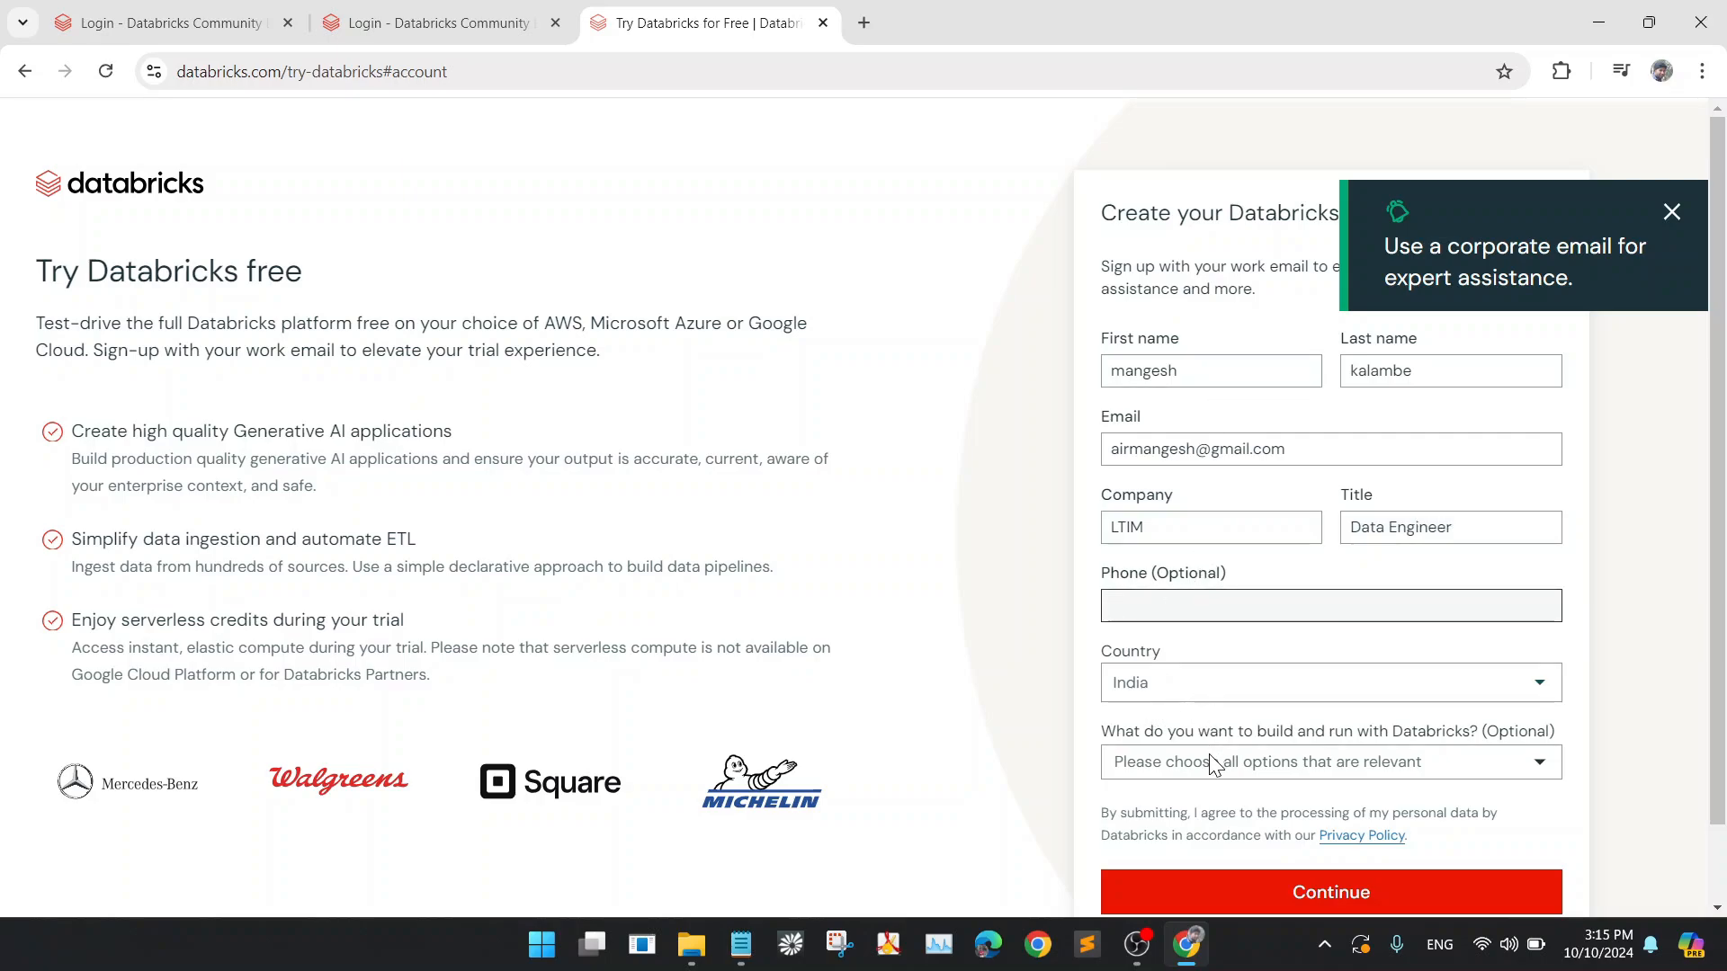
left_click(1321, 761)
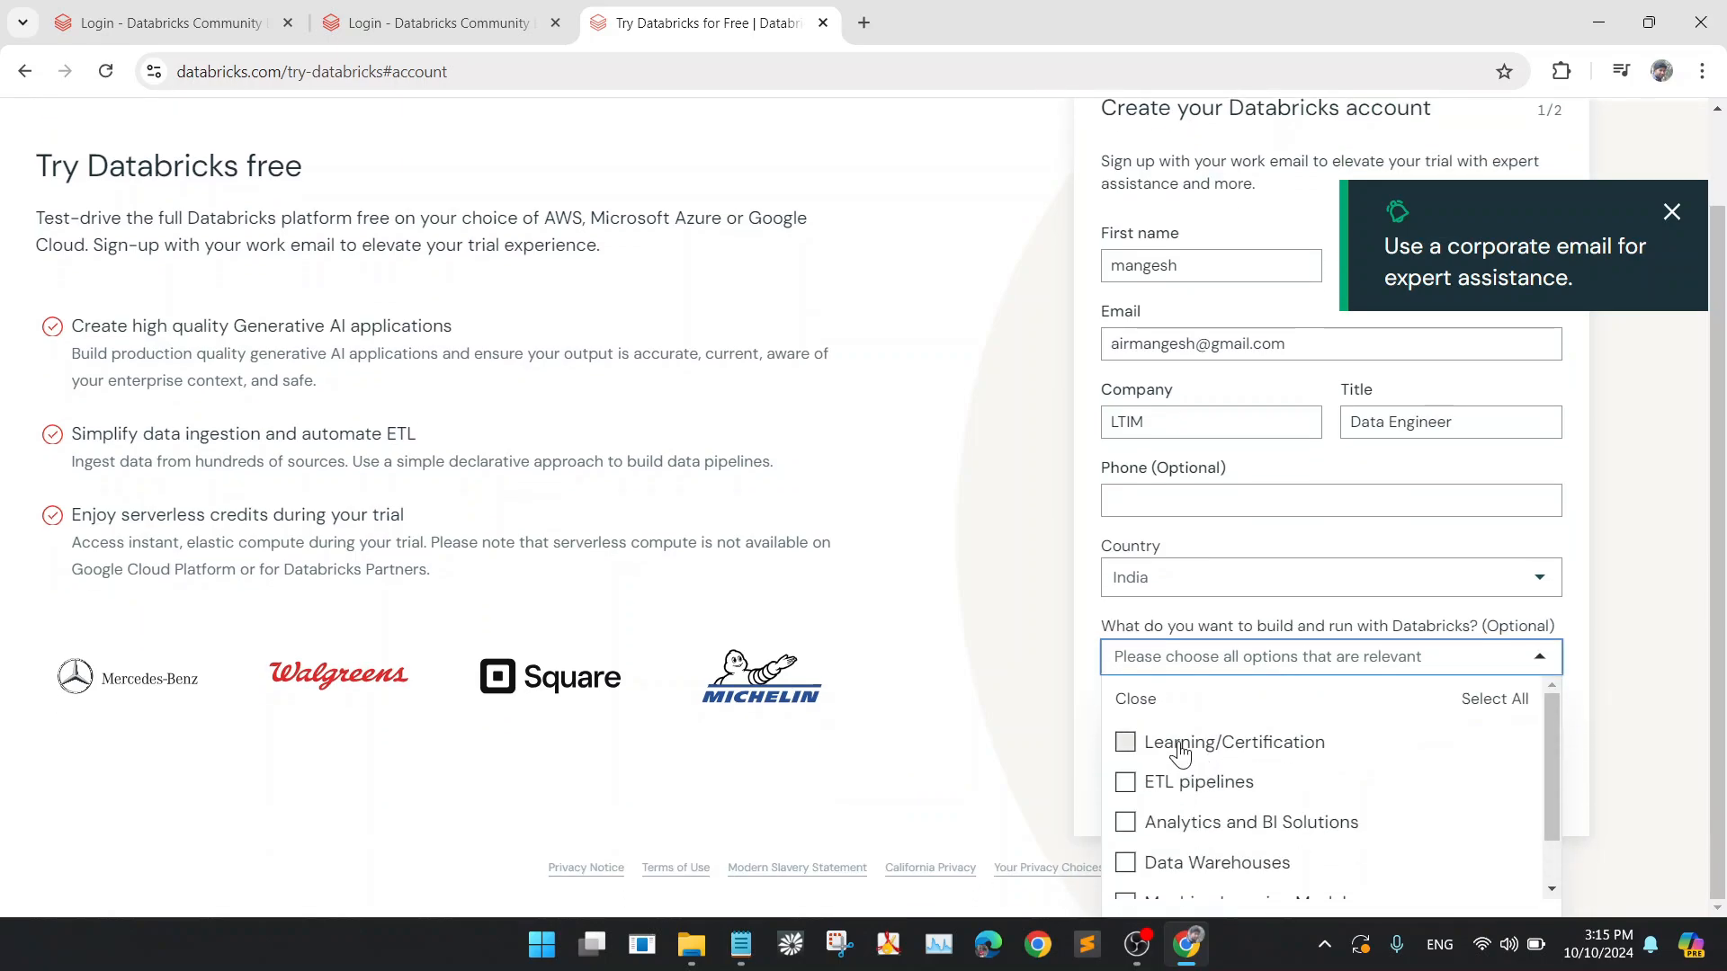
left_click(1124, 742)
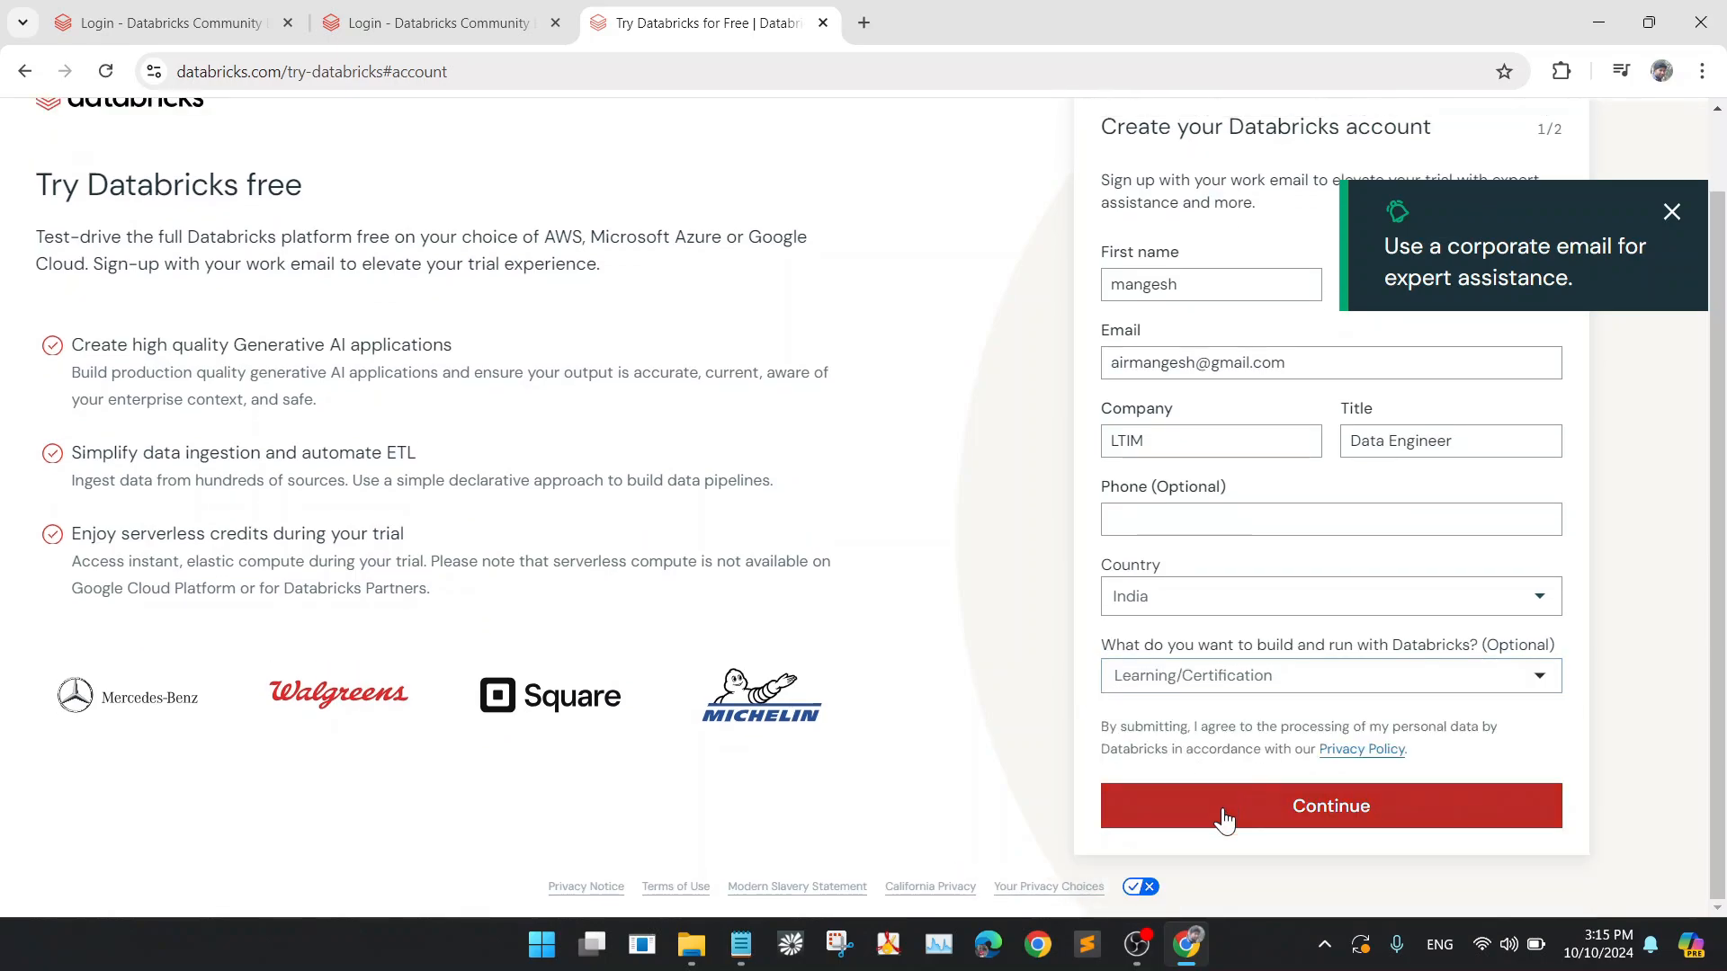
- Submit the form, choose free Community Edition, and solve the rotate-the-chair verification puzzle
left_click(1330, 805)
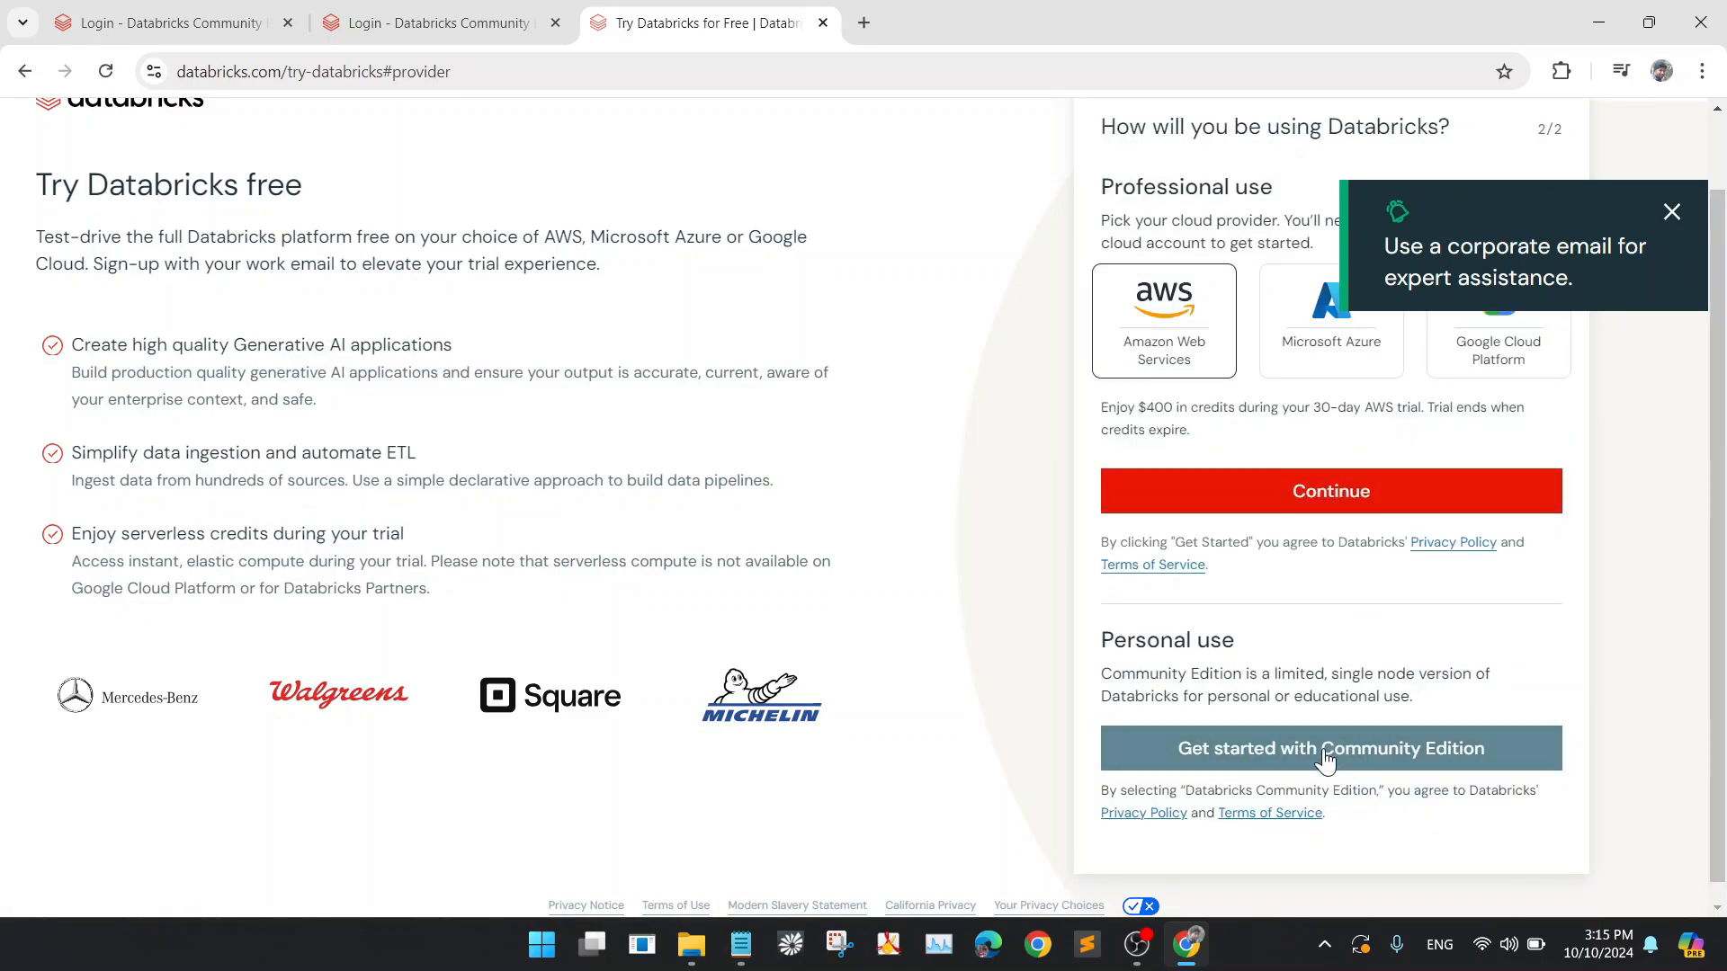
left_click(1329, 748)
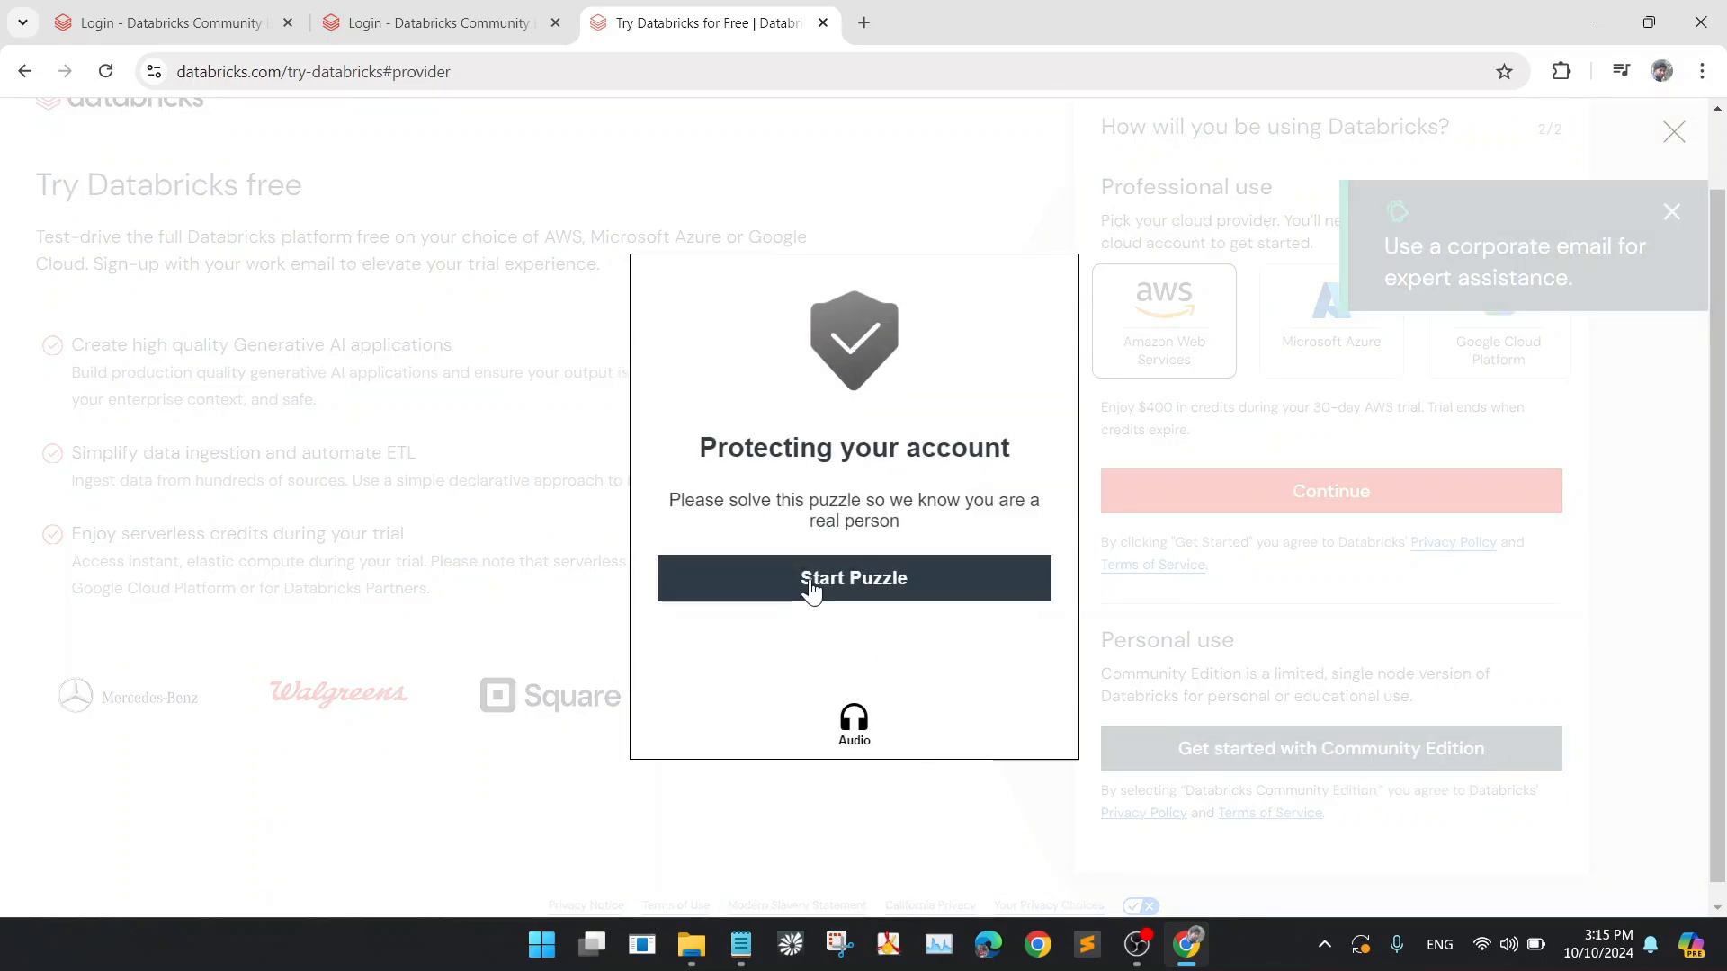
left_click(853, 578)
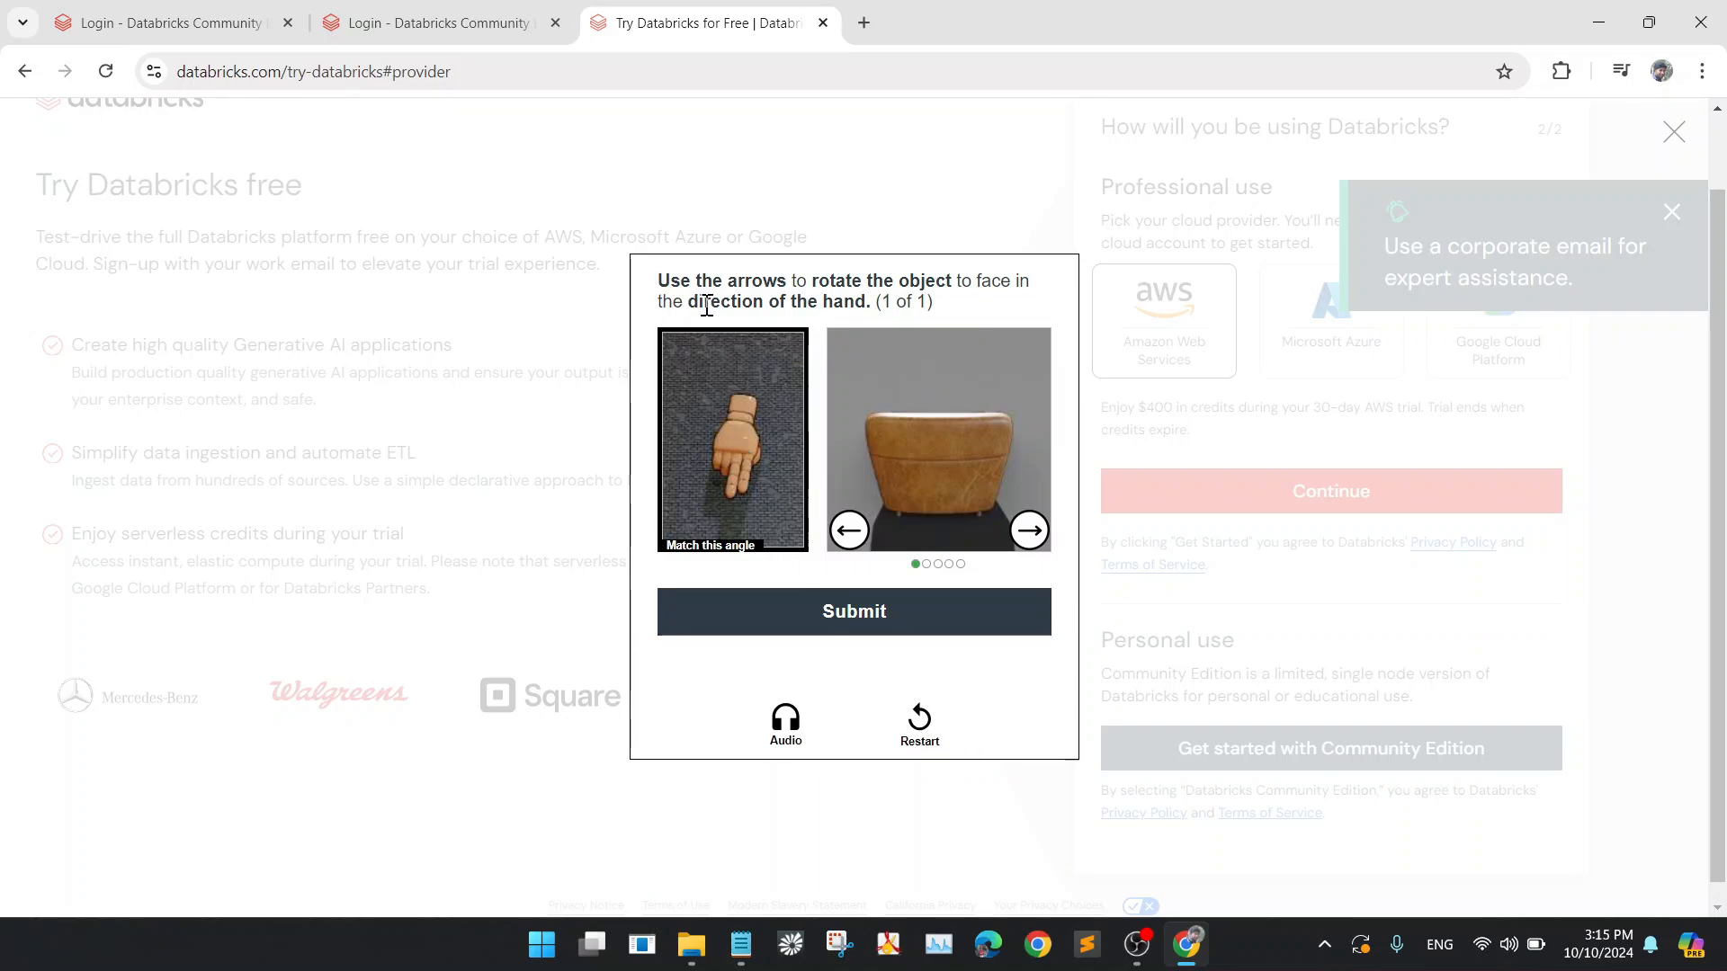
mouse_move(835, 487)
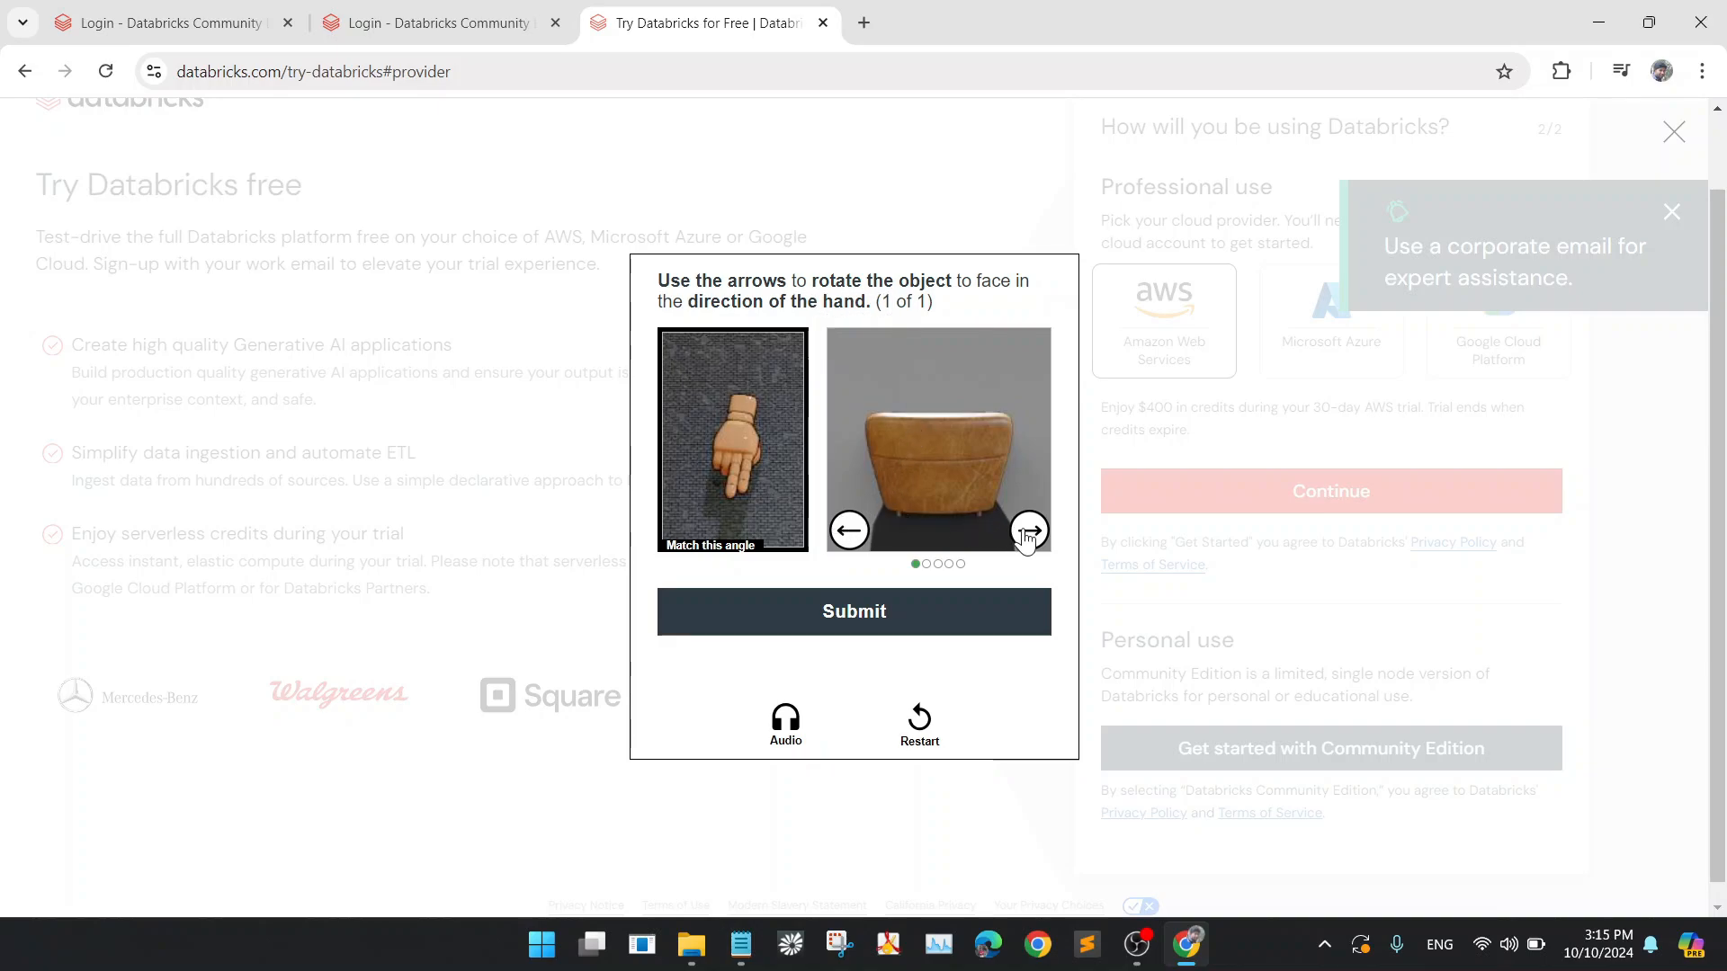
left_click(1029, 530)
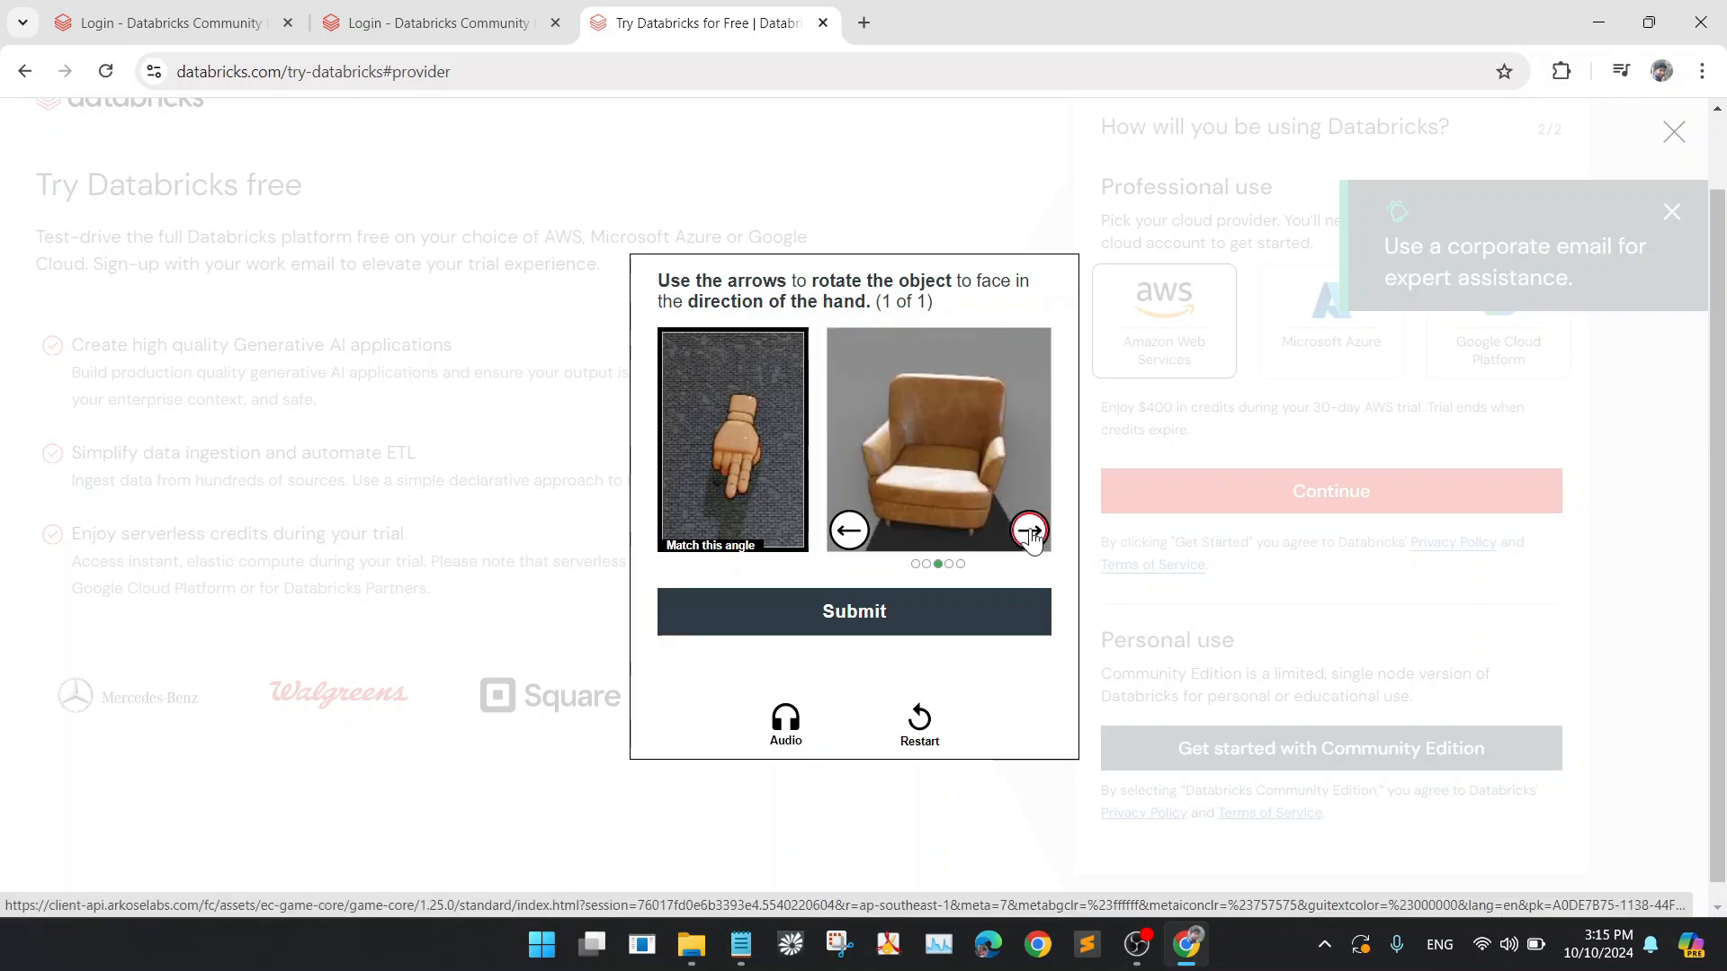
left_click(1027, 530)
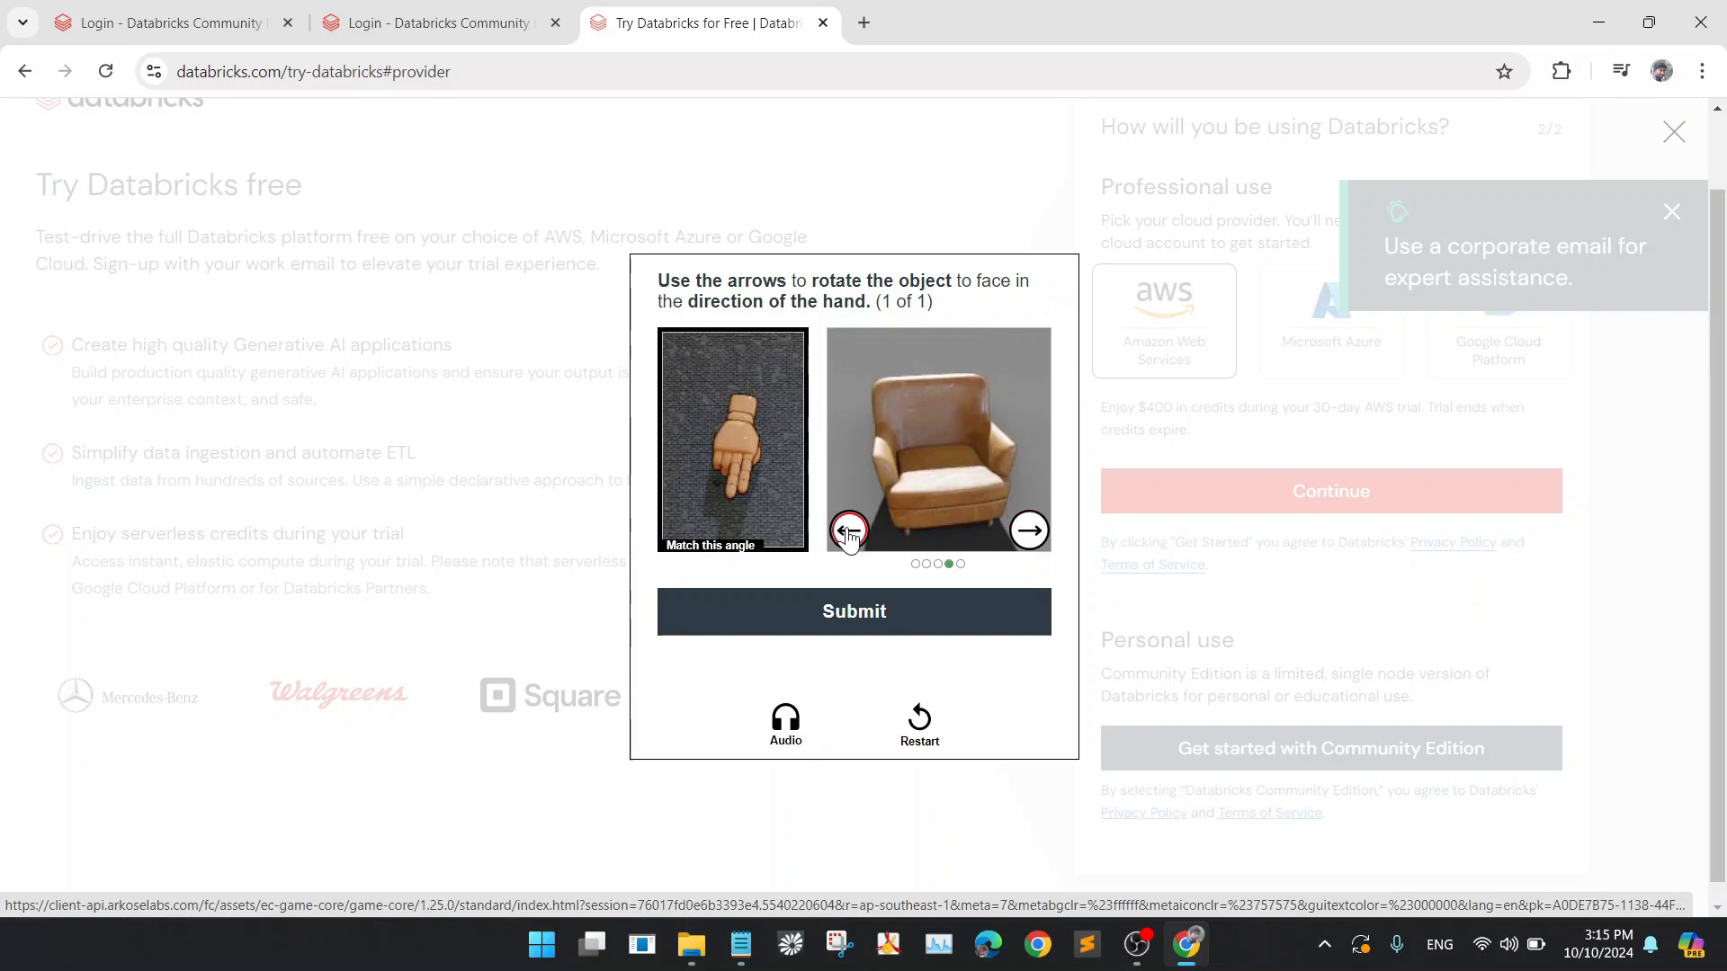
left_click(848, 530)
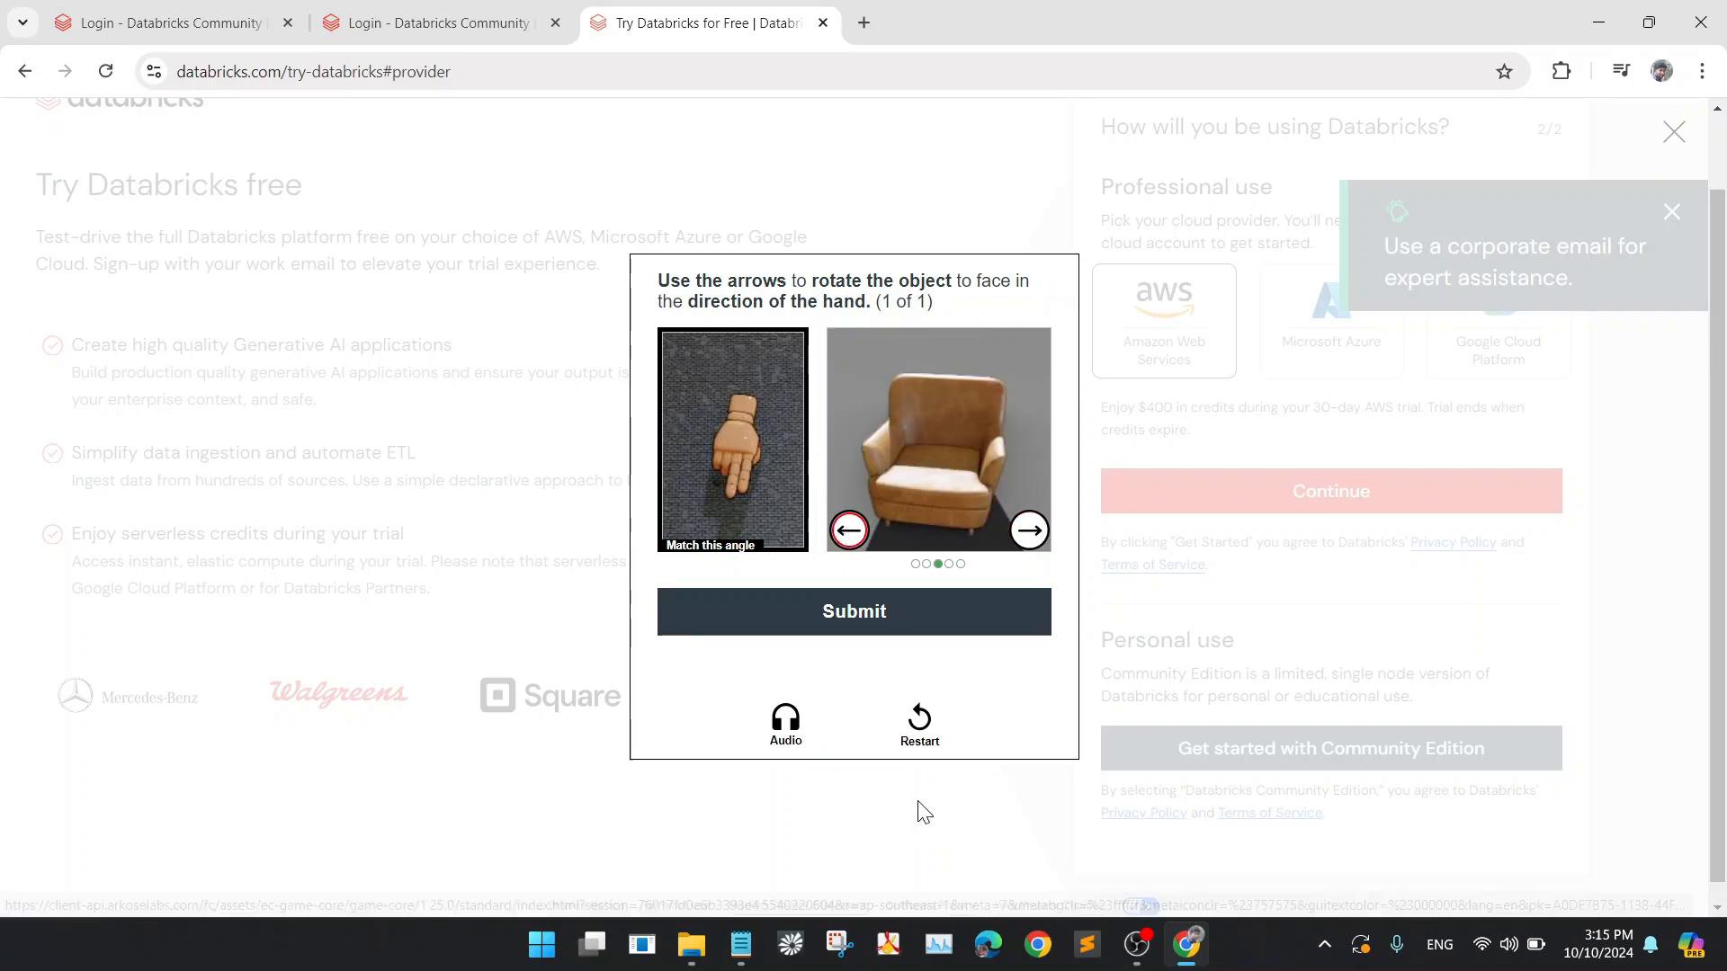
left_click(854, 612)
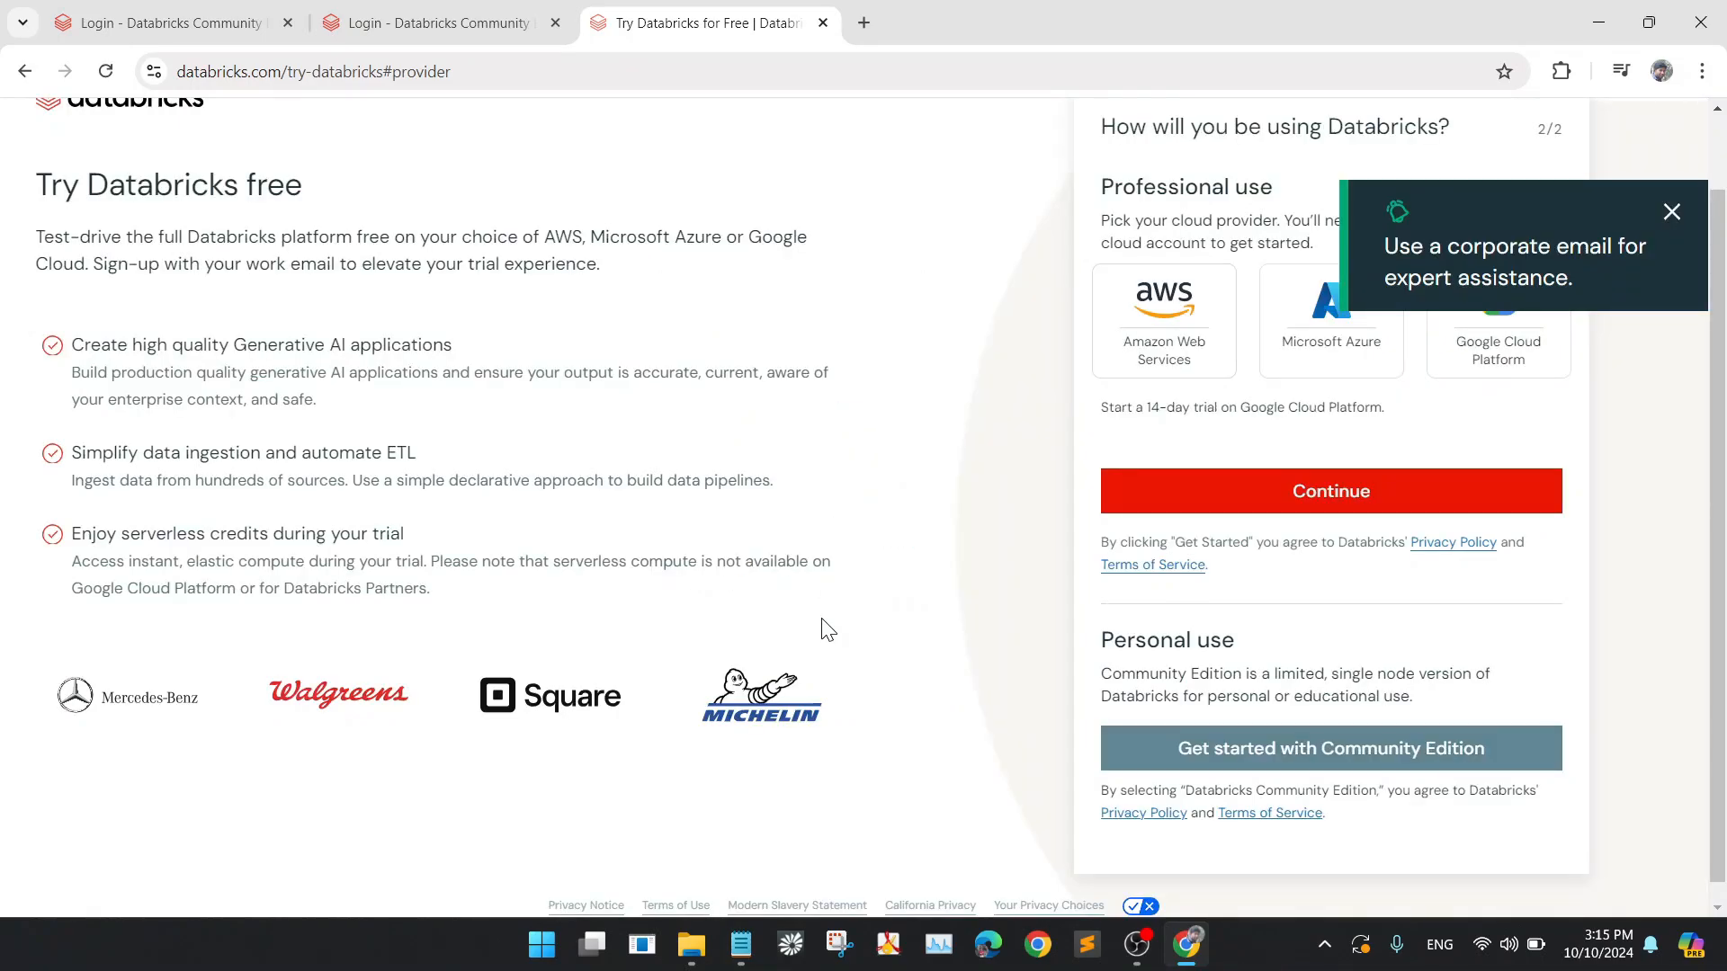
- Start the Community Edition sign-up, then open Gmail in a new tab
left_click(1330, 490)
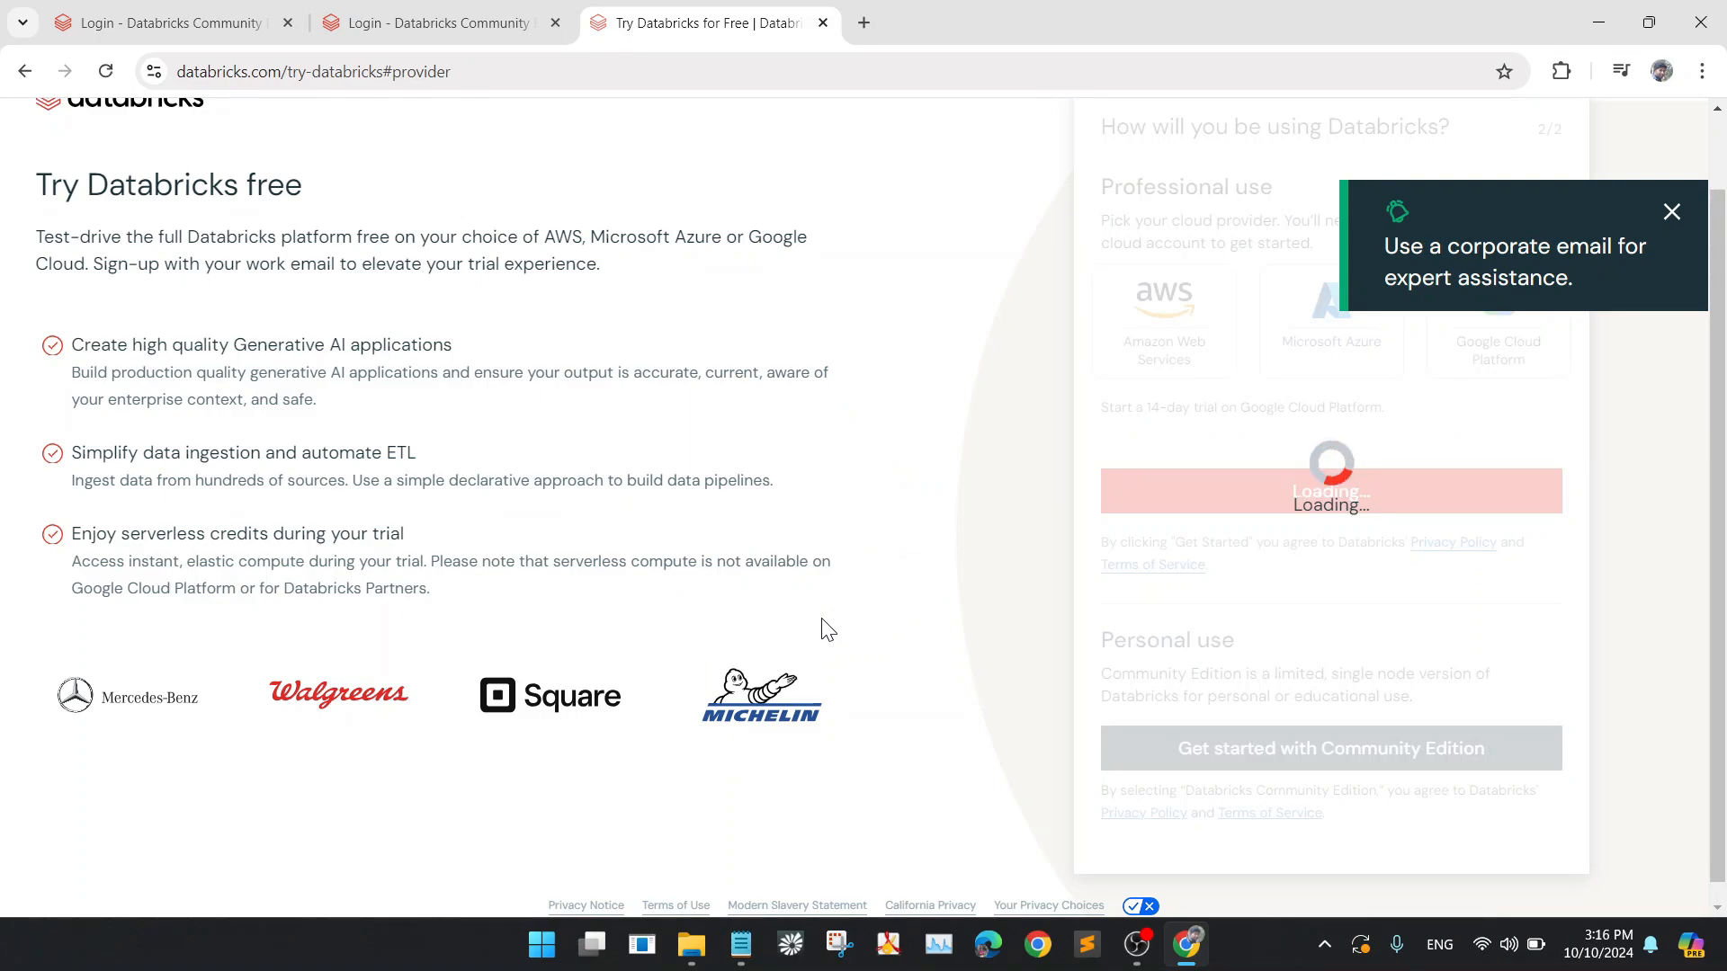
left_click(1330, 747)
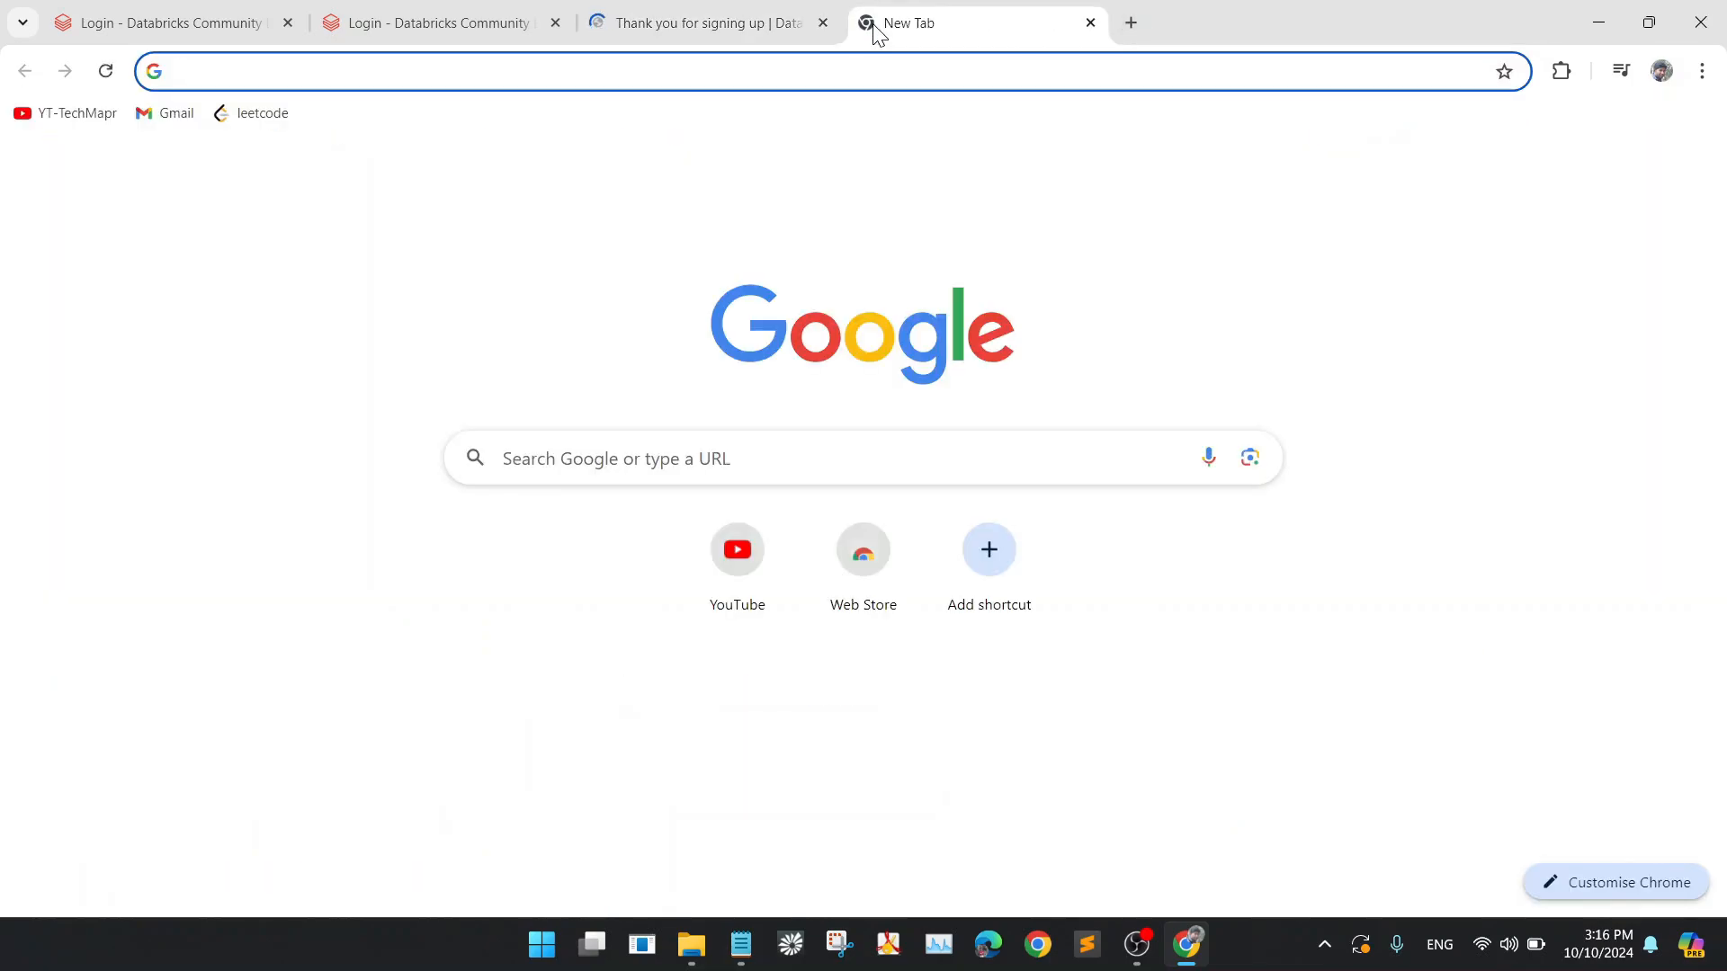
left_click(175, 112)
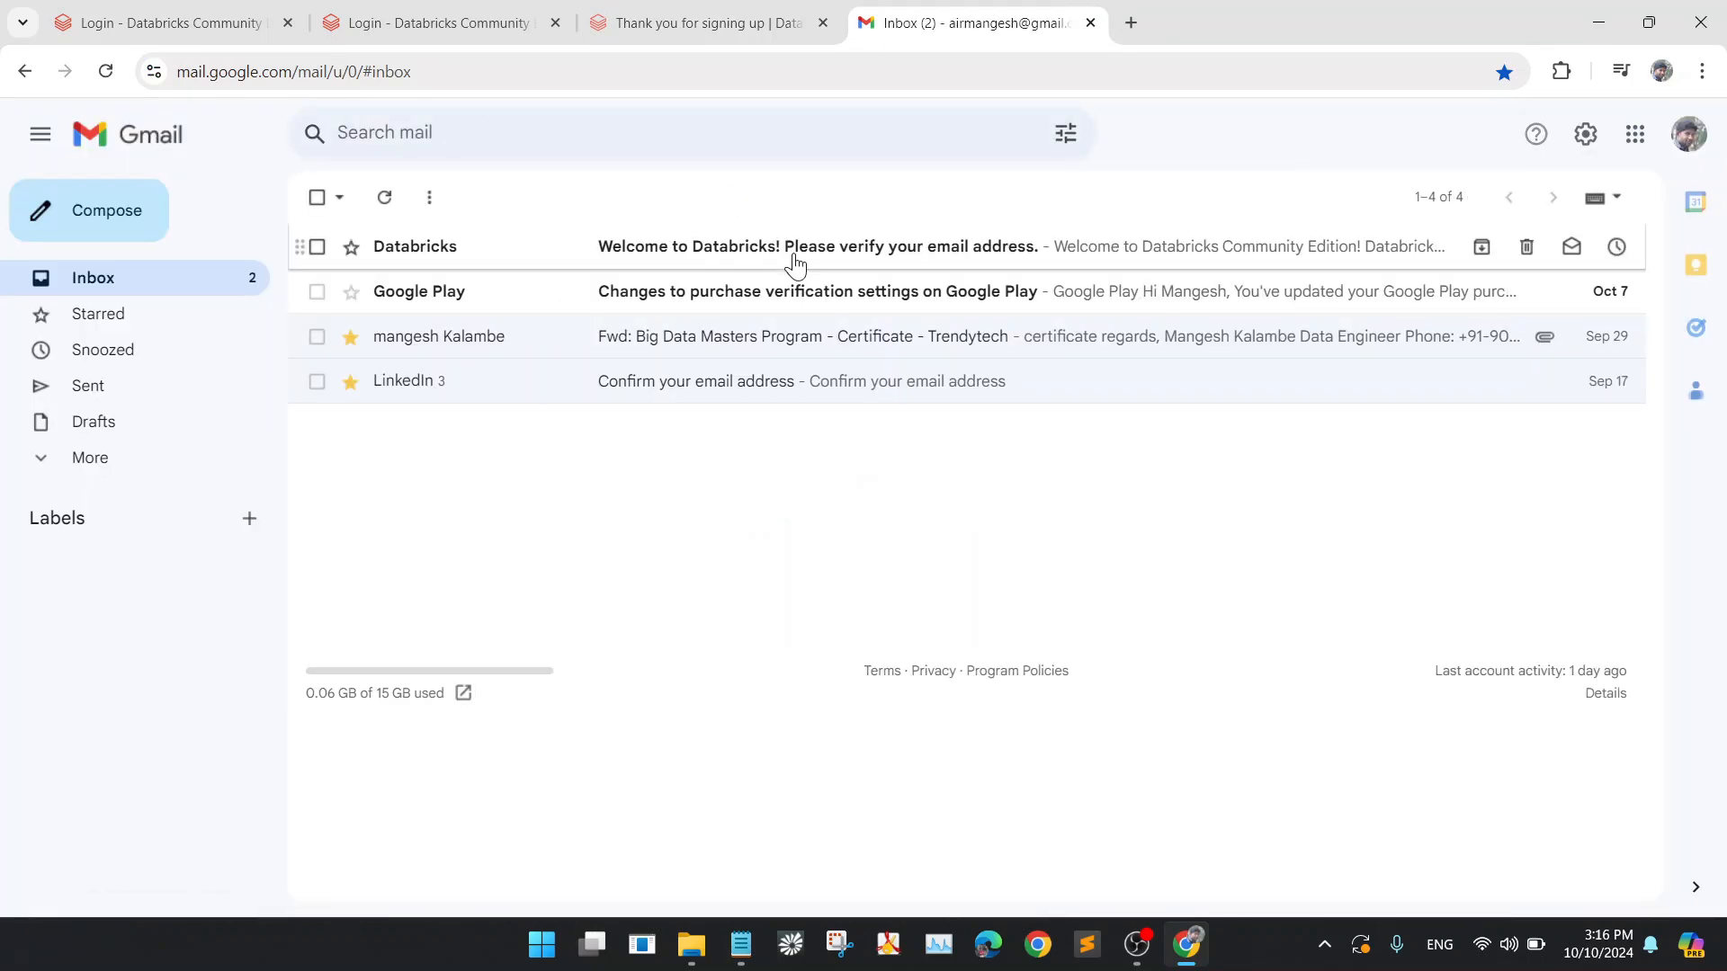
- Open the Databricks welcome email and follow its 'Get started by visiting' sign-in link
left_click(818, 245)
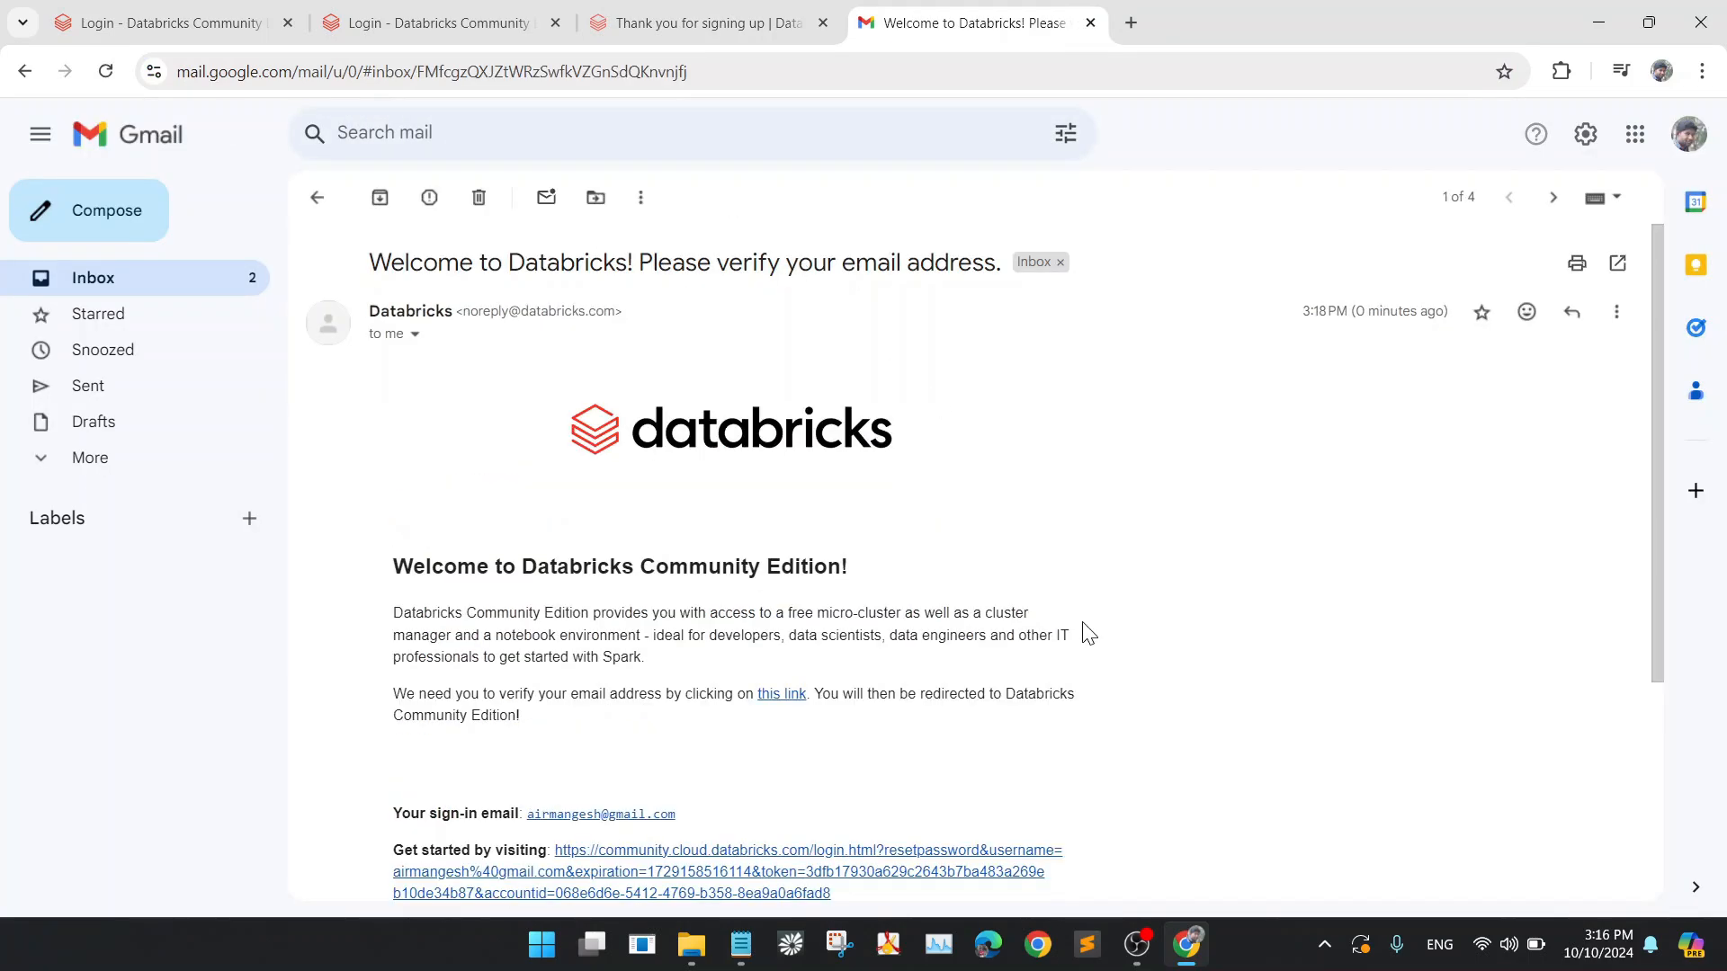
scroll("down", 3)
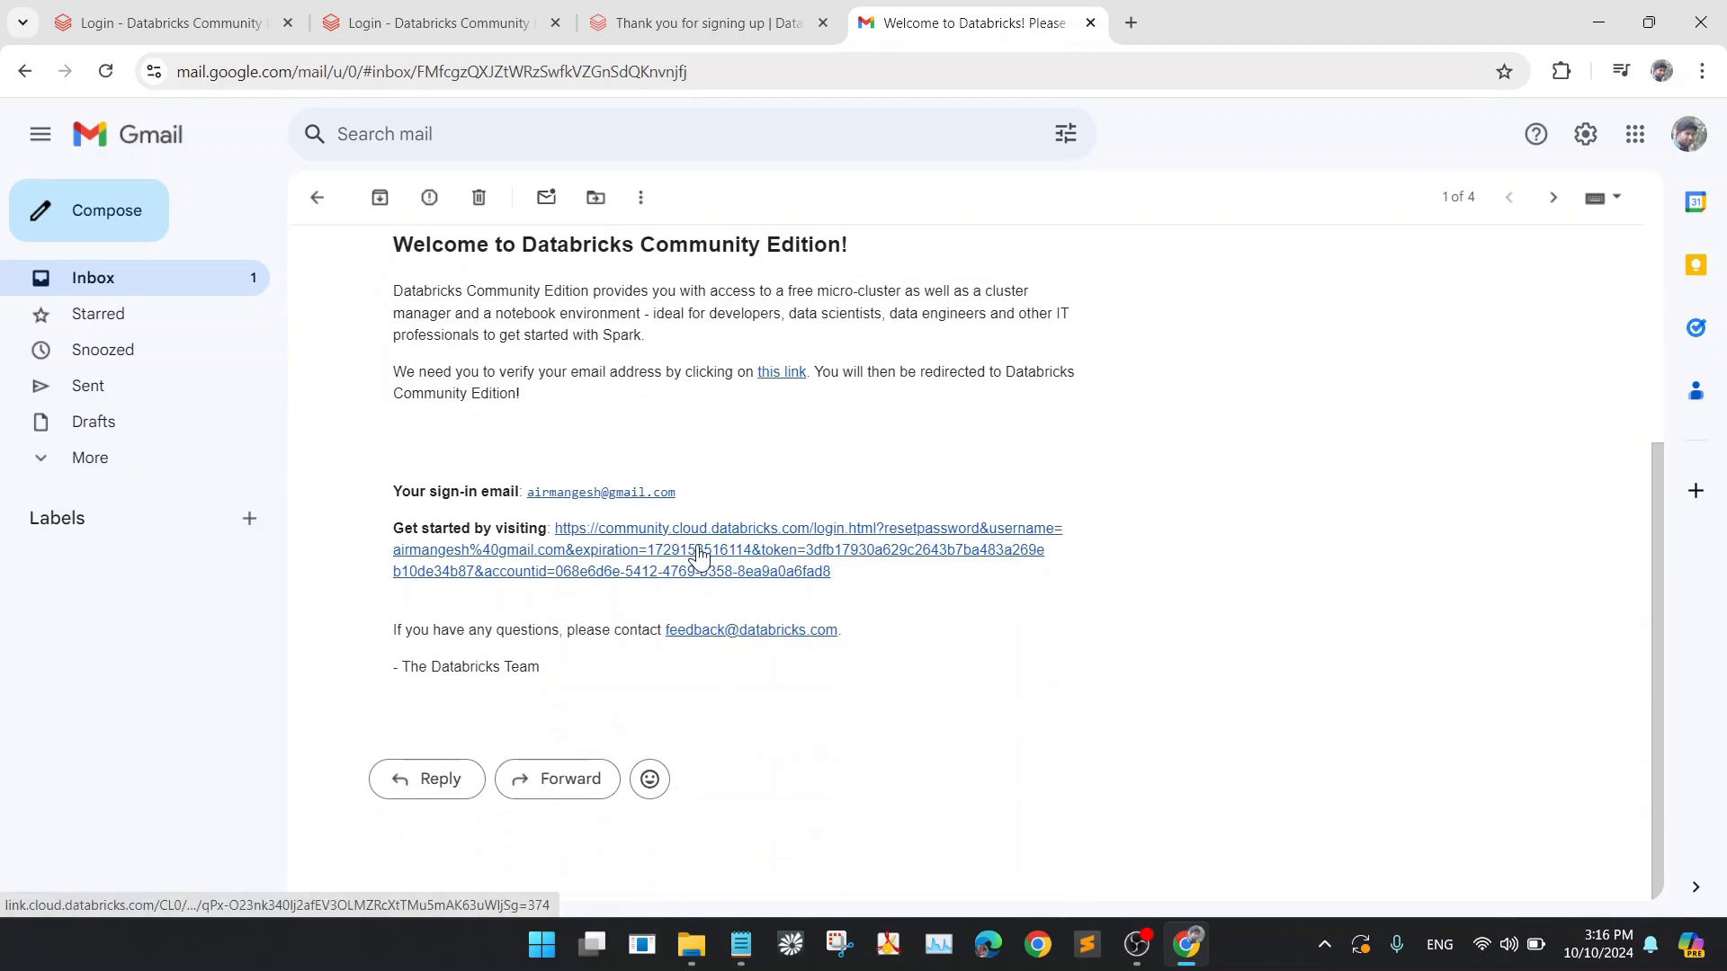
left_click(716, 549)
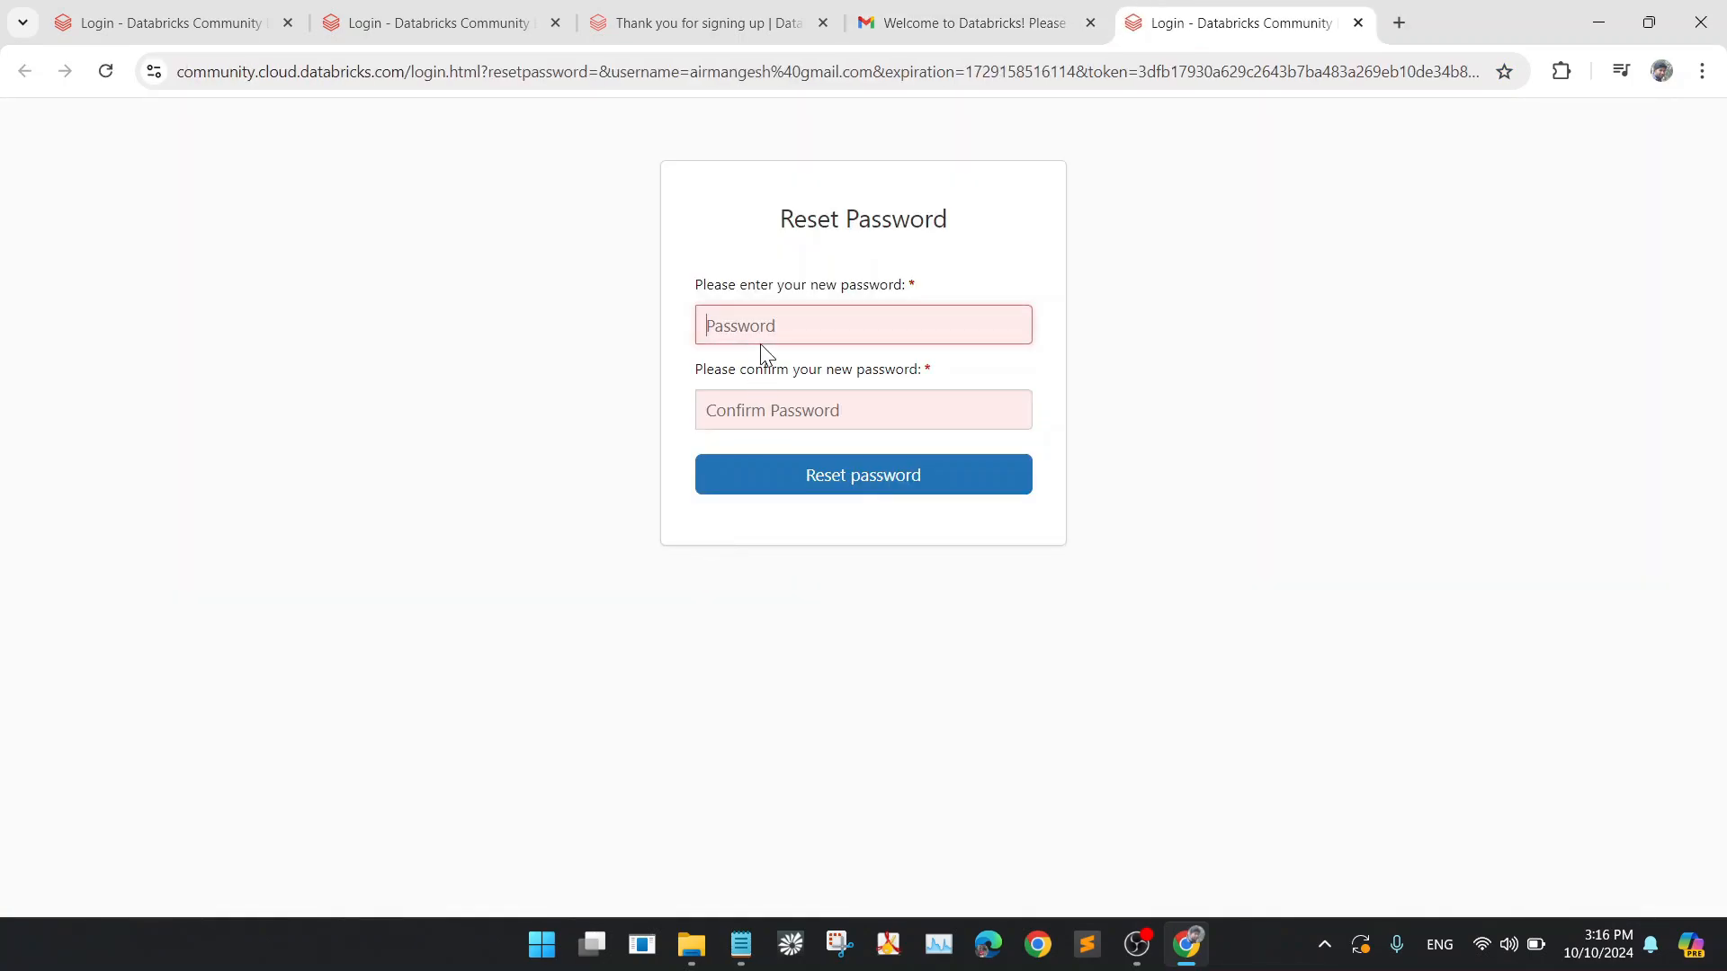
- Enter and confirm the new account password
left_click(862, 325)
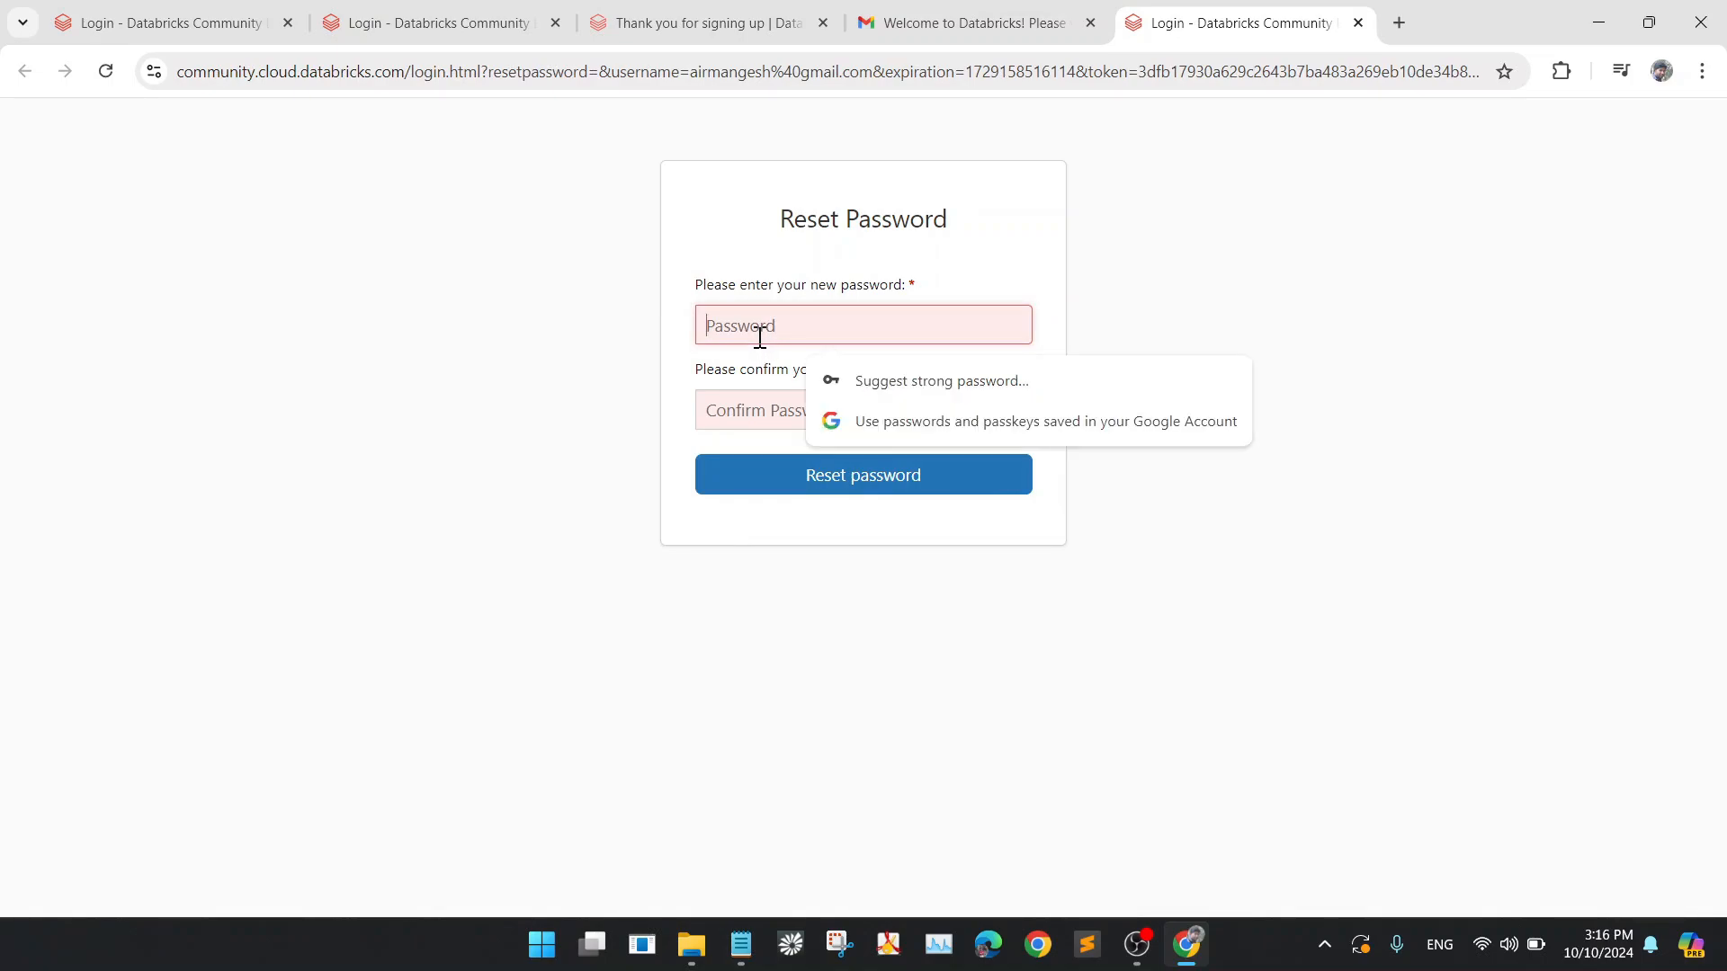
type("password")
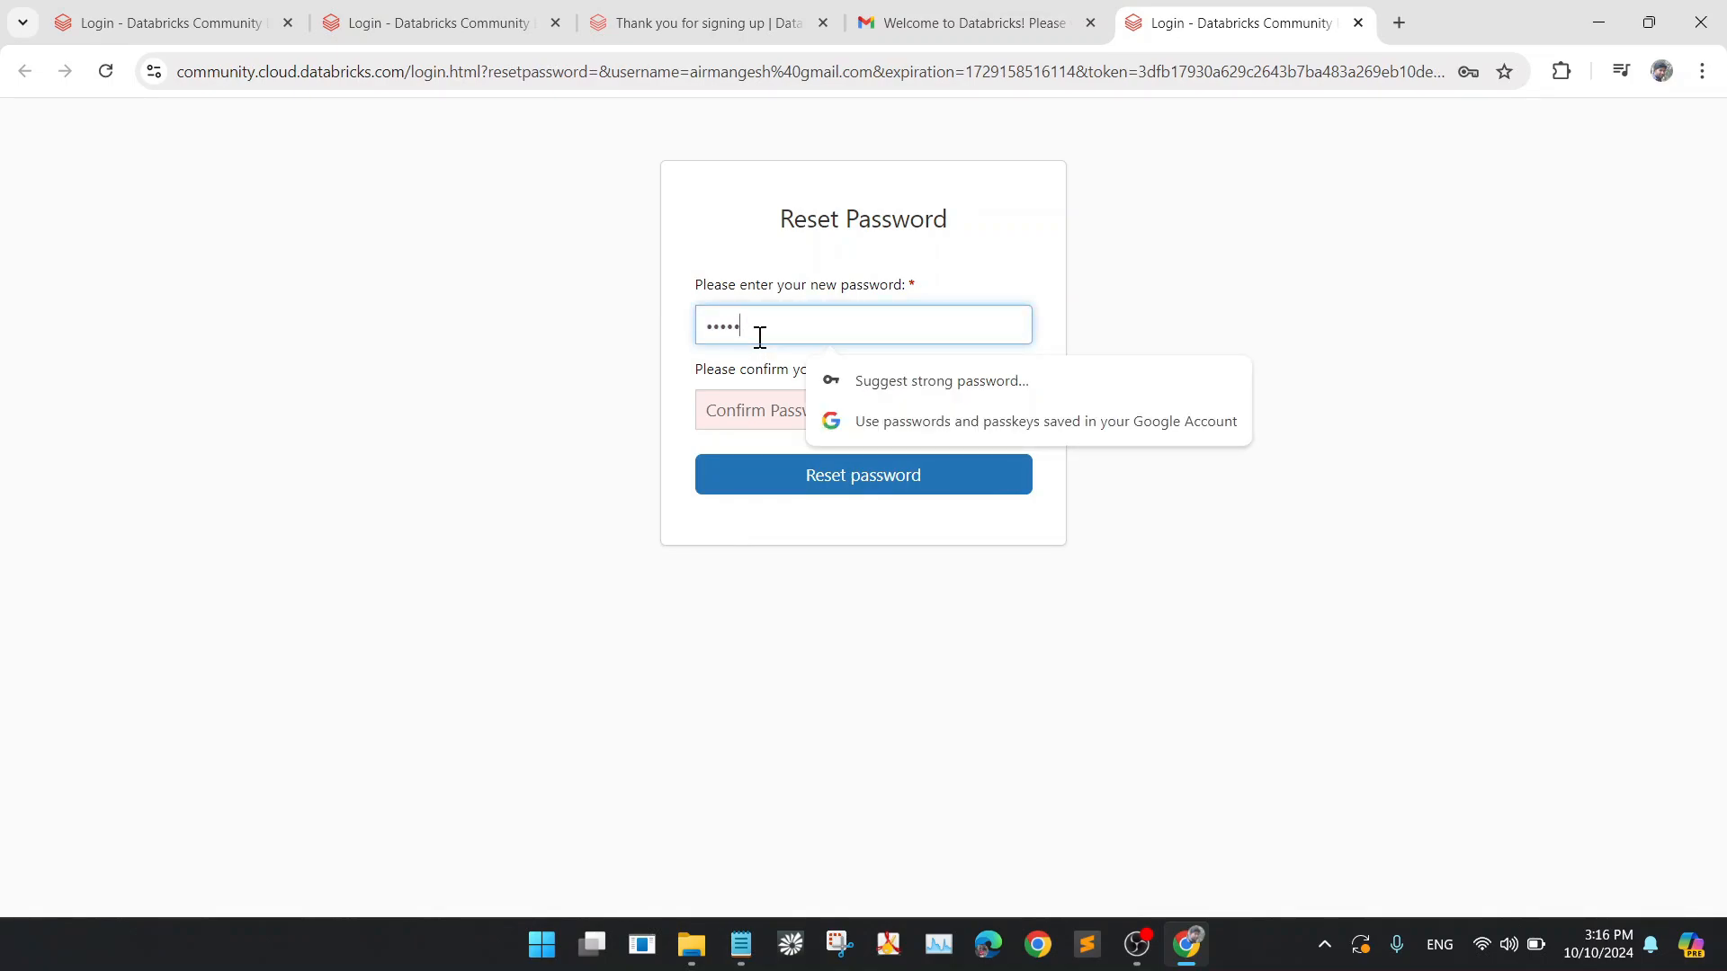
type("****")
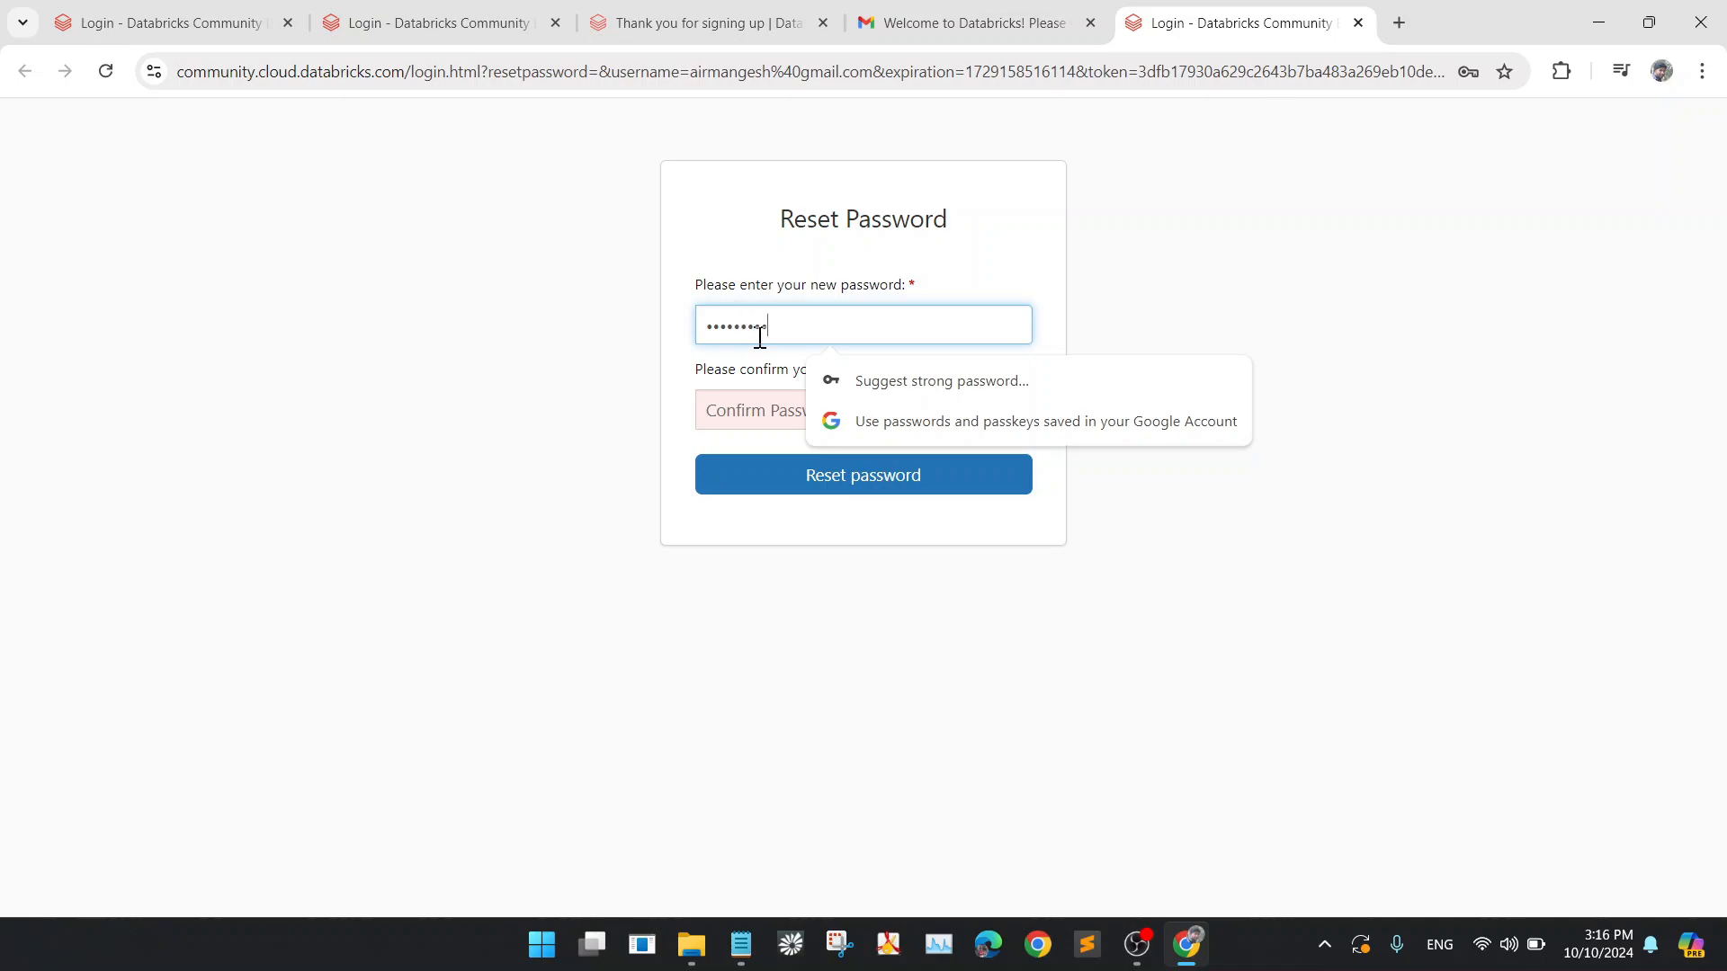
type("•••")
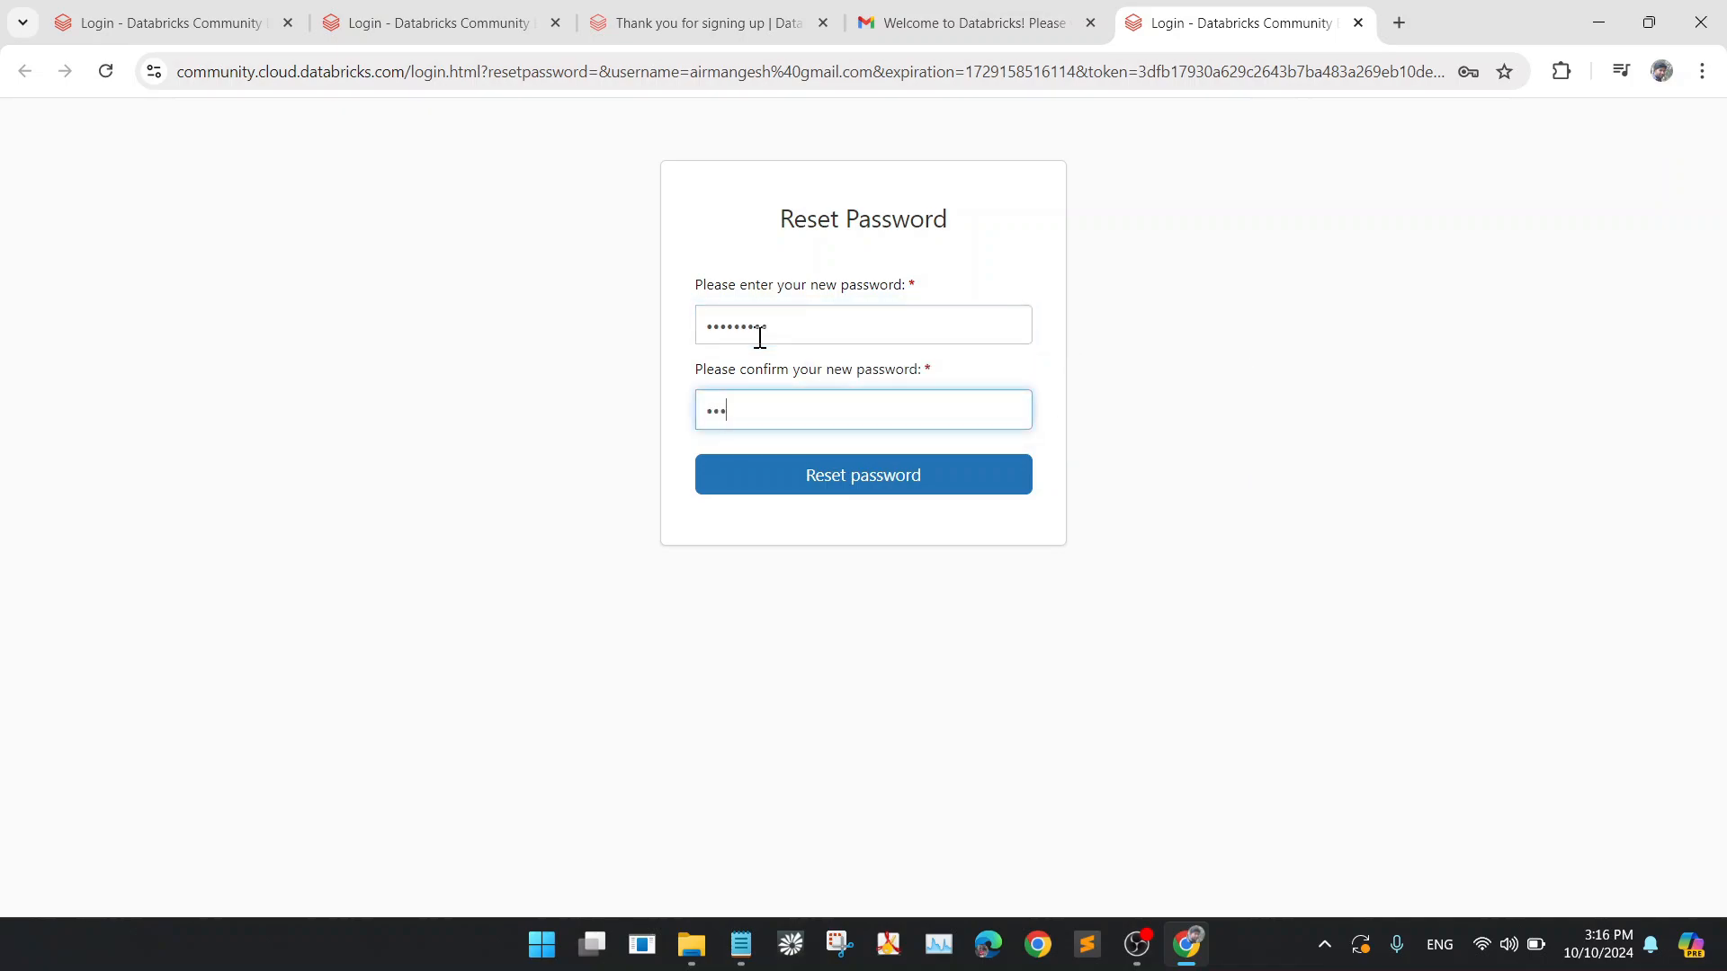
type("••••••")
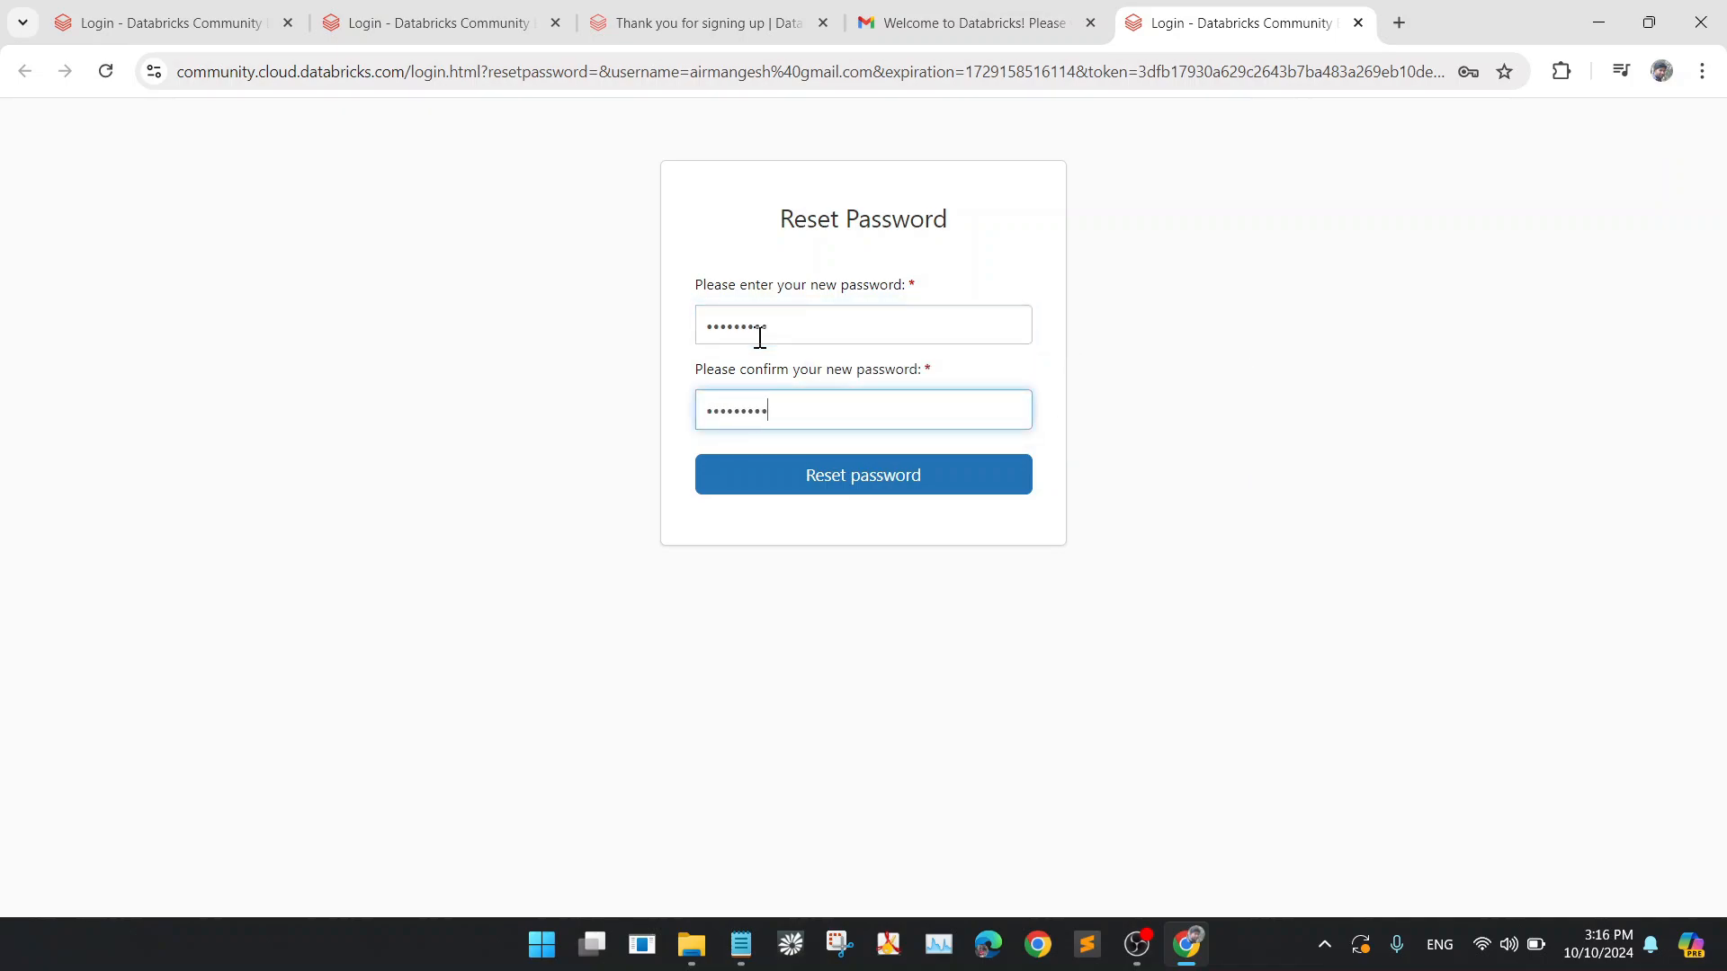
mouse_move(791, 479)
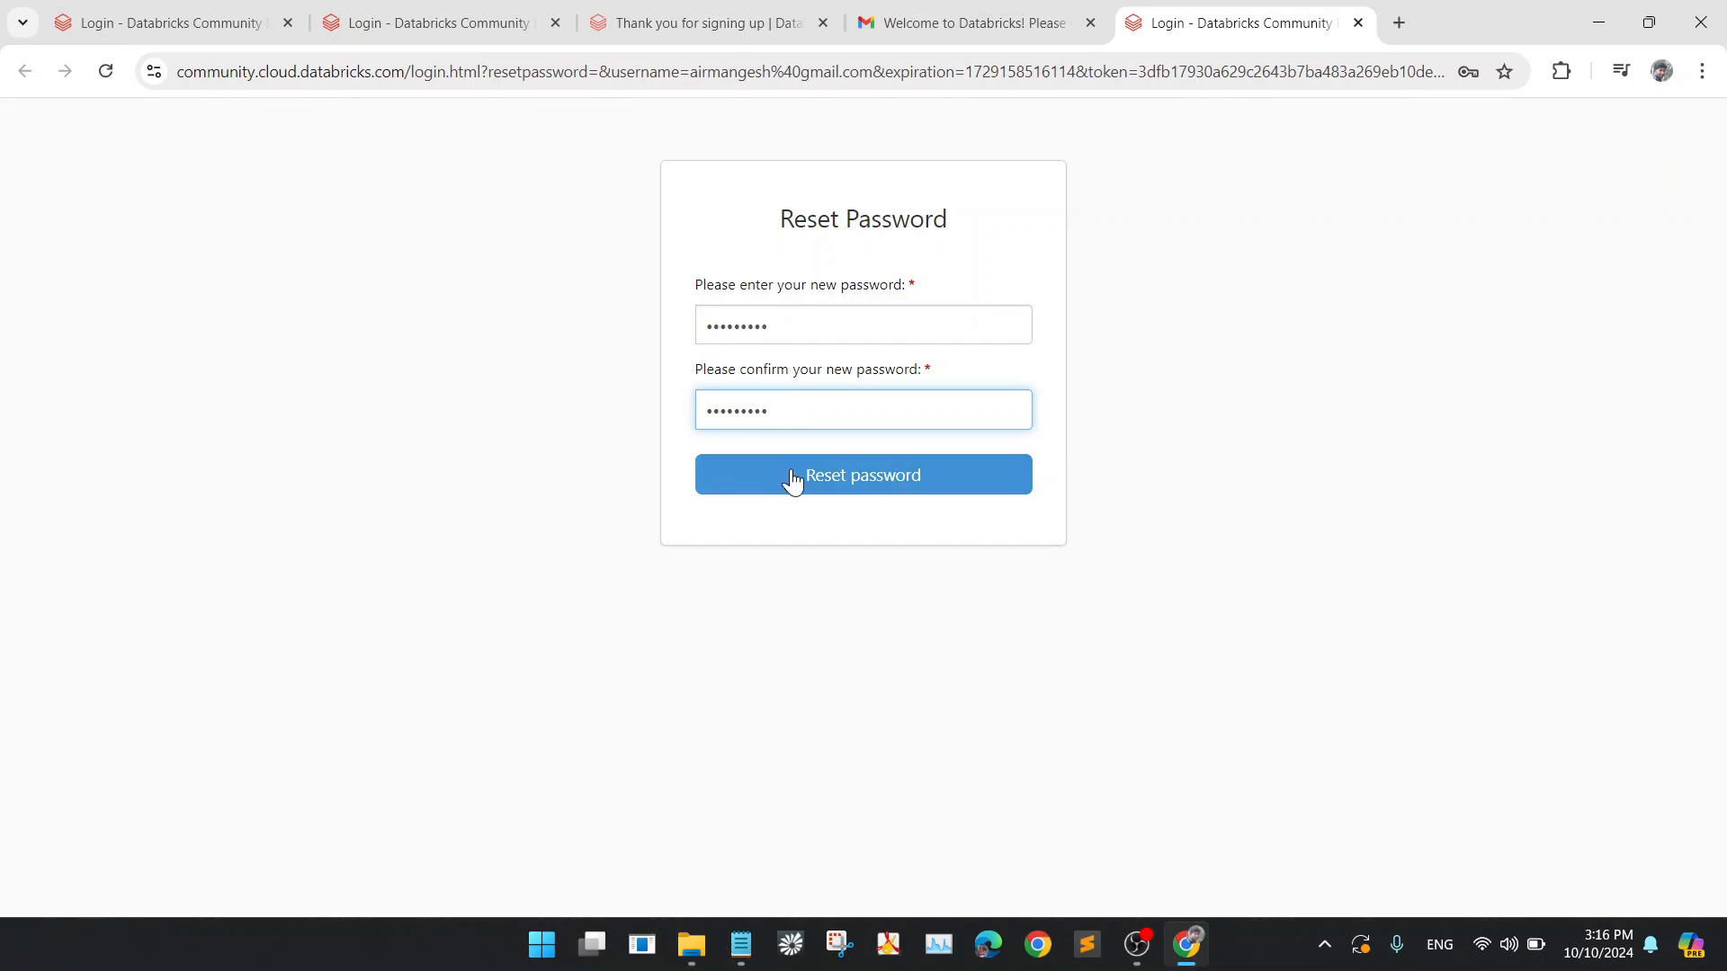
- Submit the password reset, decline Chrome's save-password prompt, and dismiss the upgrade banner
left_click(862, 475)
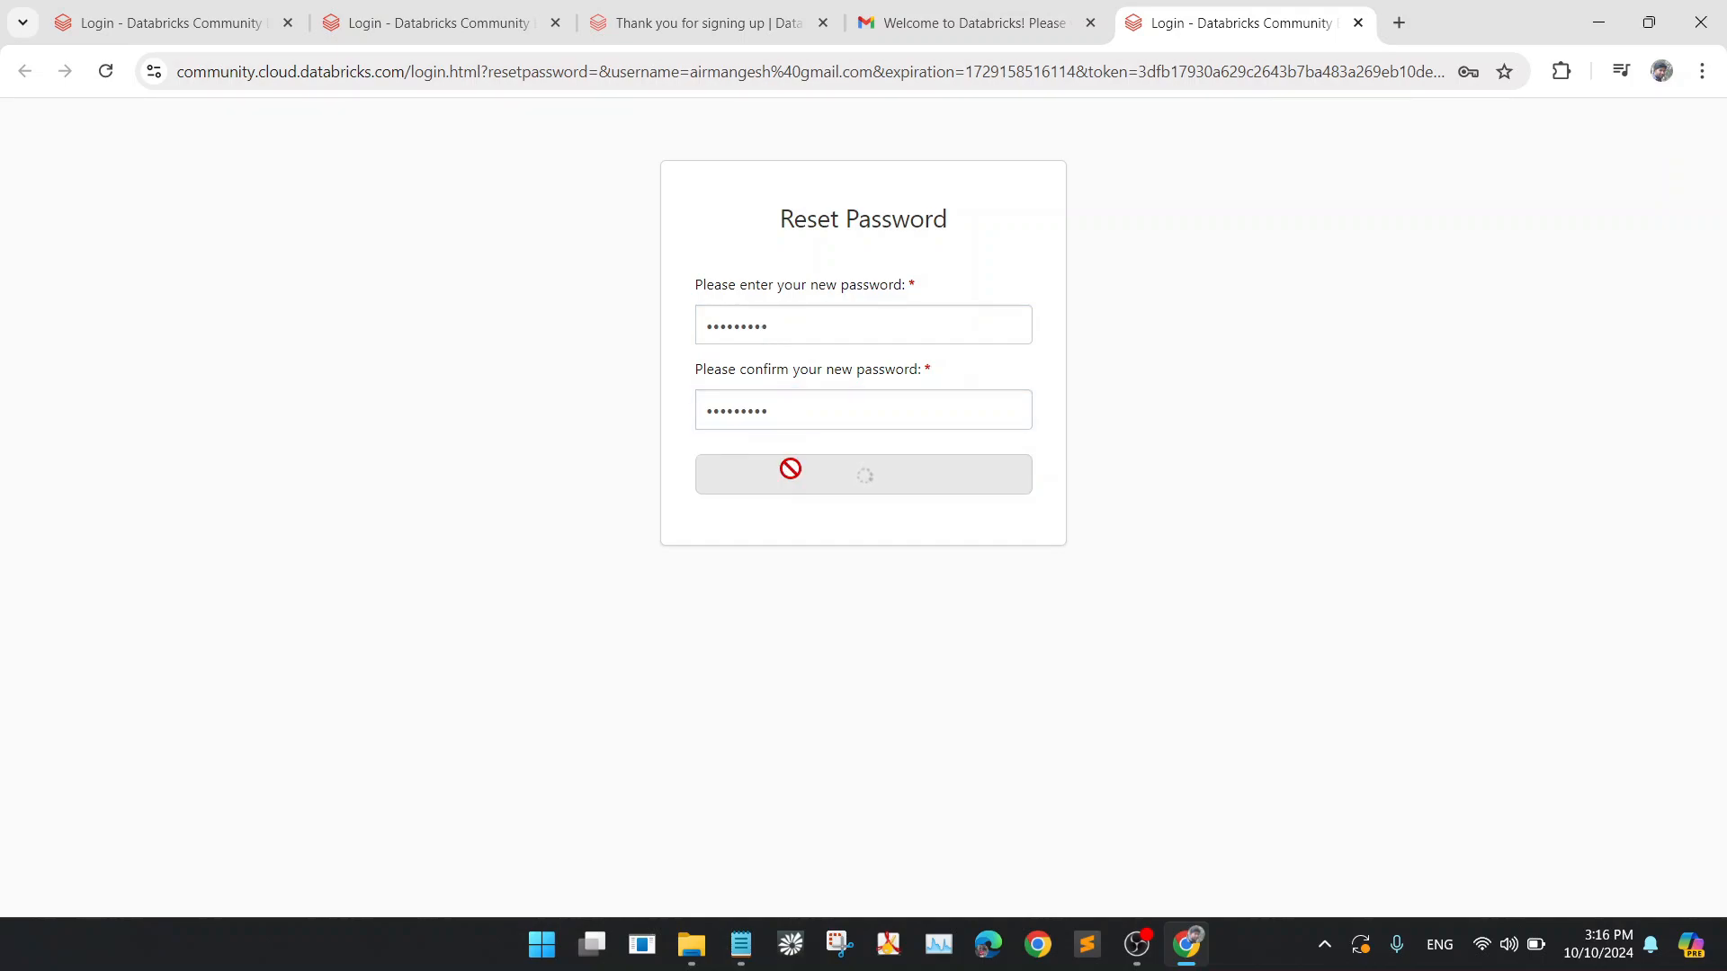
left_click(863, 474)
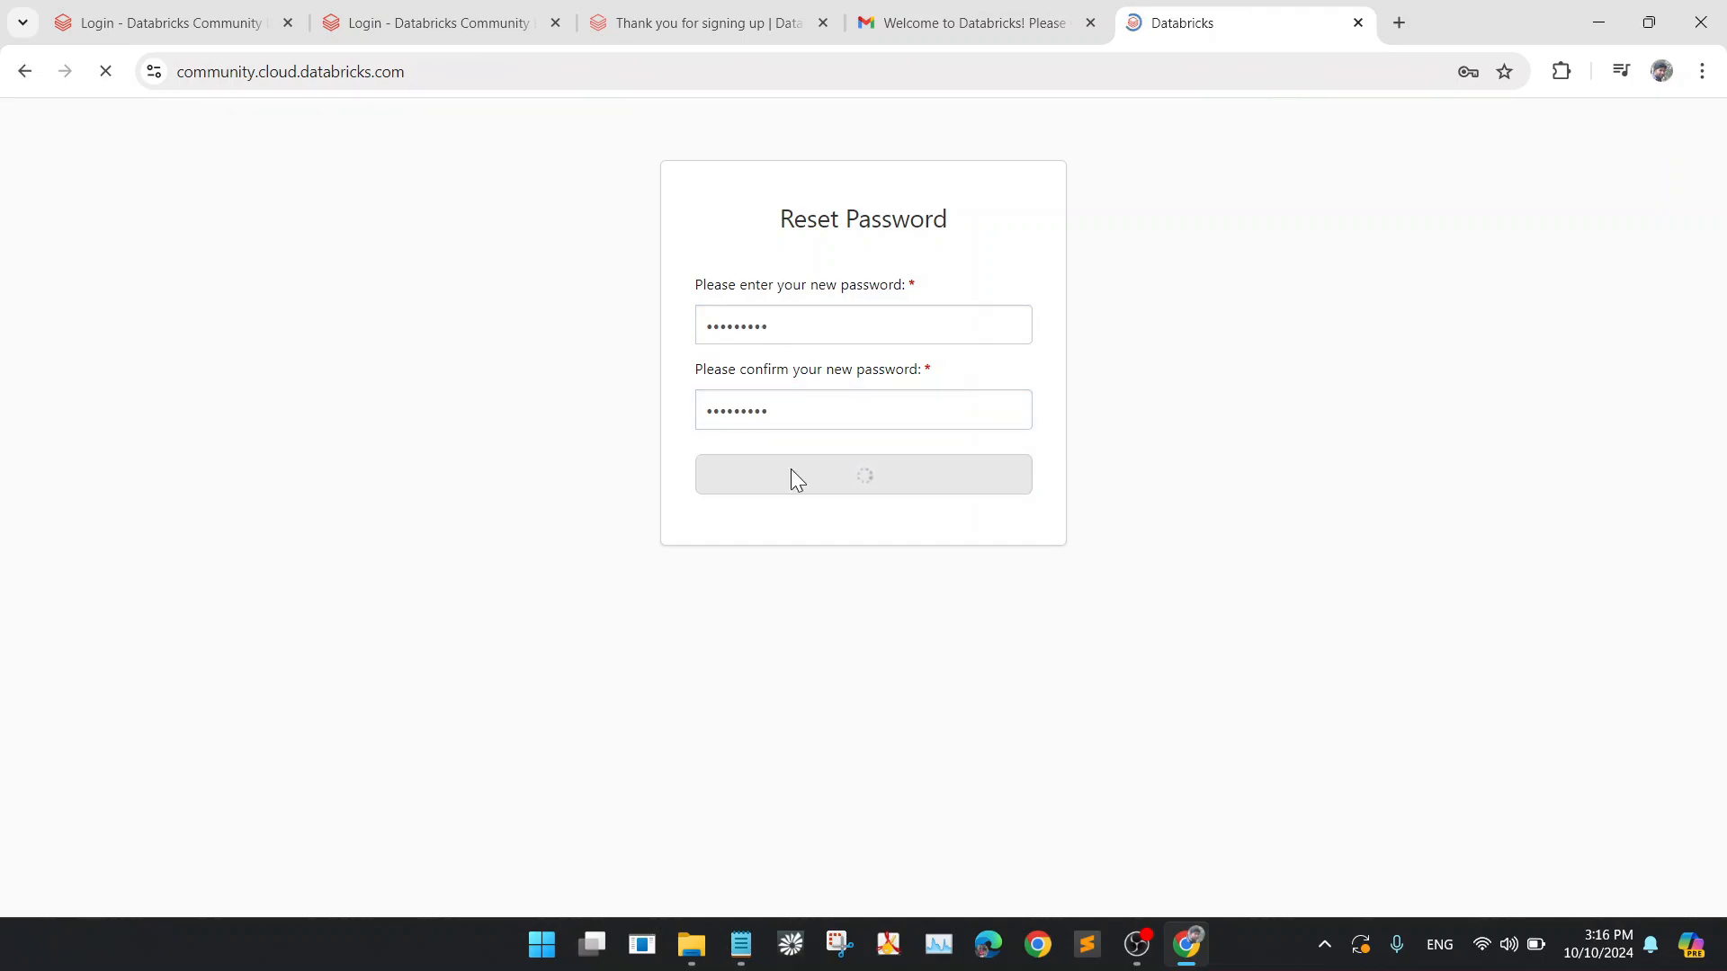
left_click(864, 474)
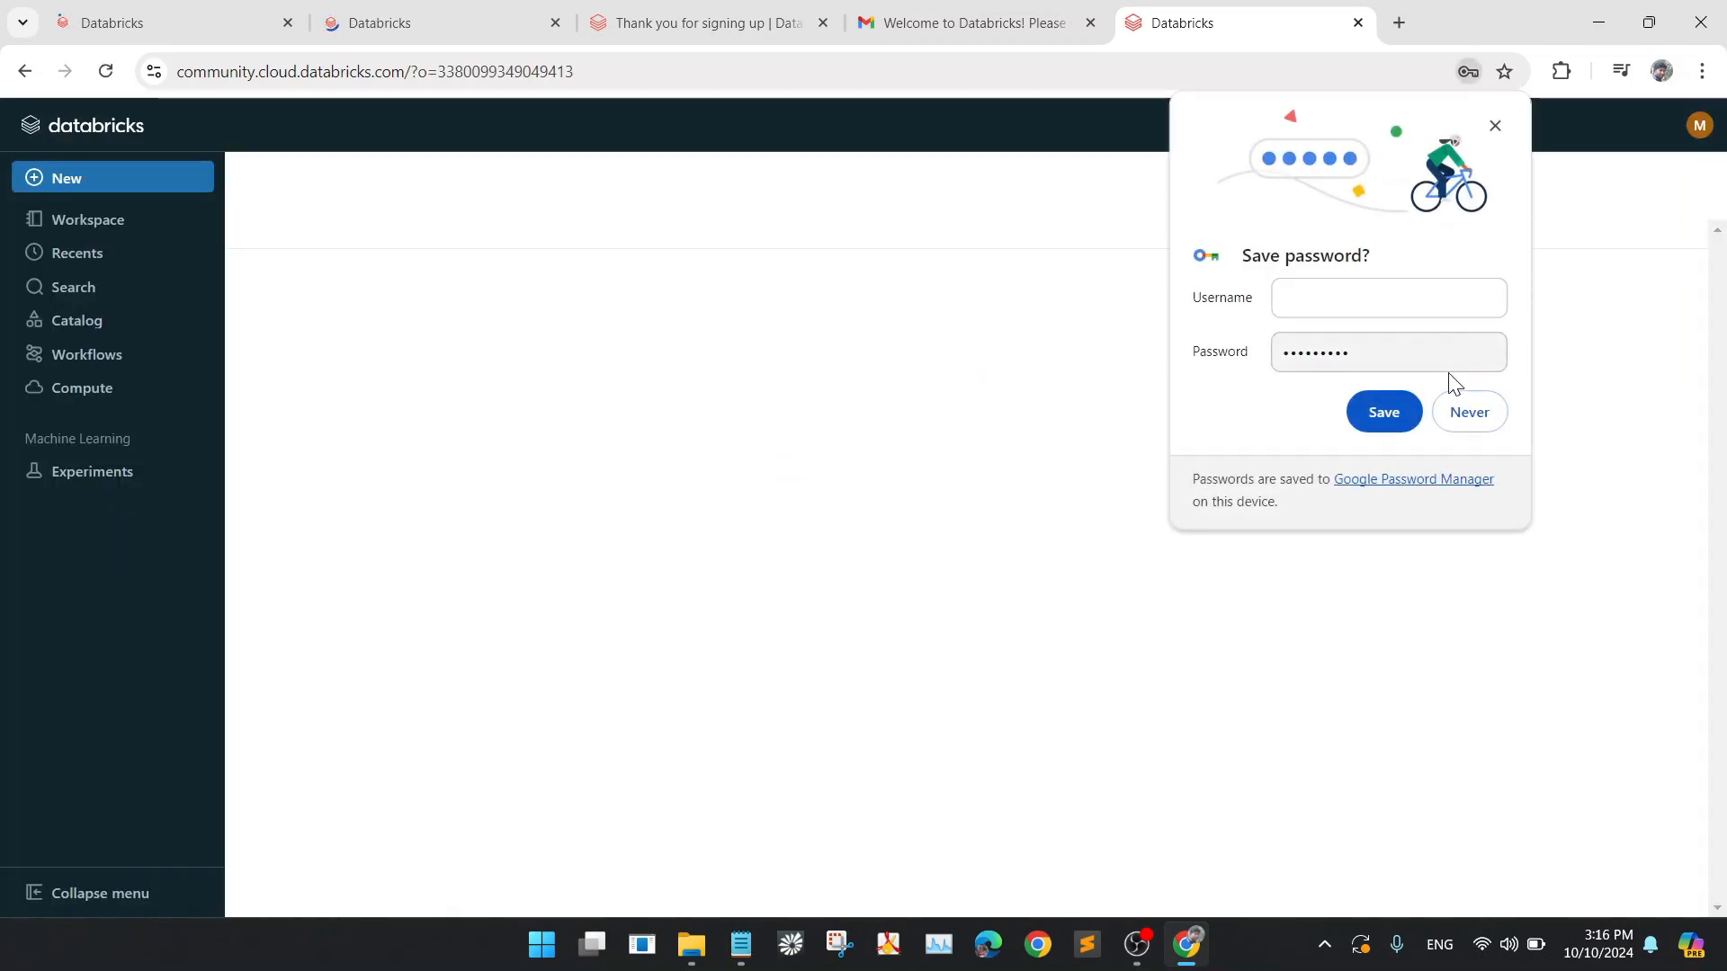
left_click(1468, 411)
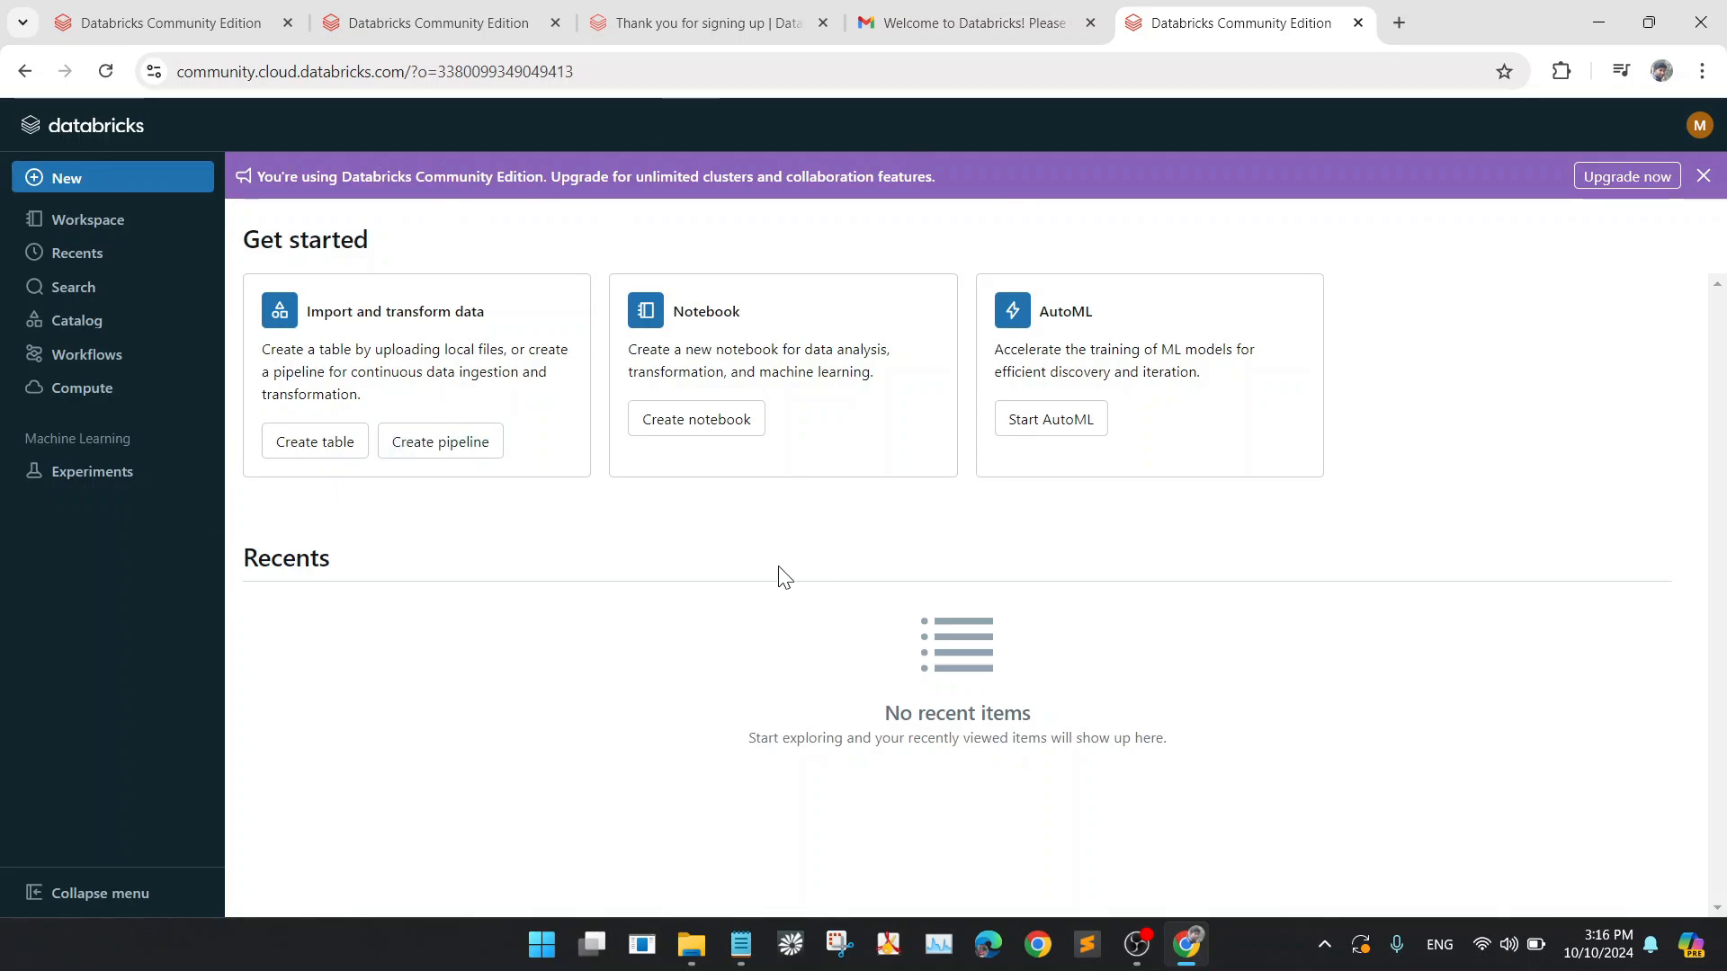
mouse_move(747, 560)
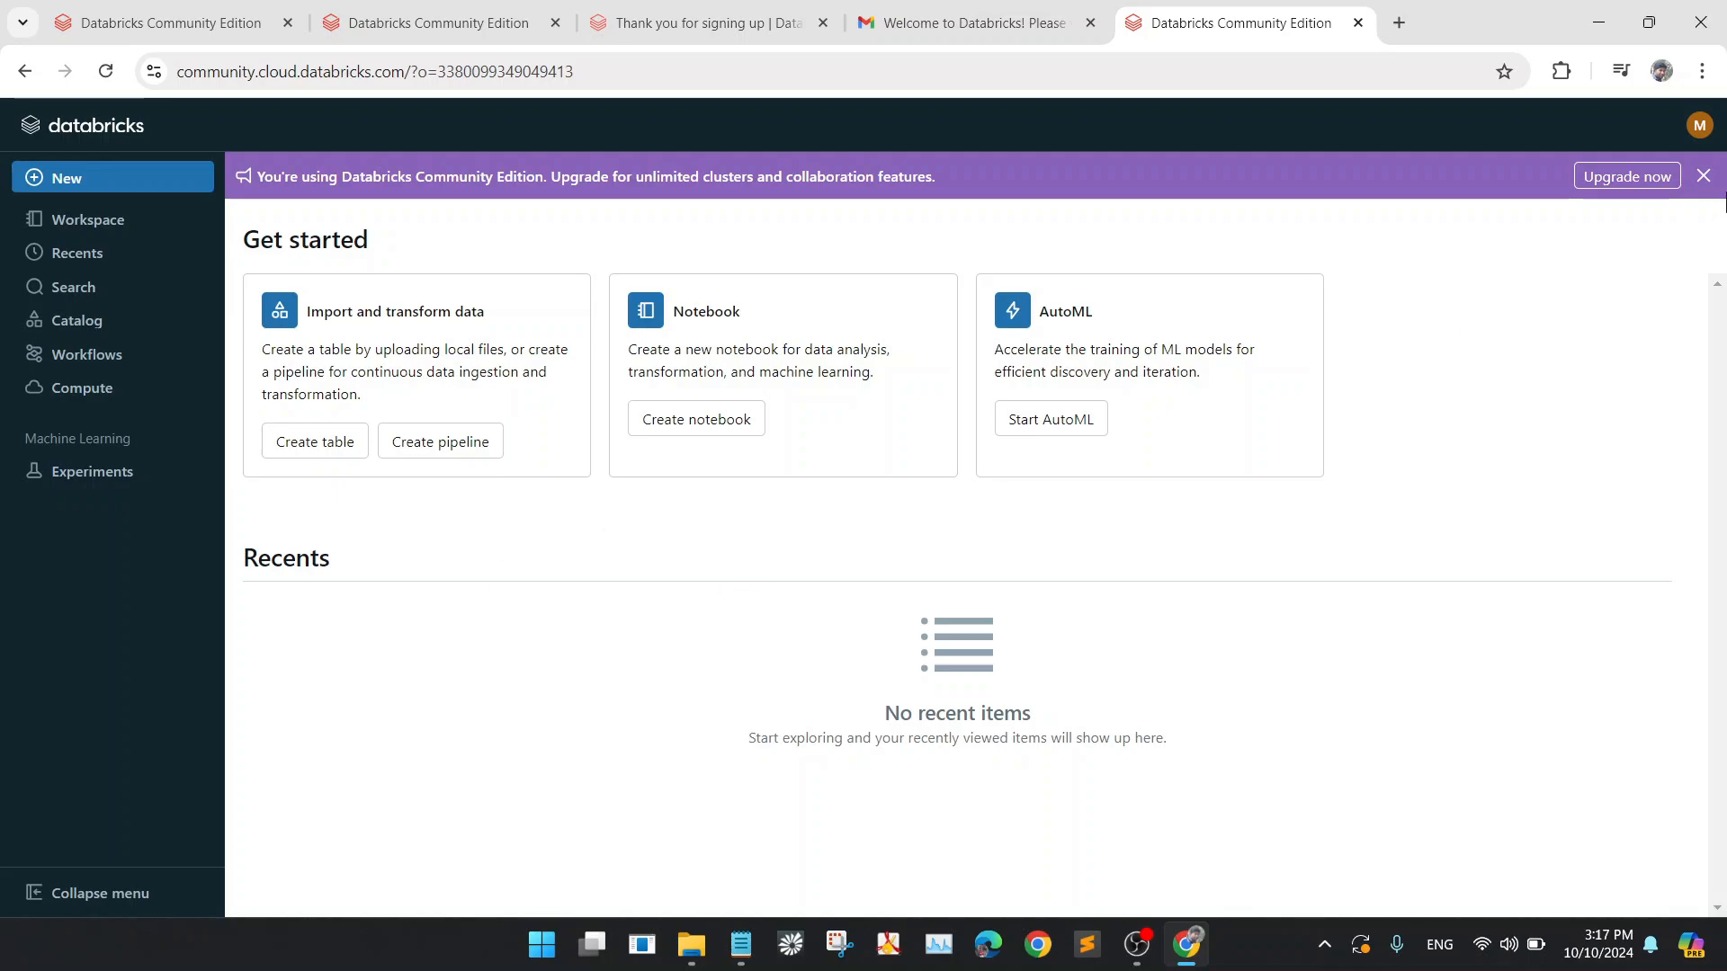
left_click(1702, 175)
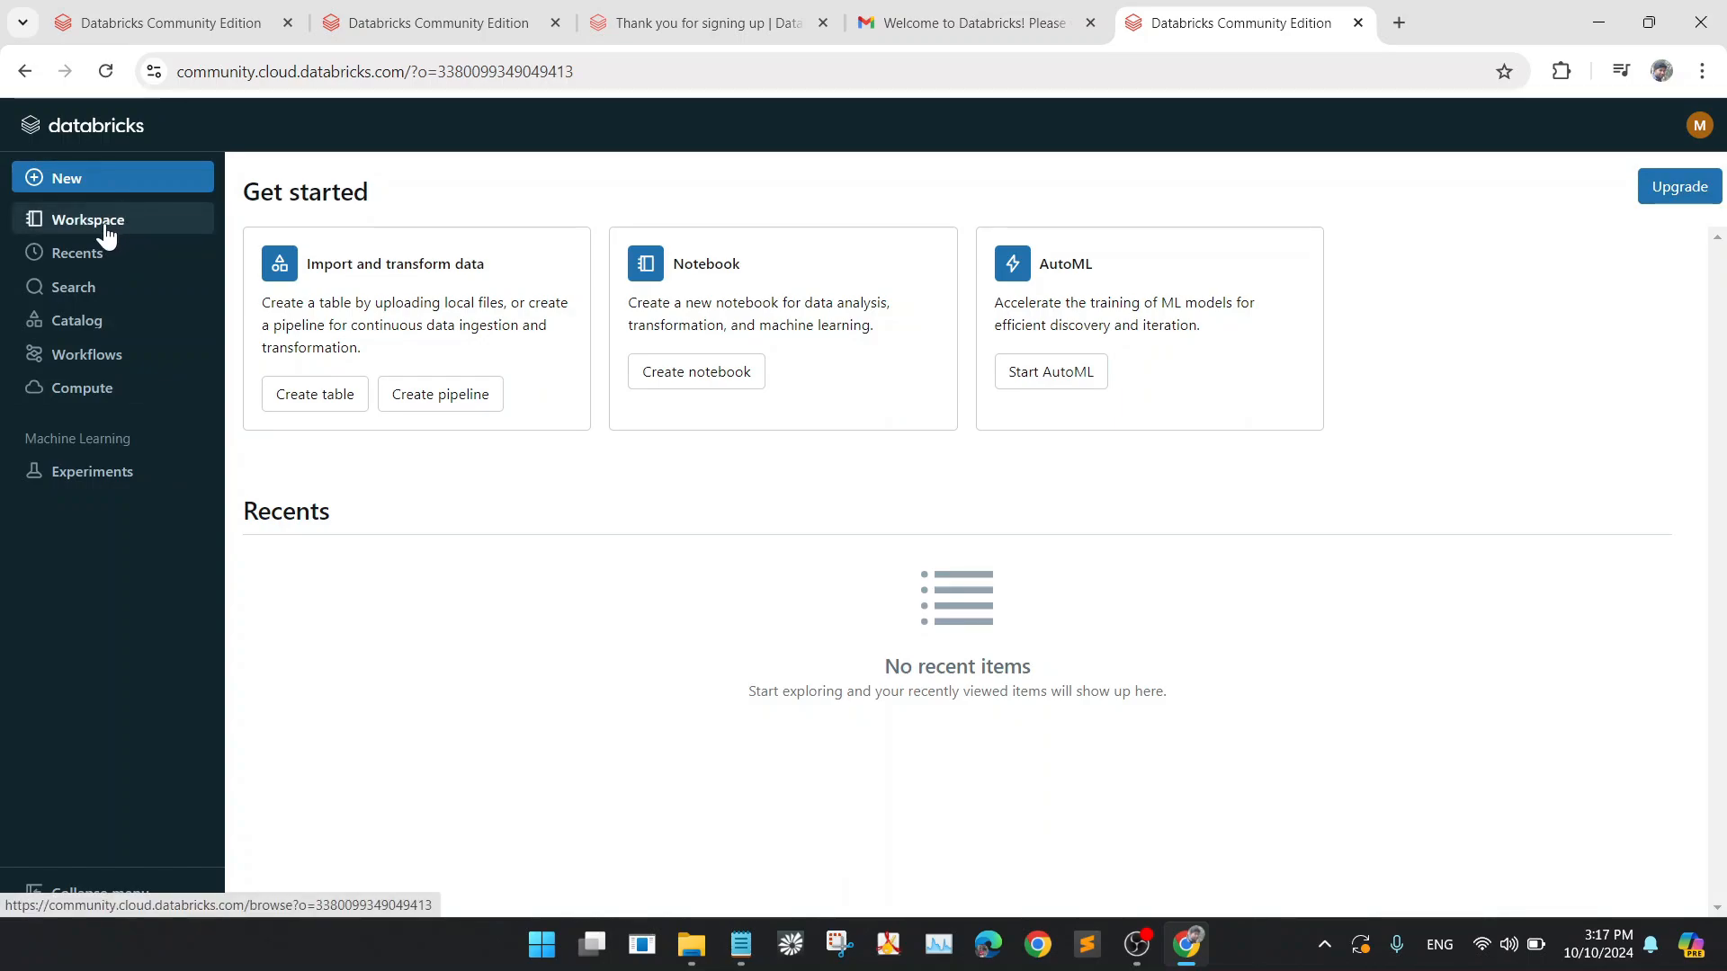
- From the Workspace browser, create a new folder named TechMAPR
left_click(88, 219)
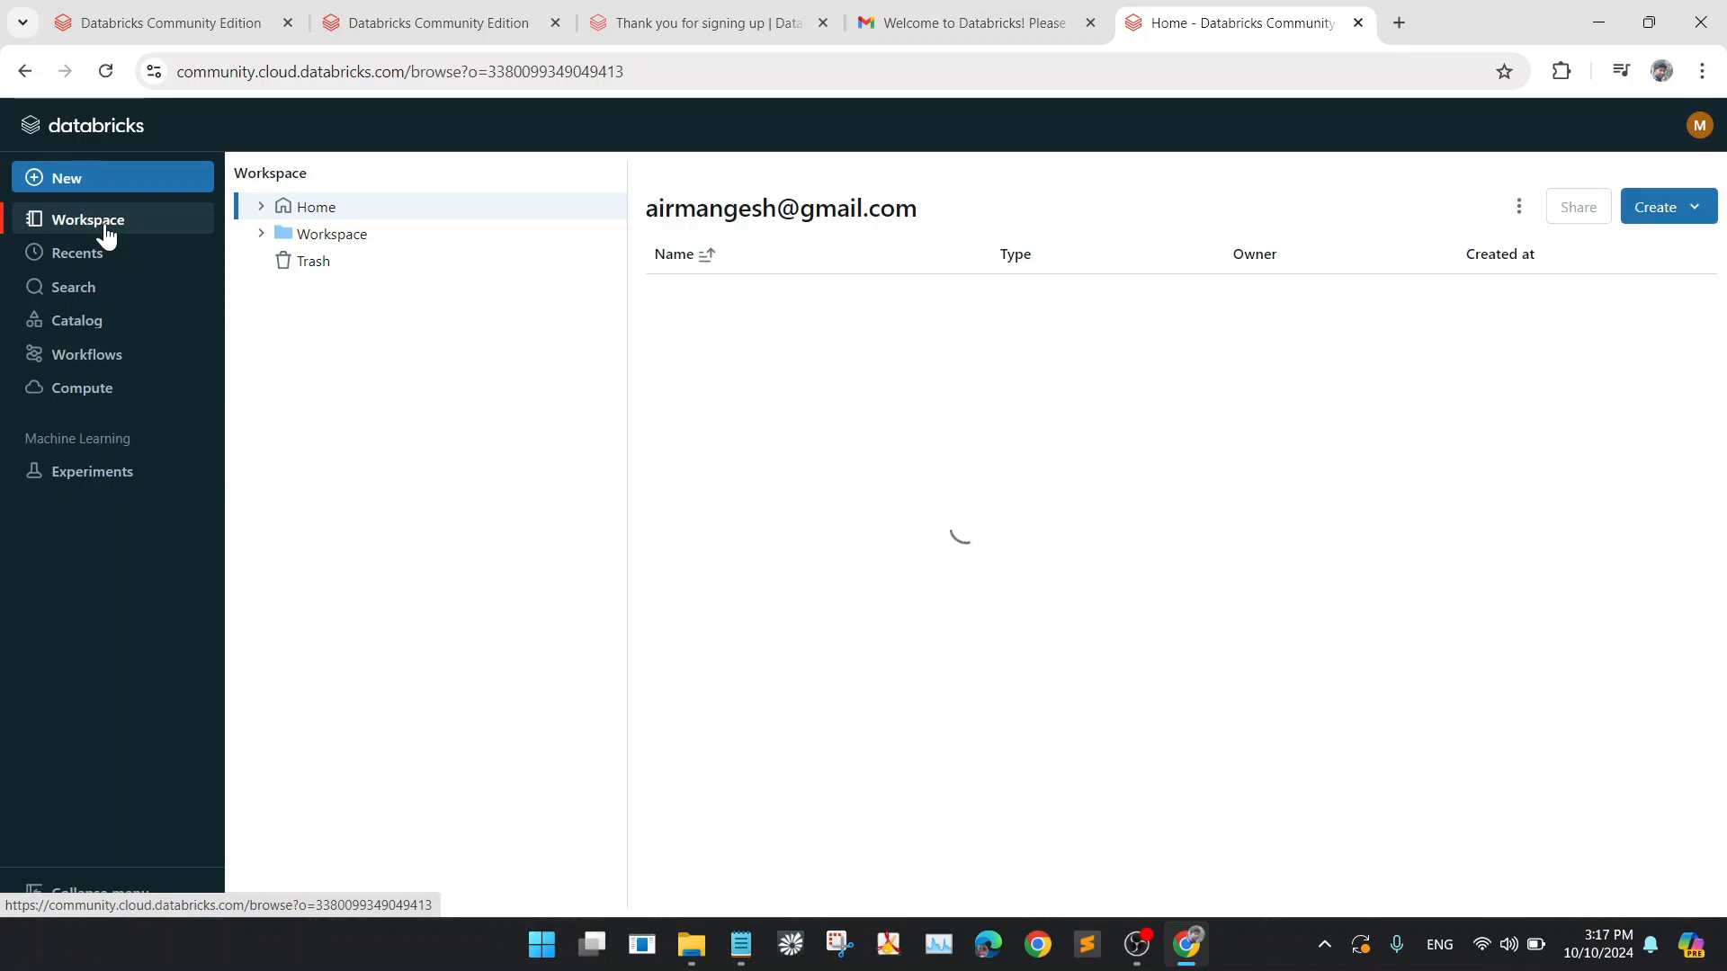
left_click(88, 219)
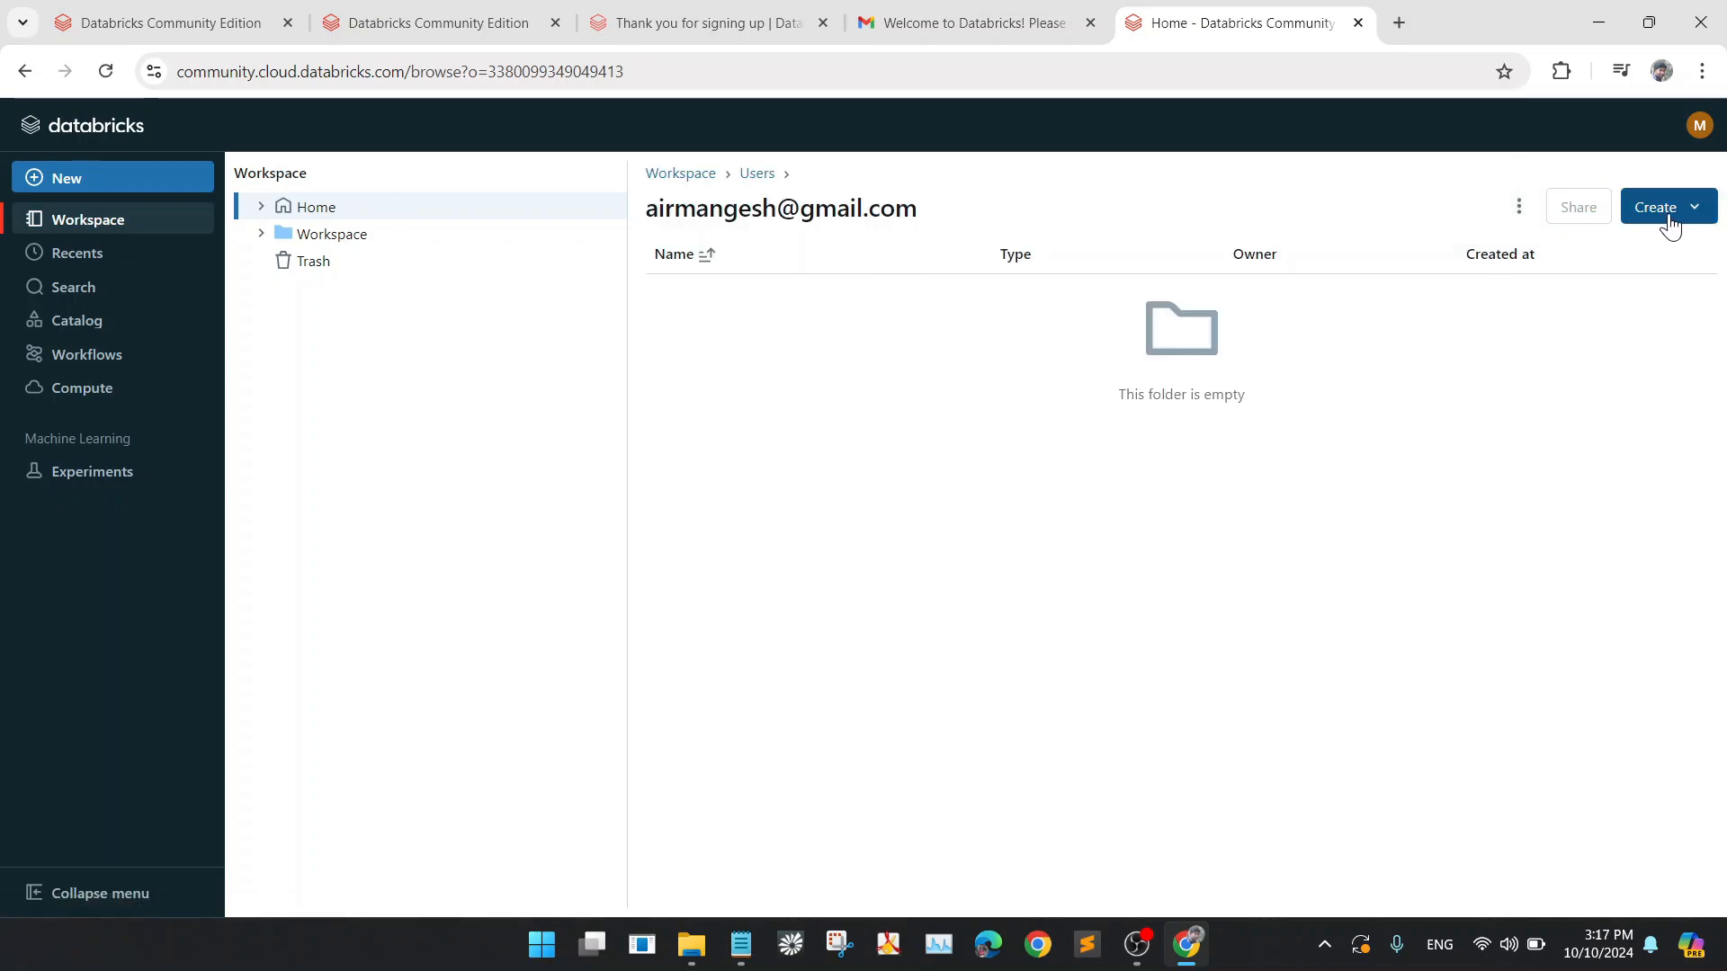
left_click(1659, 207)
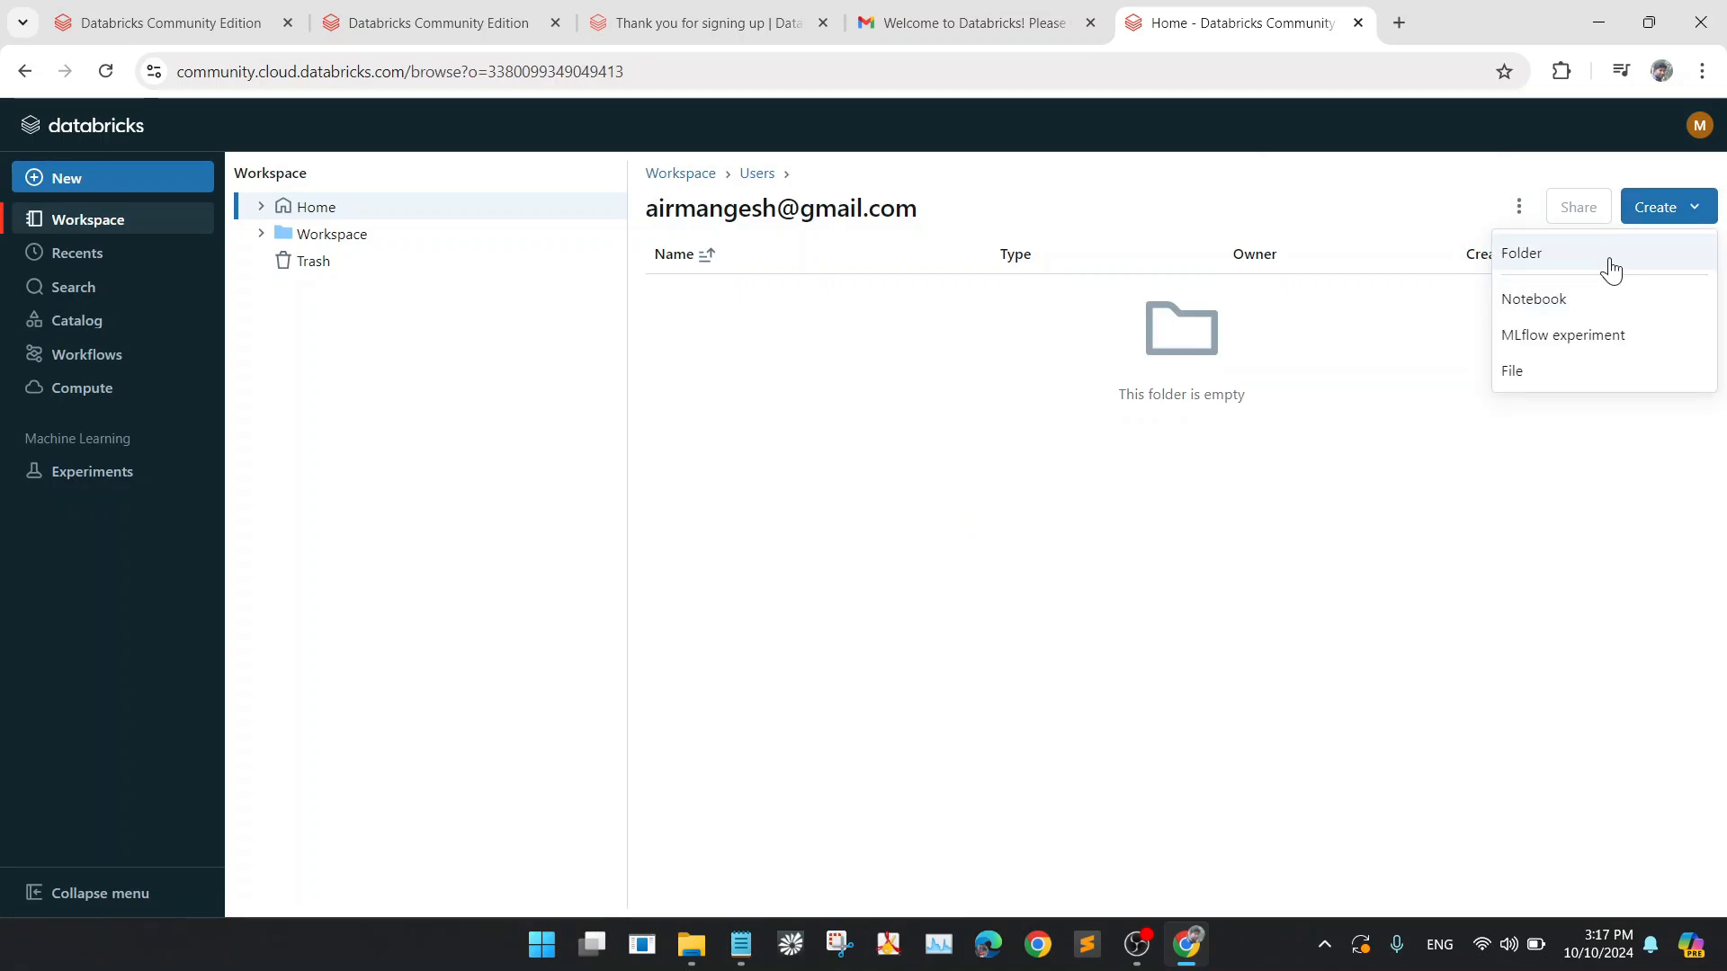
left_click(1521, 252)
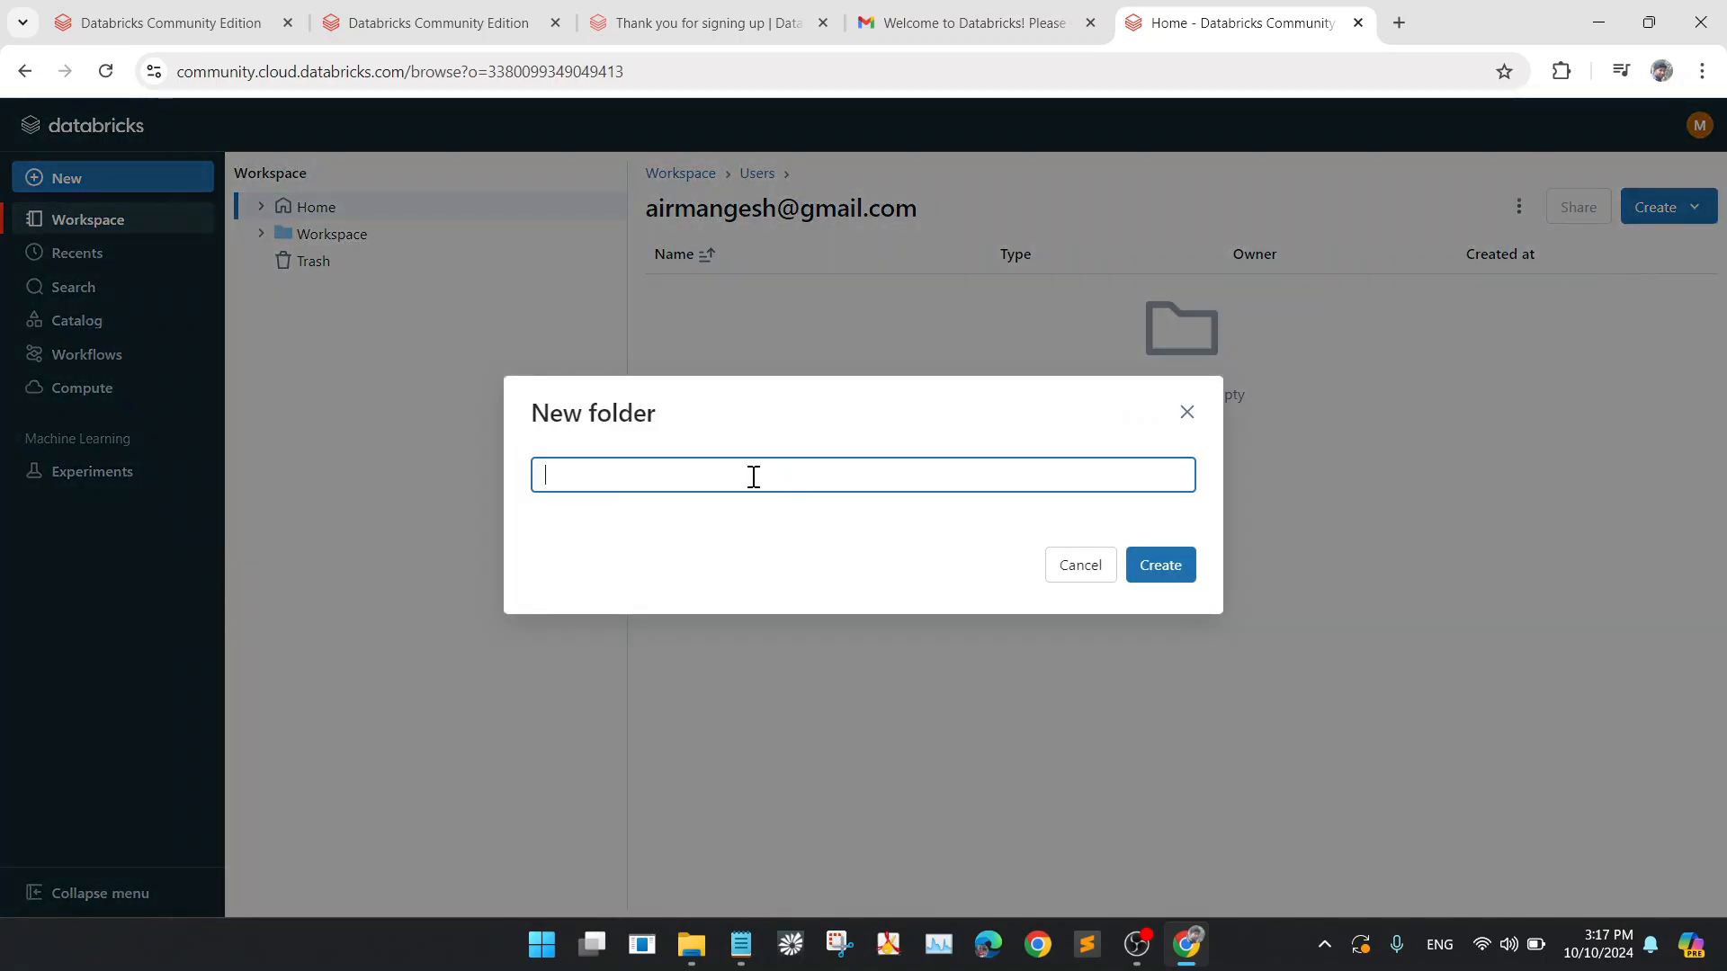
left_click(1158, 564)
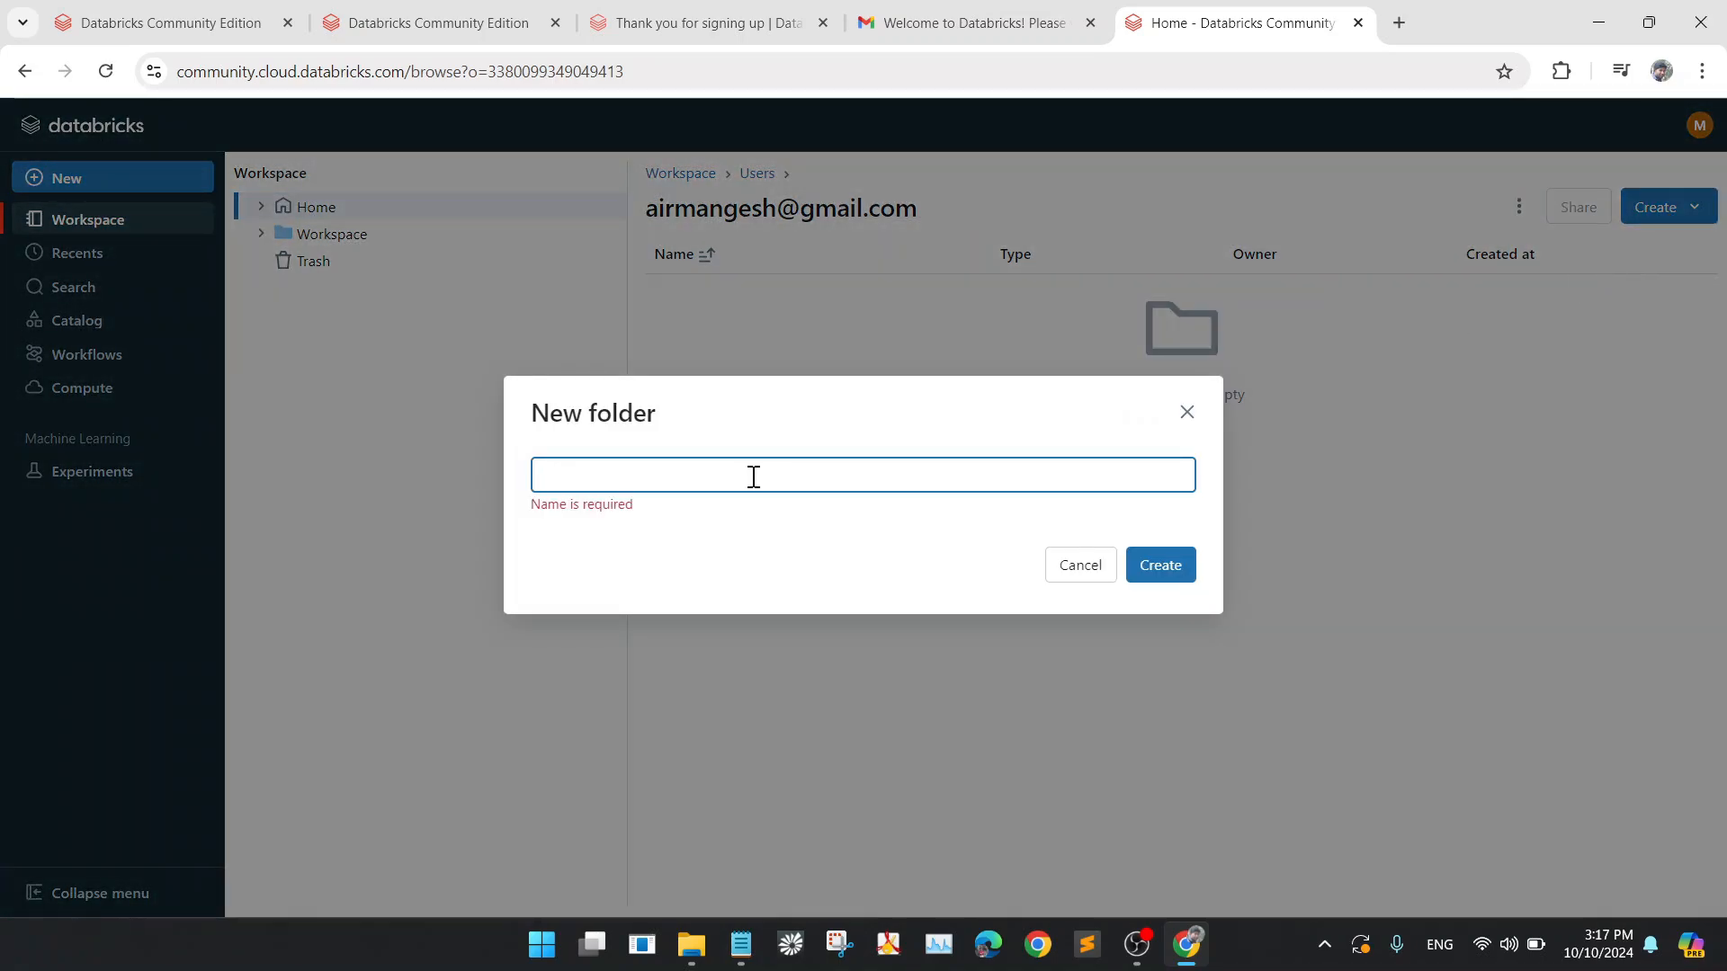
type("Tech")
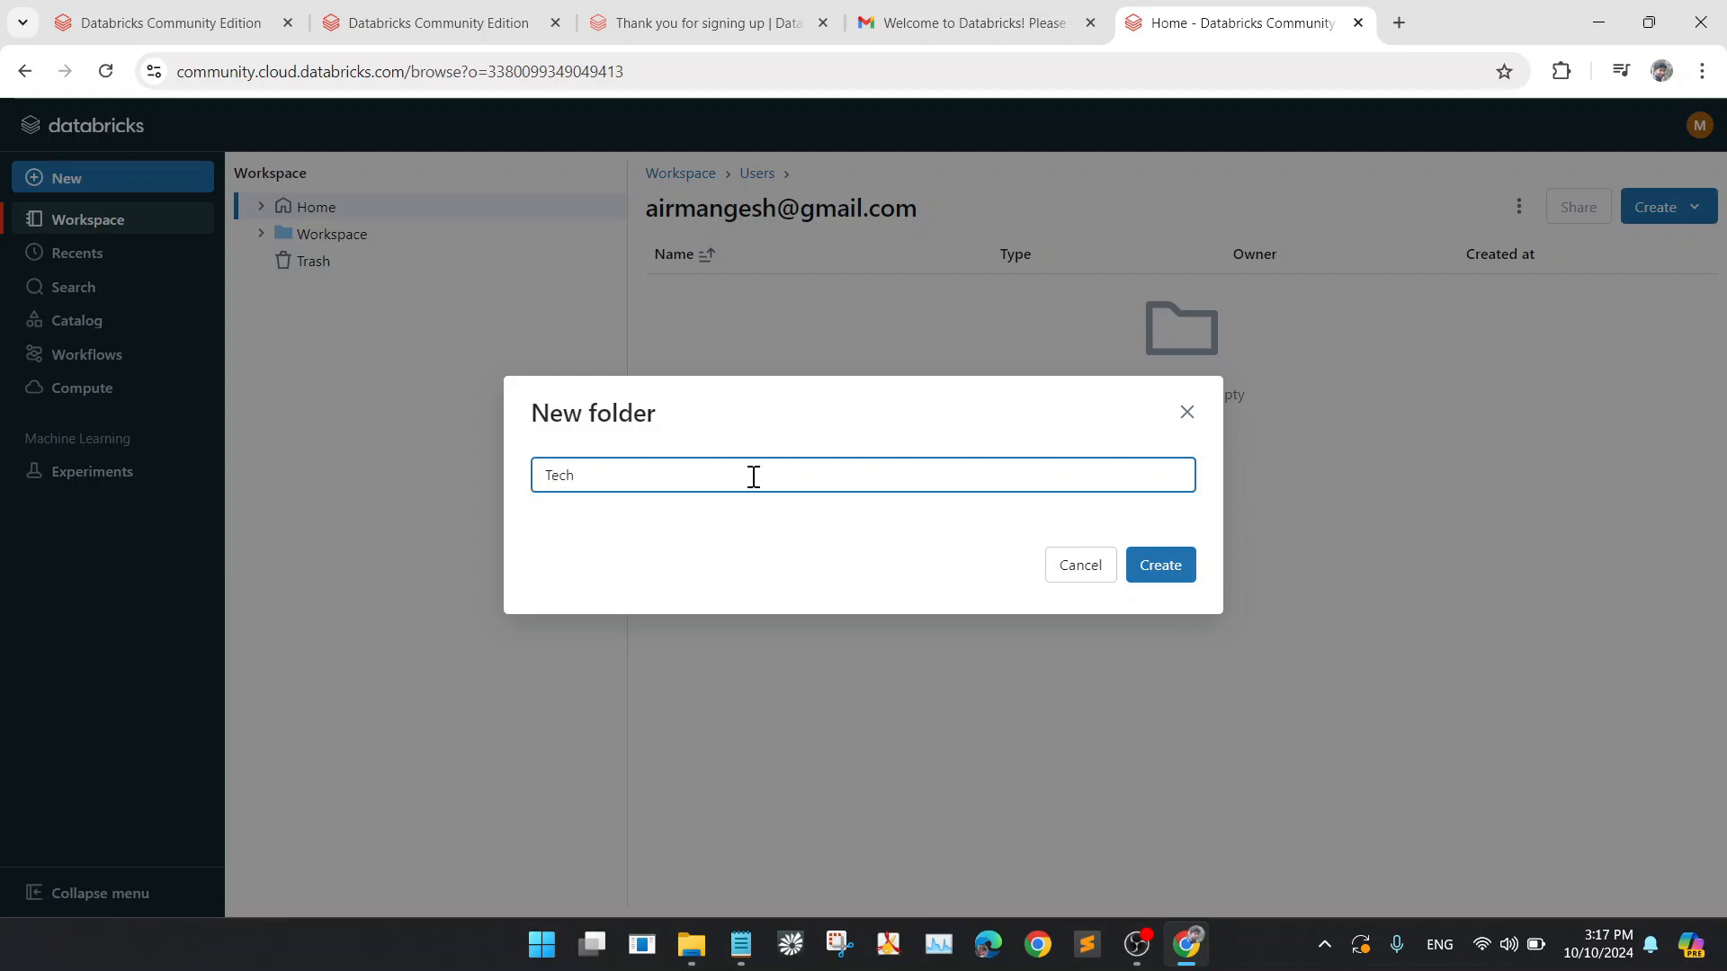
type("MAPR")
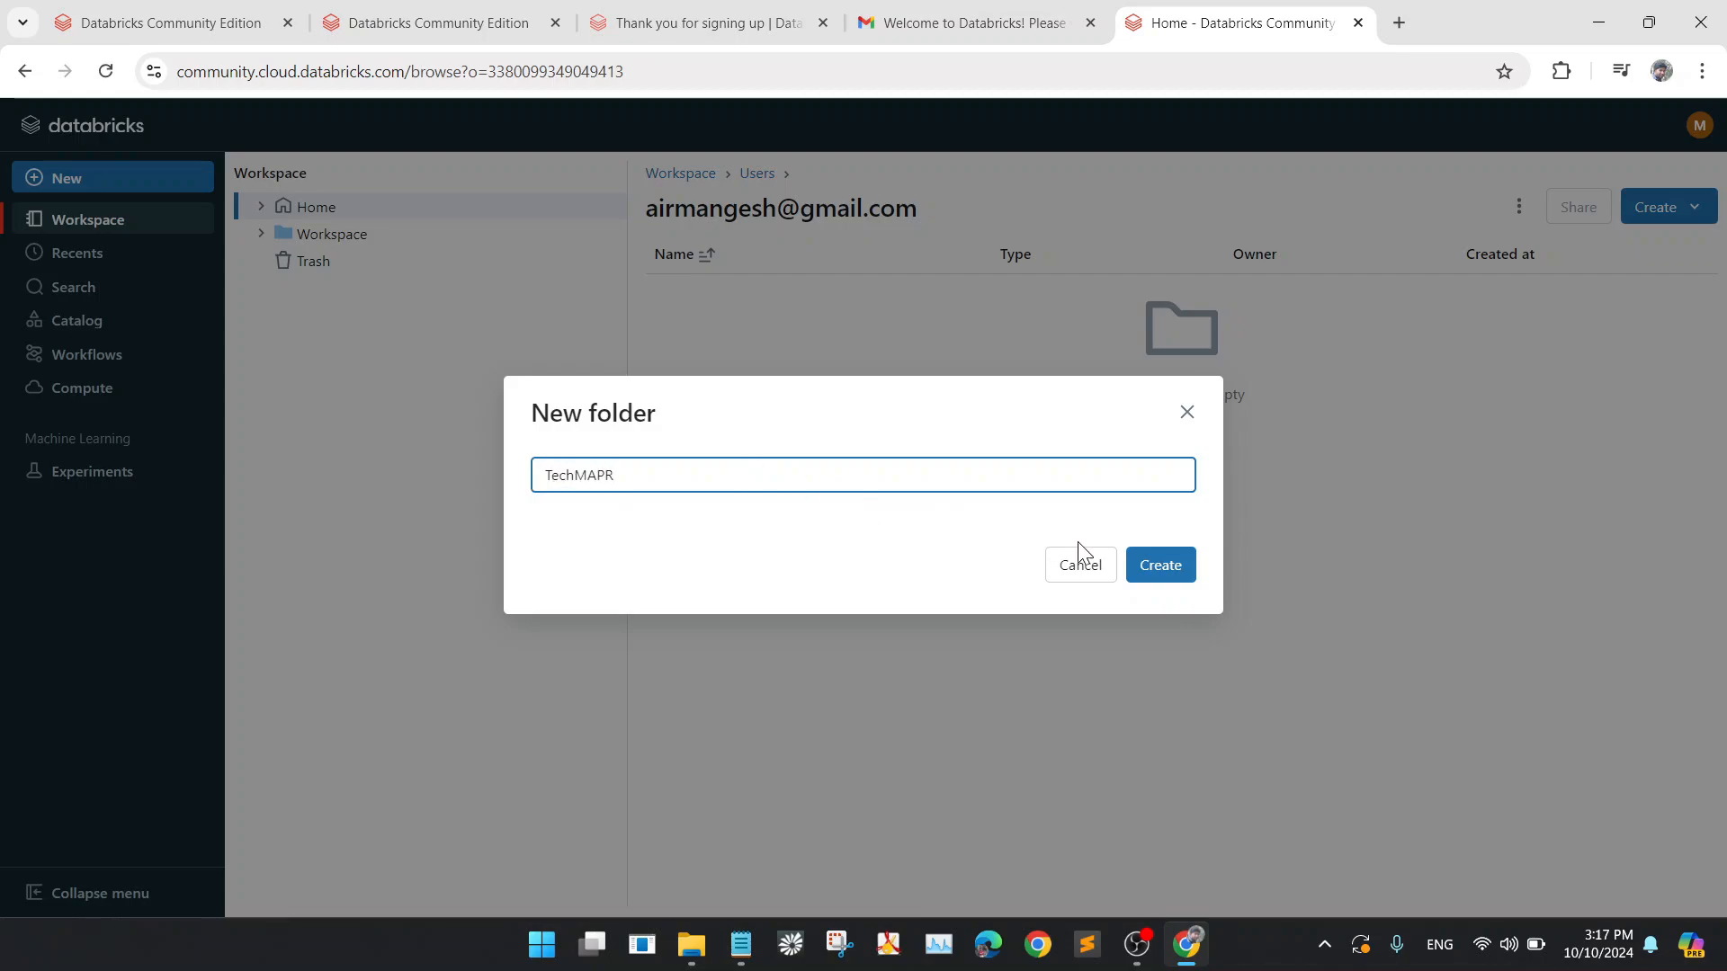
left_click(1158, 565)
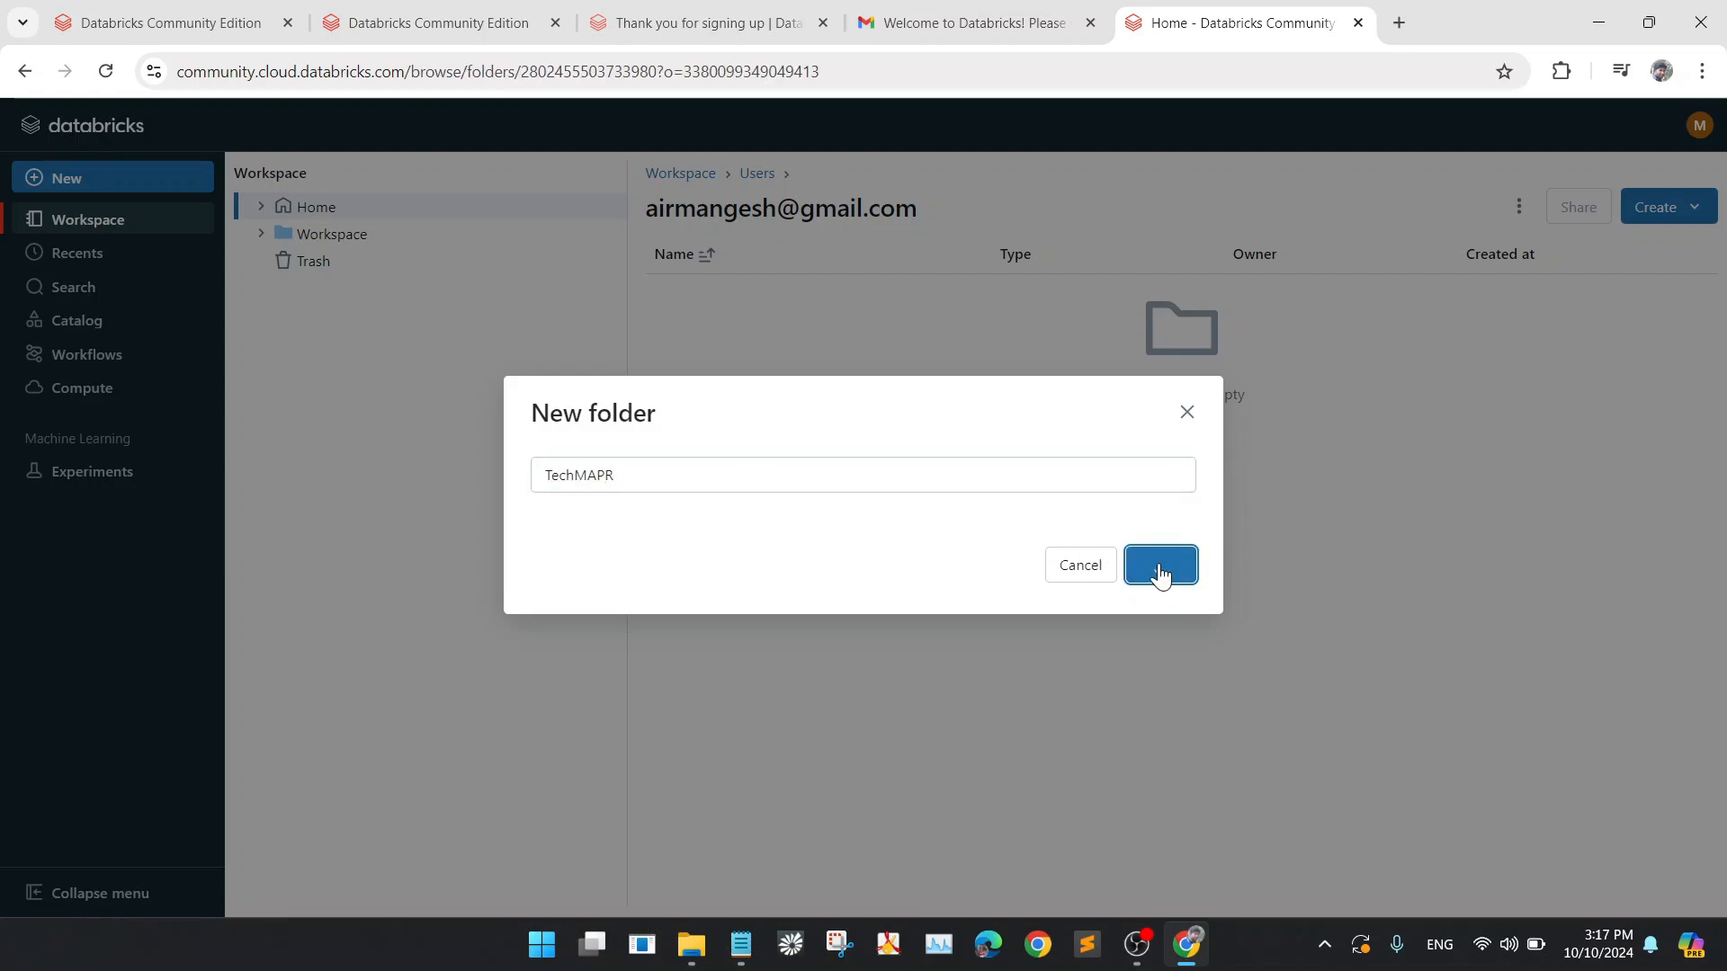
left_click(1159, 565)
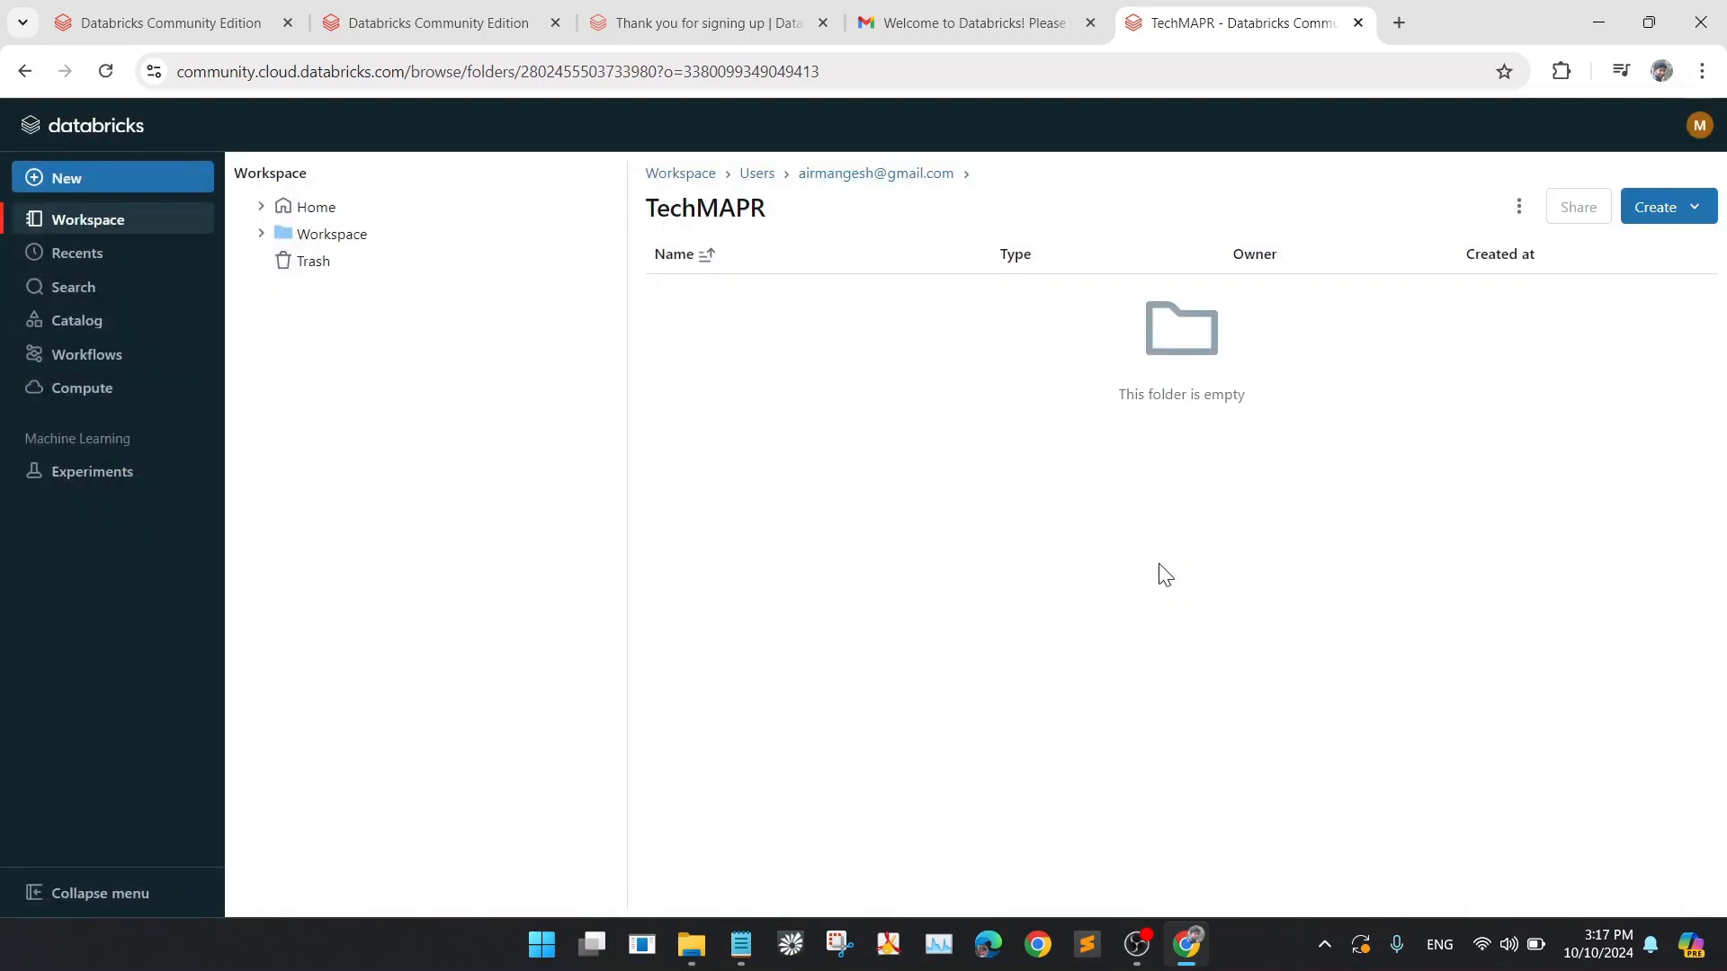
mouse_move(1145, 572)
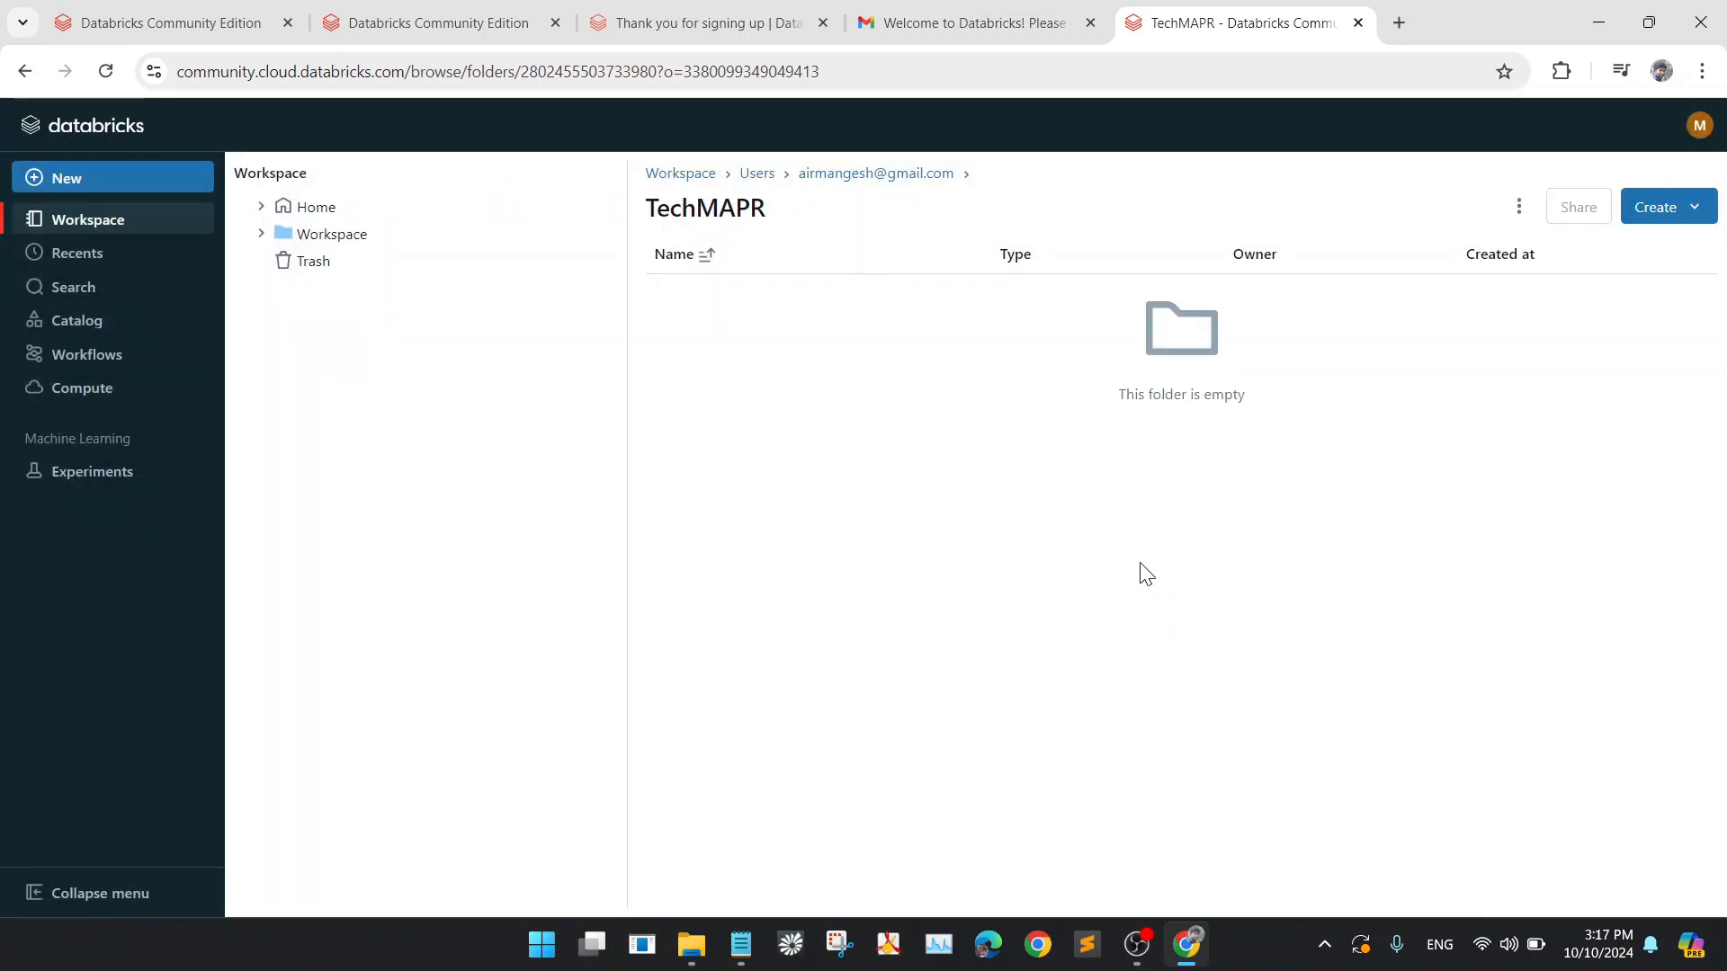
left_click(332, 234)
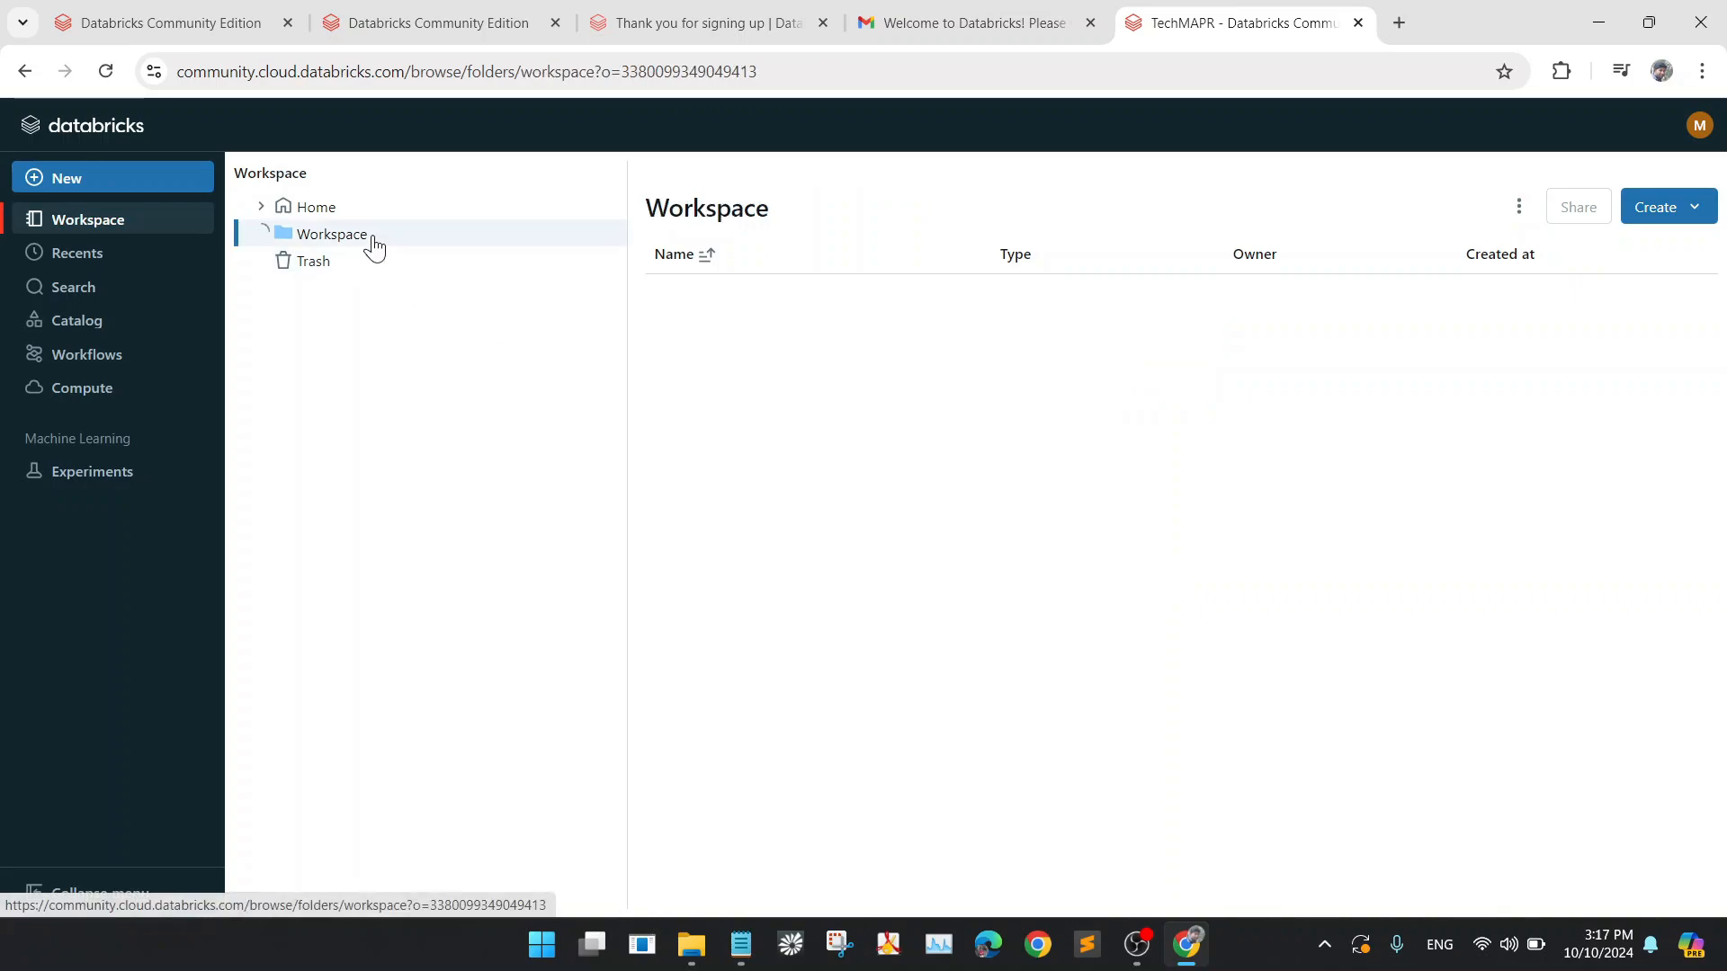
left_click(330, 234)
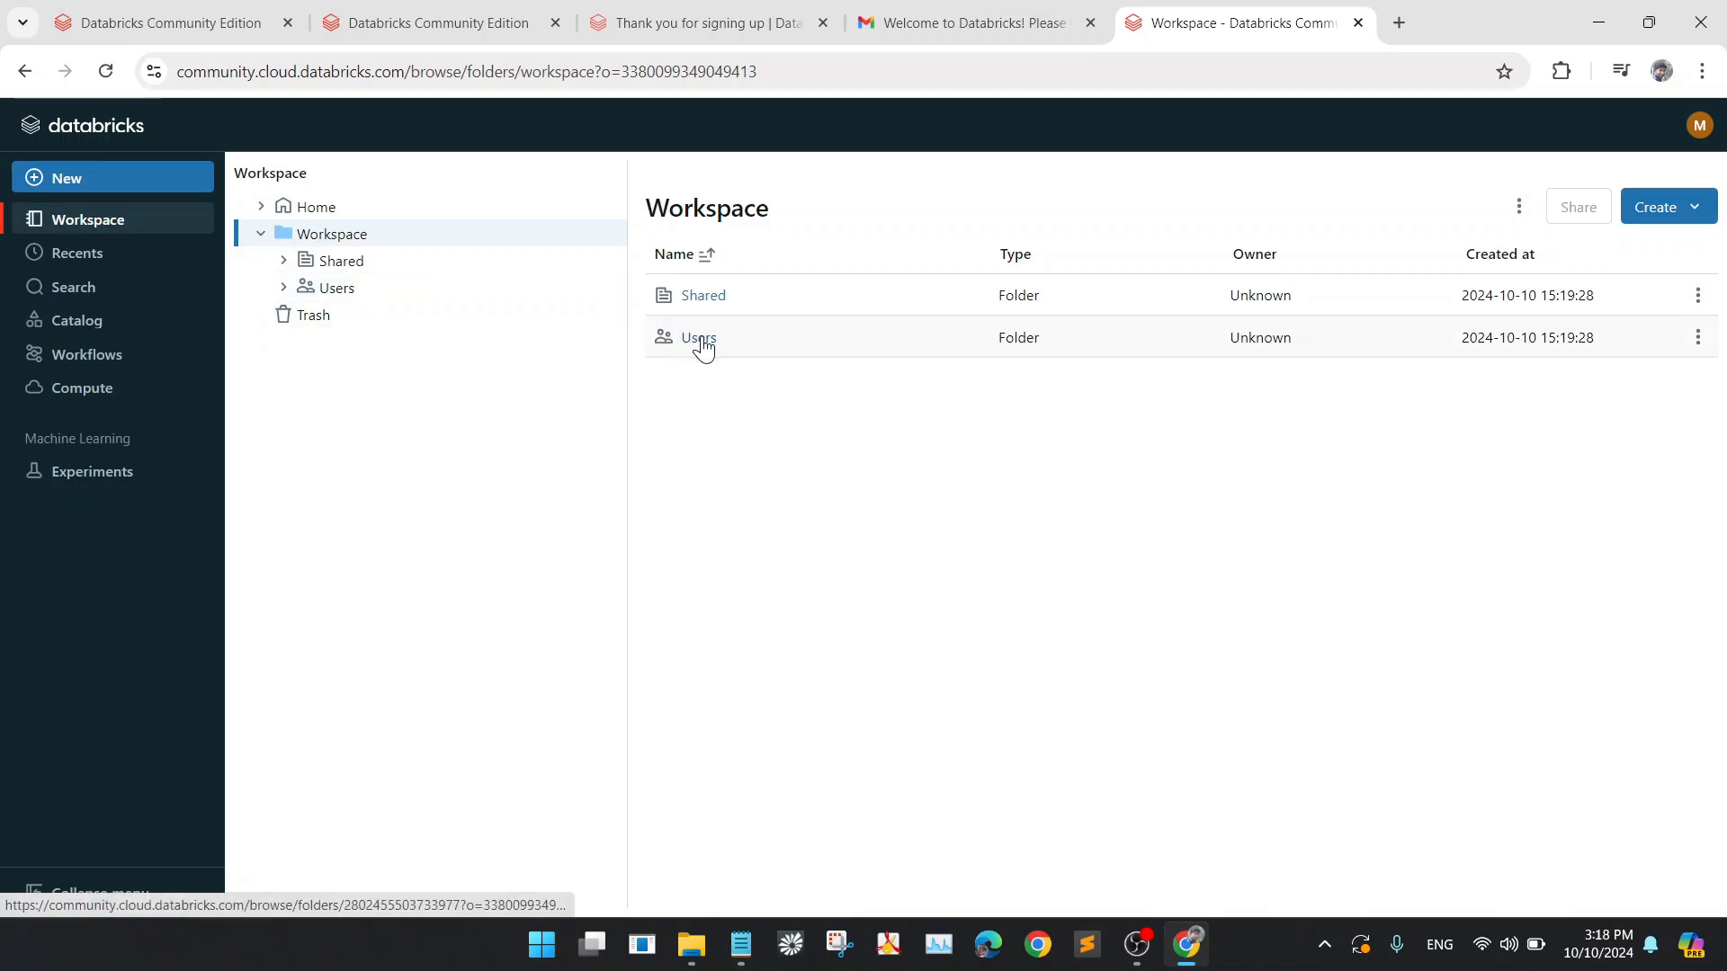
left_click(698, 337)
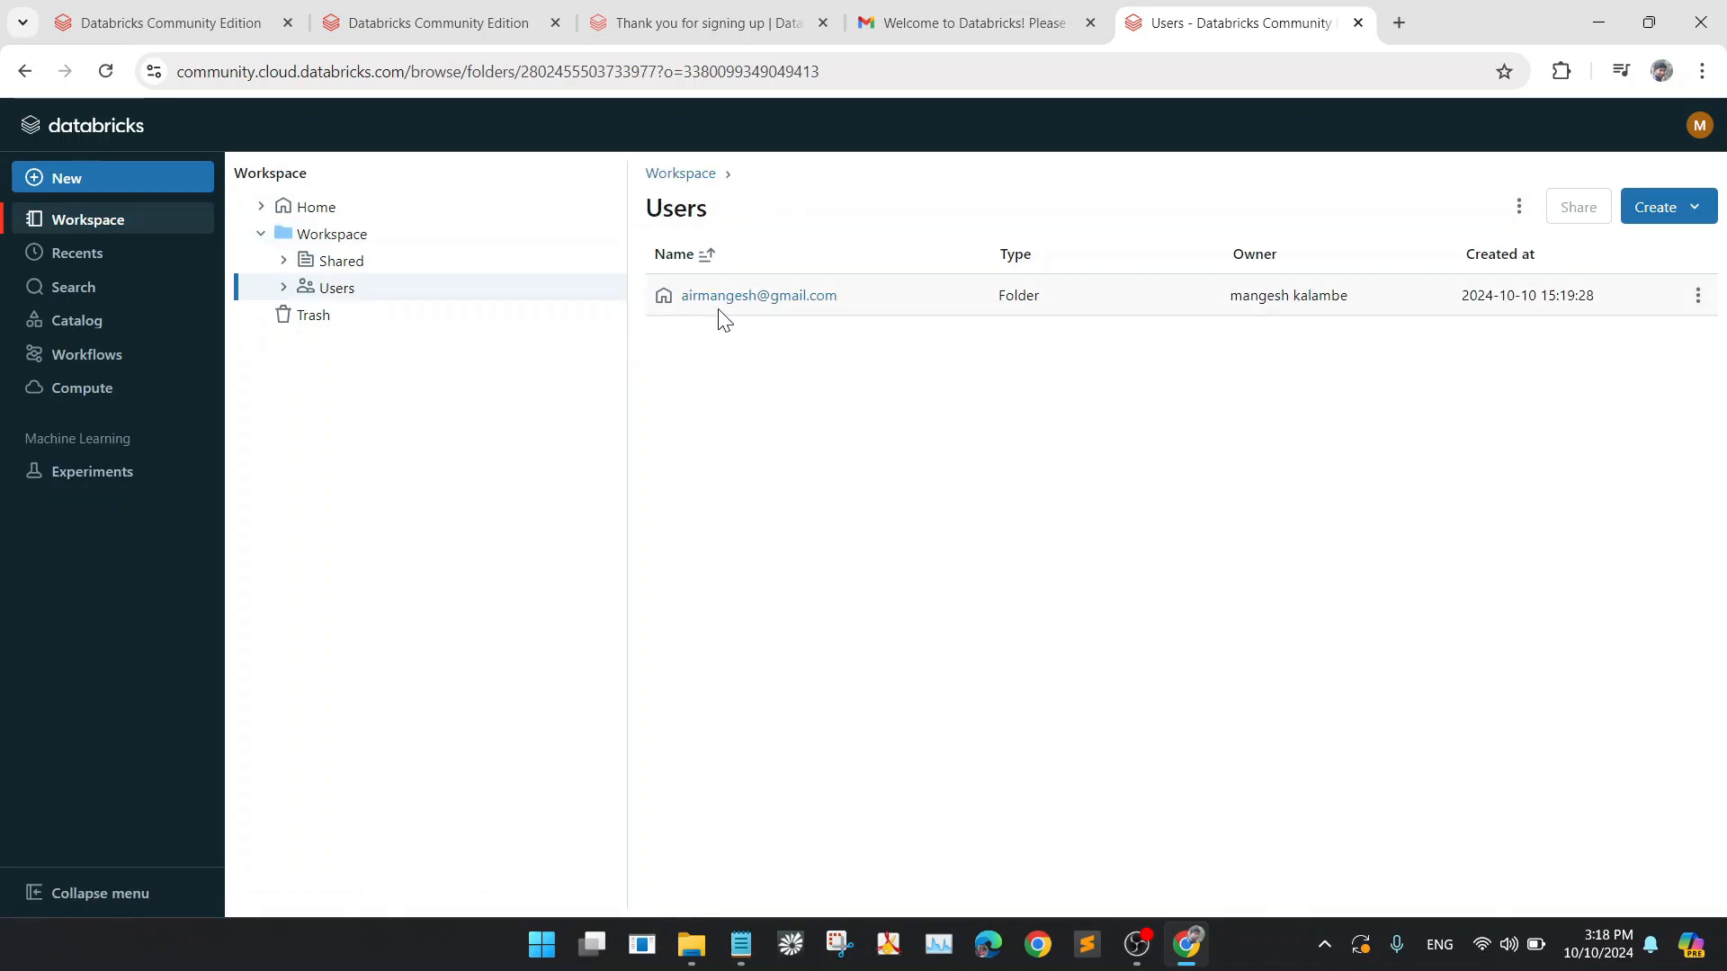
left_click(757, 295)
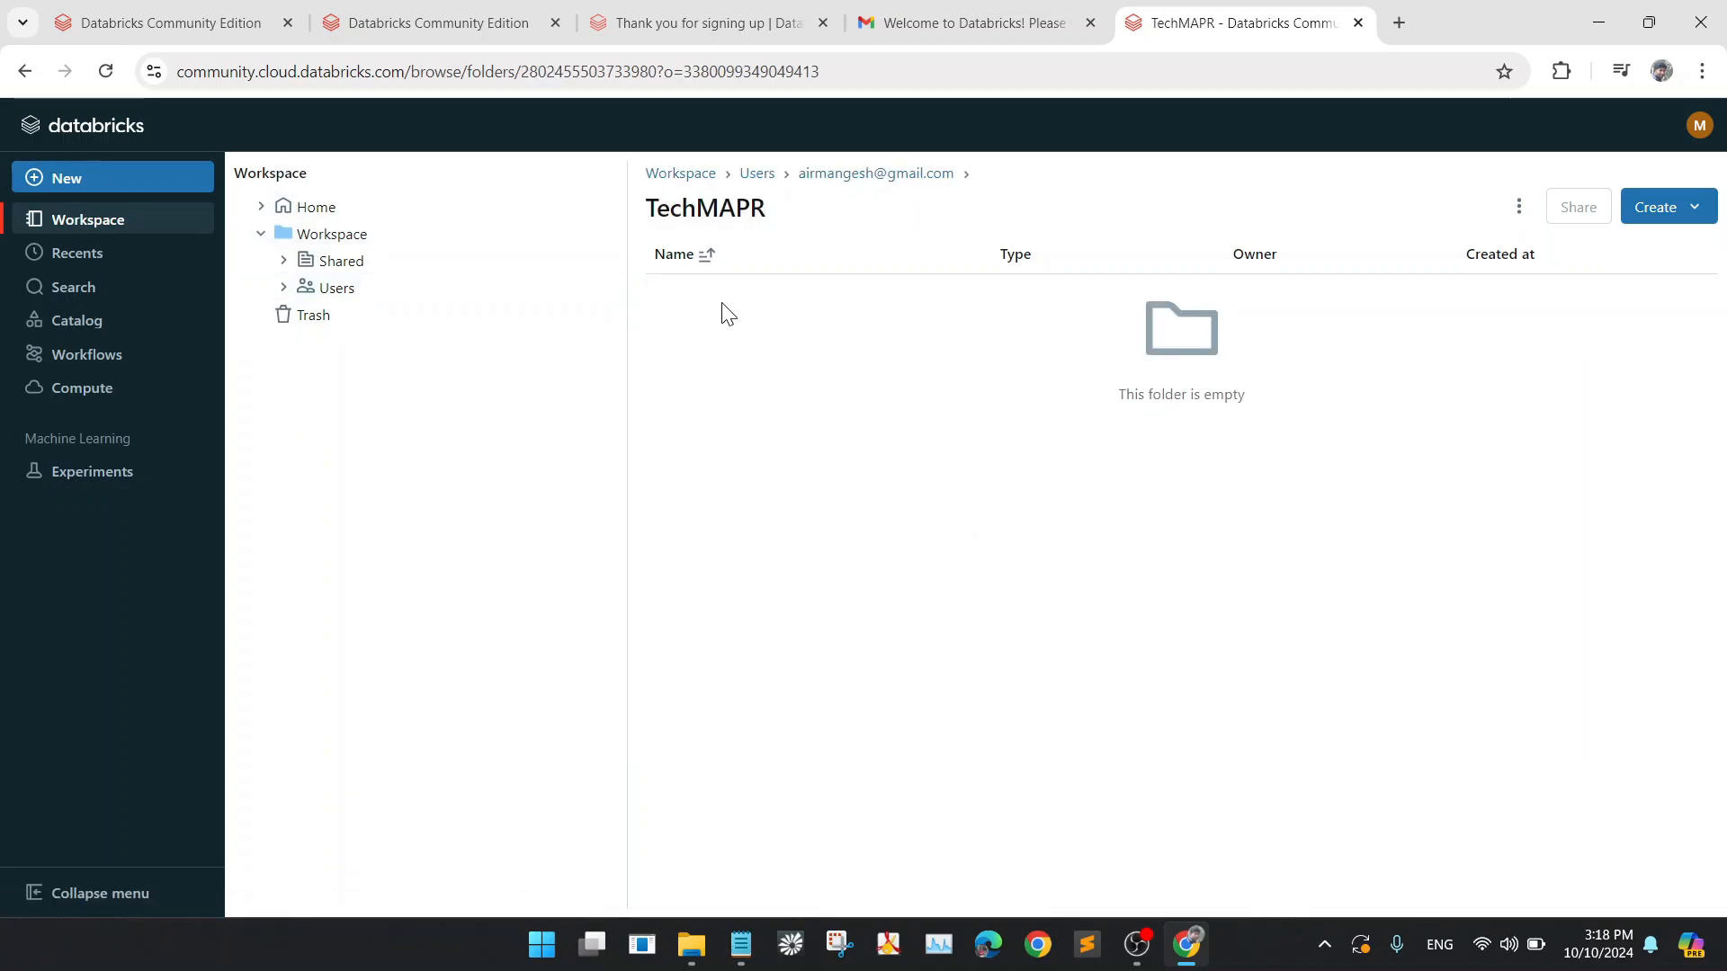
mouse_move(653, 383)
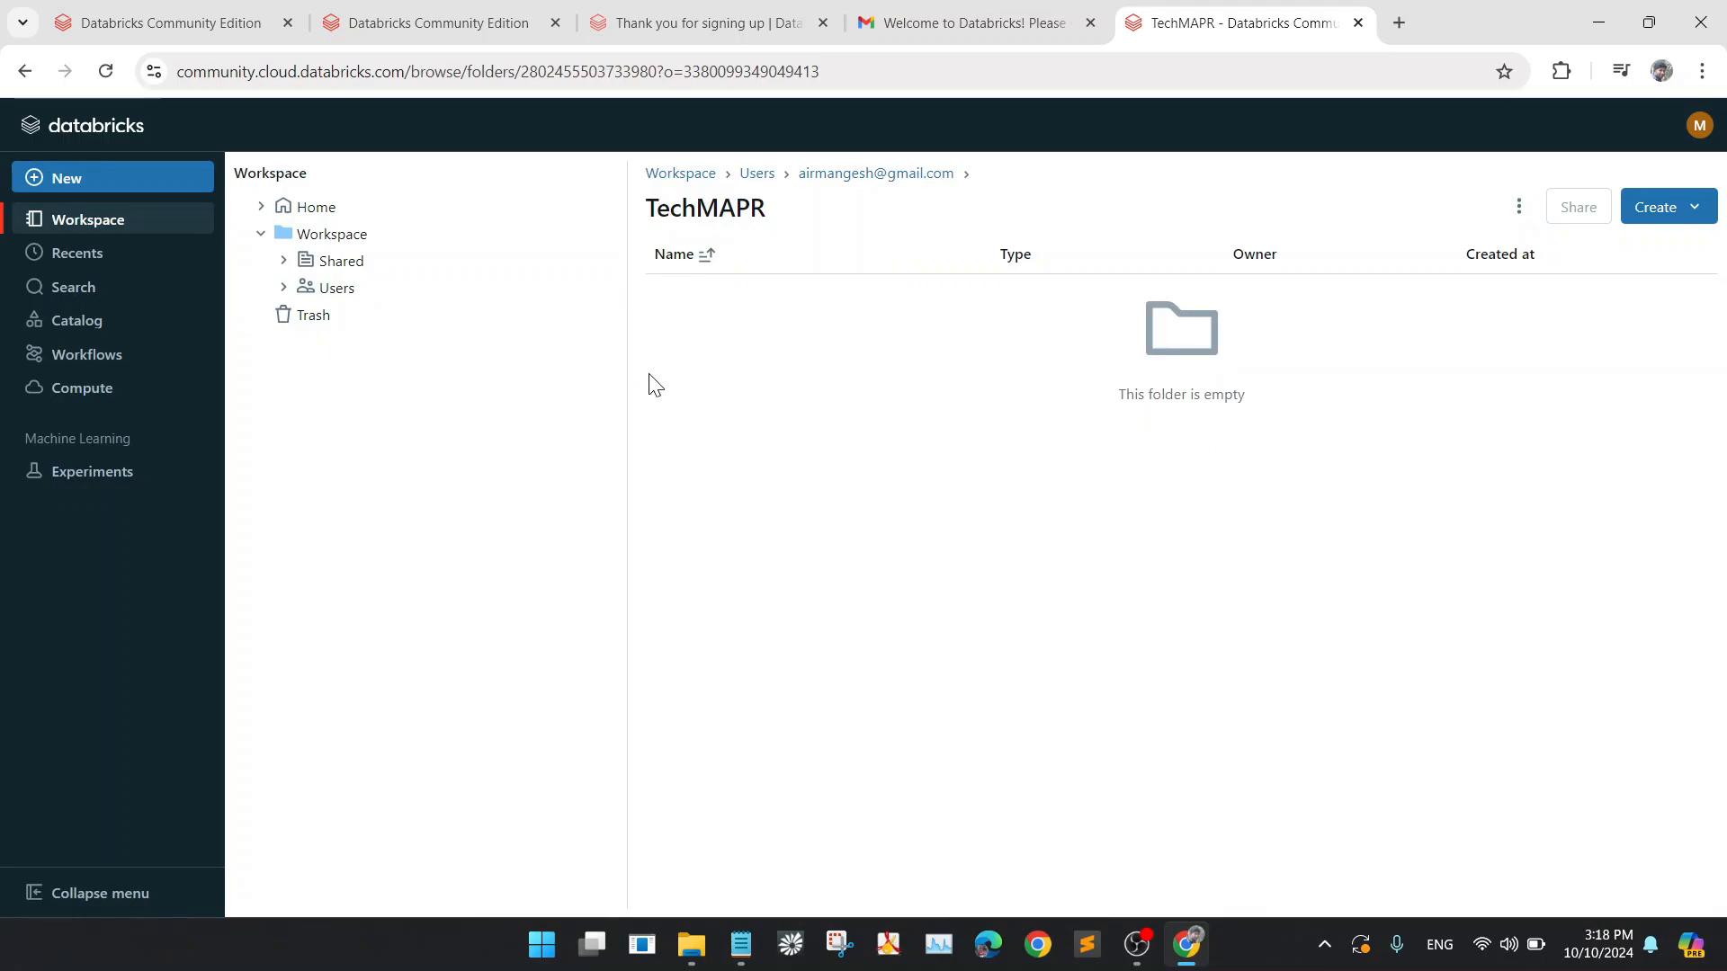
- Create a notebook in TechMAPR and retitle it Pyspark_practice
left_click(1661, 207)
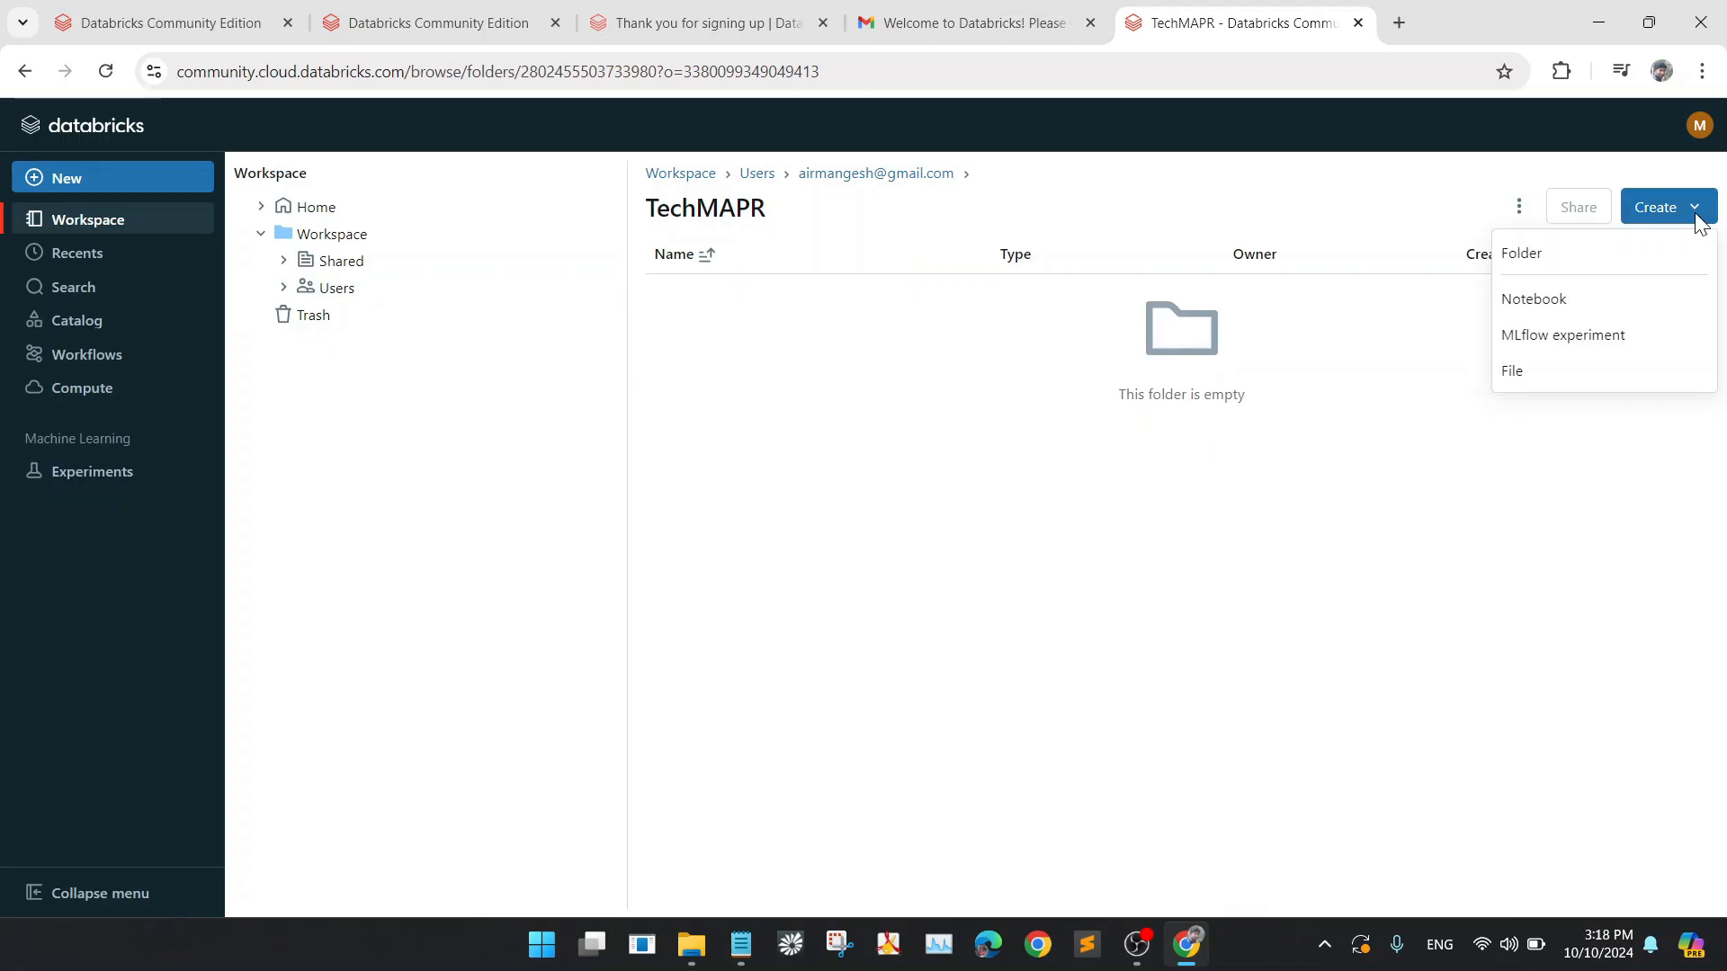
left_click(1531, 298)
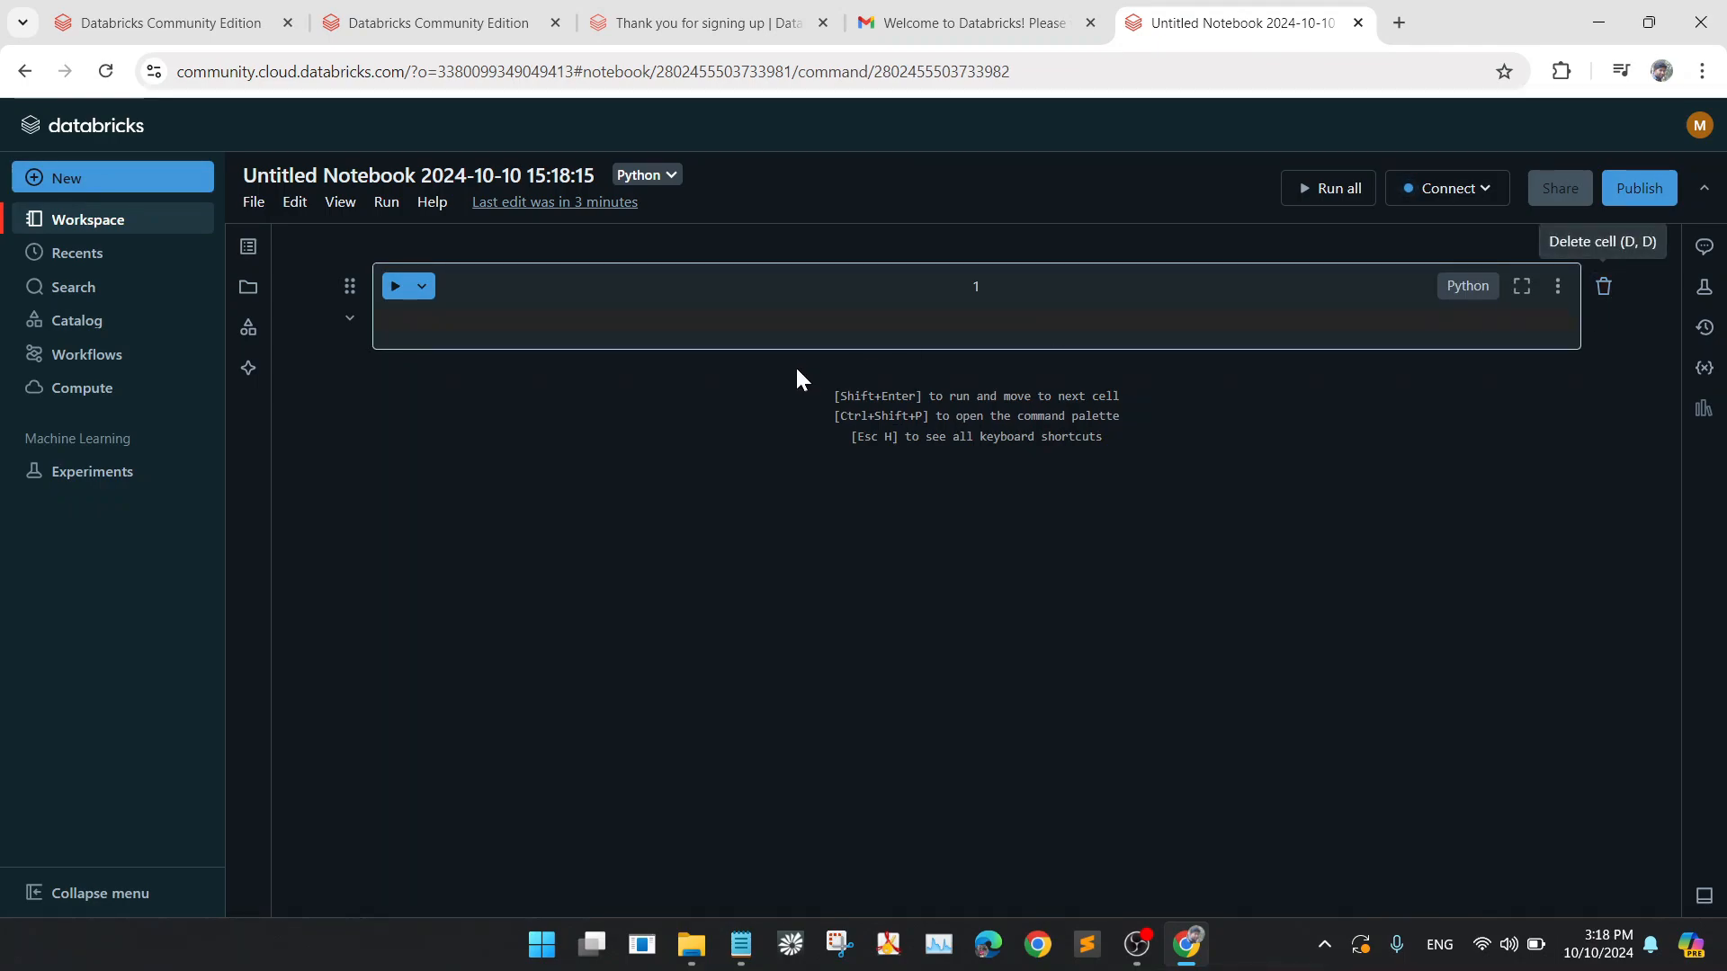
left_click(416, 175)
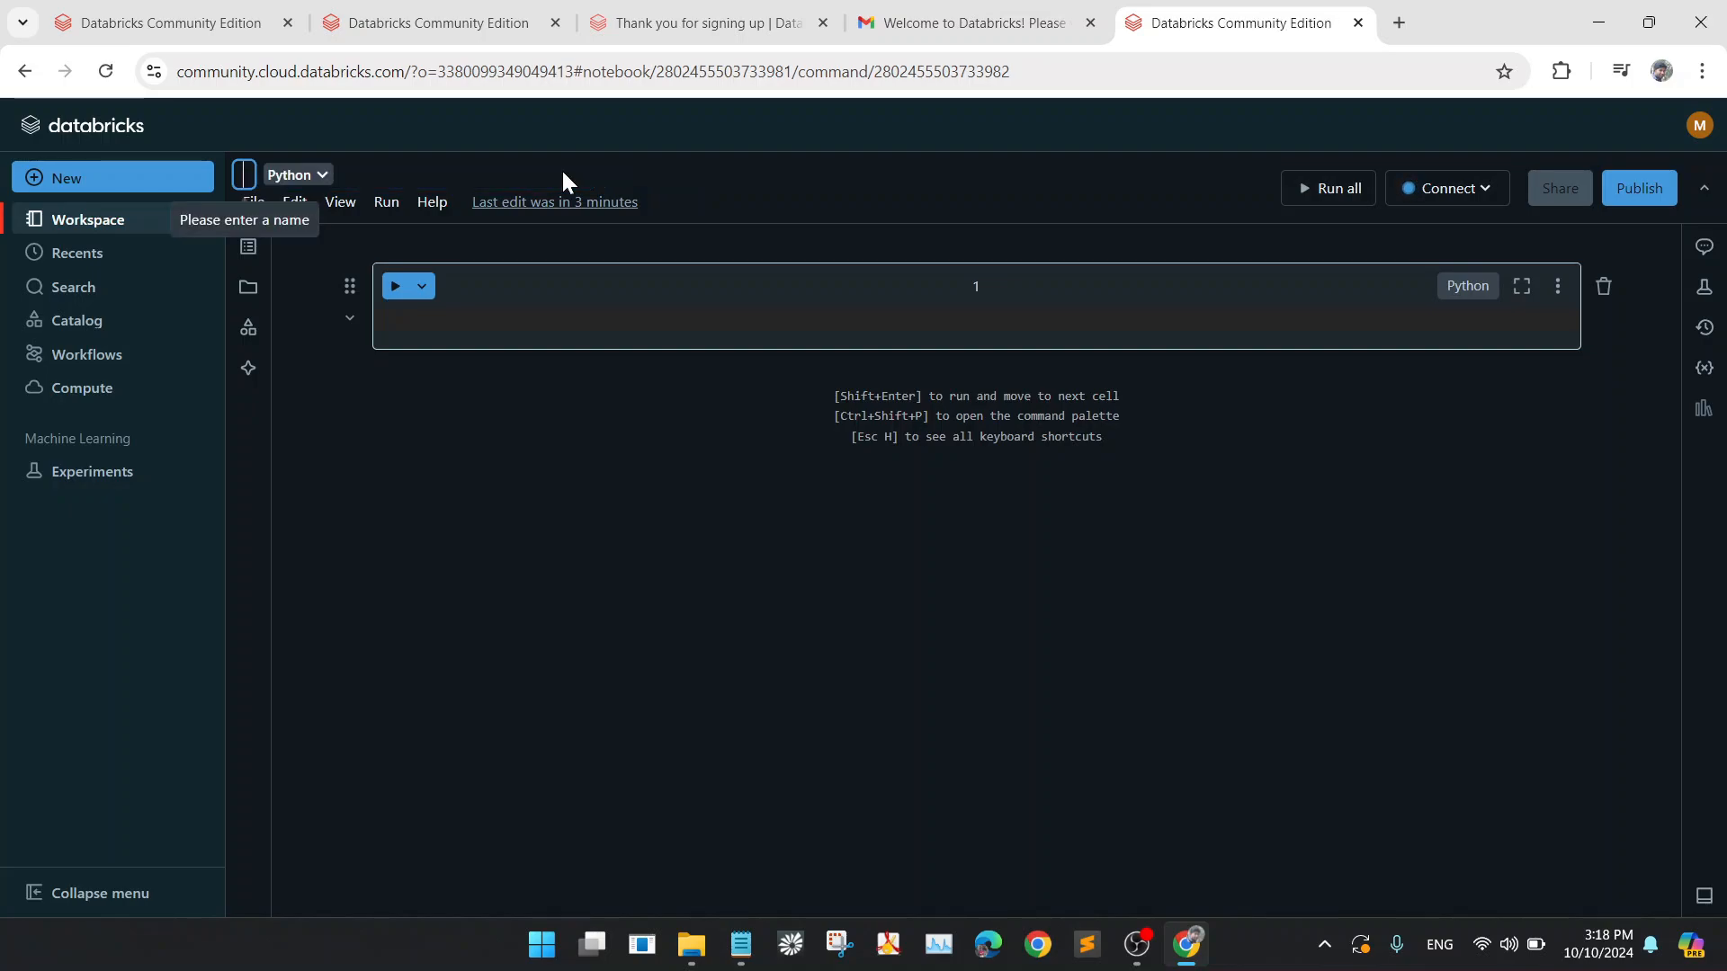
type("Pyspark")
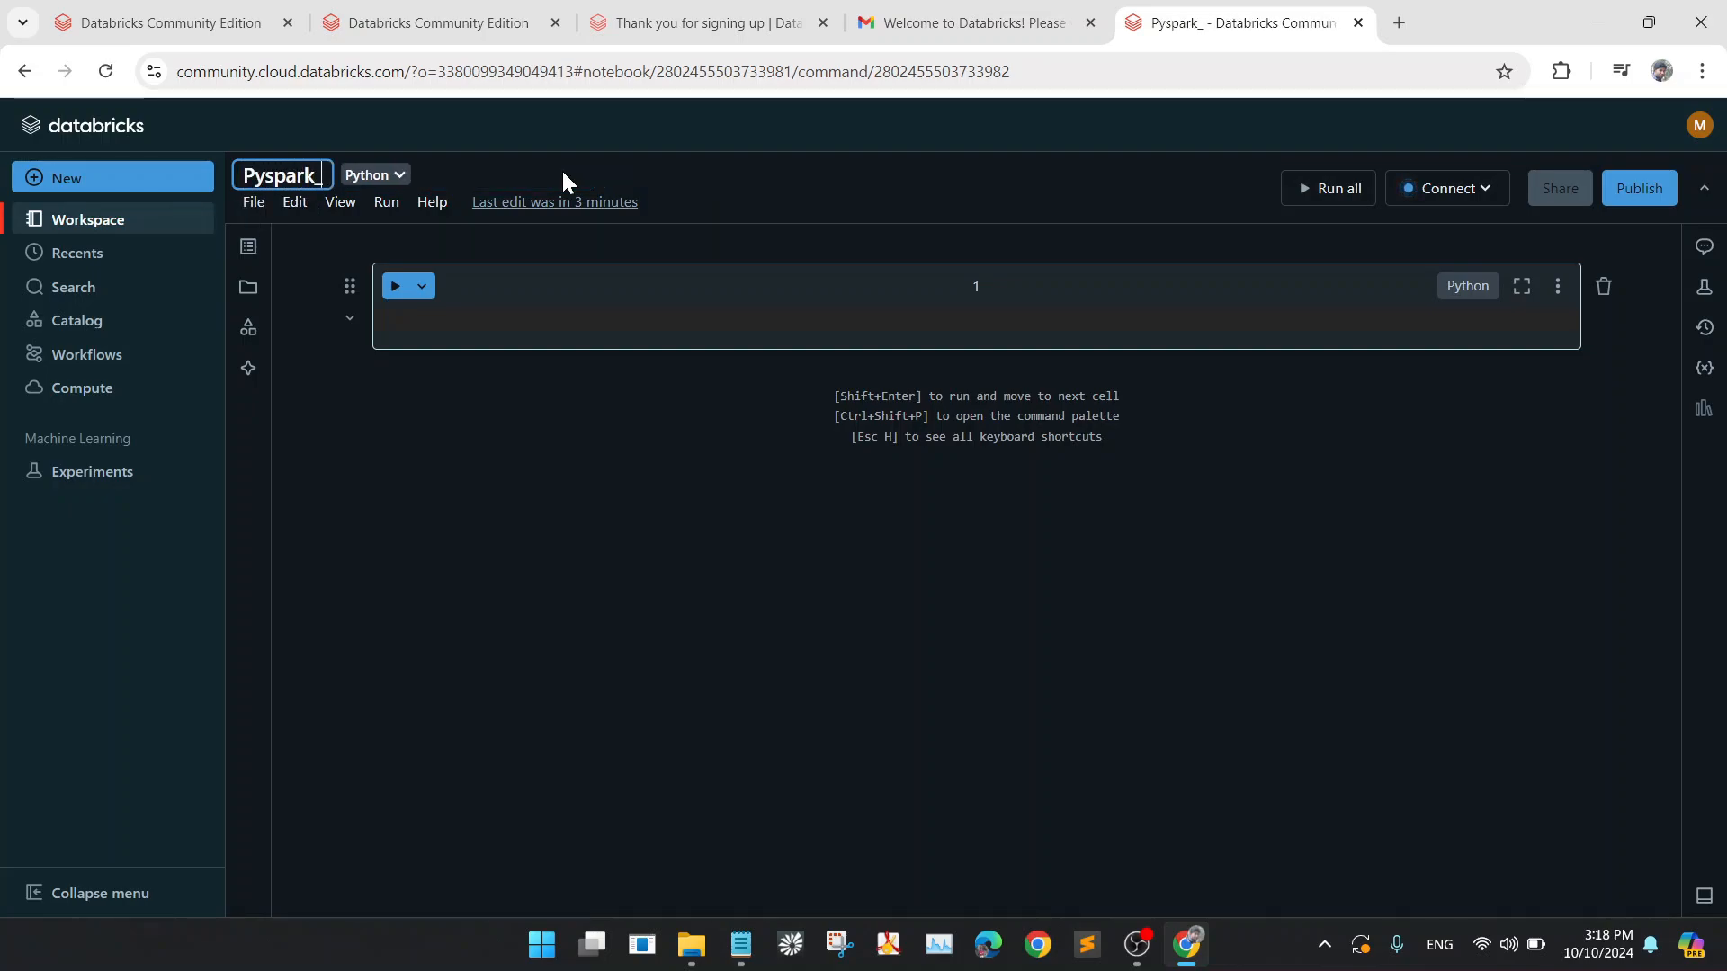
type("_pr")
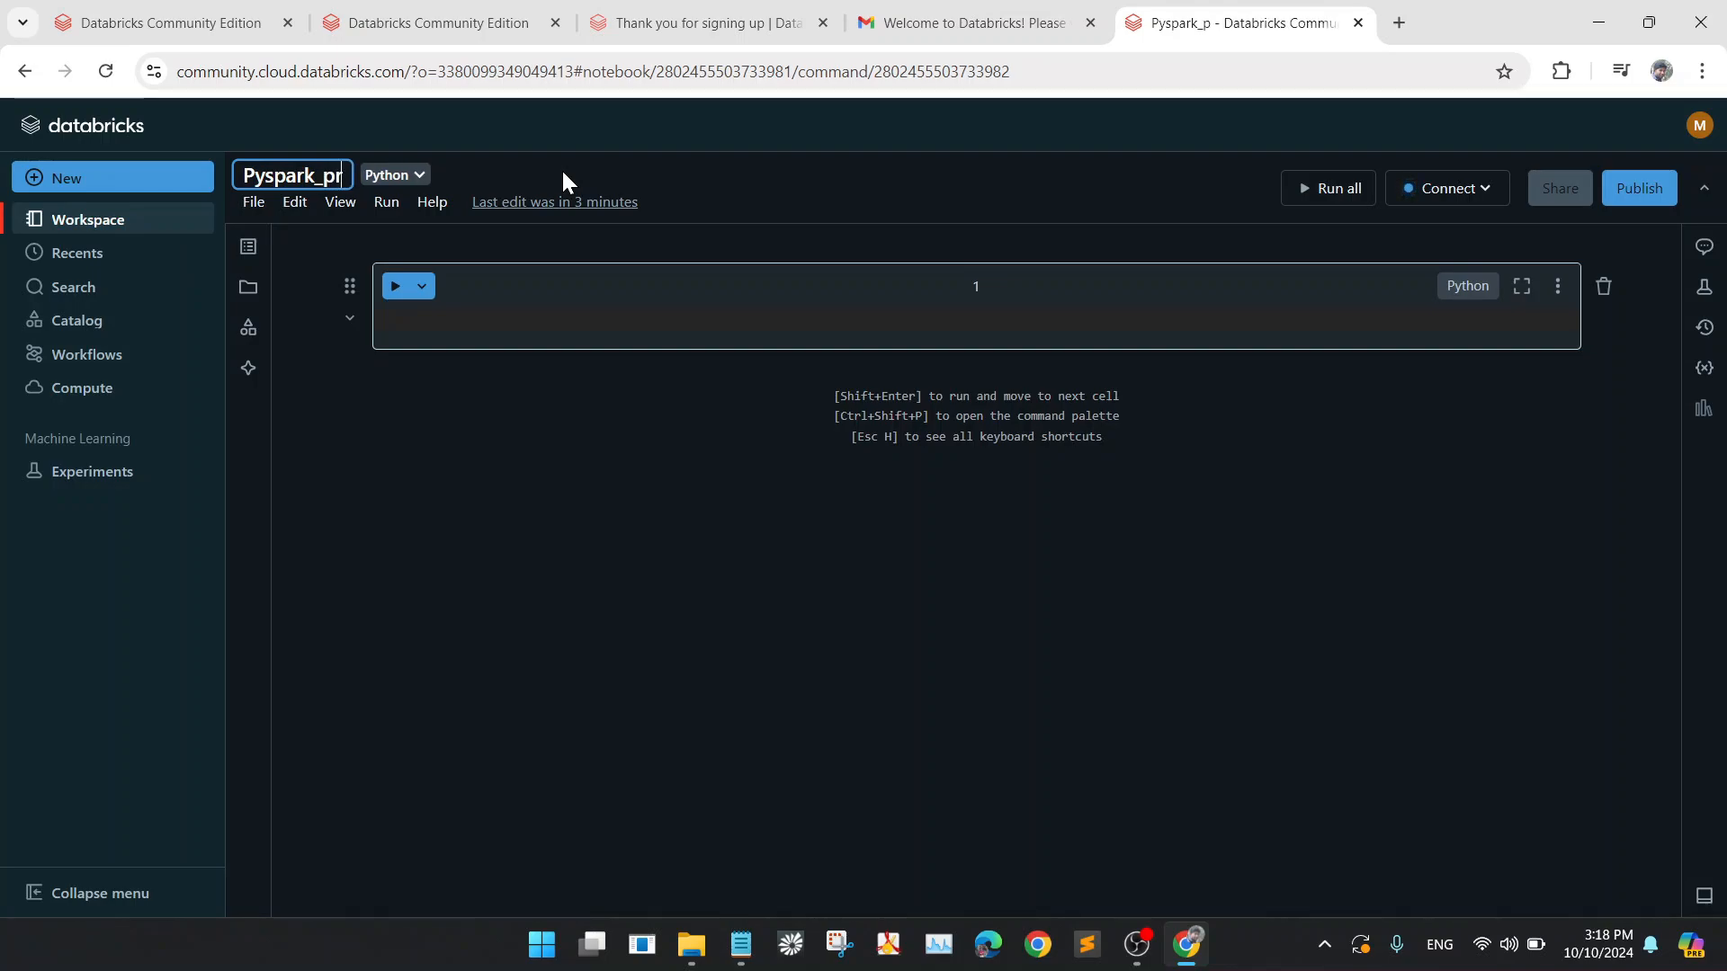
type("actice")
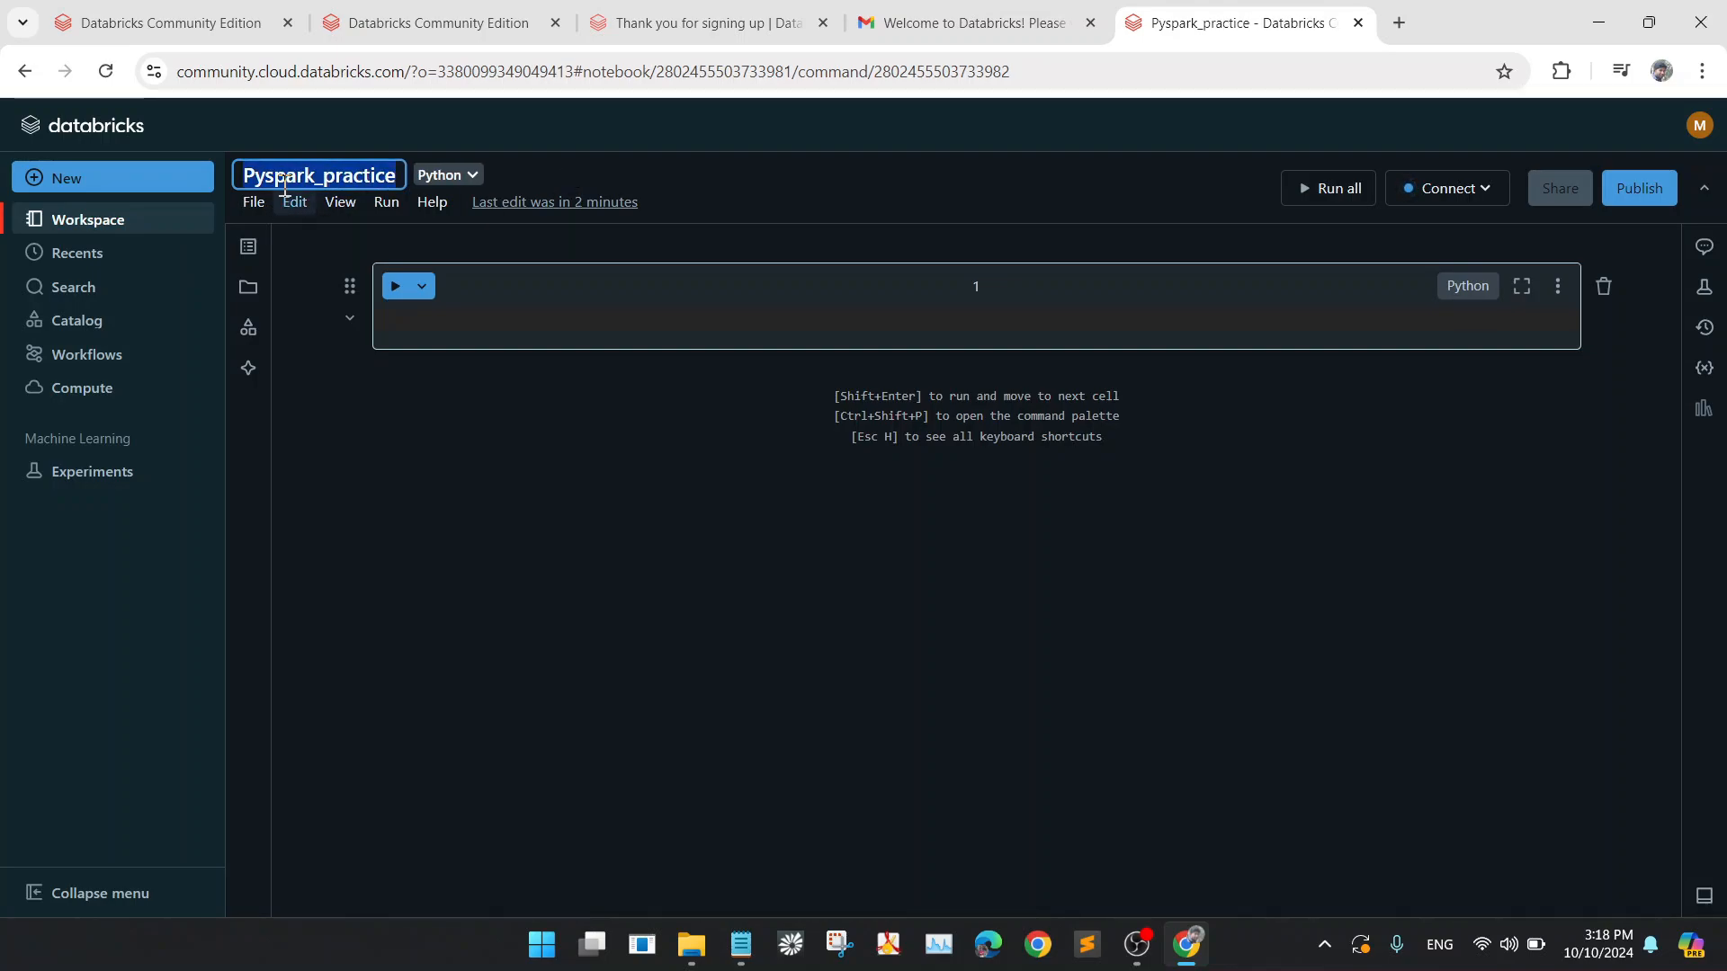
left_click(445, 174)
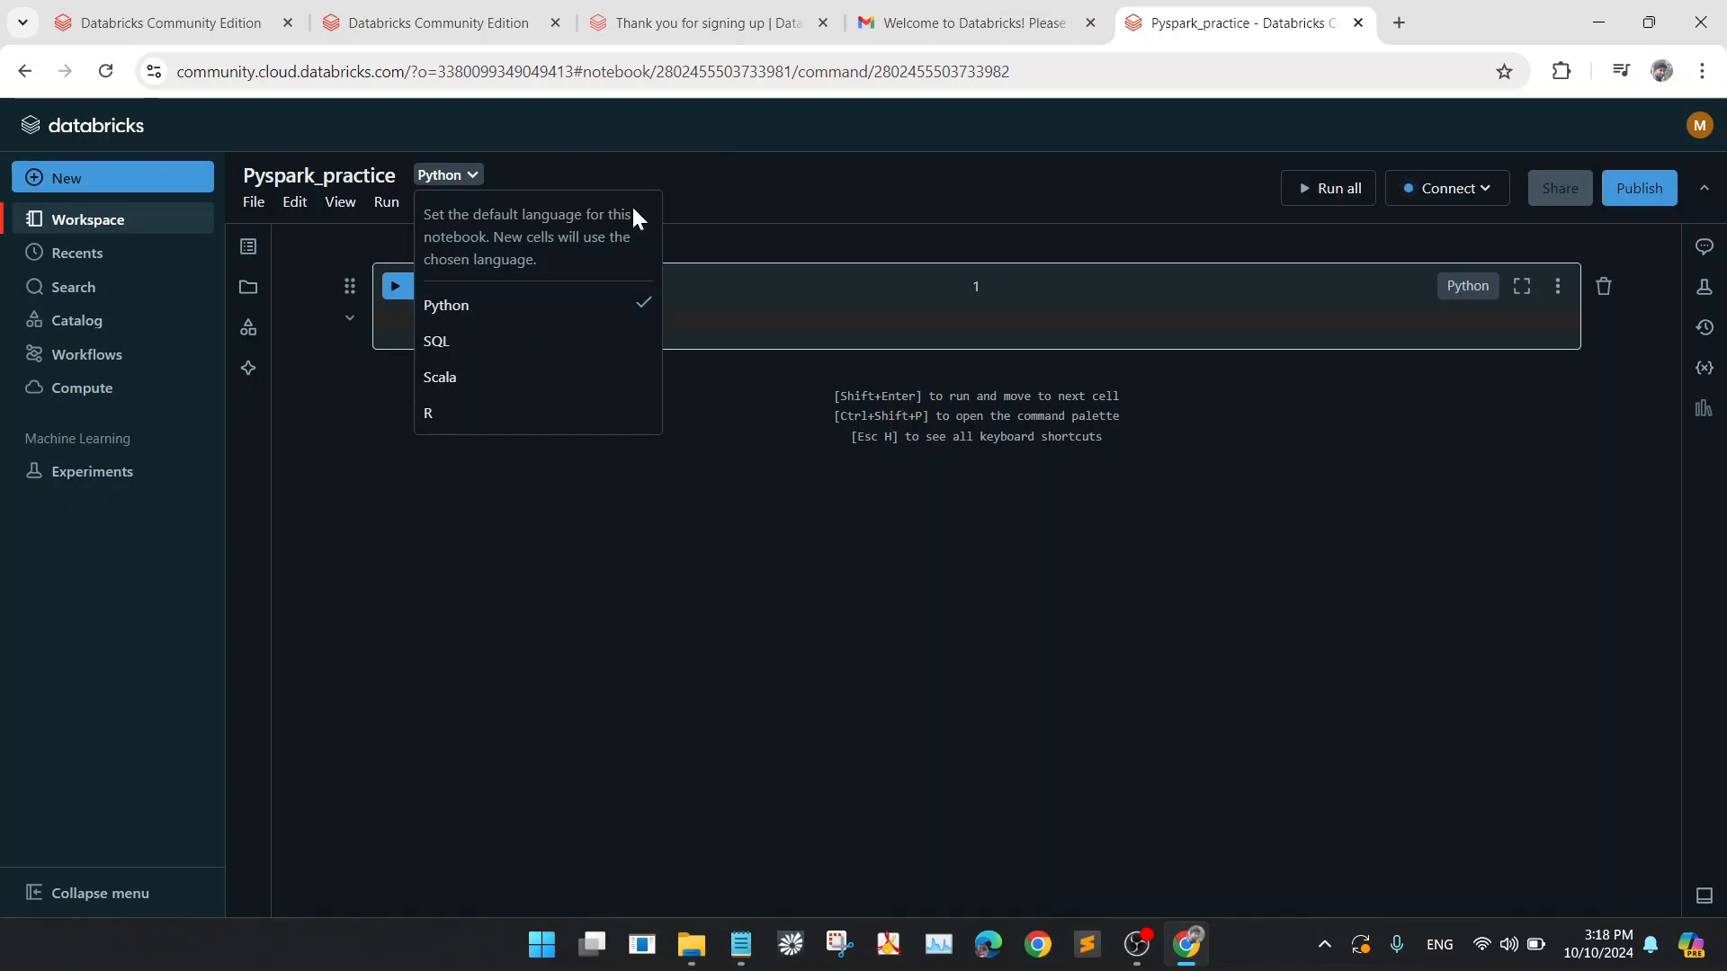
left_click(441, 175)
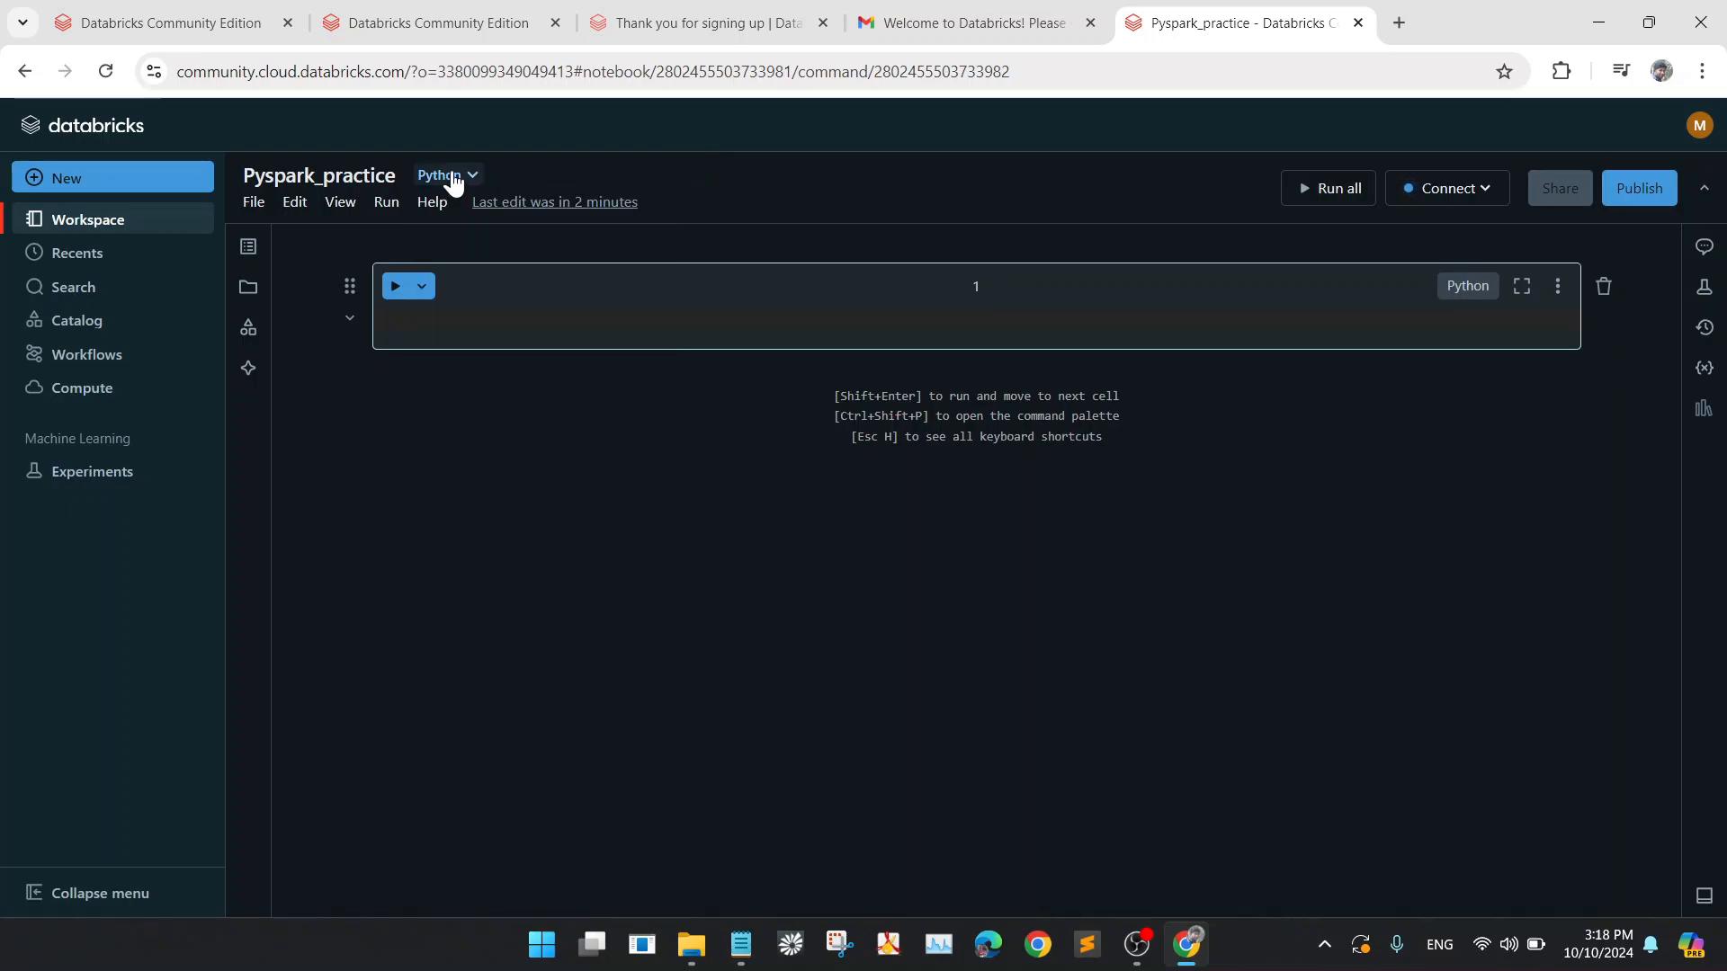
left_click(441, 177)
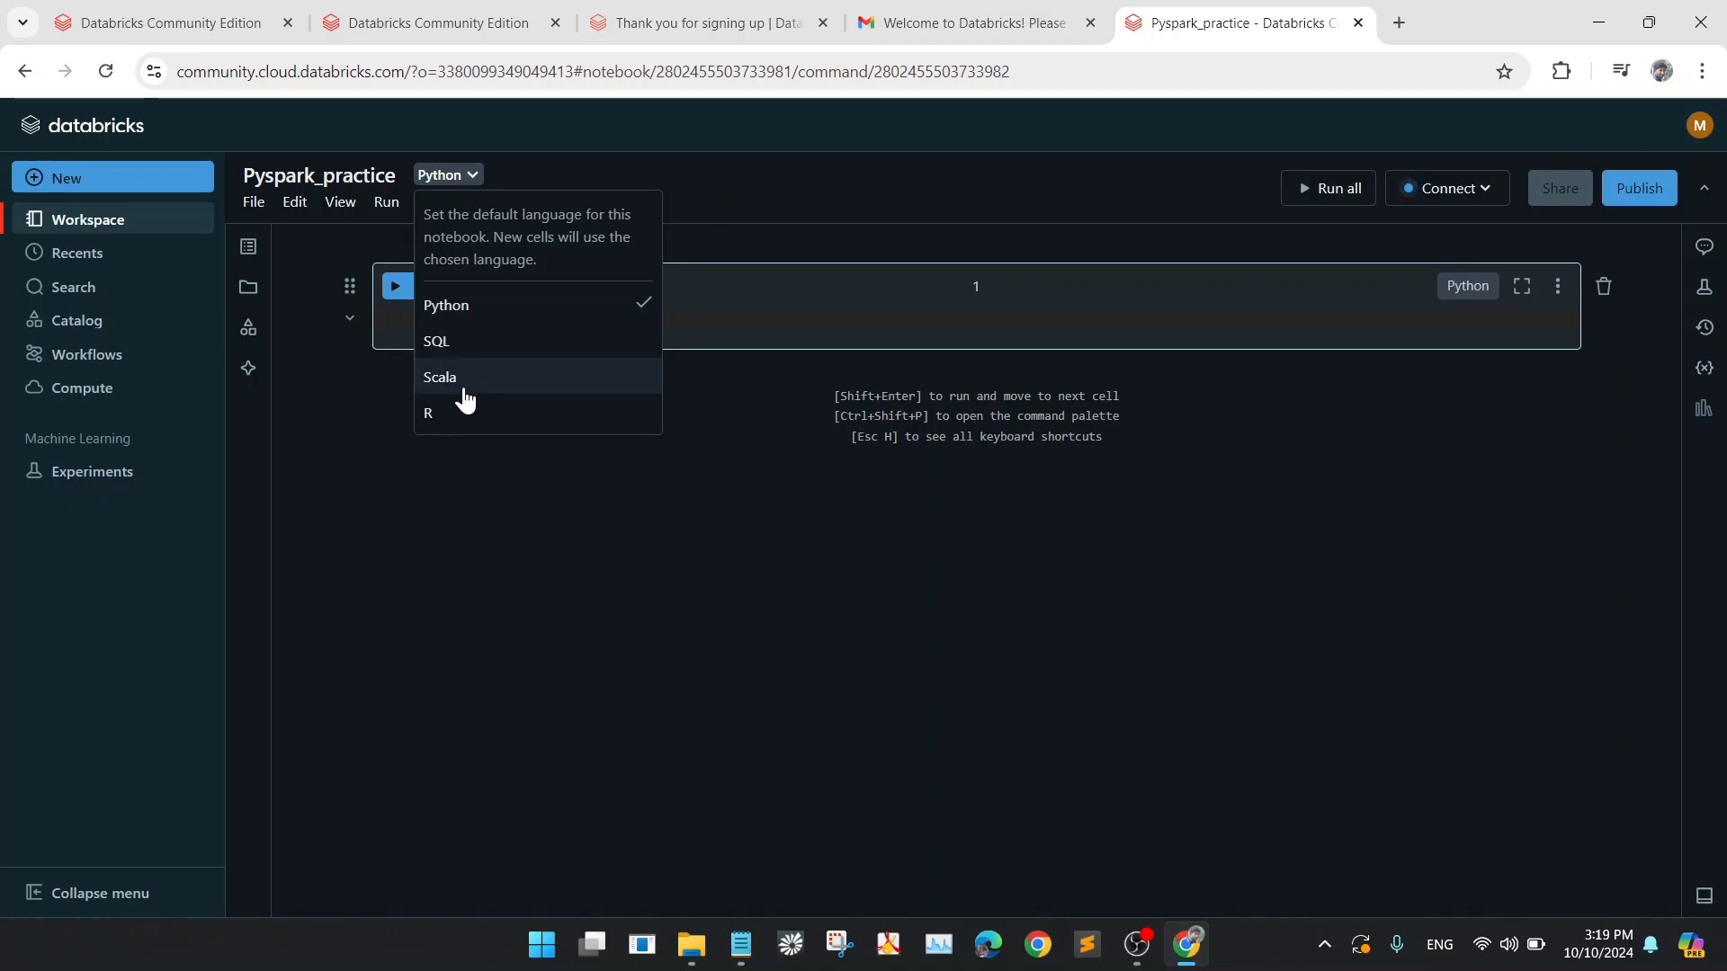
mouse_move(462, 380)
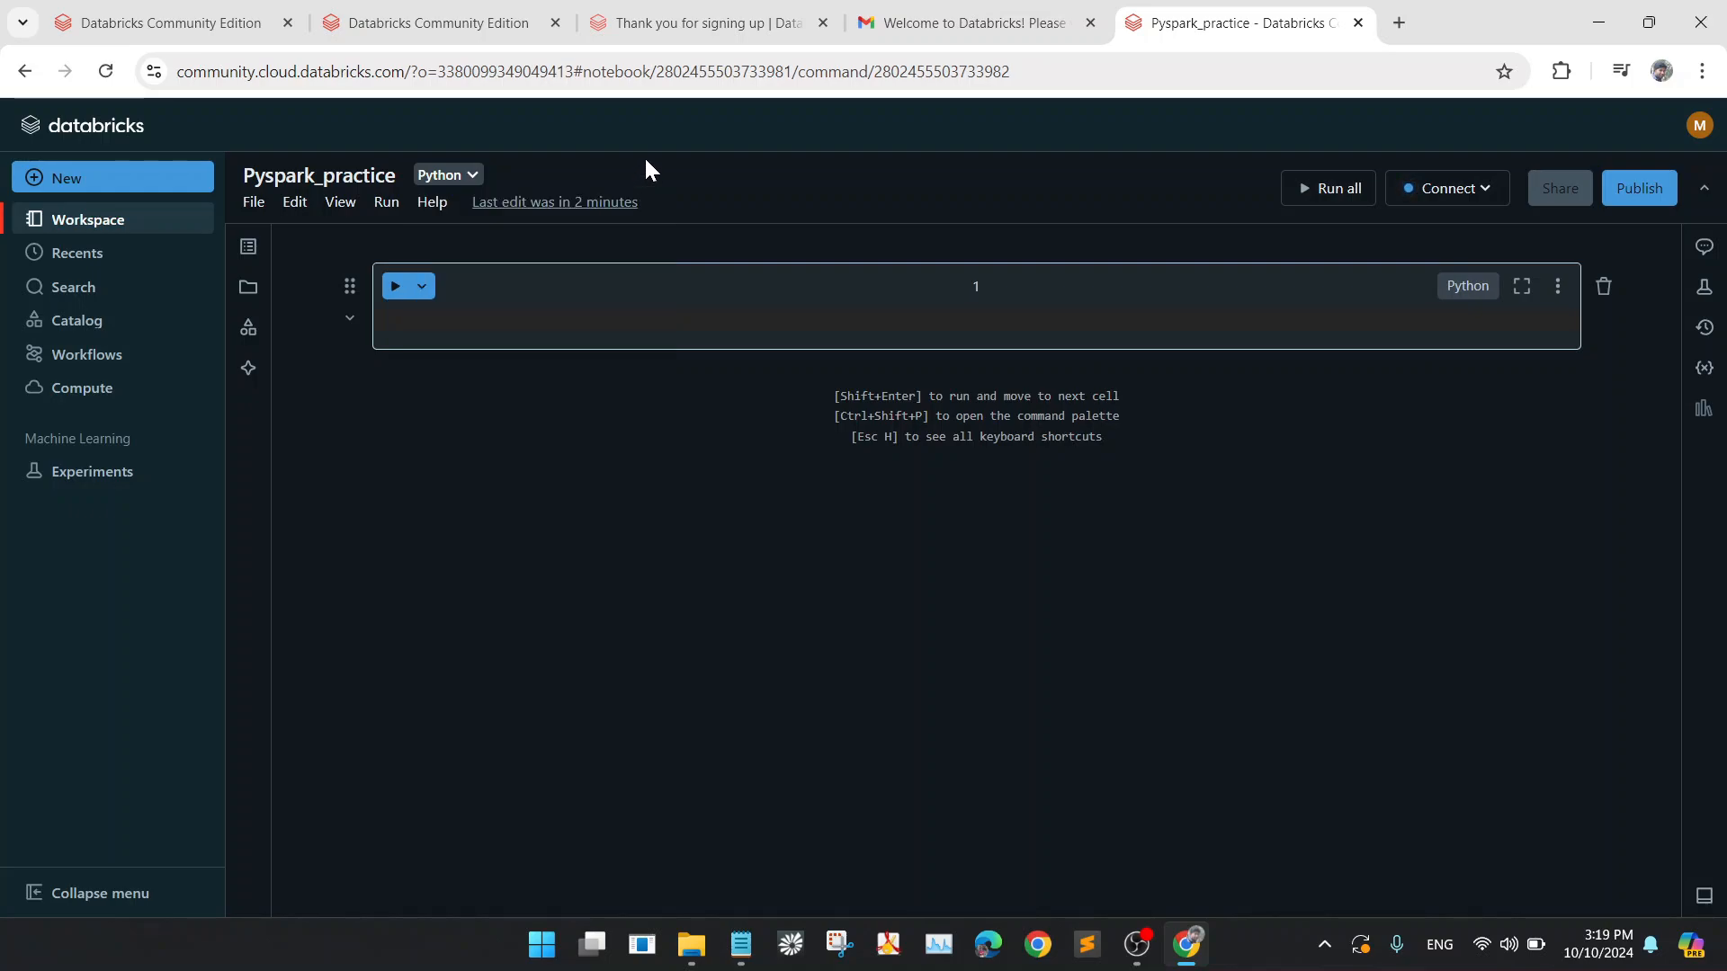
mouse_move(696, 605)
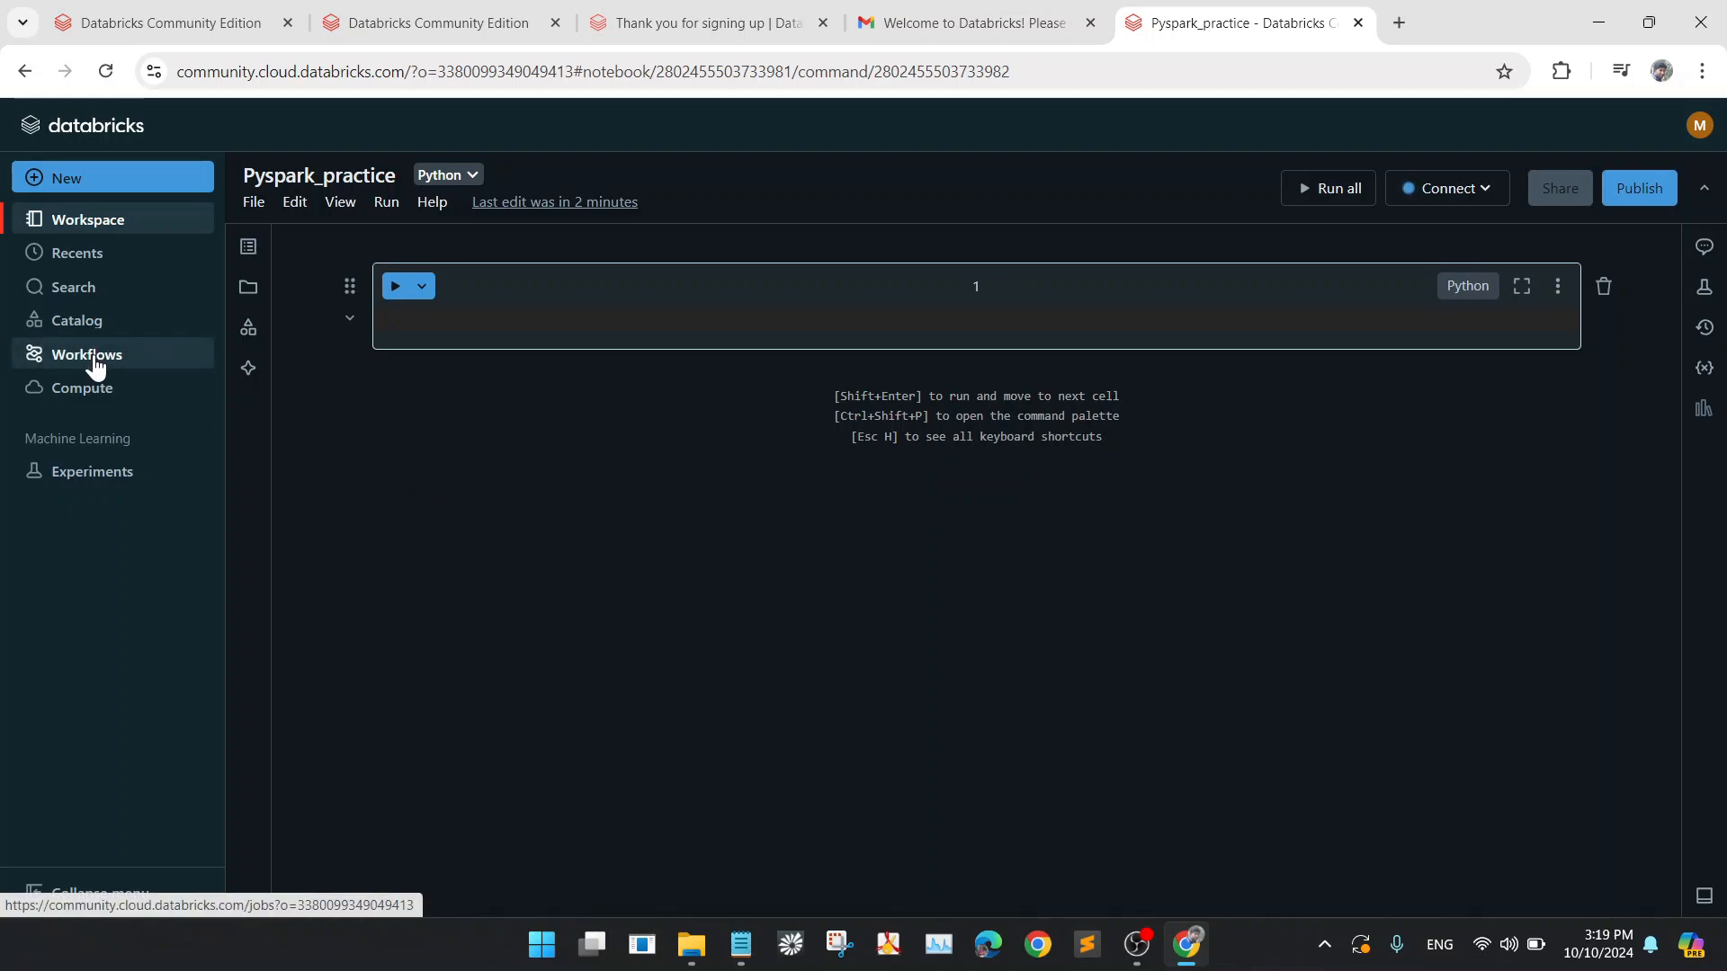
mouse_move(82, 387)
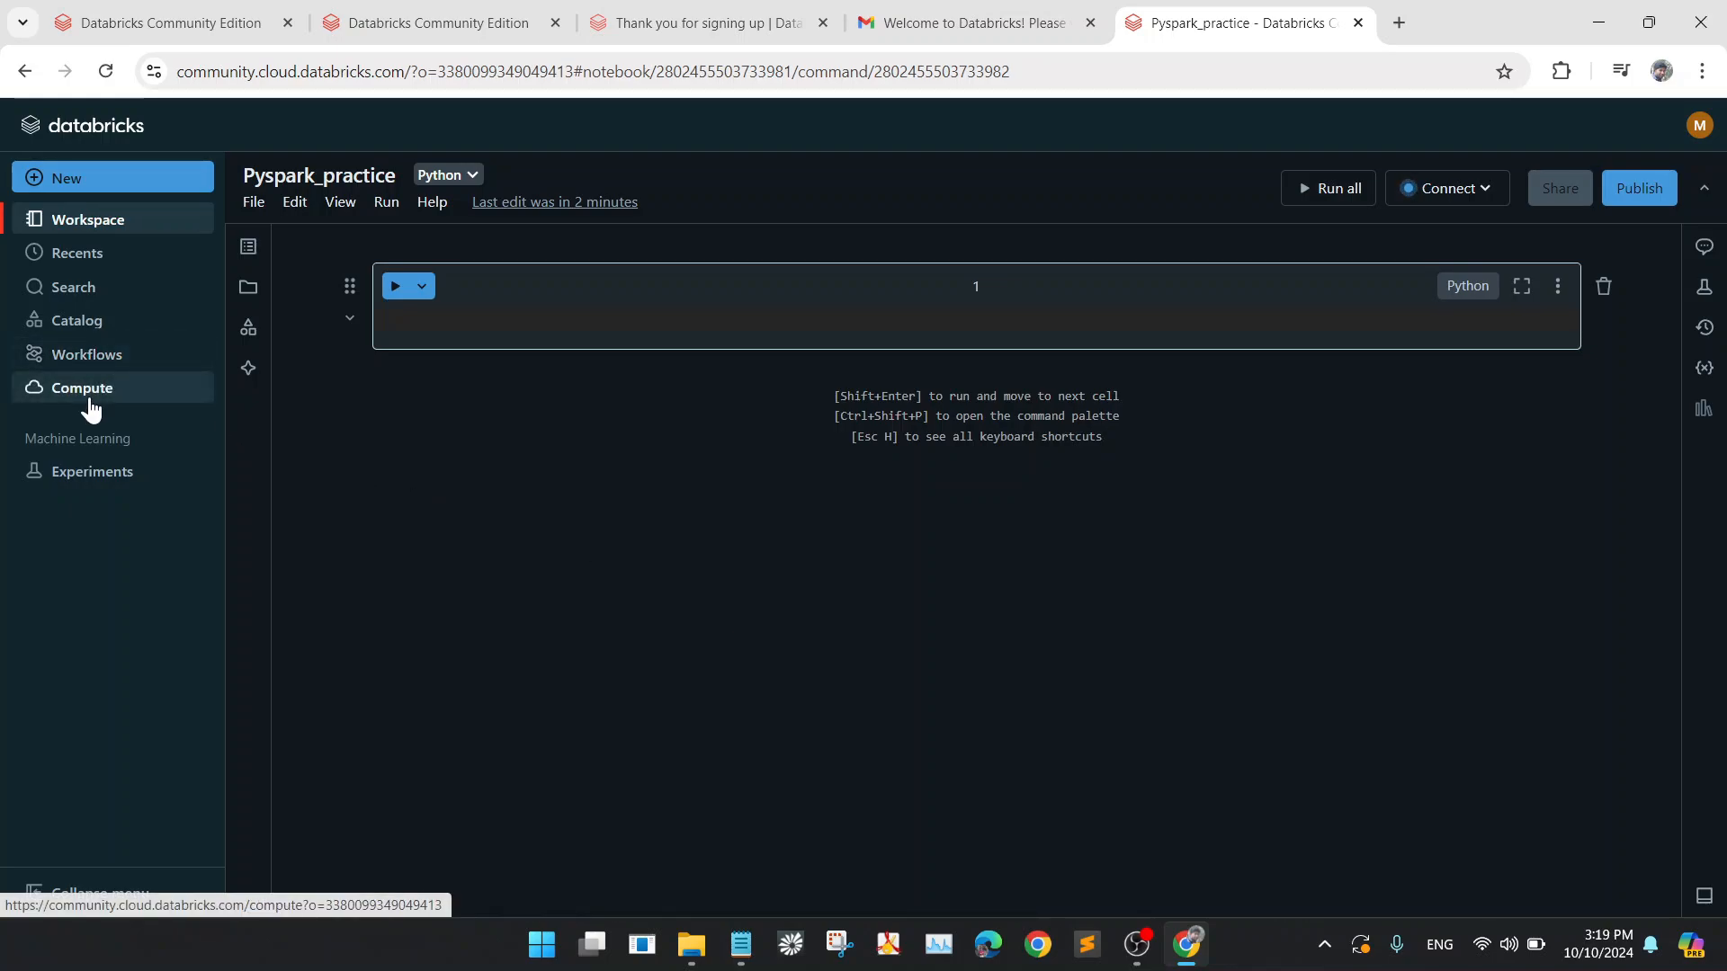
- On the Compute page, start a new compute named TechMAPR_Cluster_1 with runtime 12.2 LTS
left_click(81, 387)
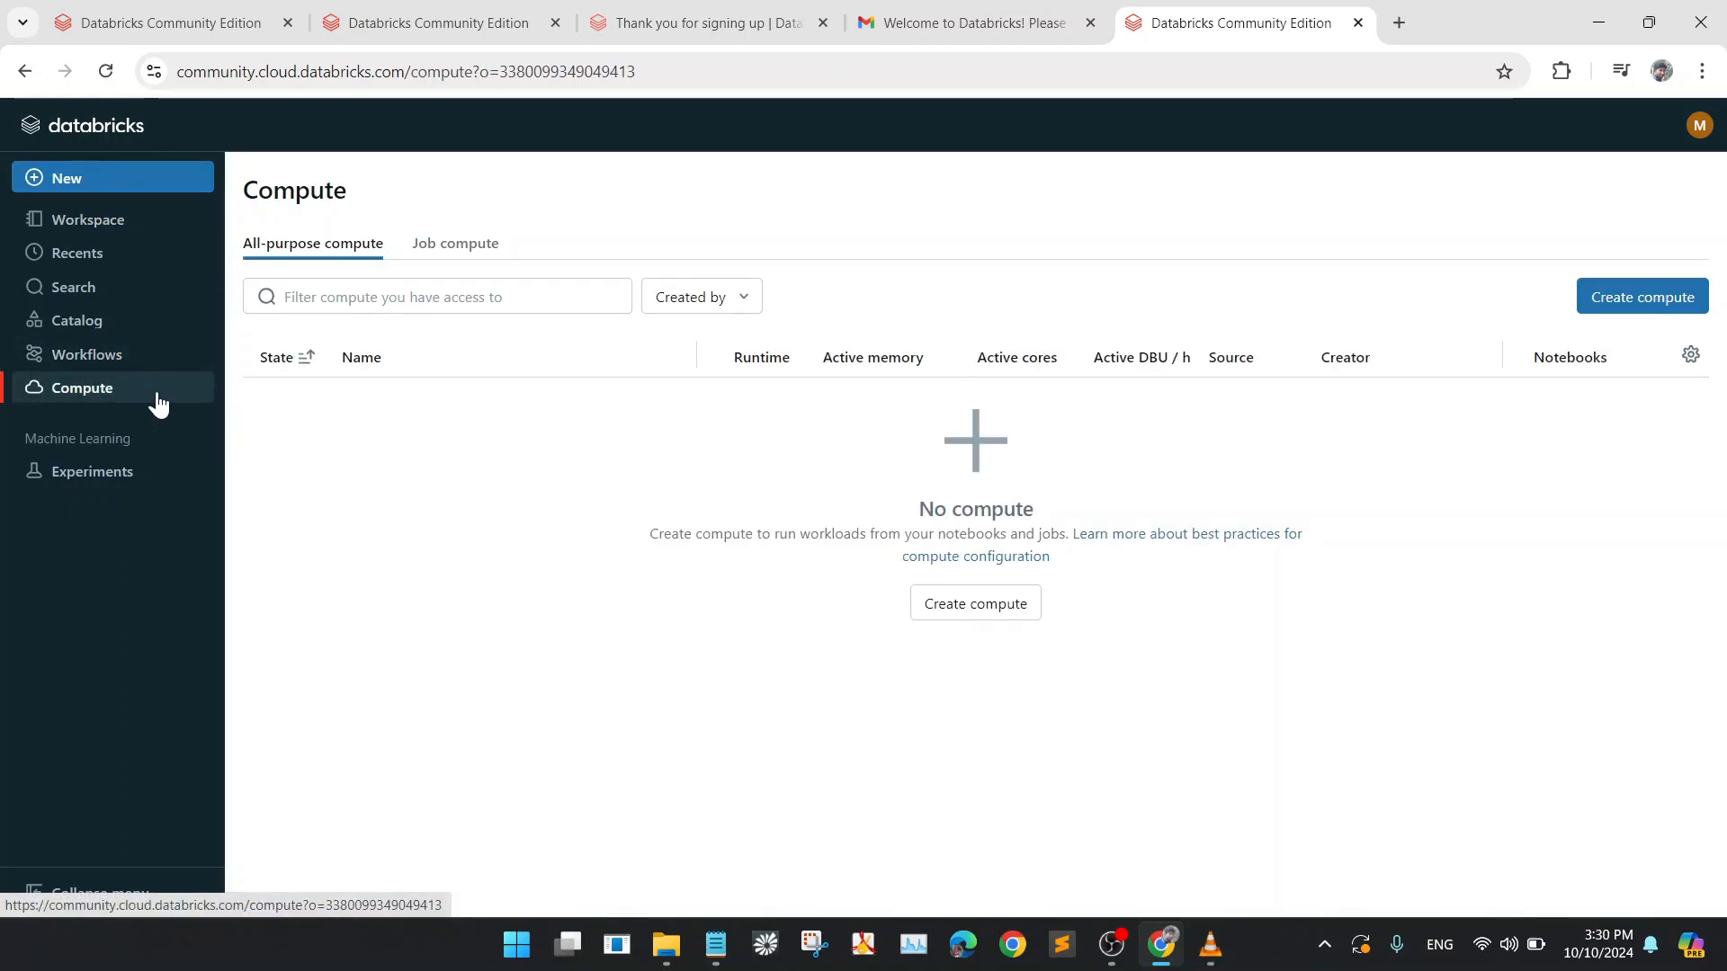
mouse_move(789, 451)
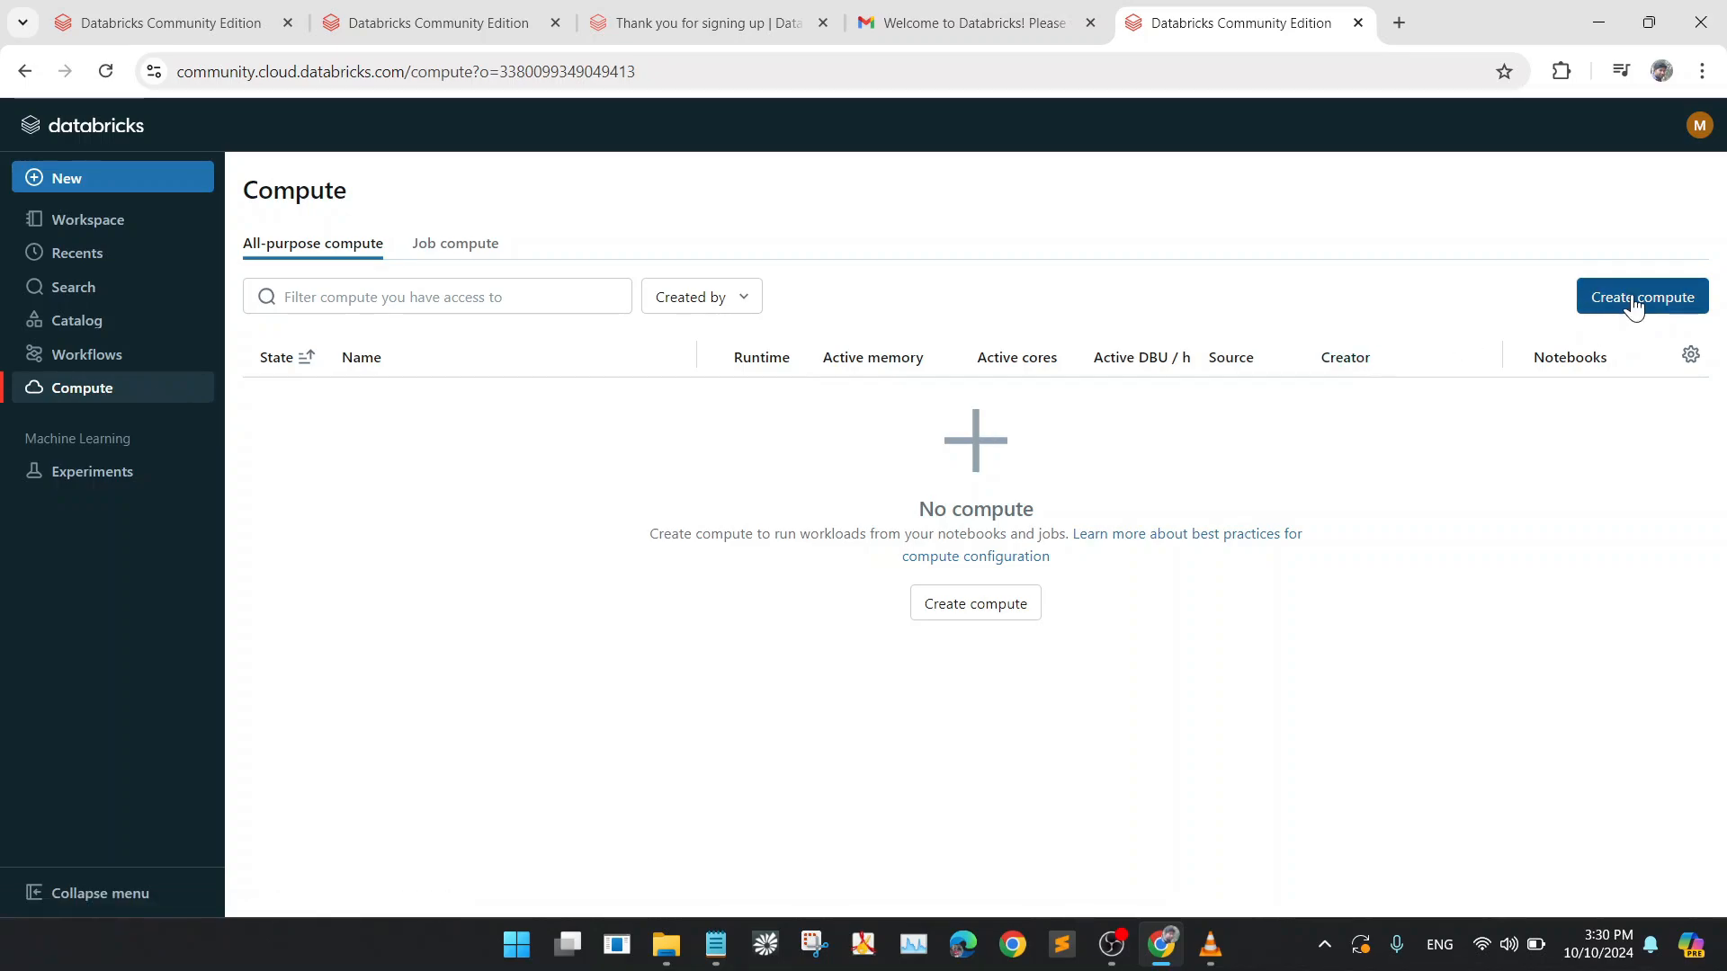
left_click(1640, 296)
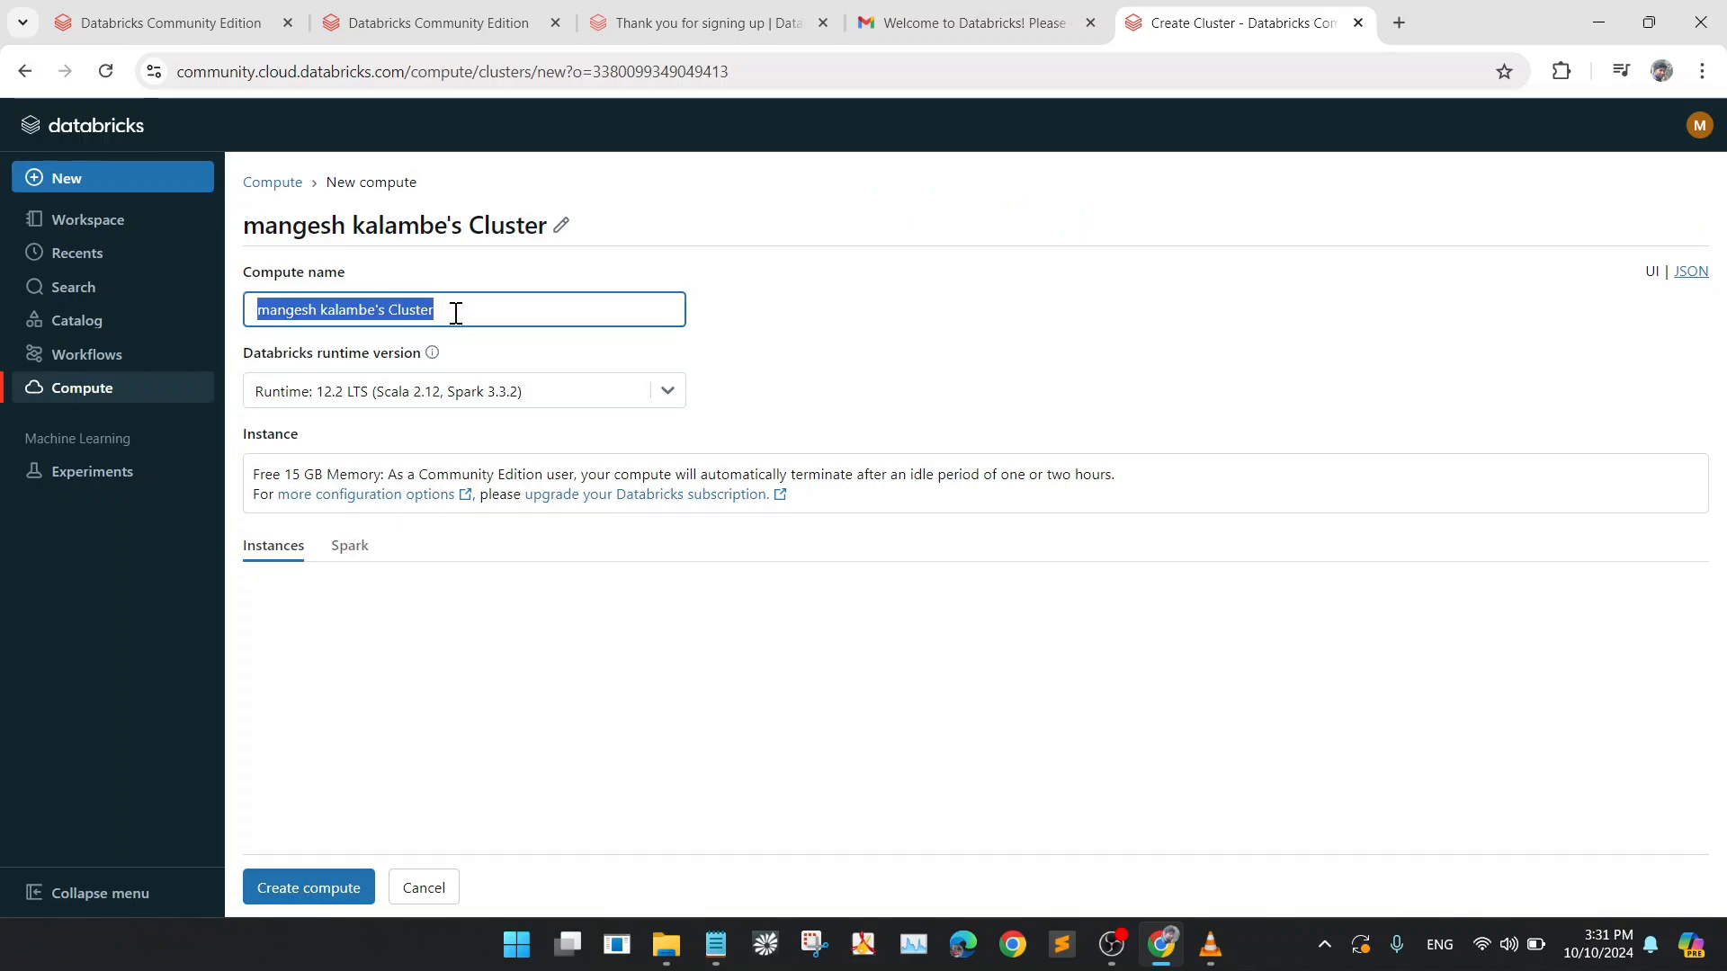
type("TechMAPR")
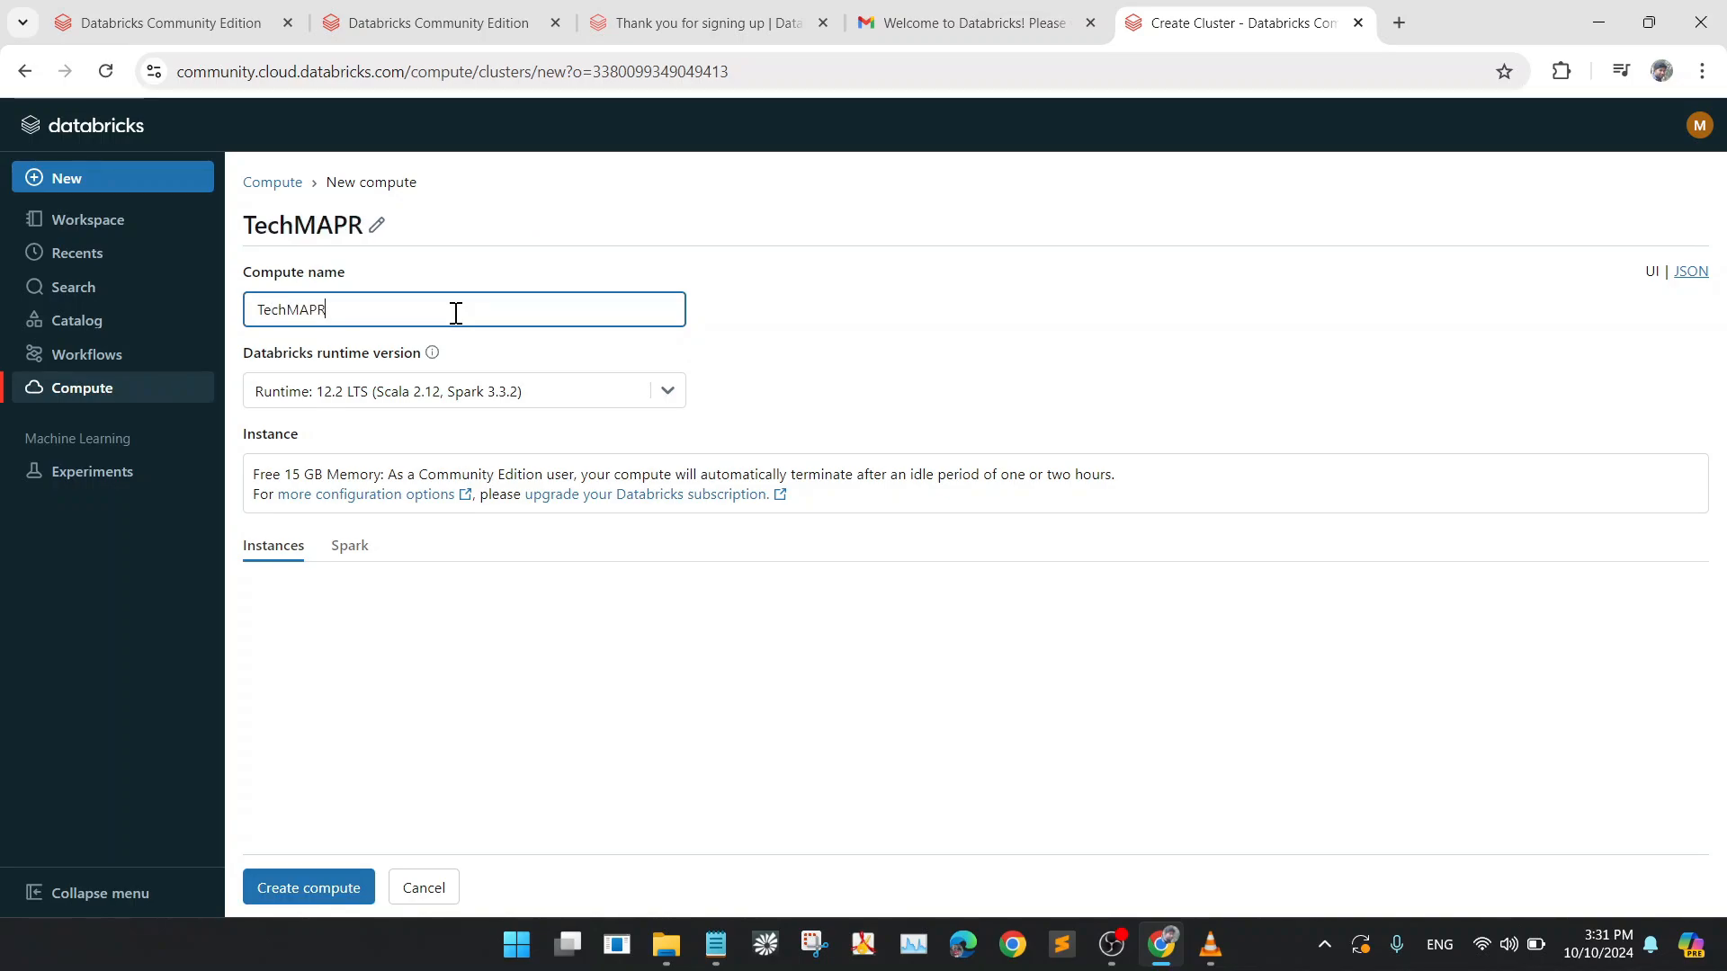
type("_CL")
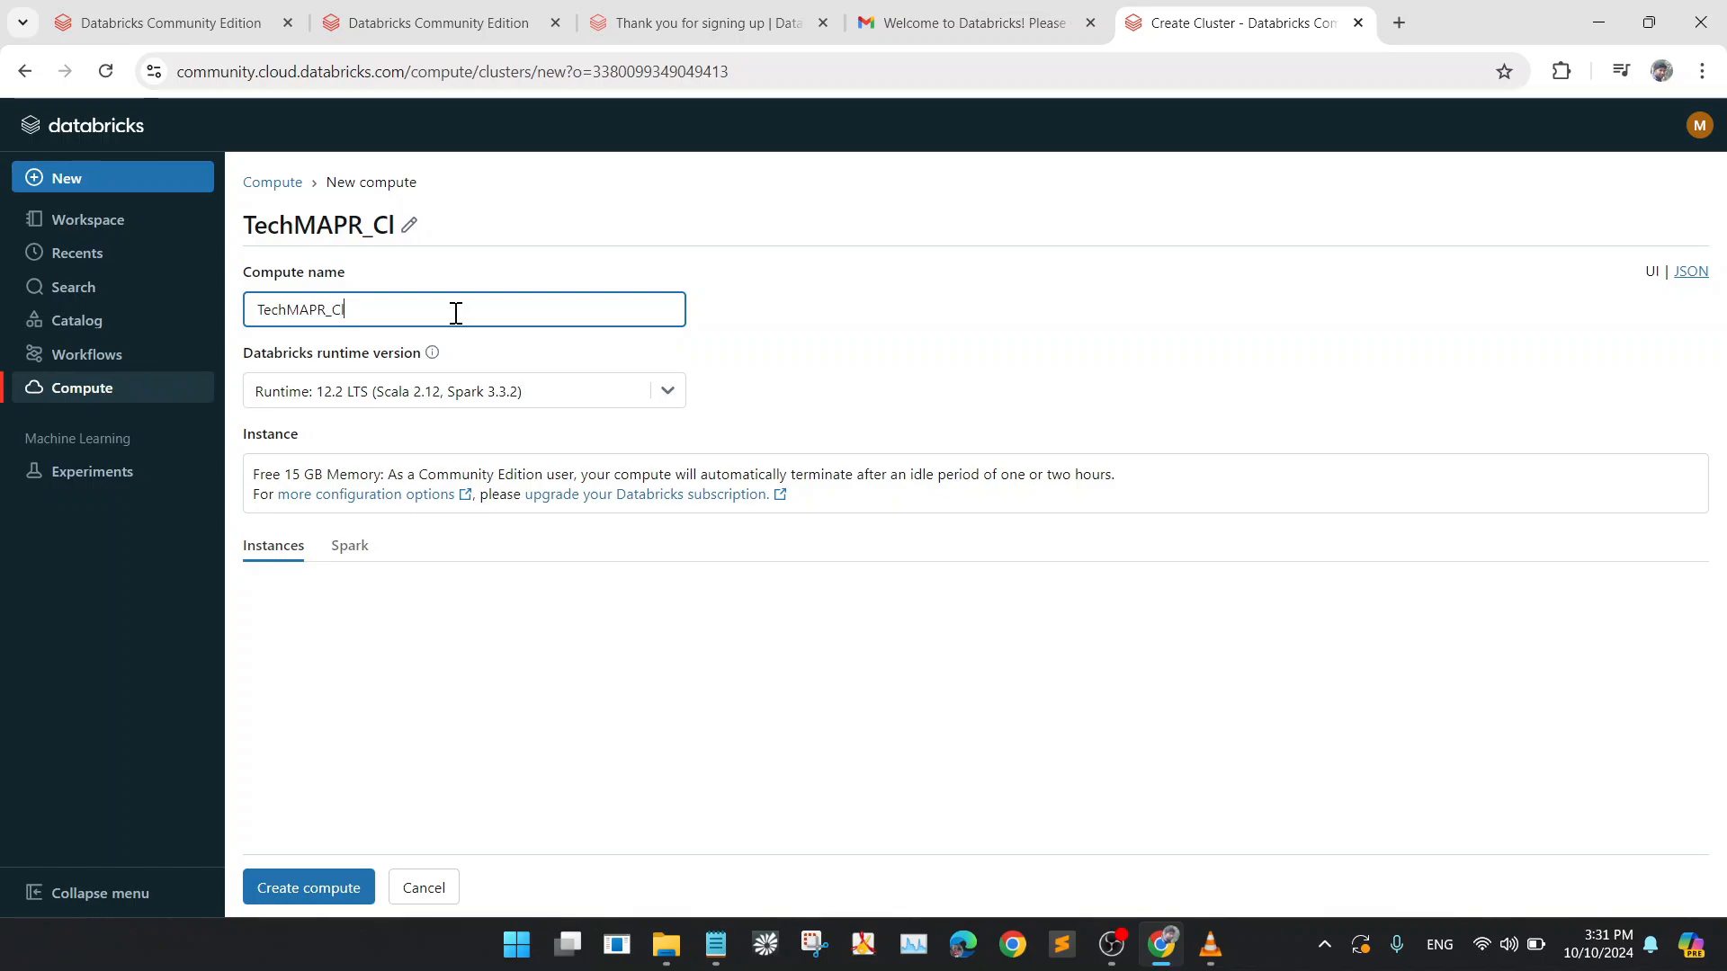
type("uster")
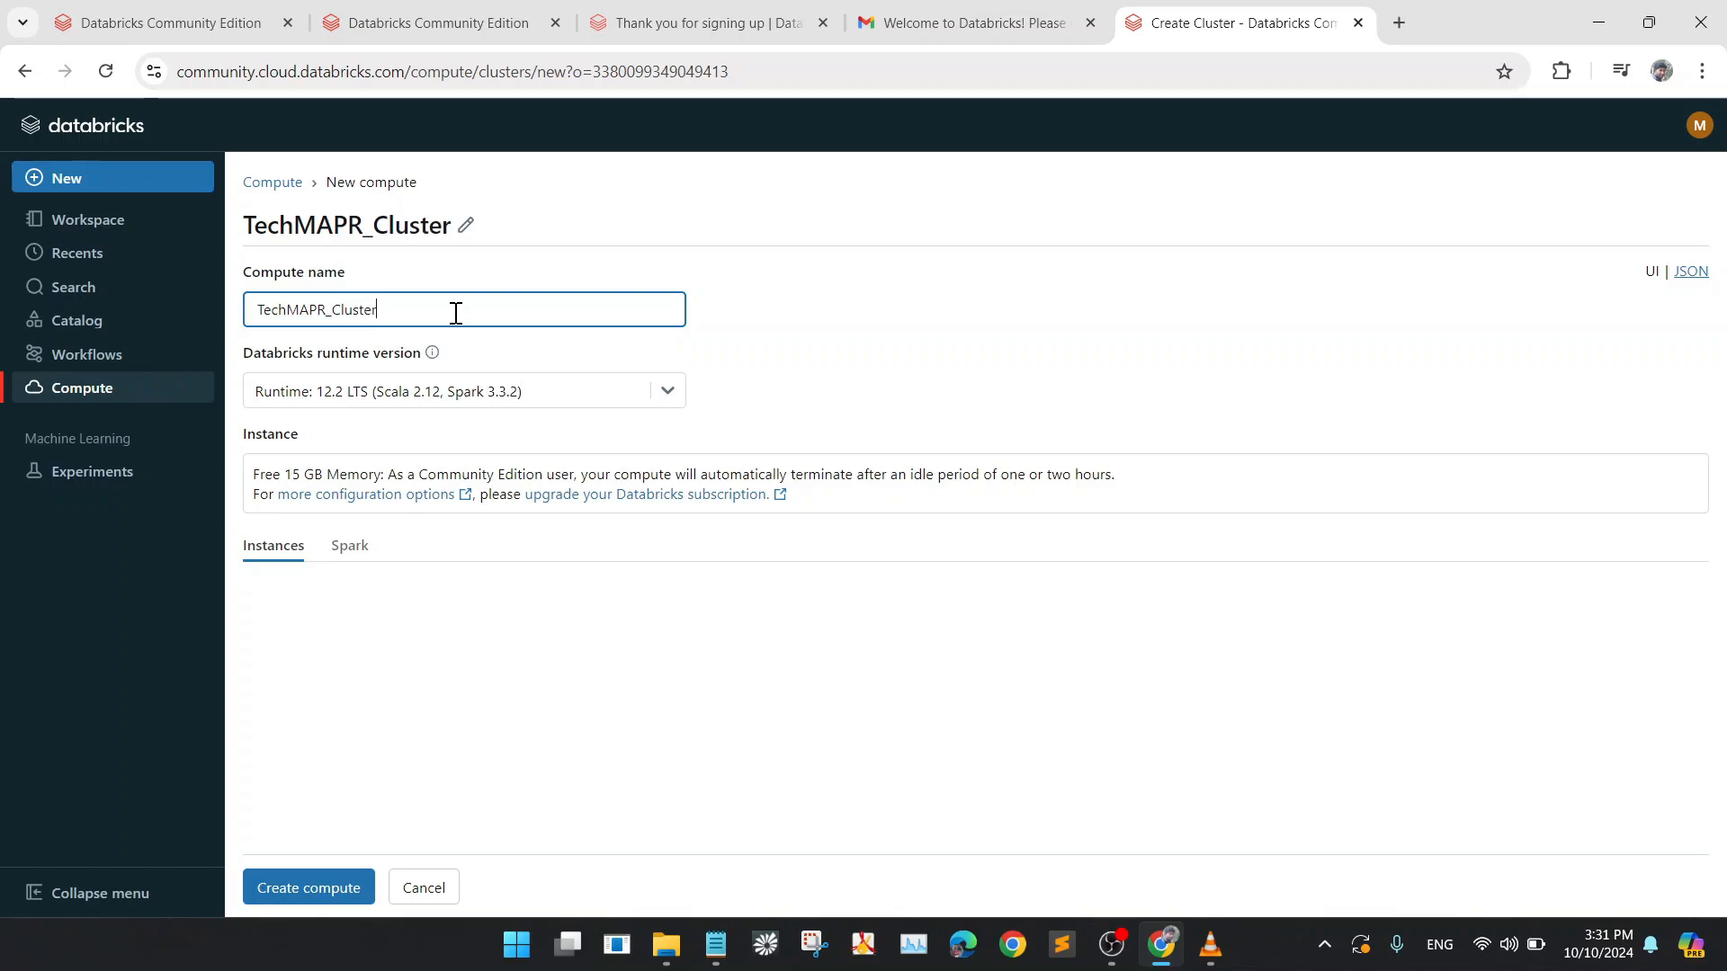
type("_1")
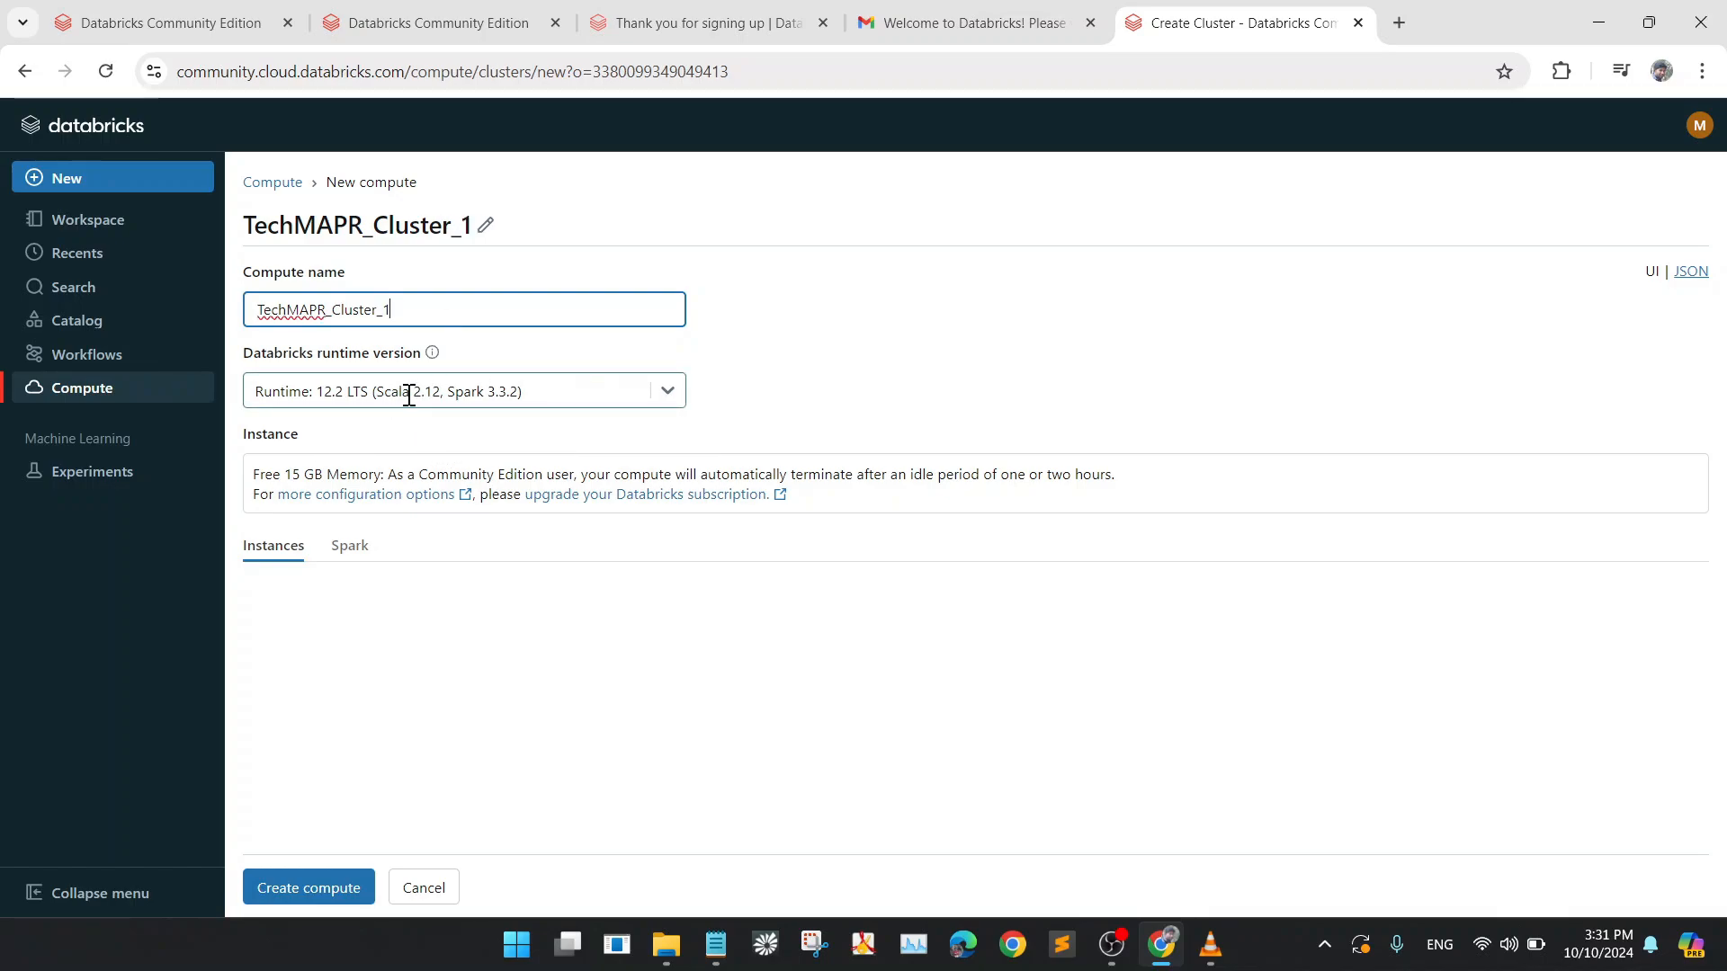
mouse_move(446, 419)
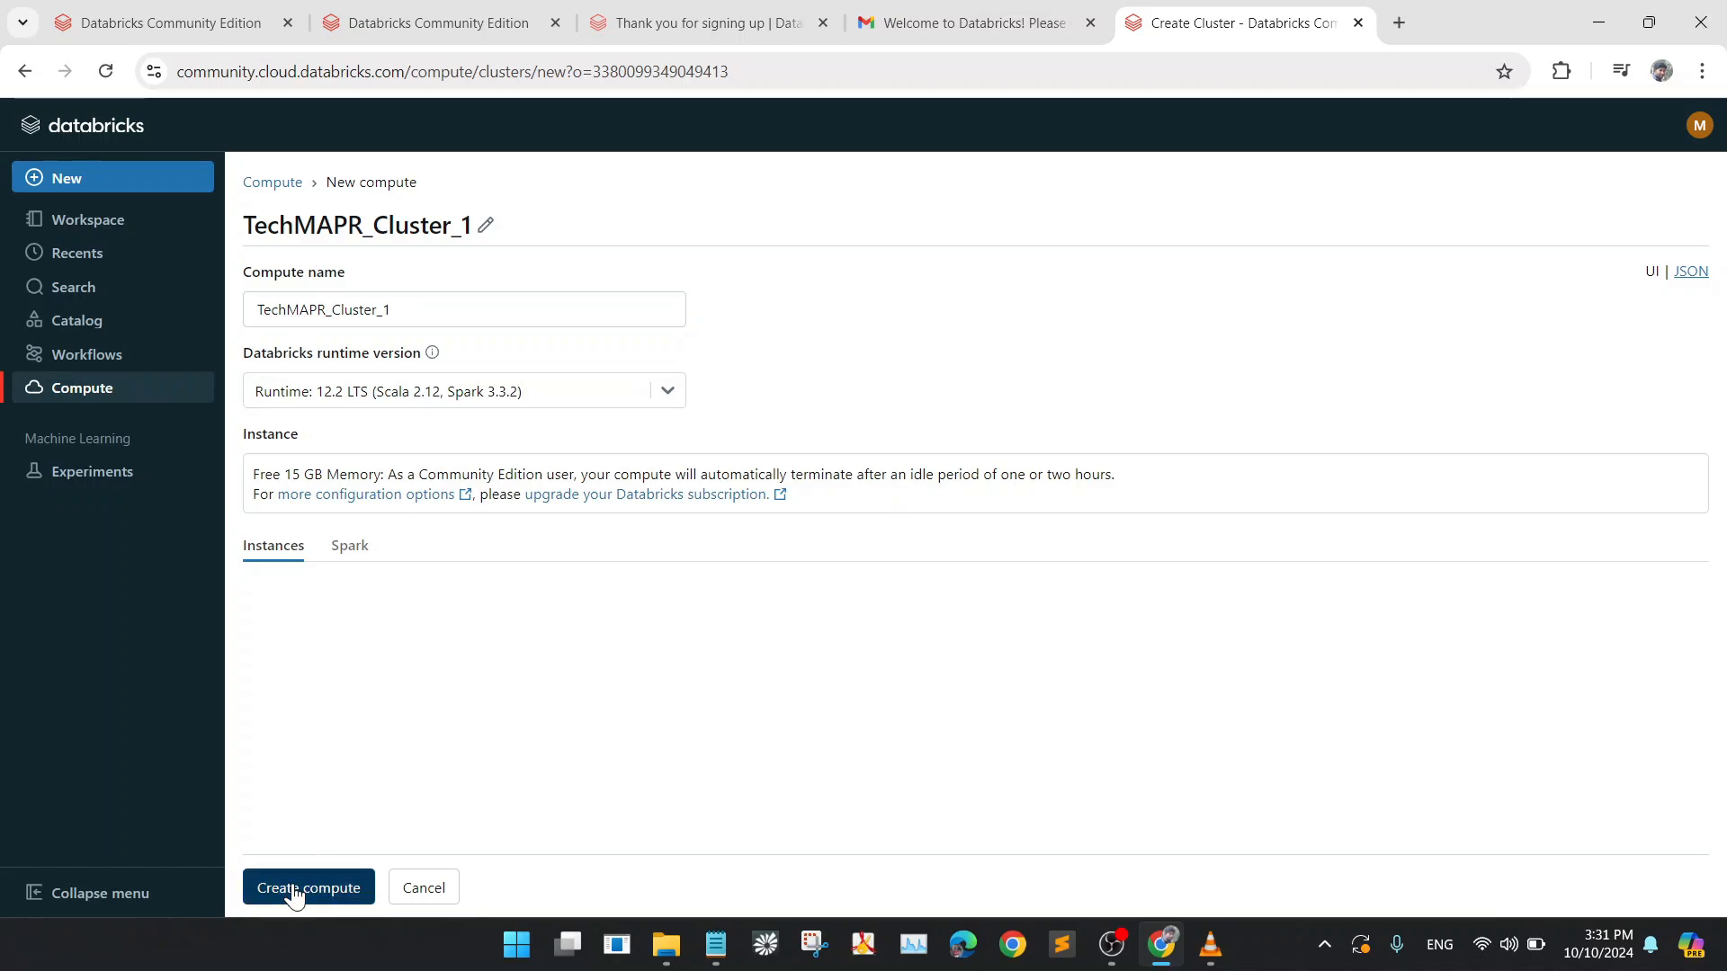
- Create the TechMAPR_Cluster_1 compute
left_click(309, 887)
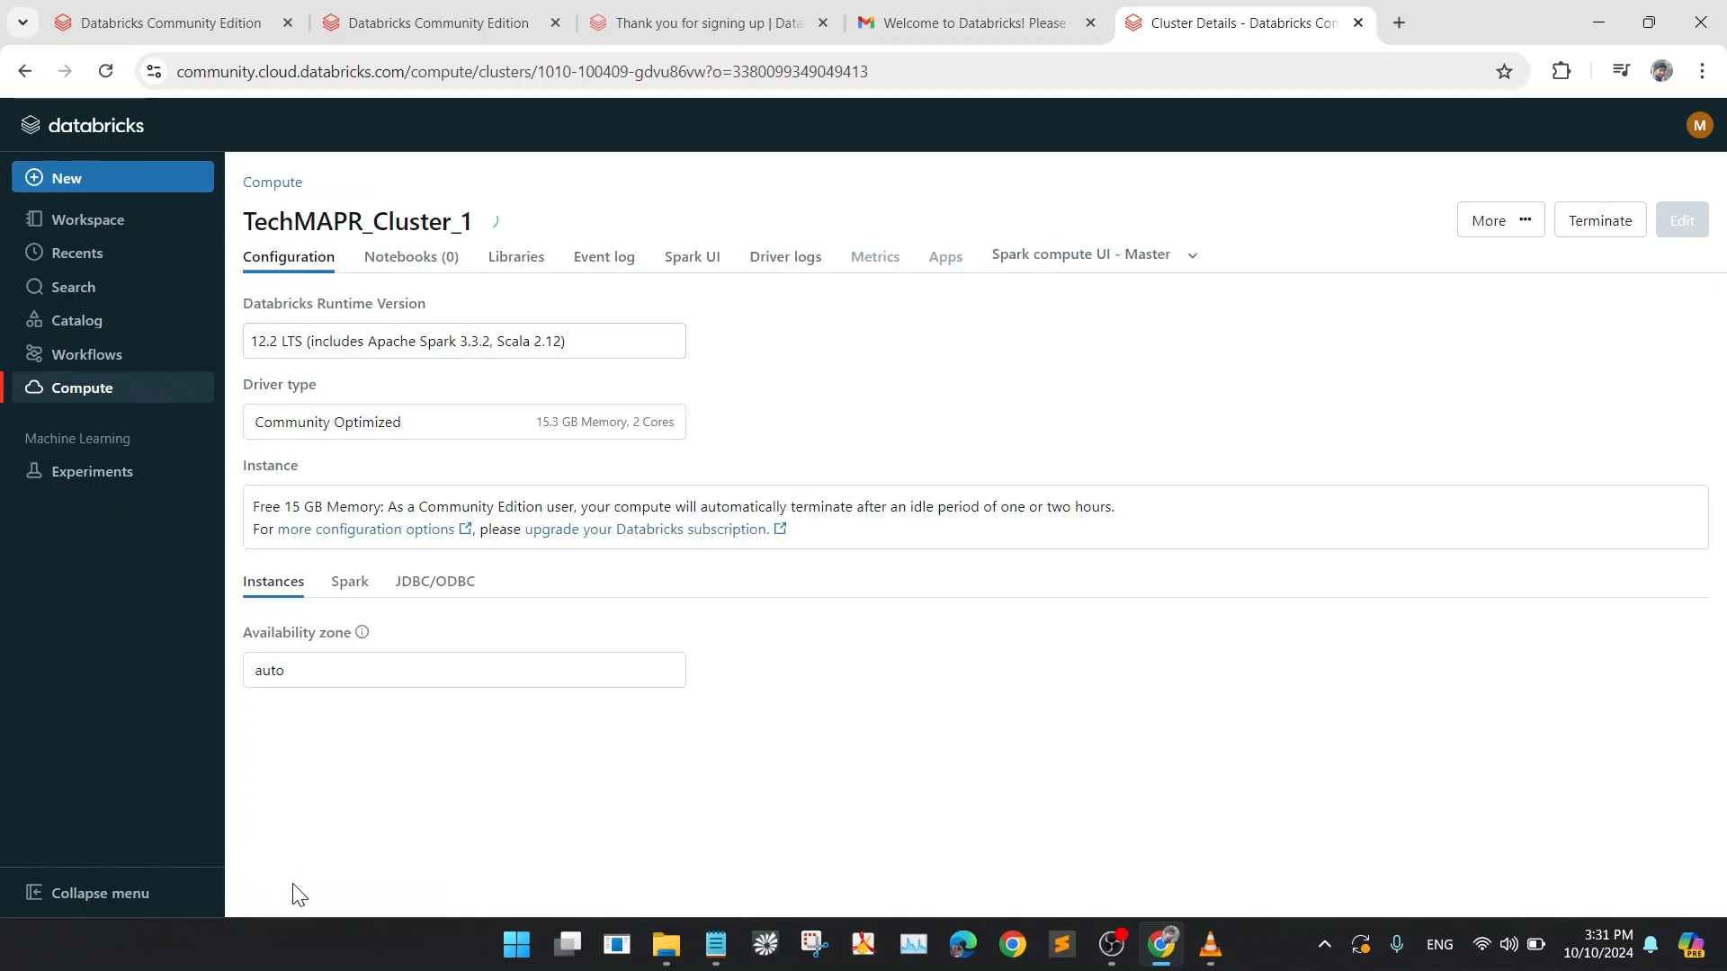
mouse_move(887, 555)
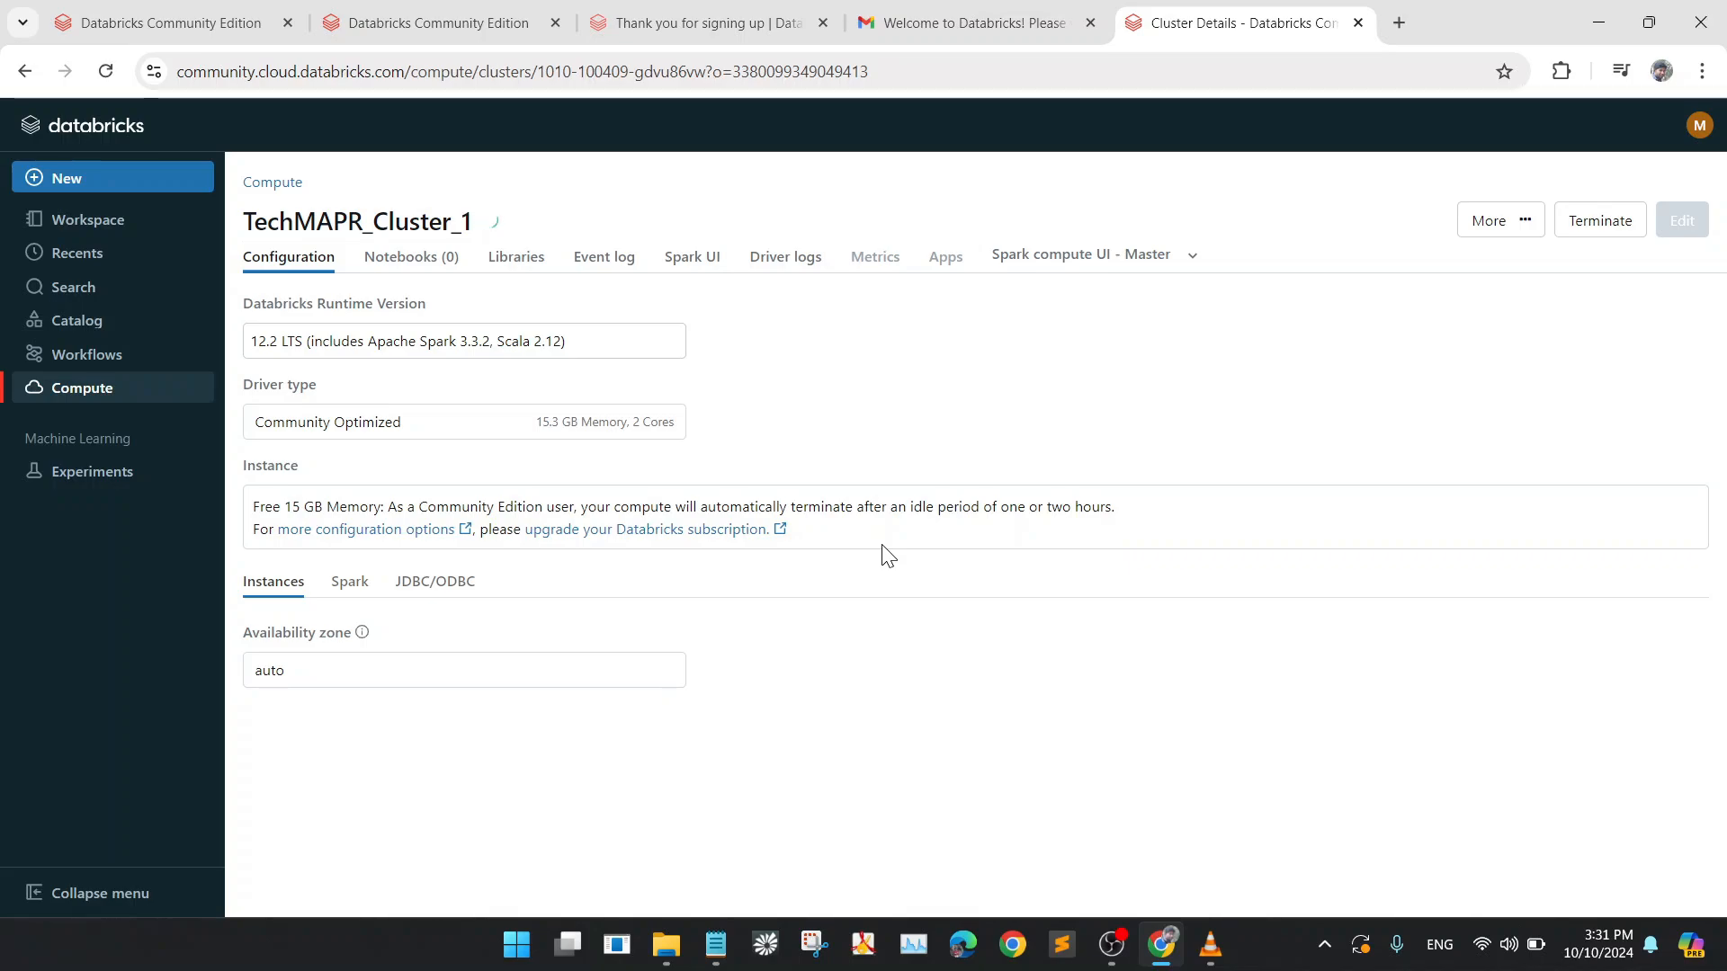
mouse_move(950, 541)
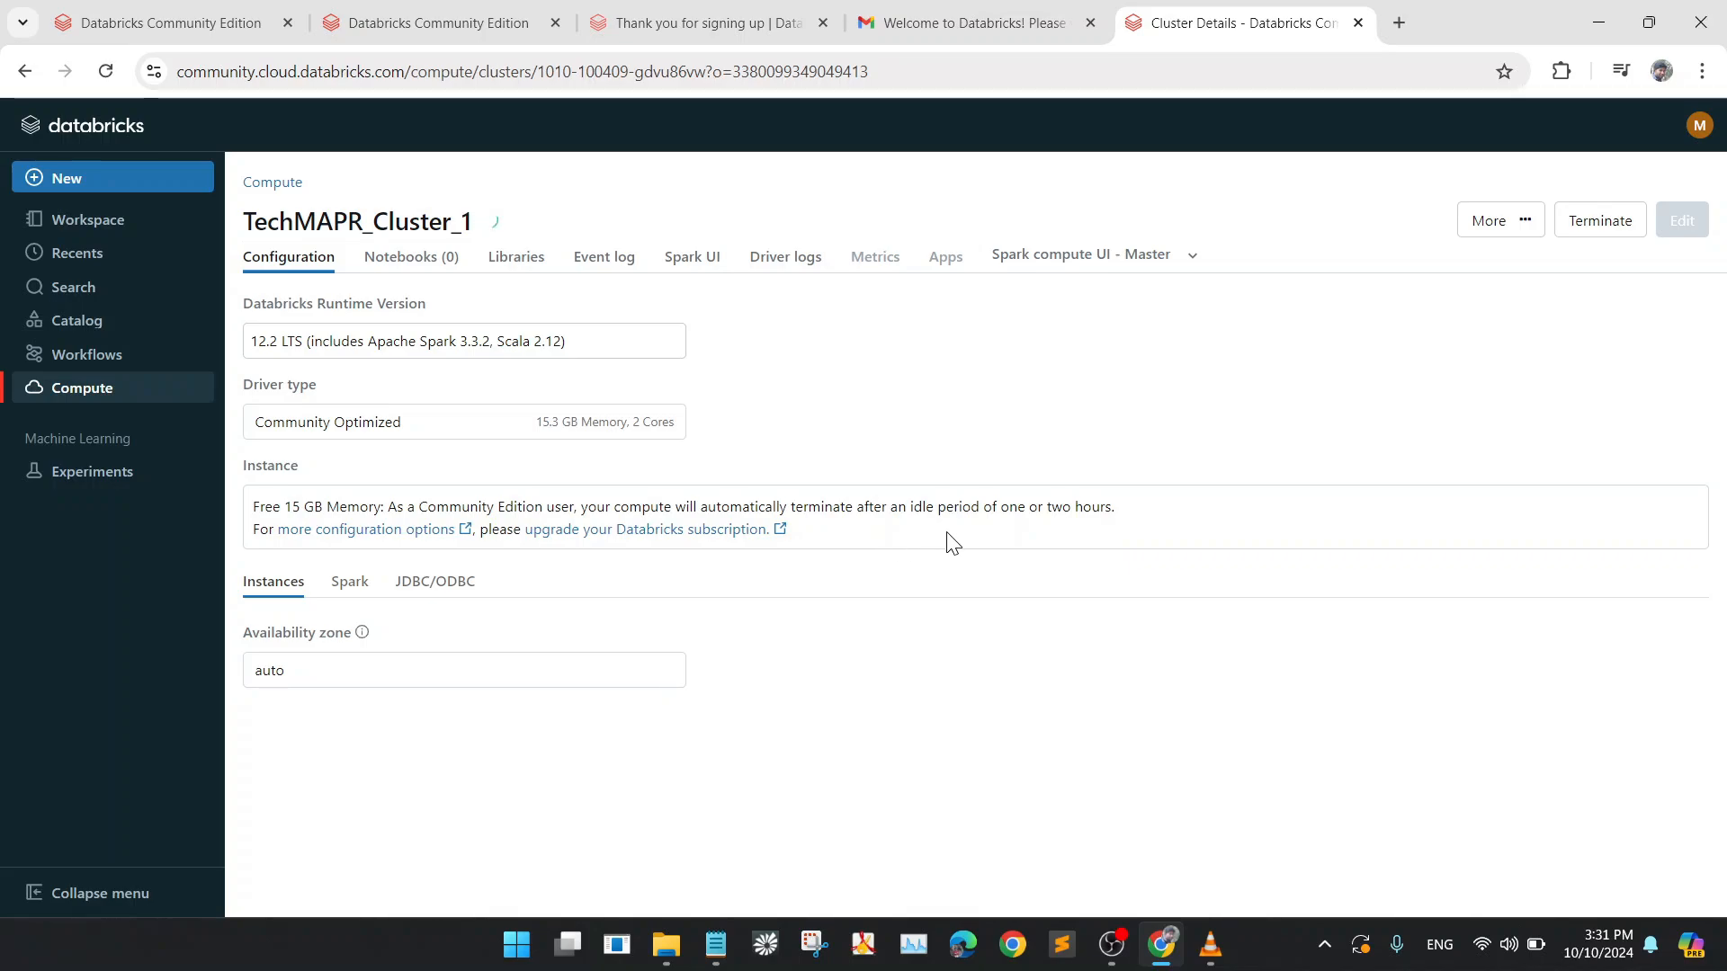
mouse_move(1138, 871)
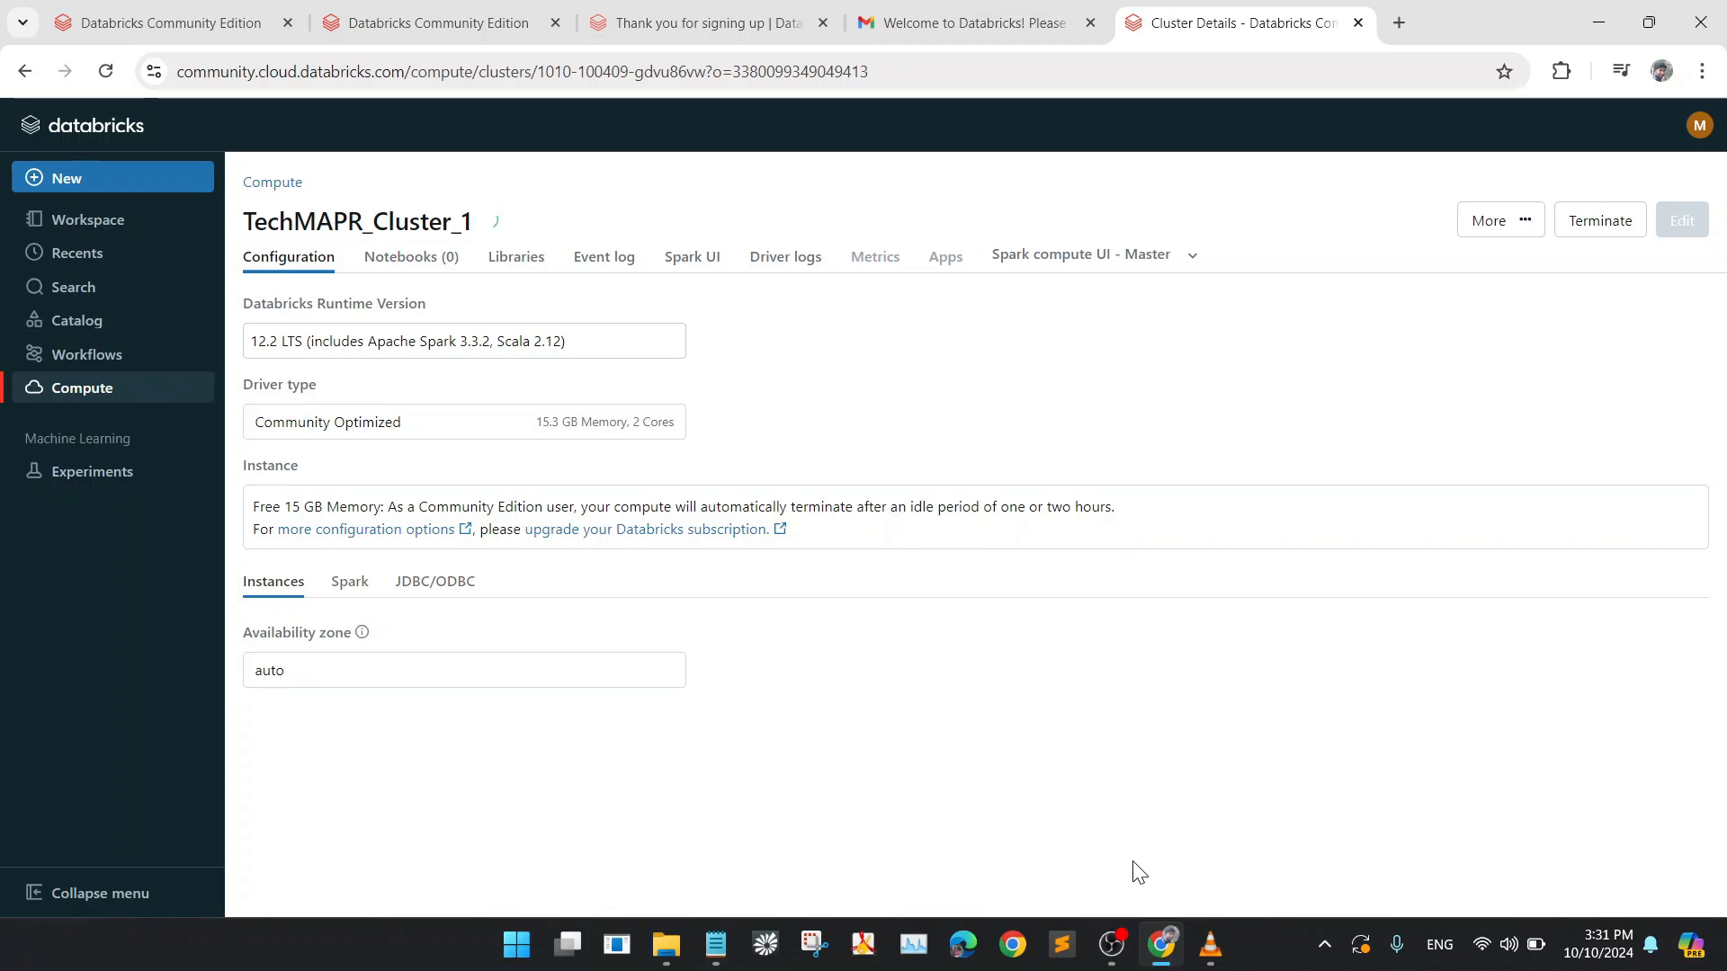
mouse_move(1116, 922)
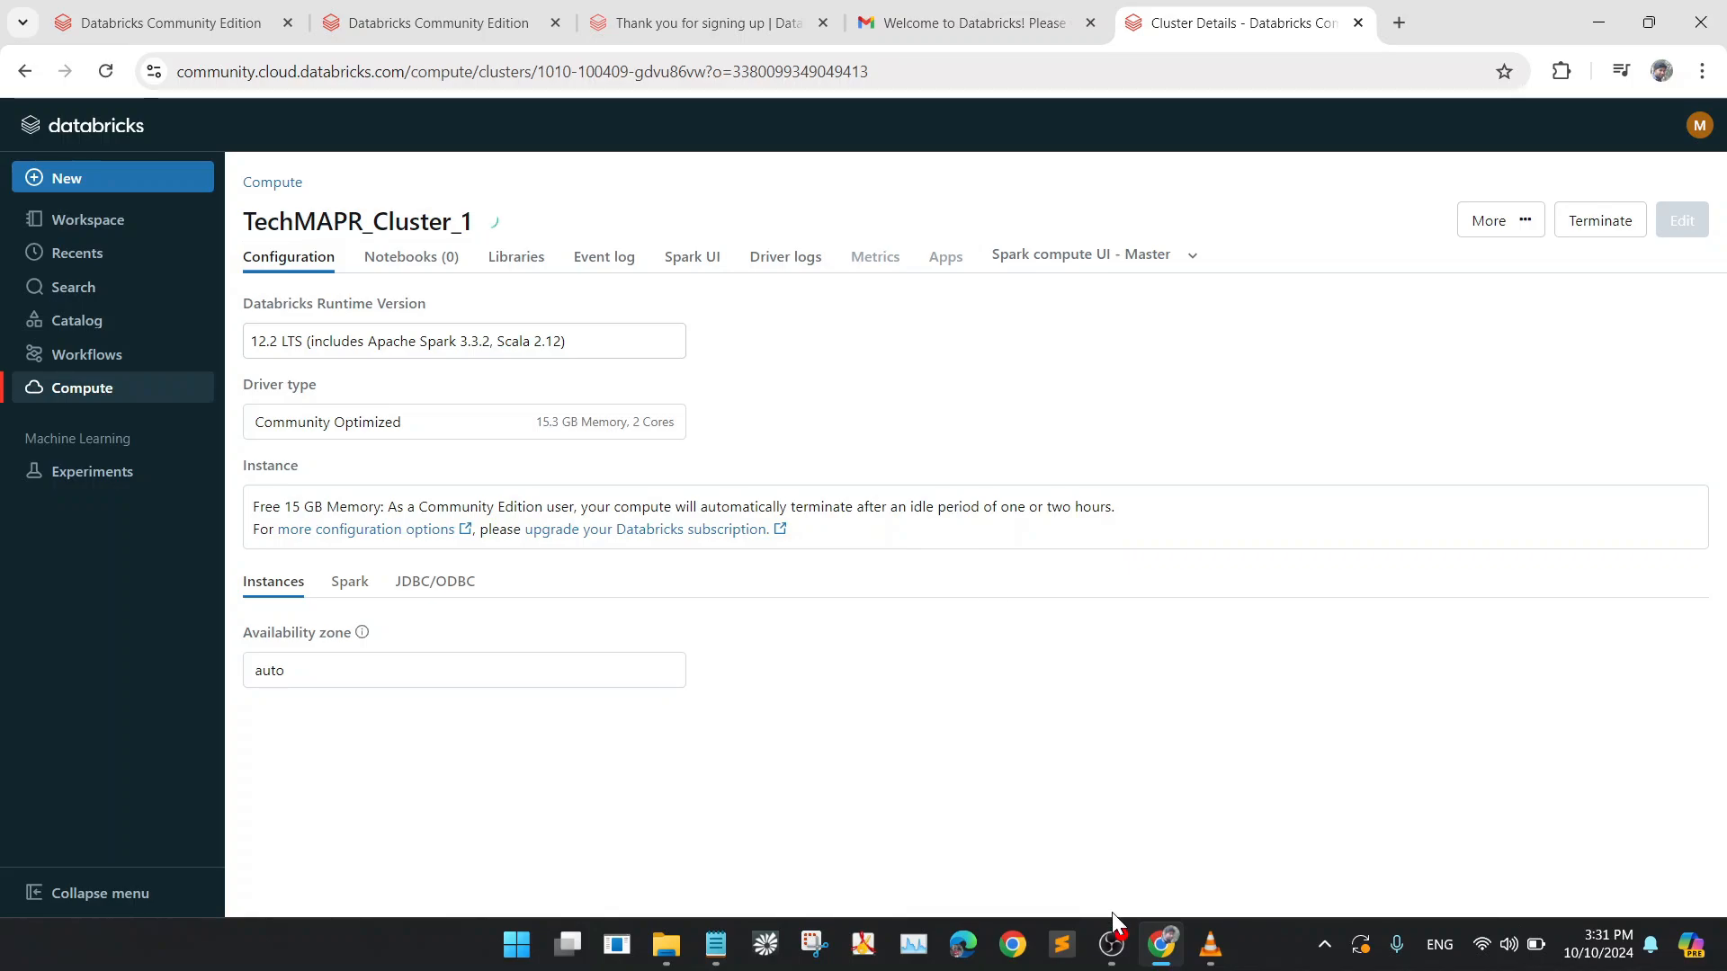
mouse_move(985, 707)
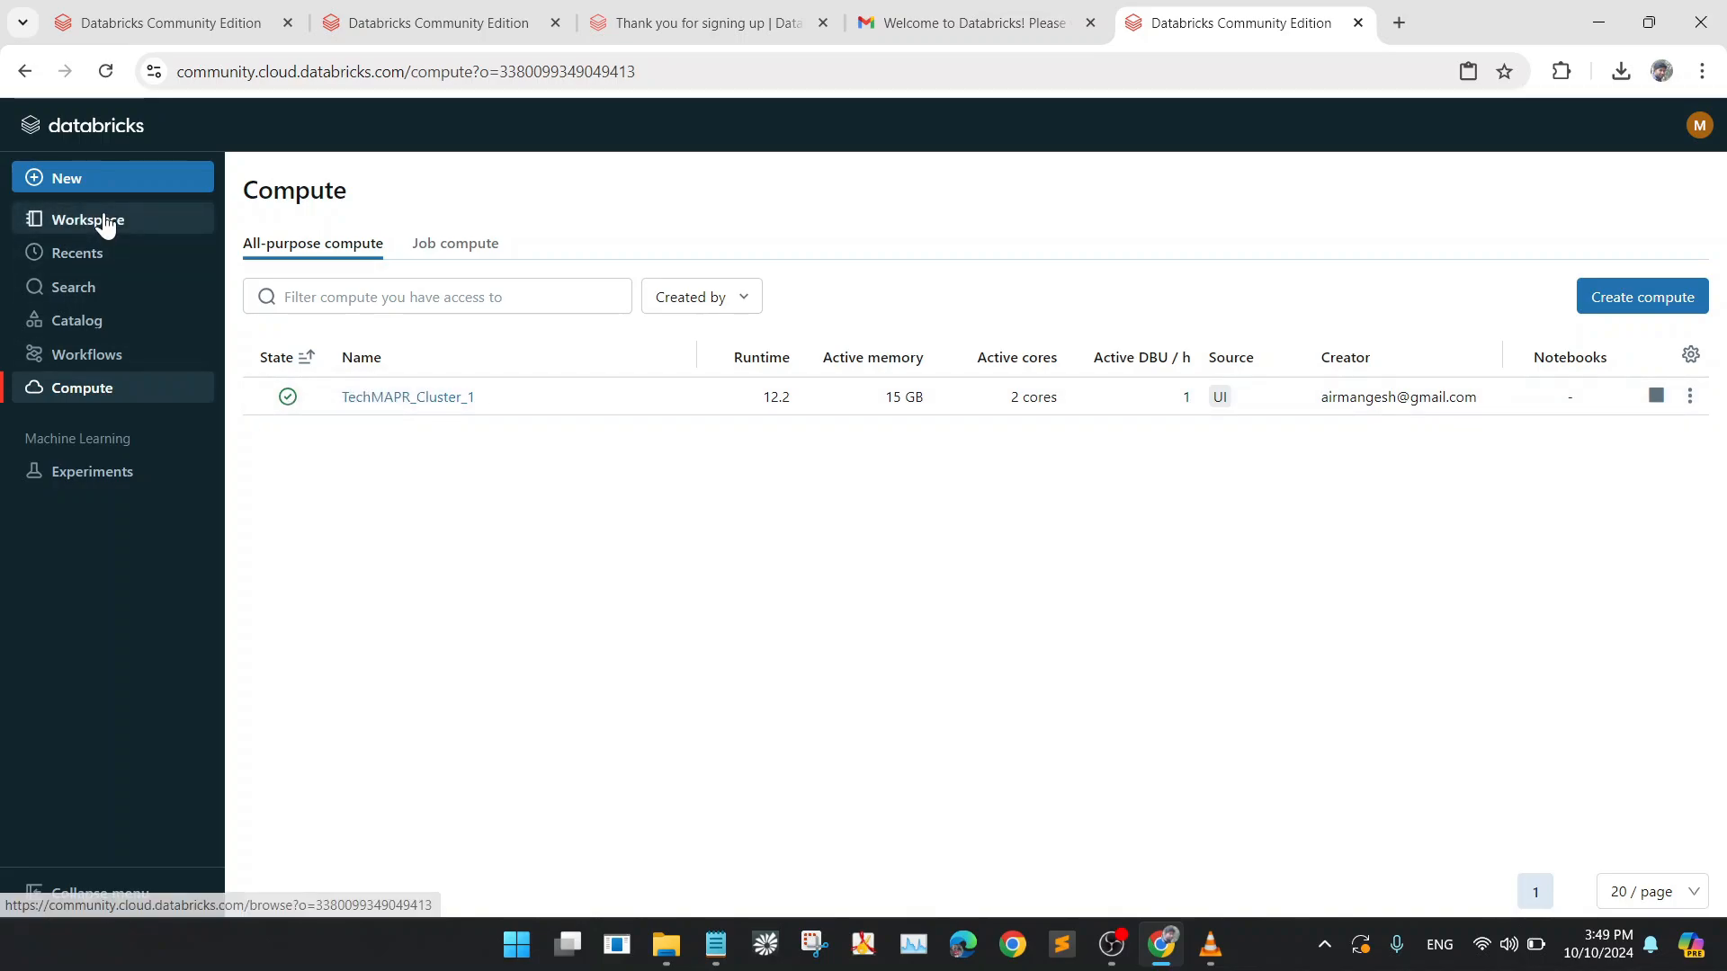
- Reopen the Pyspark_practice notebook from the TechMAPR workspace folder
left_click(88, 219)
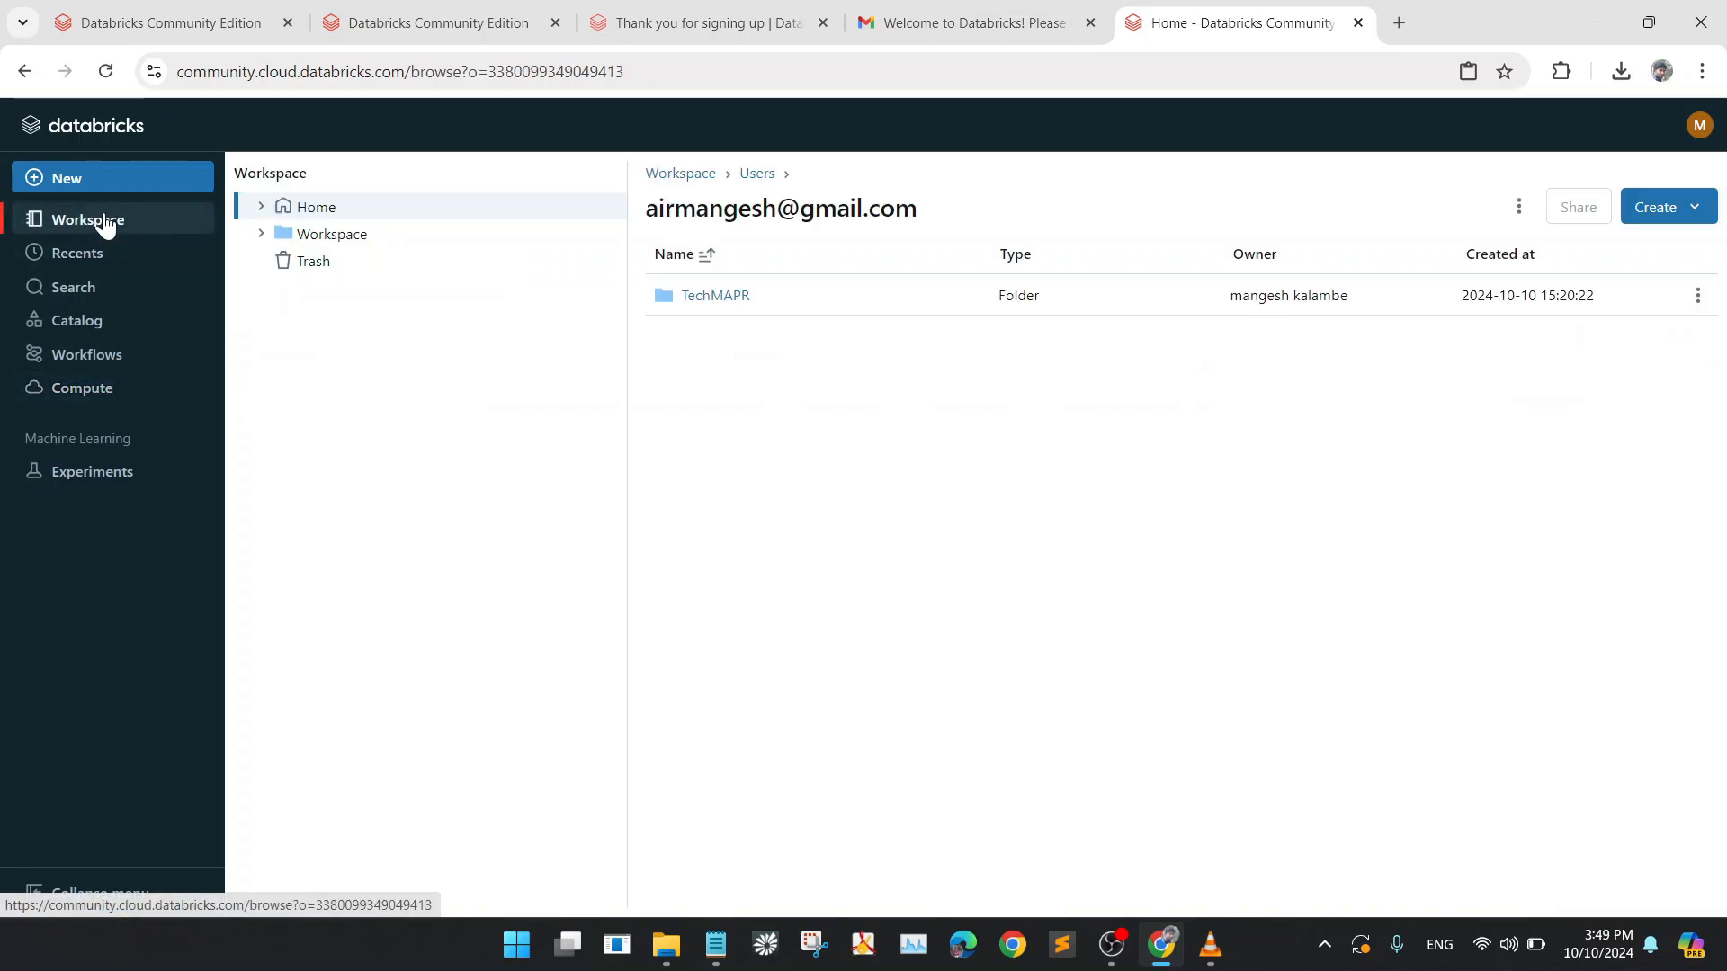
left_click(715, 295)
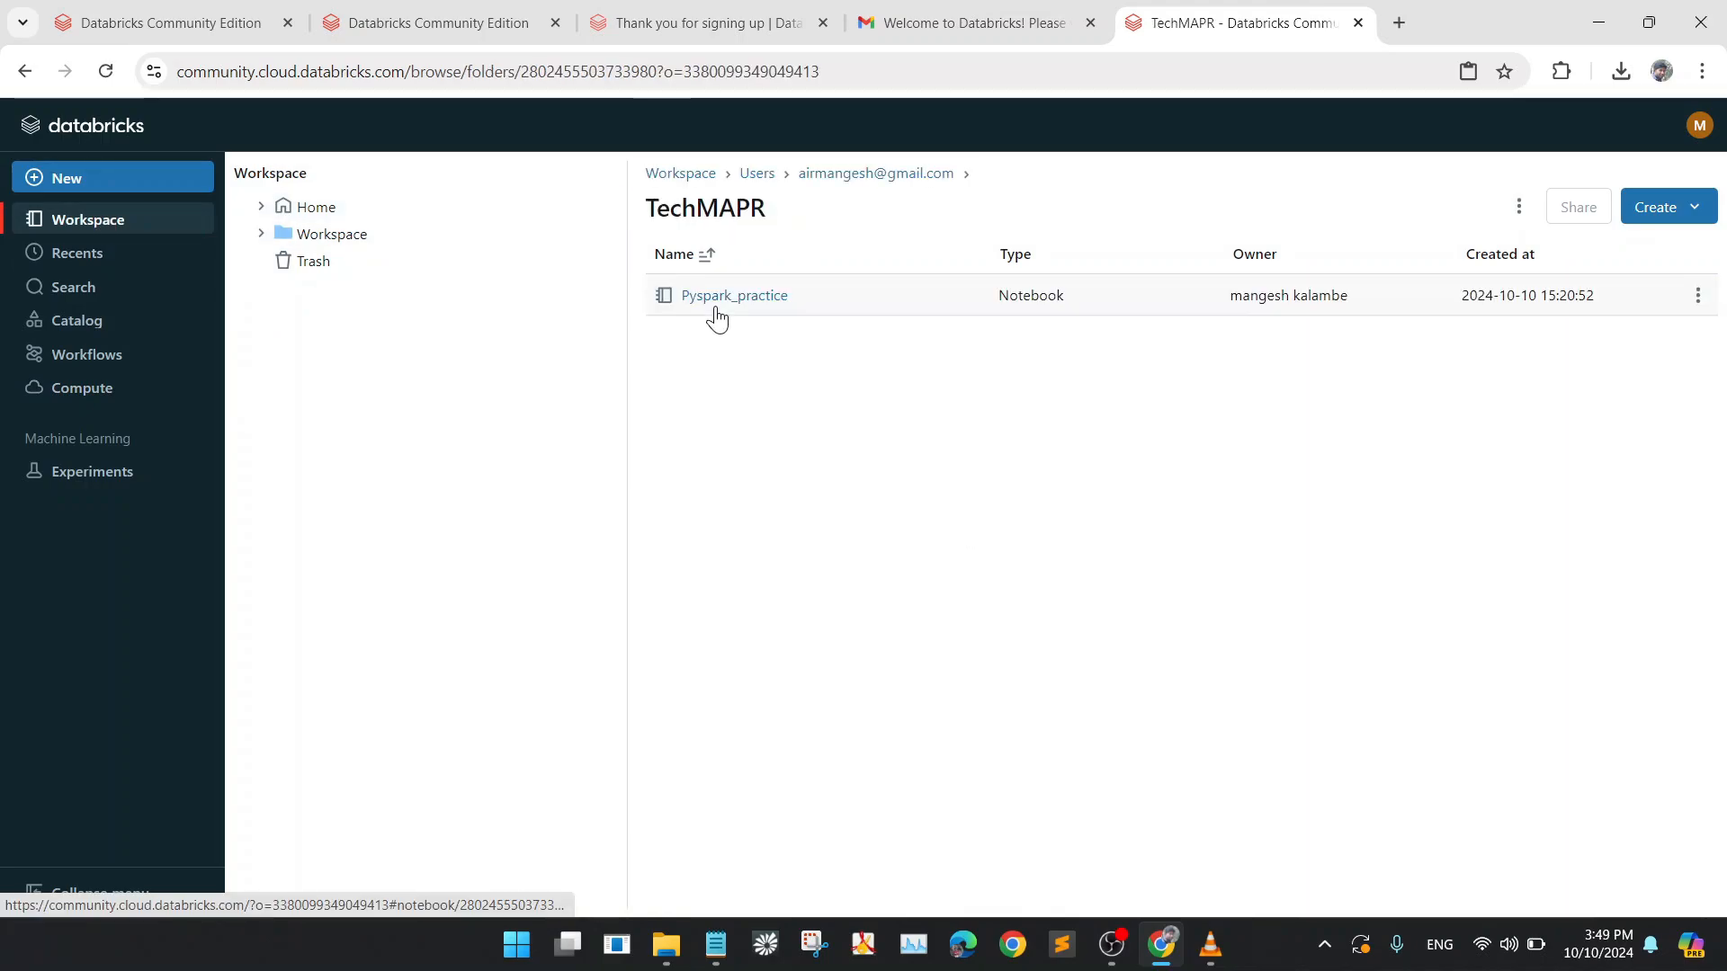
left_click(734, 295)
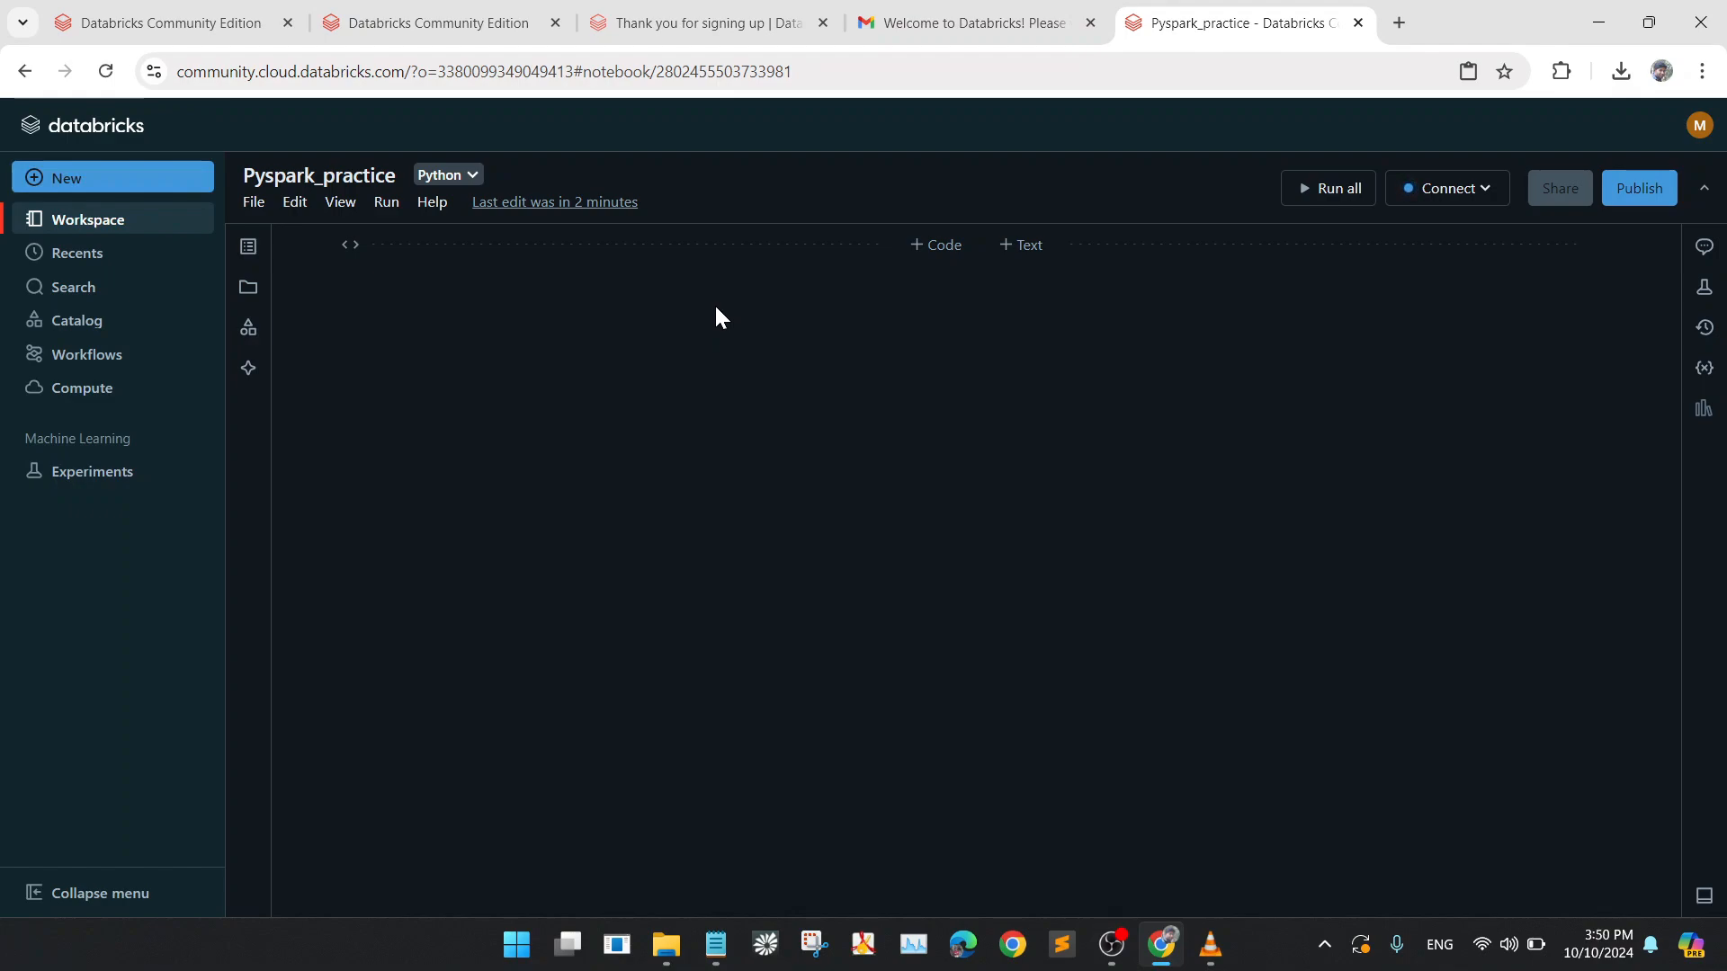
mouse_move(1444, 224)
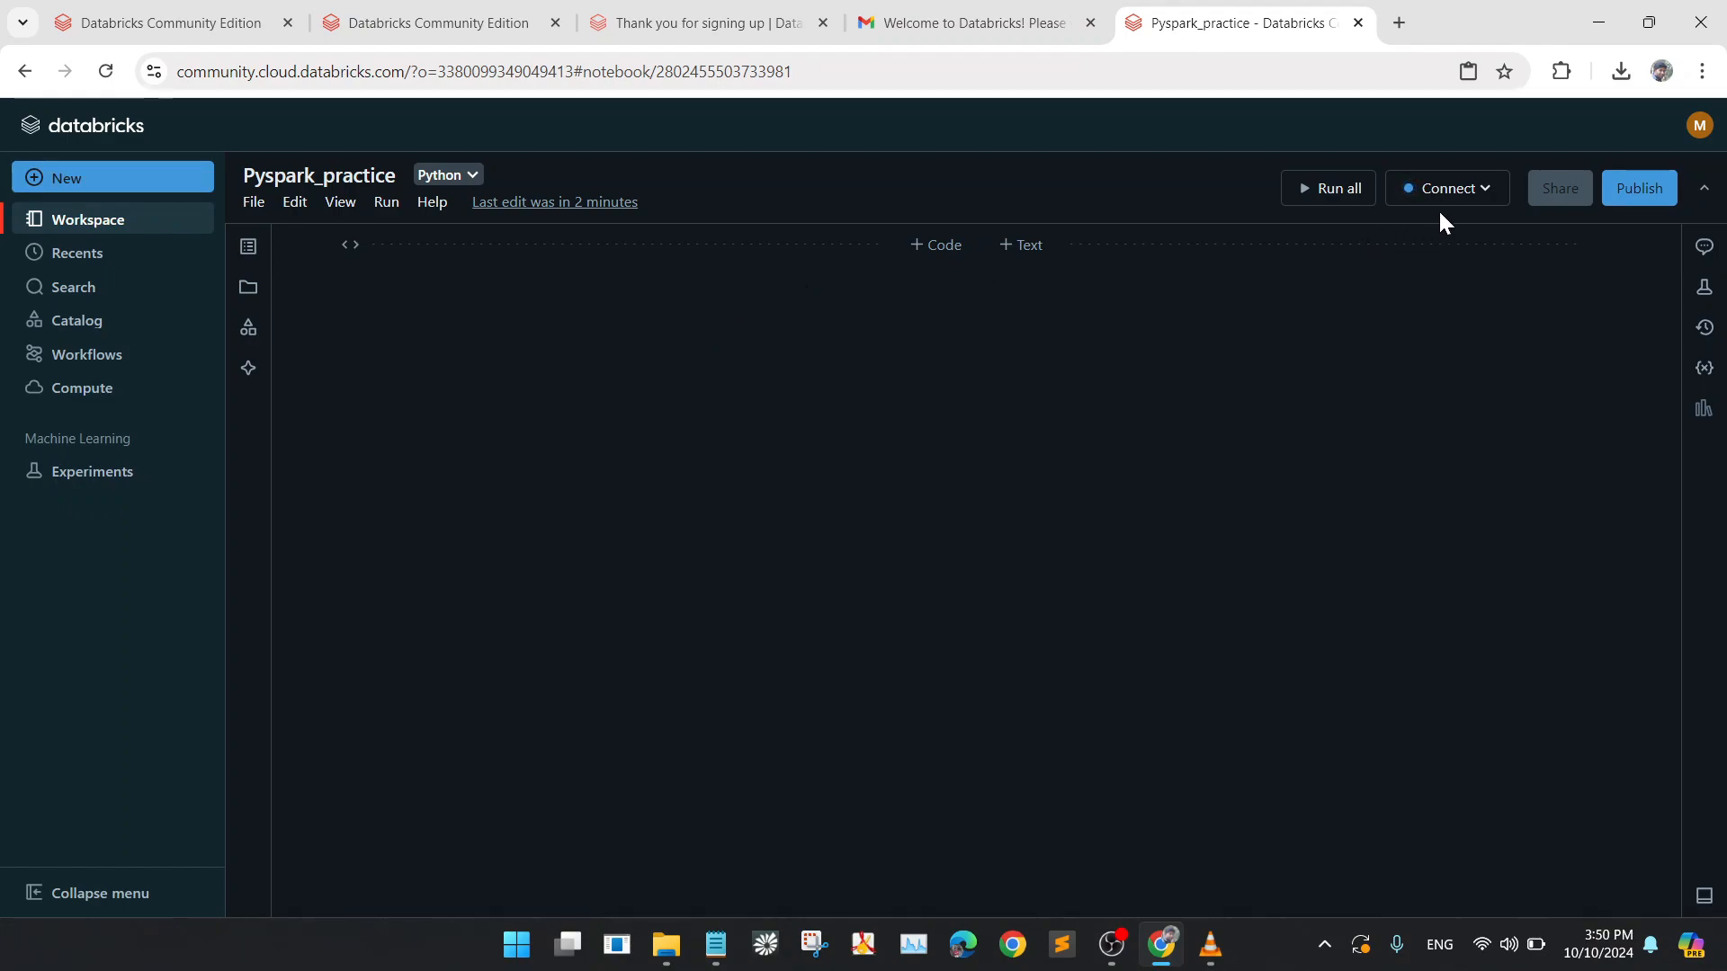
- Connect the notebook to TechMAPR_Cluster_1 from the recent compute resources
left_click(1447, 187)
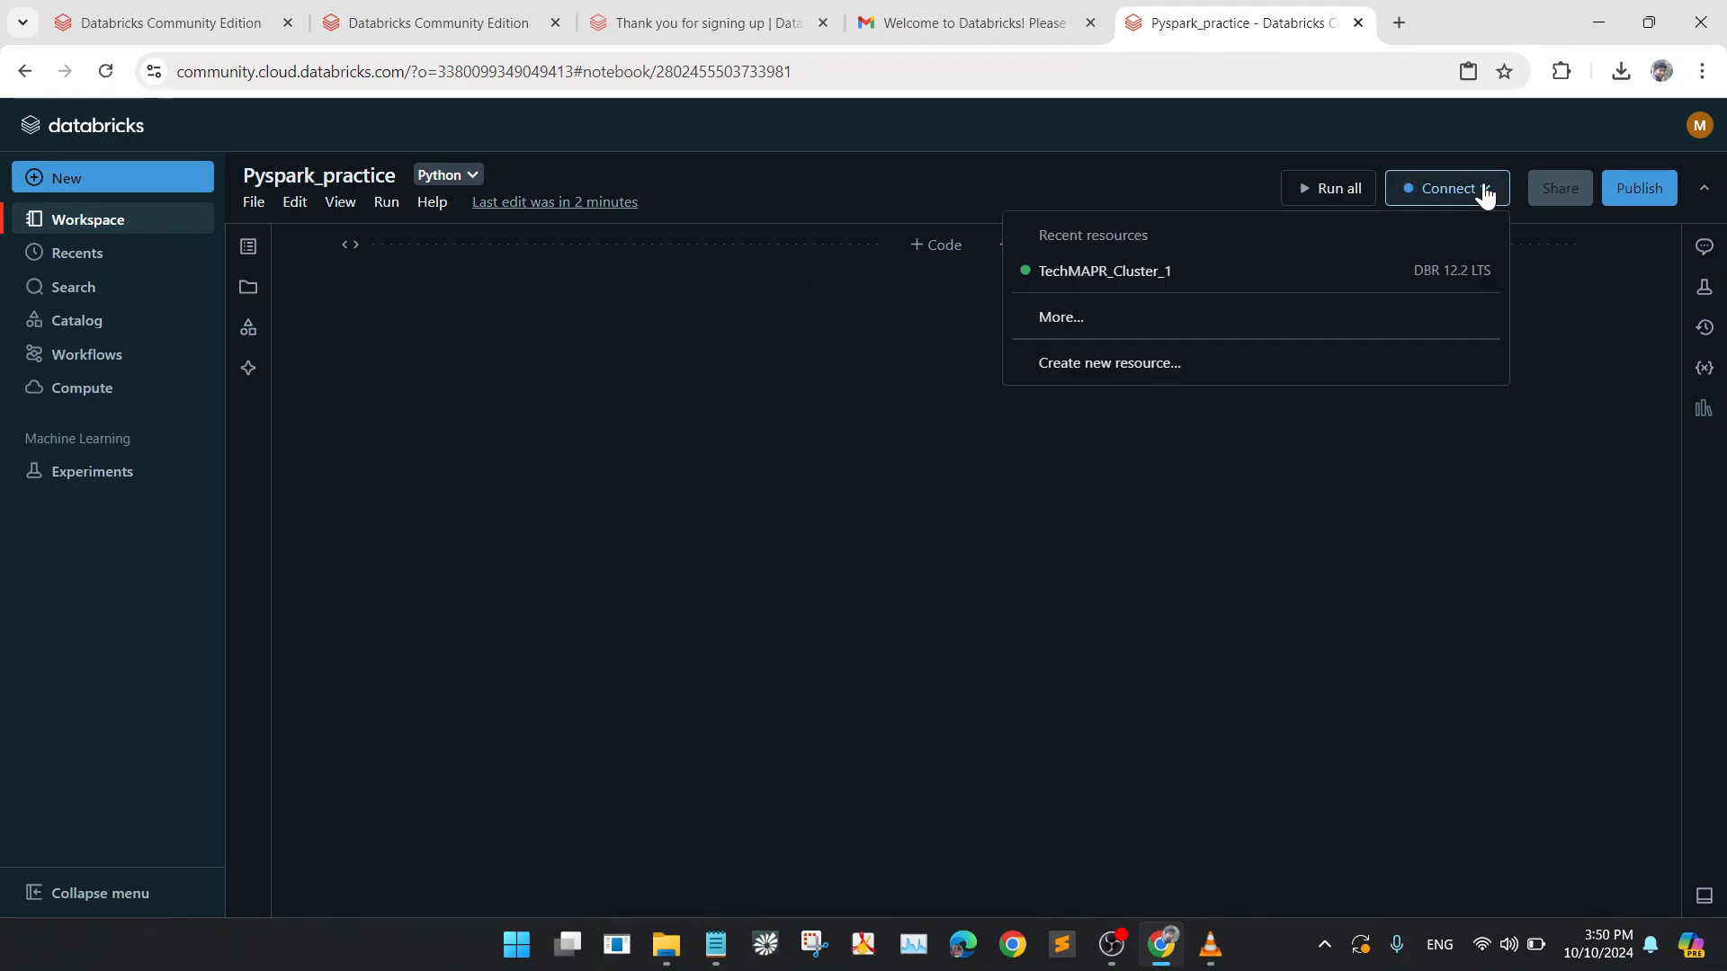
mouse_move(1151, 271)
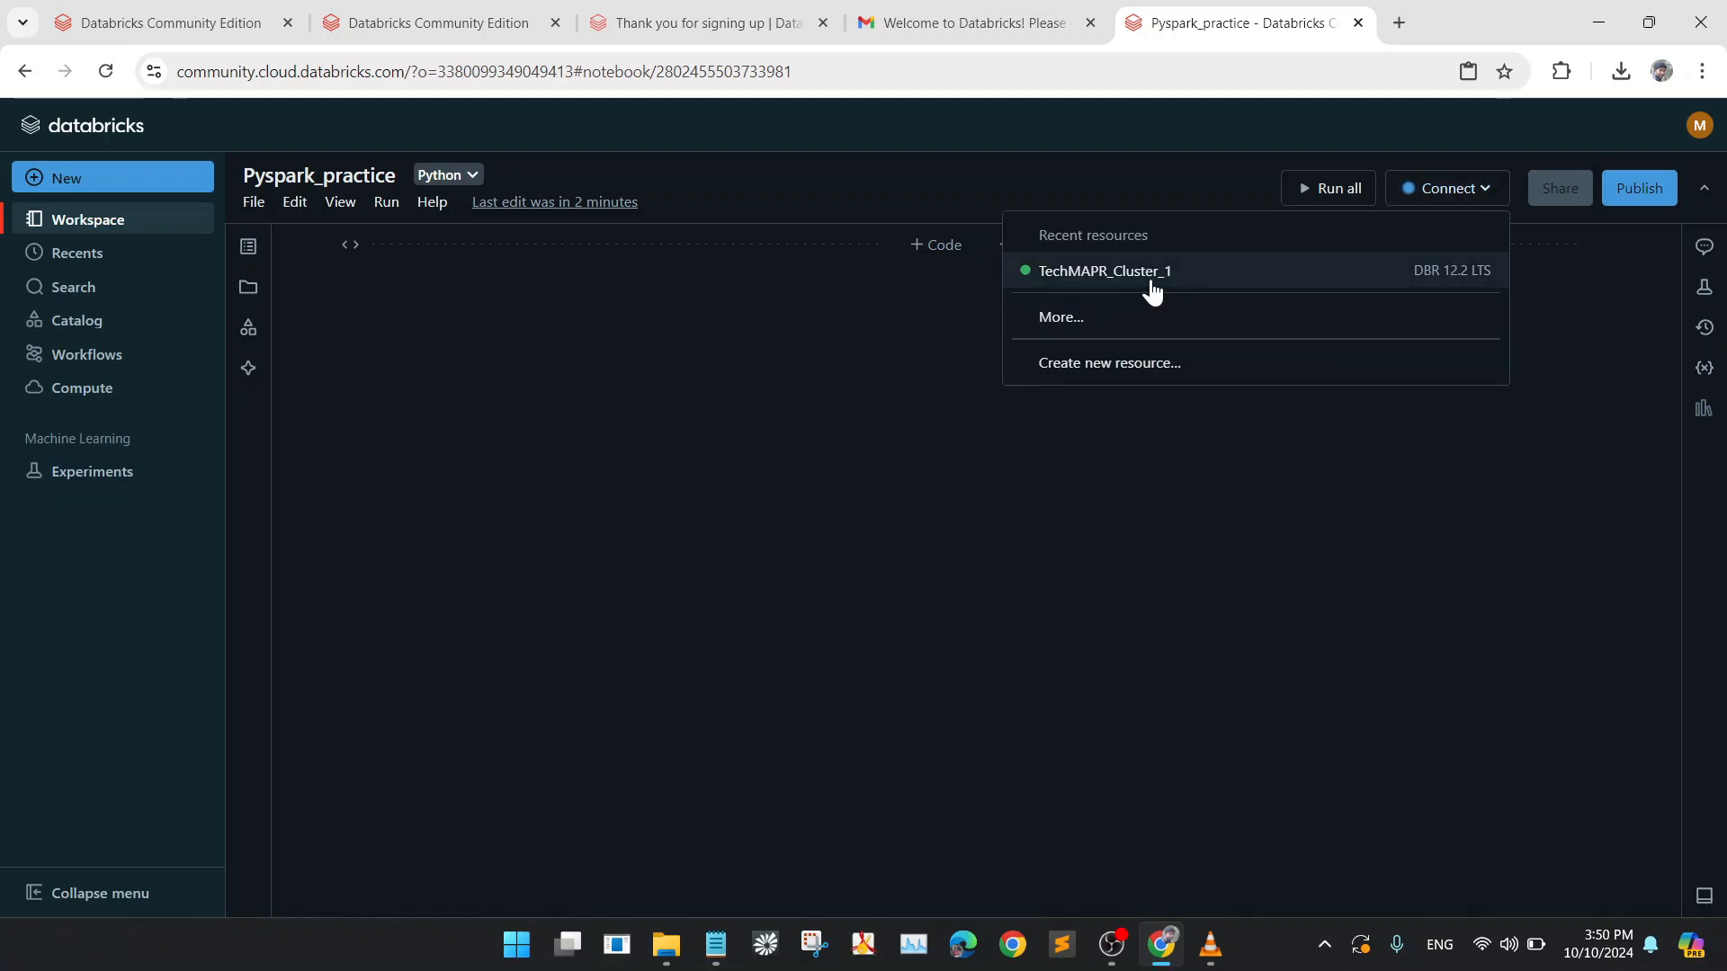
mouse_move(1103, 271)
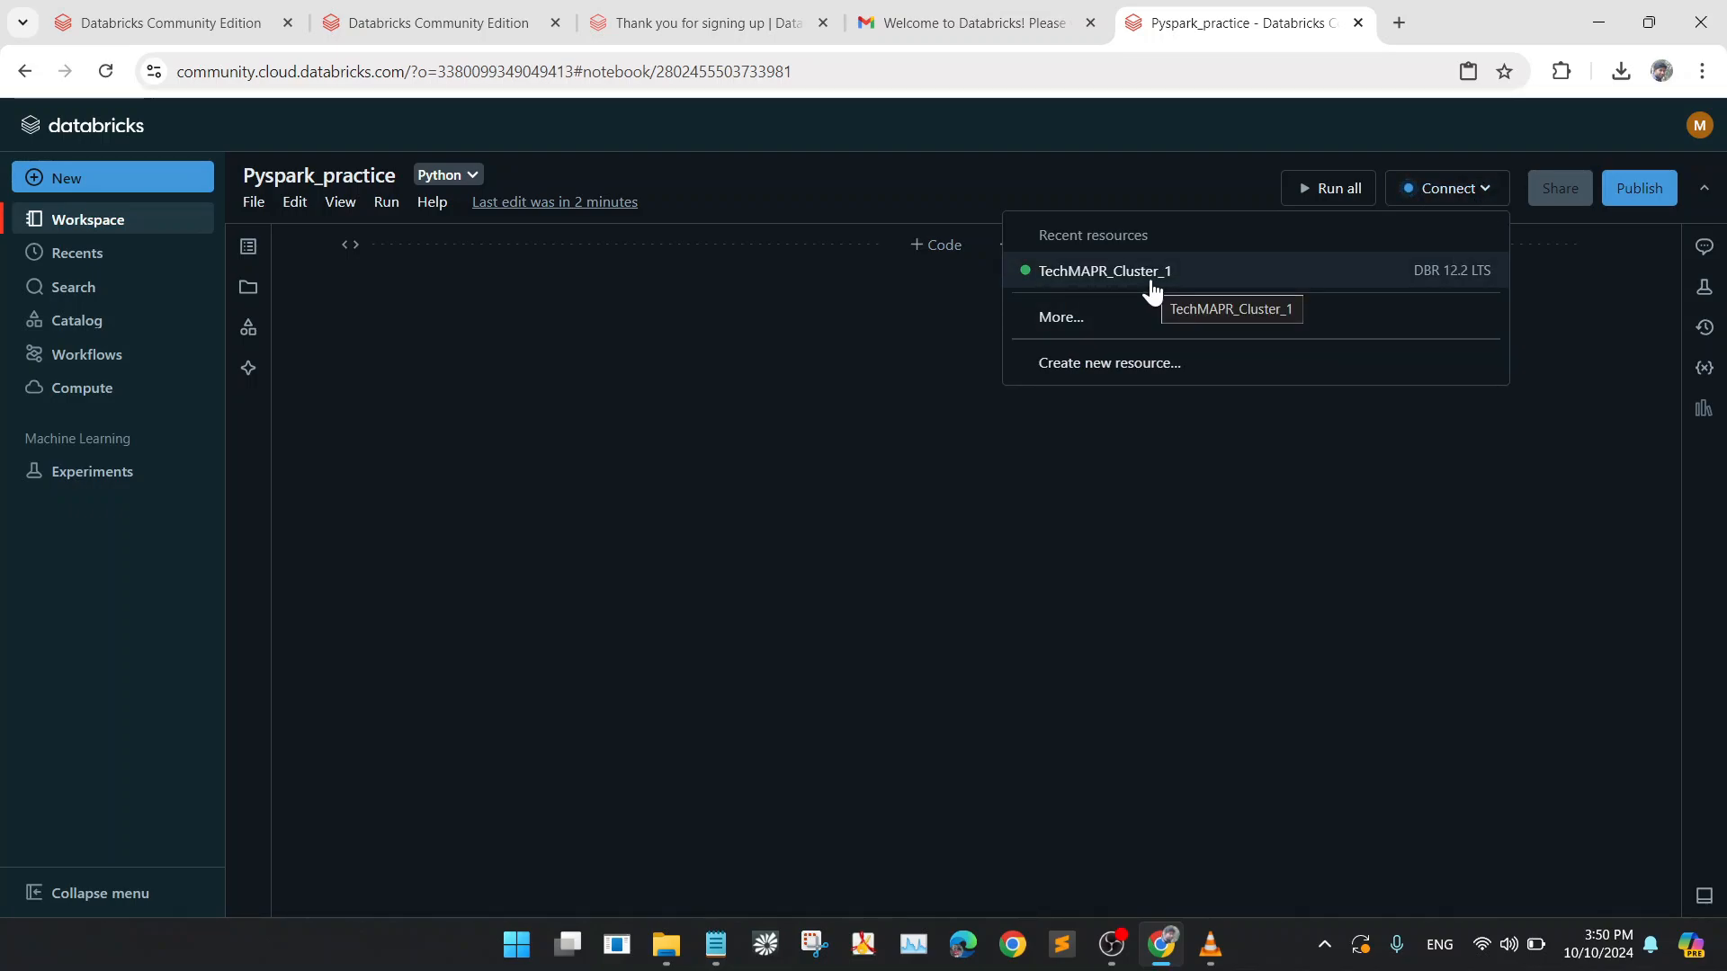
left_click(1104, 271)
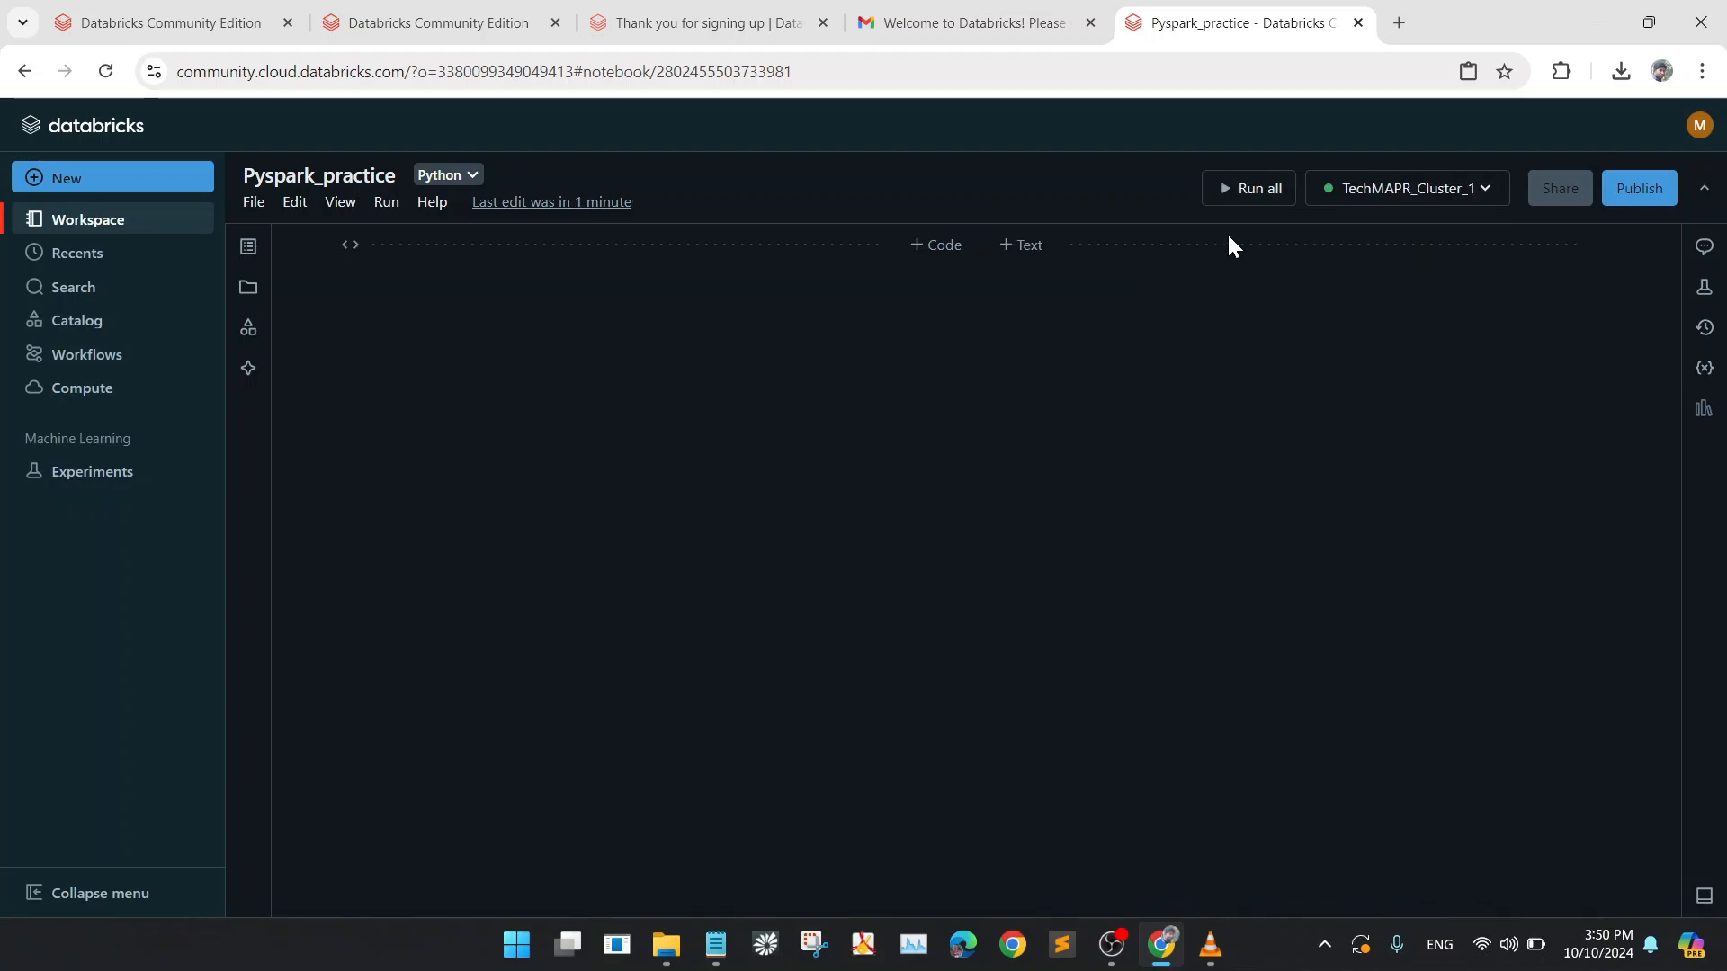
left_click(1404, 187)
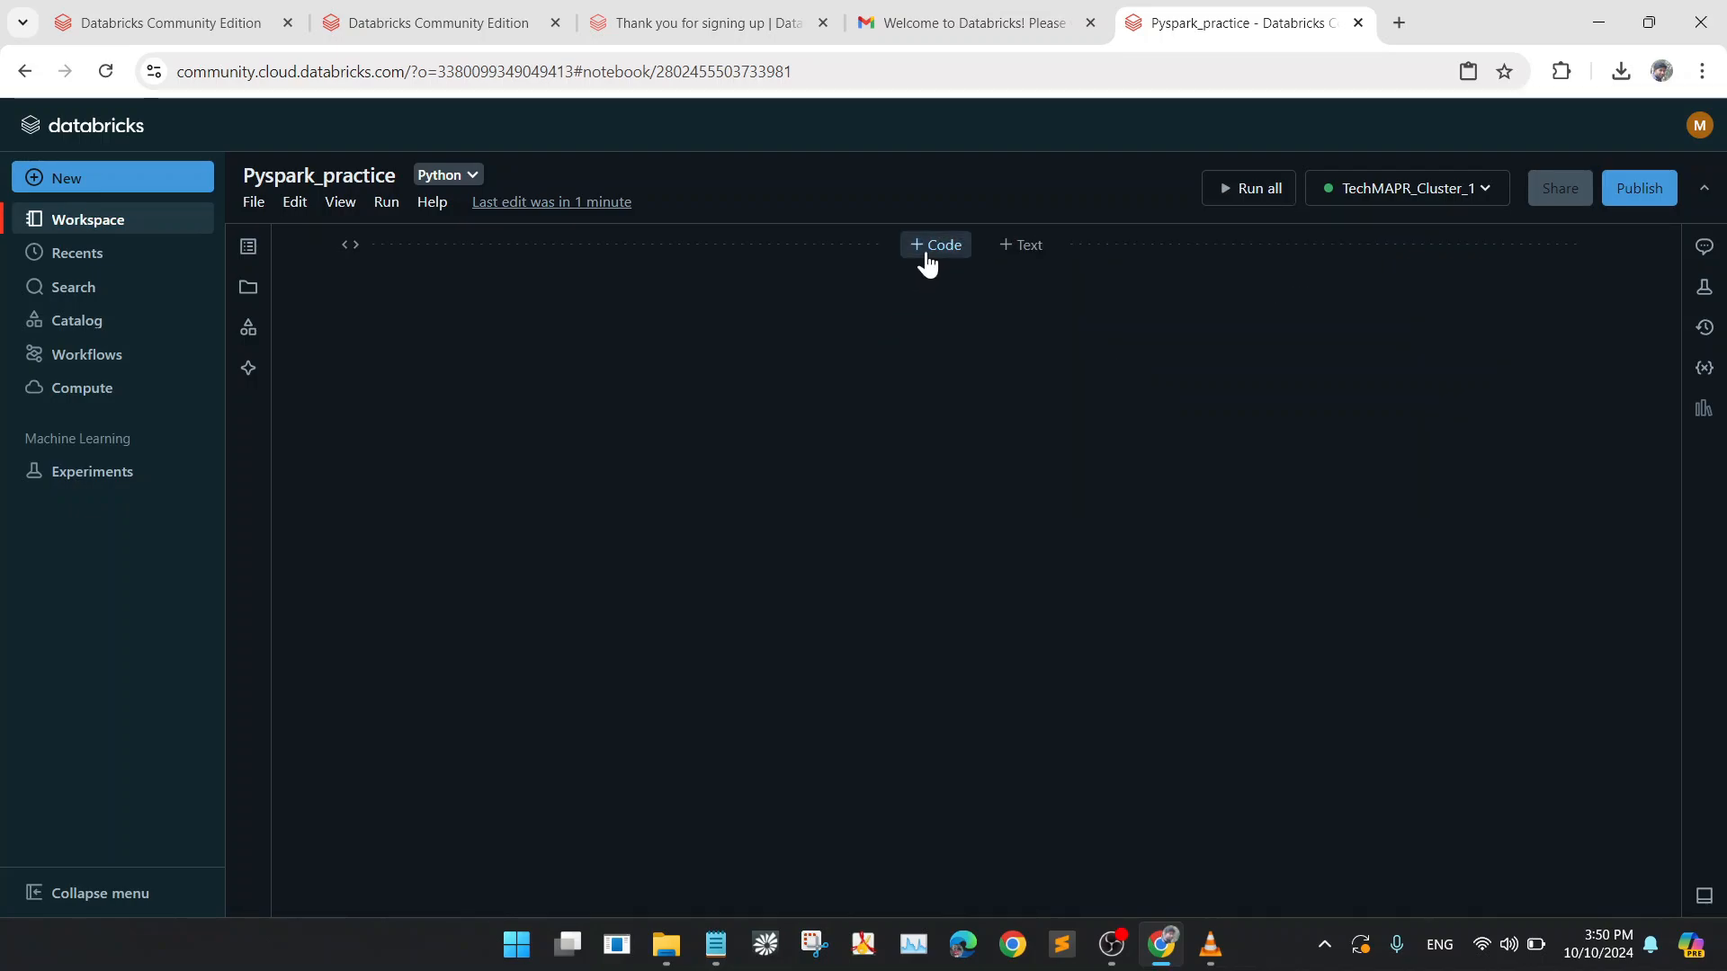
- Add an empty code cell, then copy all the PySpark sample code from Notepad
left_click(934, 244)
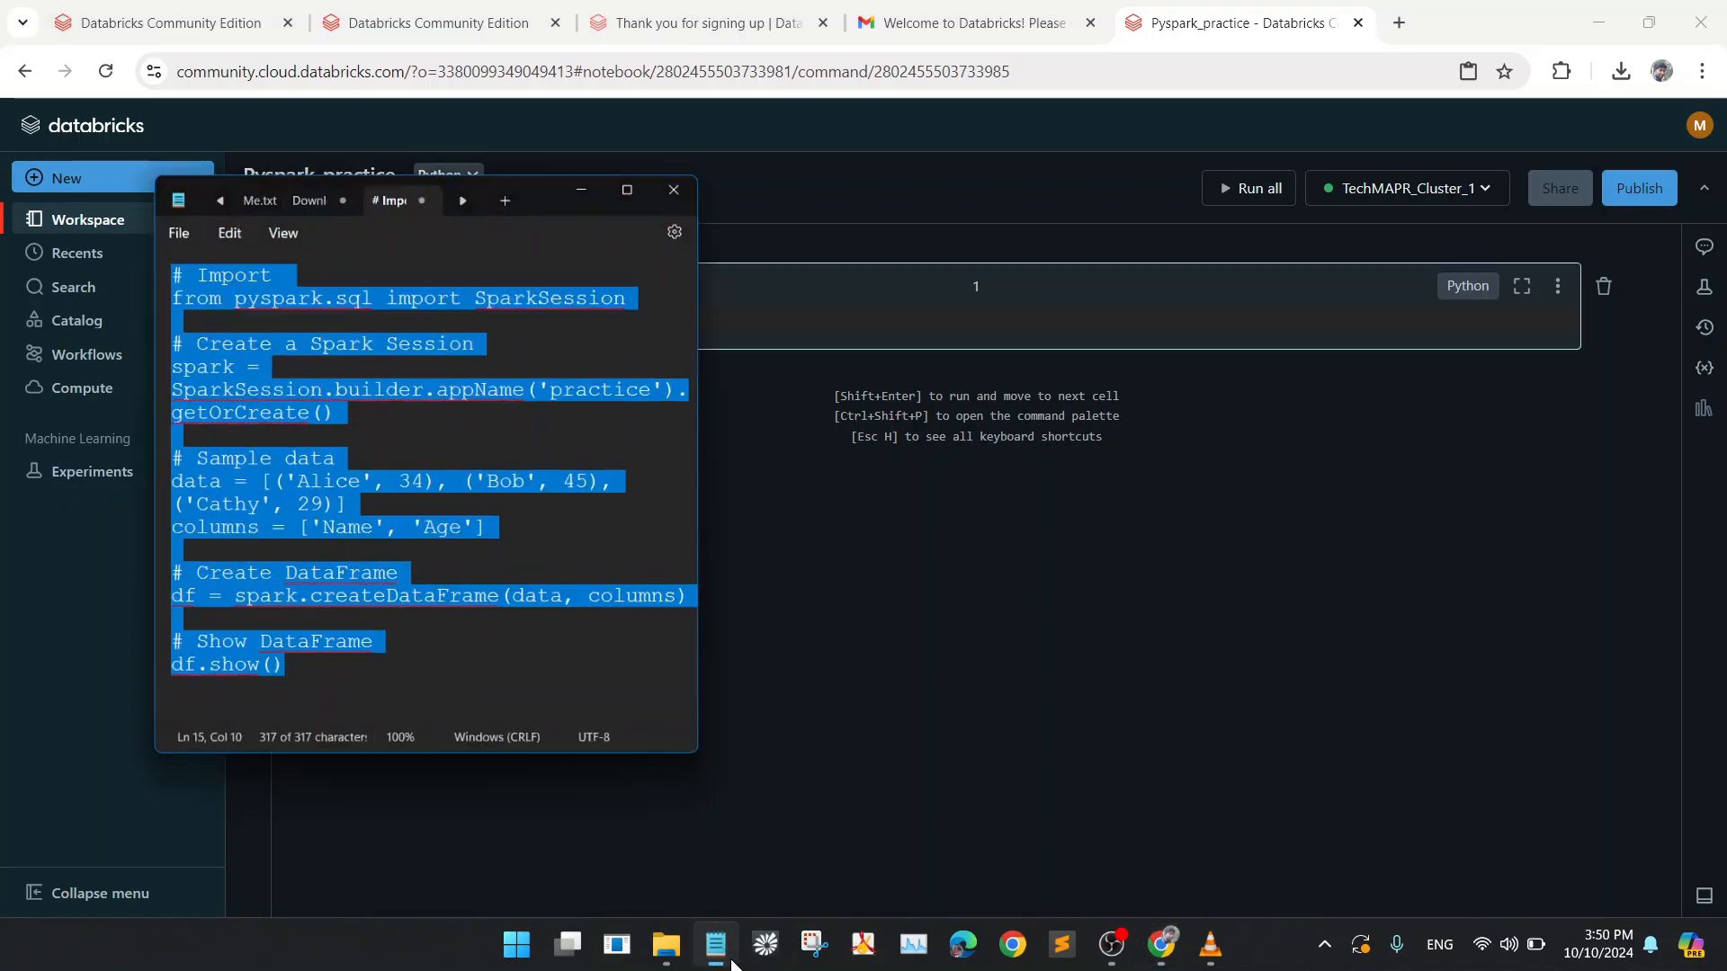
left_click_drag(424, 188, 386, 89)
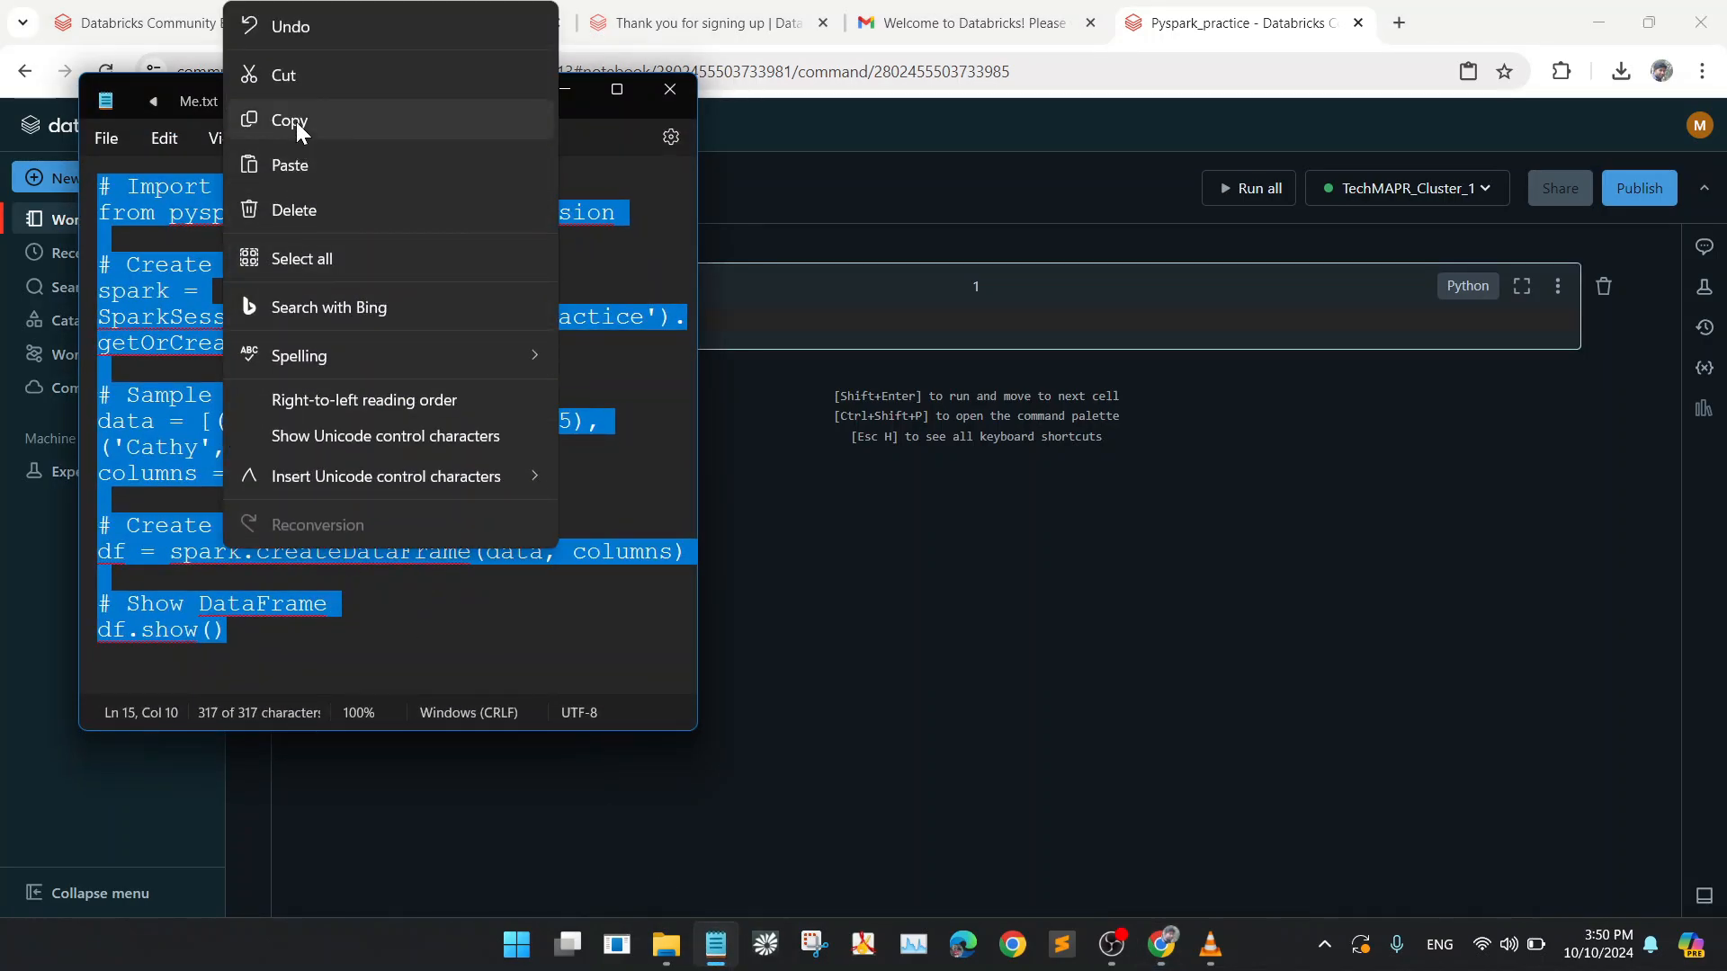
left_click(290, 119)
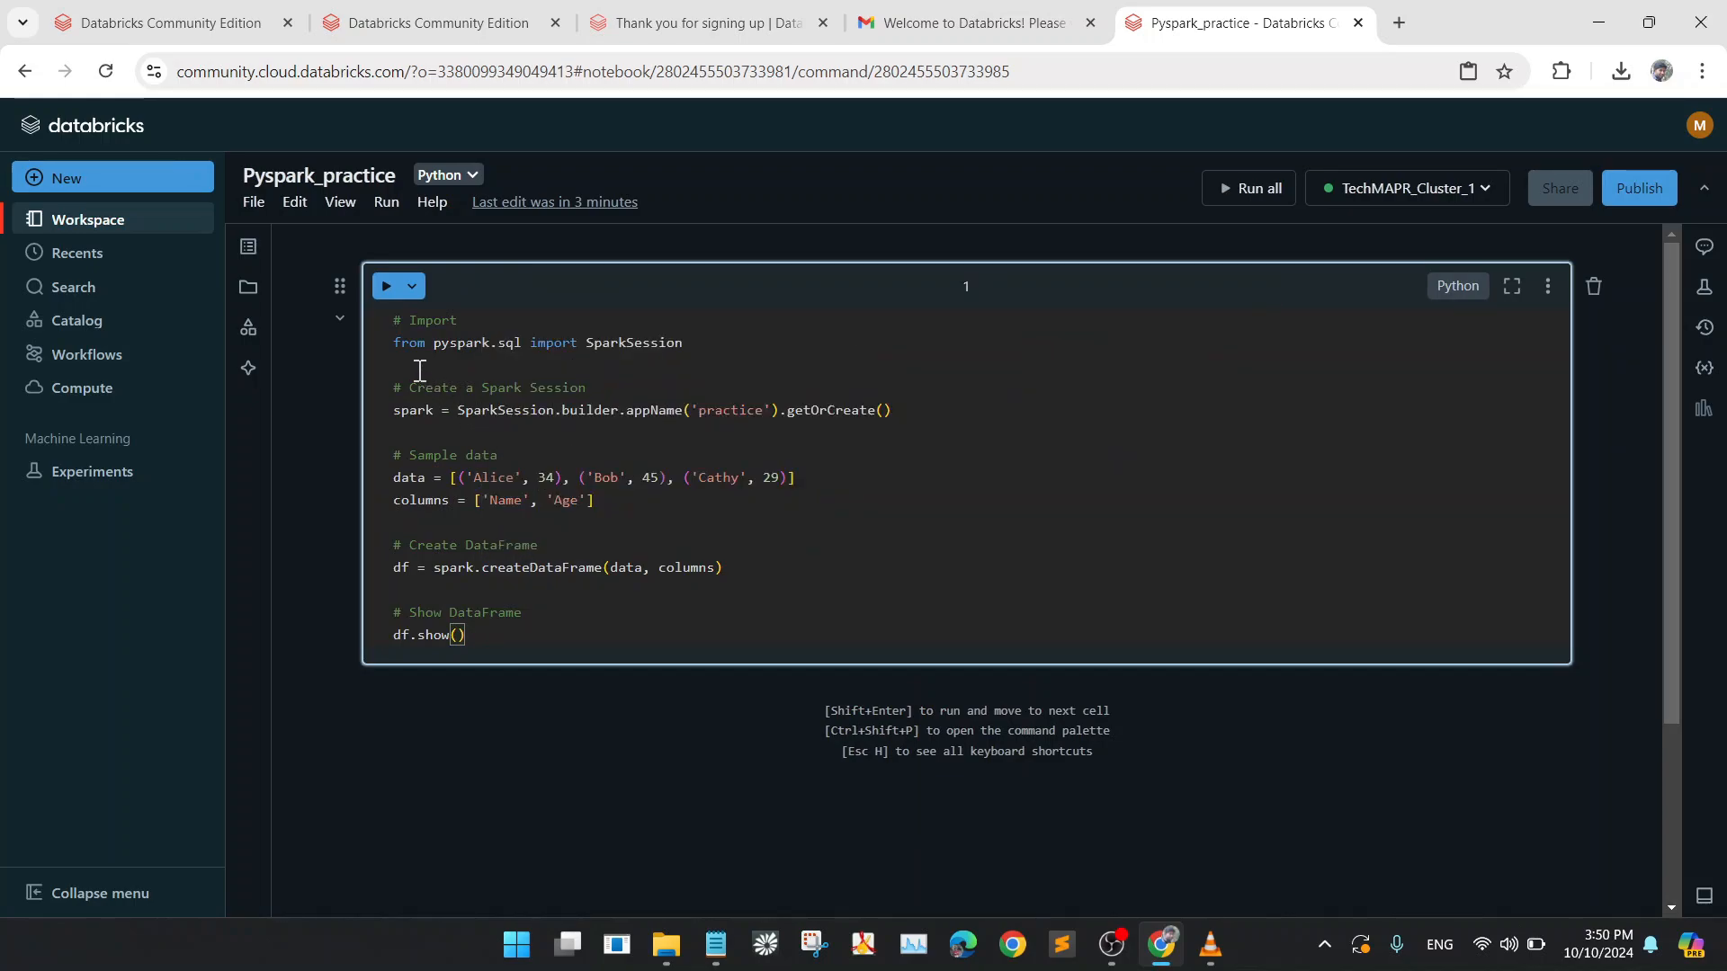
mouse_move(413, 362)
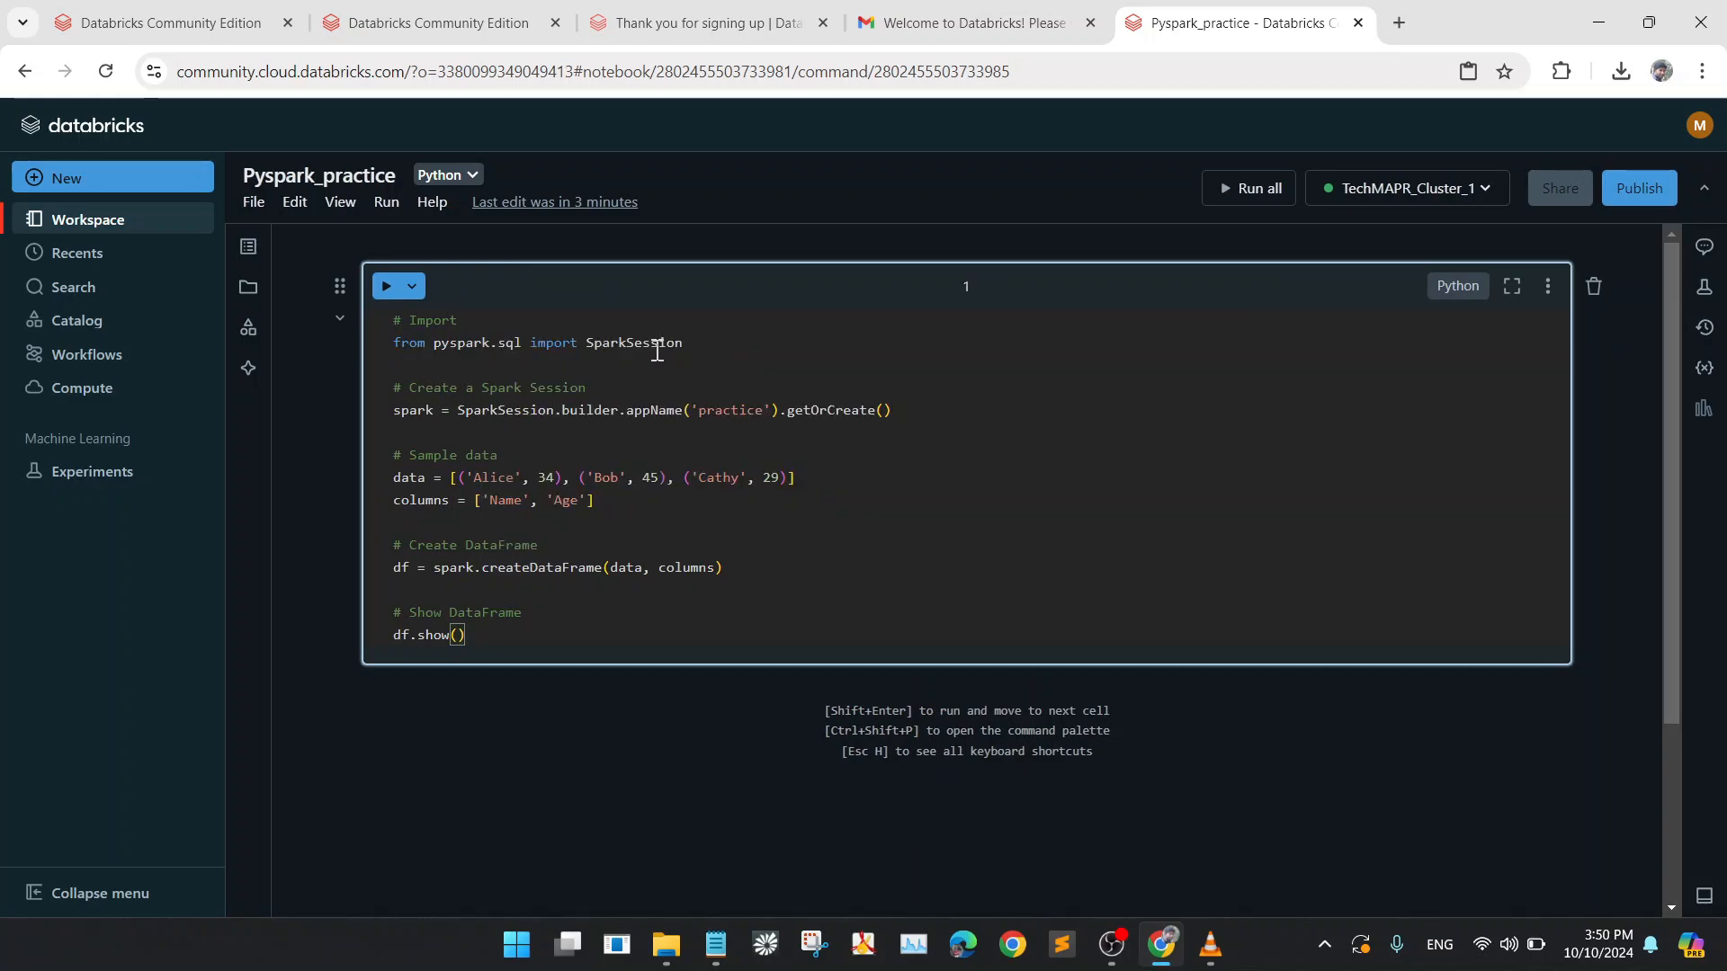
mouse_move(858, 433)
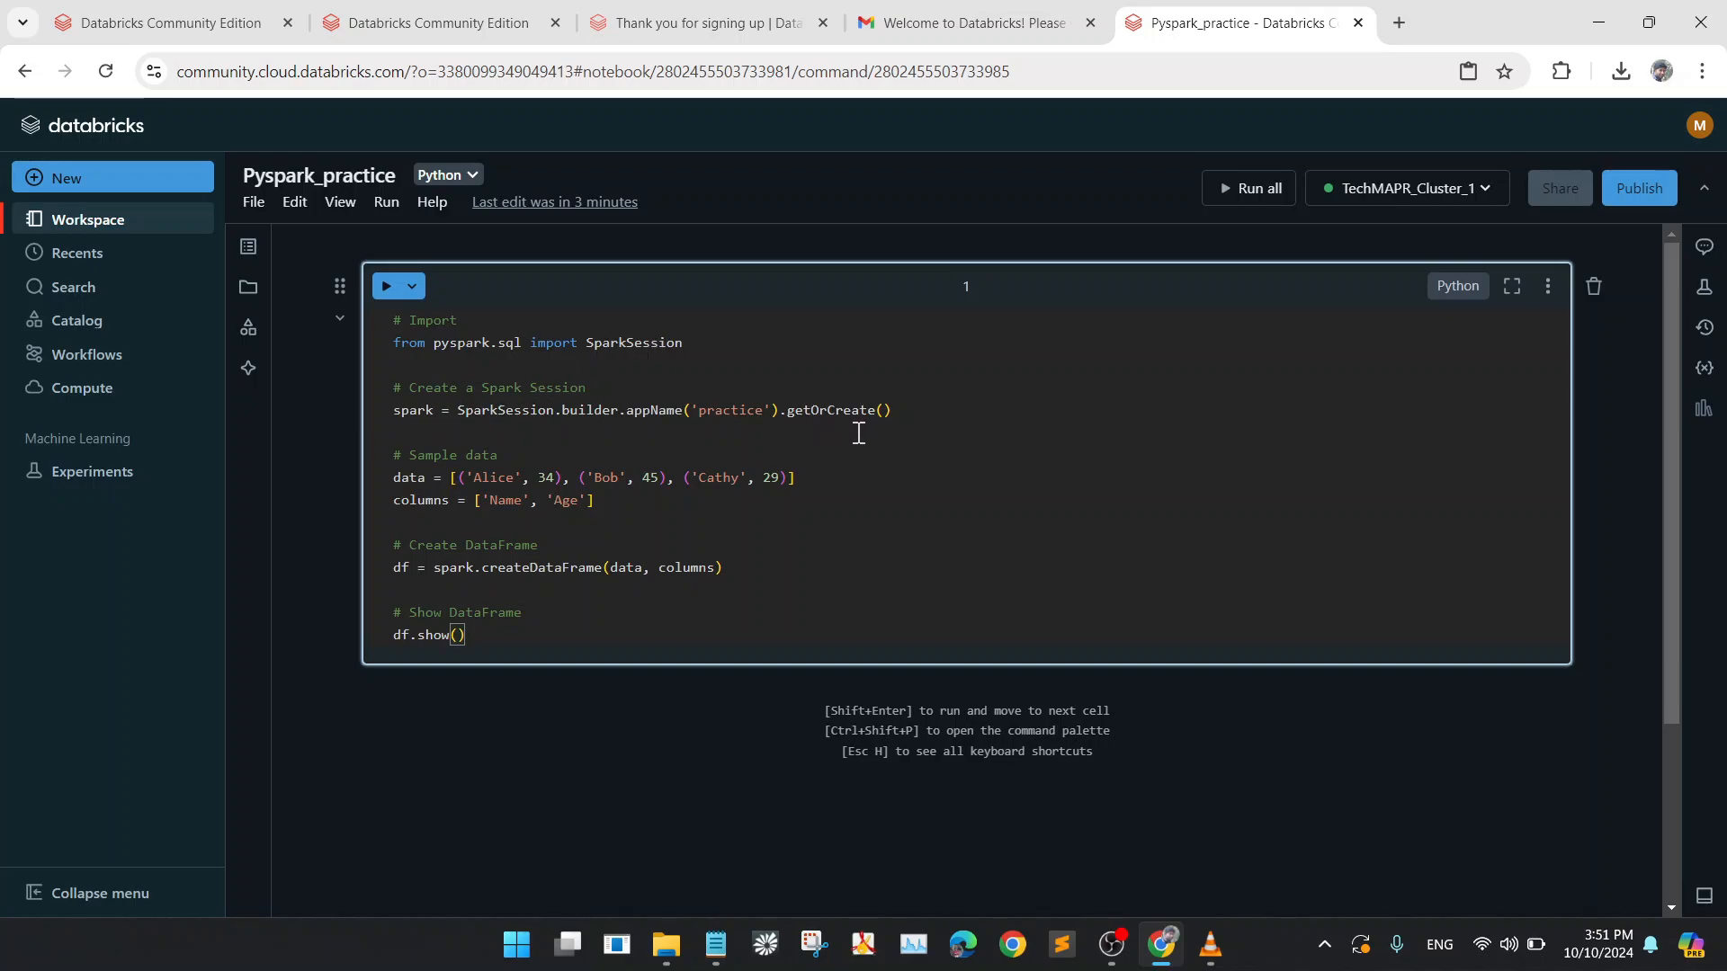
mouse_move(504, 582)
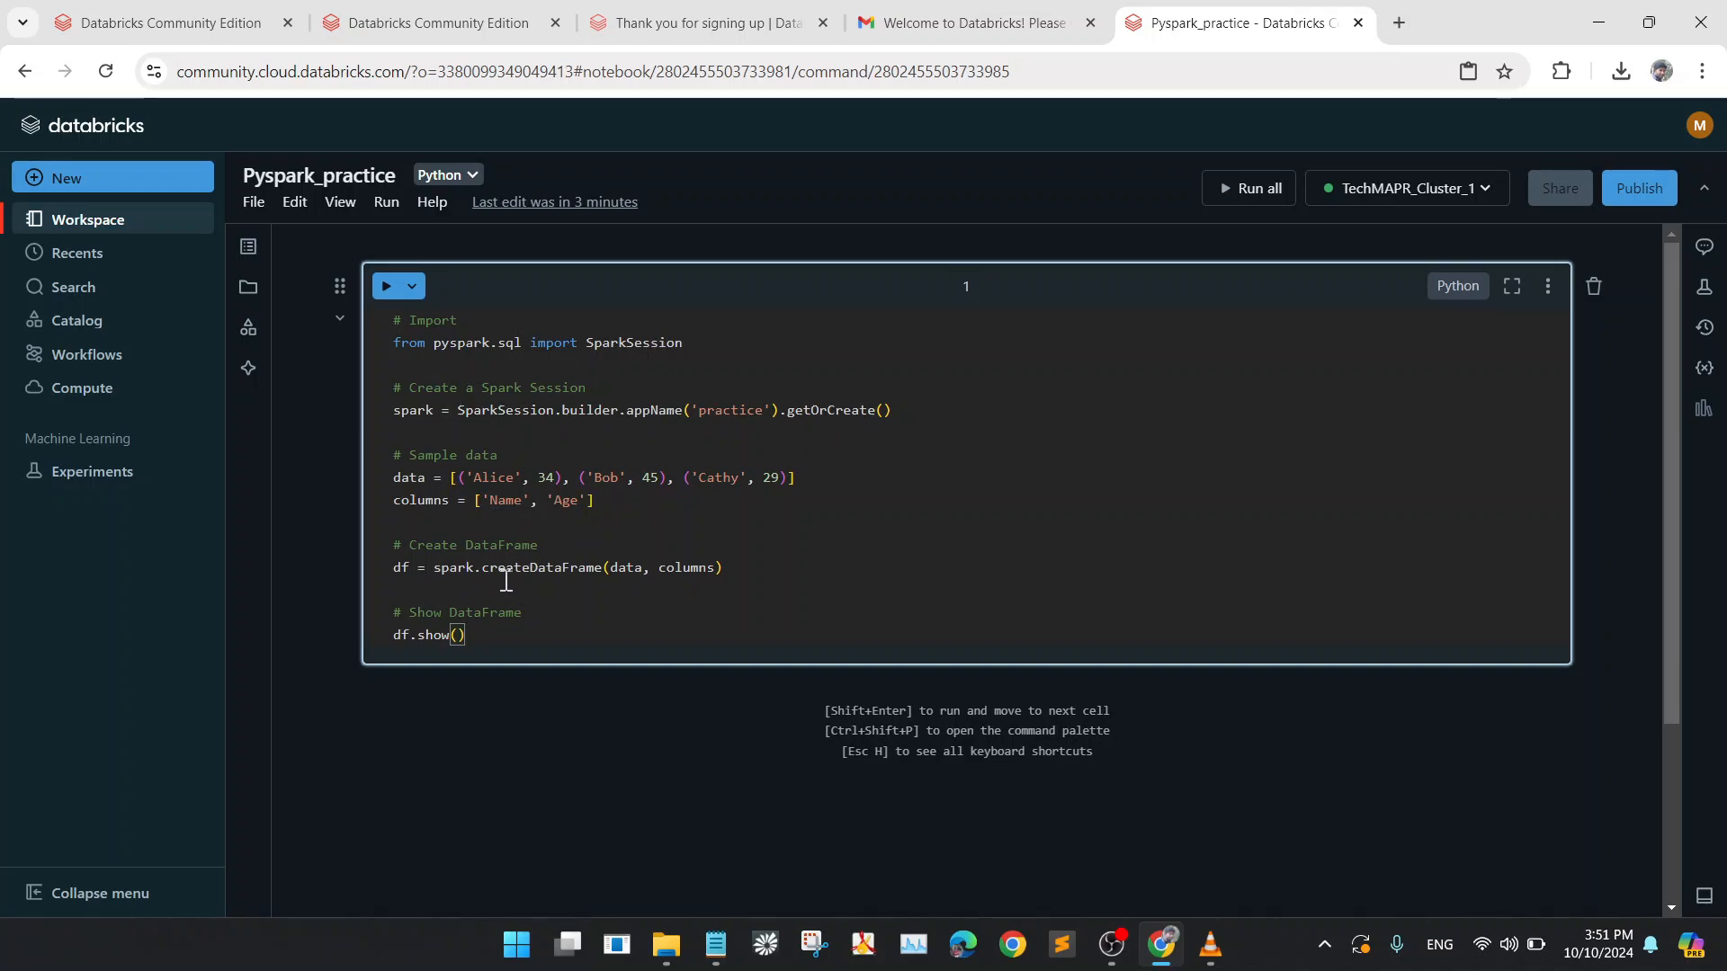
mouse_move(585, 565)
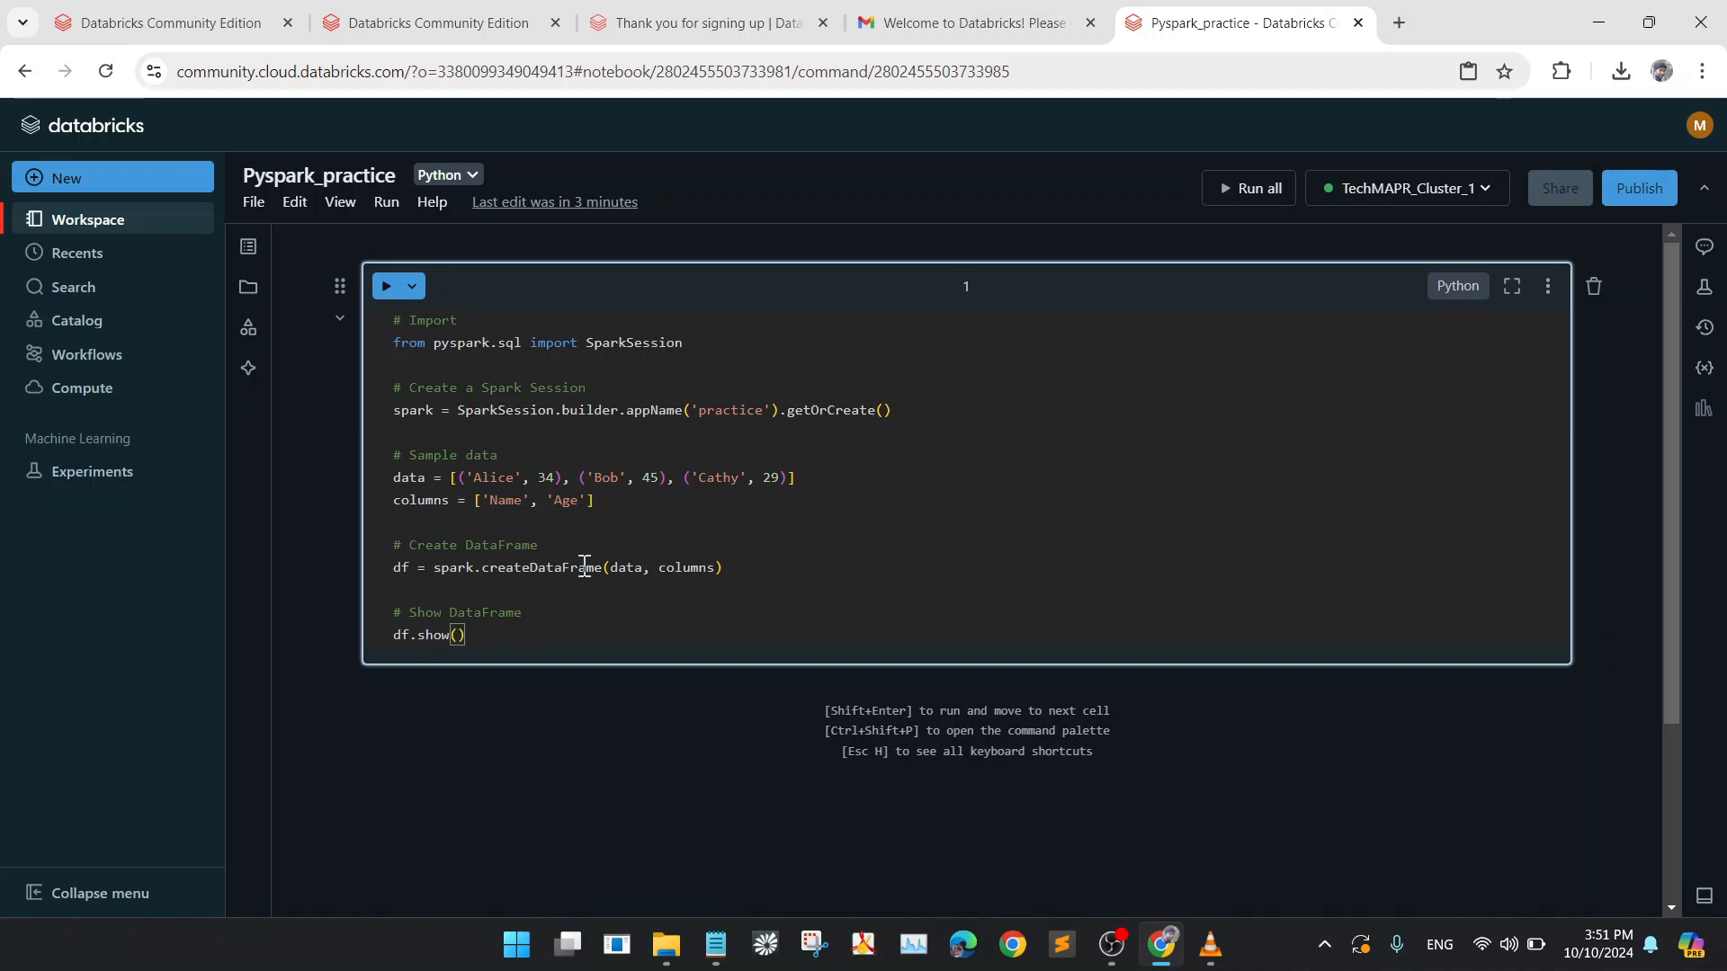
- Run the first cell to display the Alice, Bob and Cathy Name/Age table
left_click(385, 286)
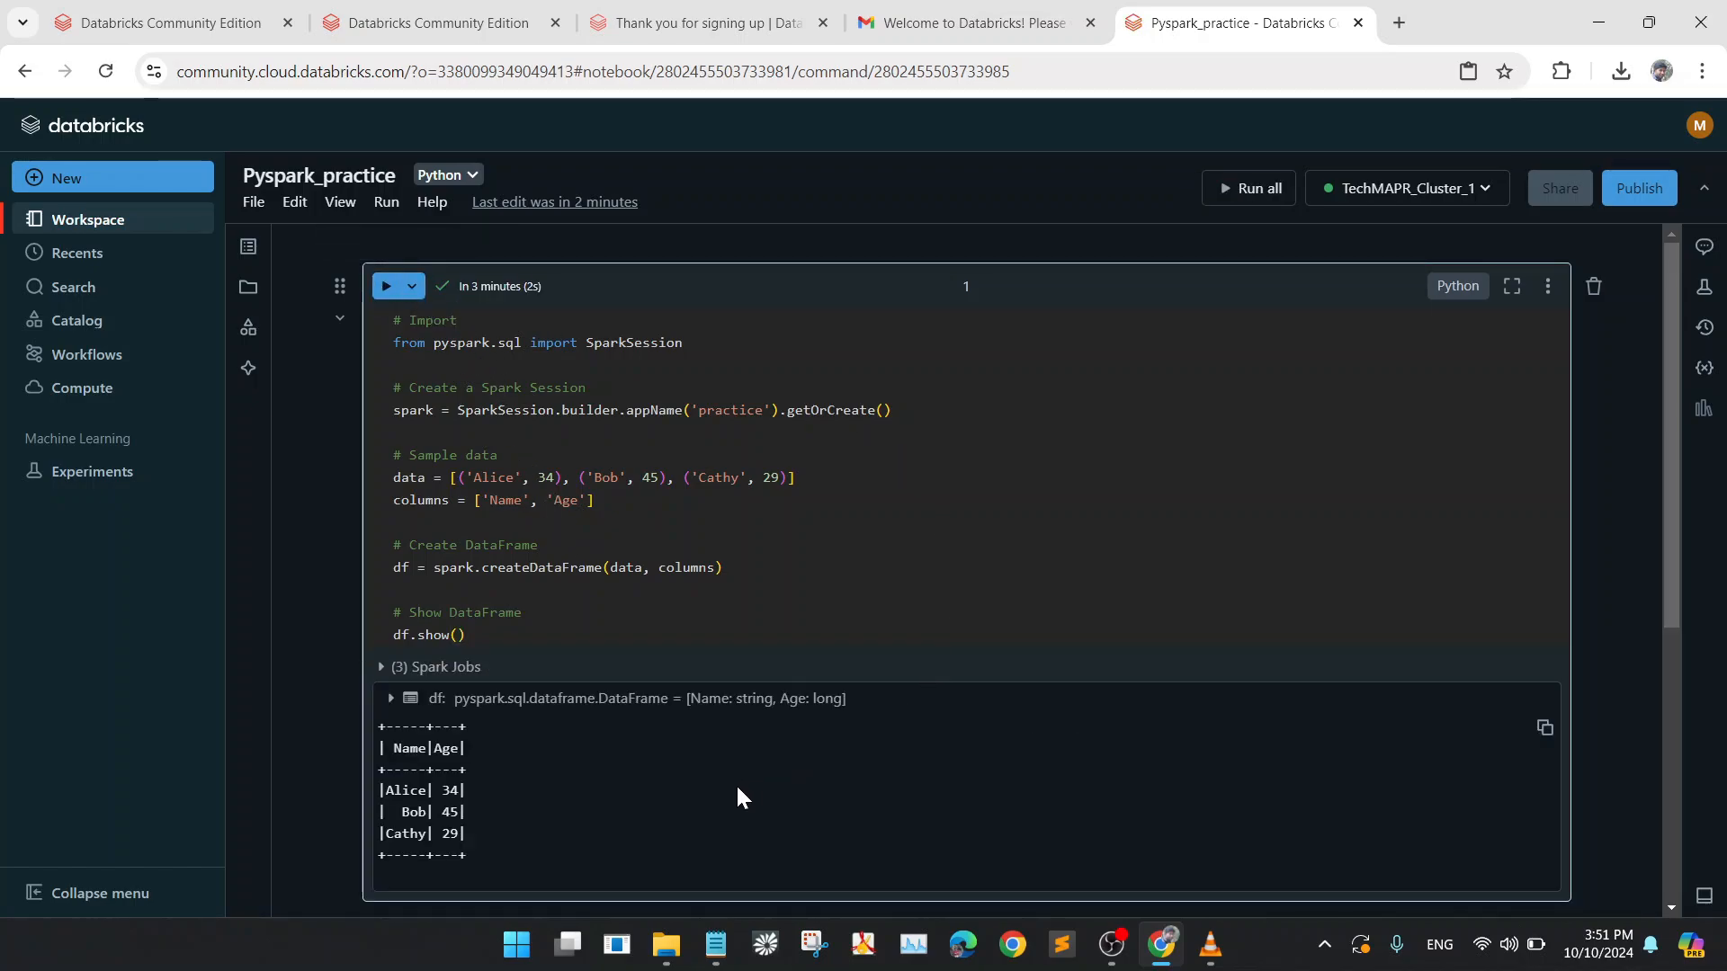
mouse_move(590, 809)
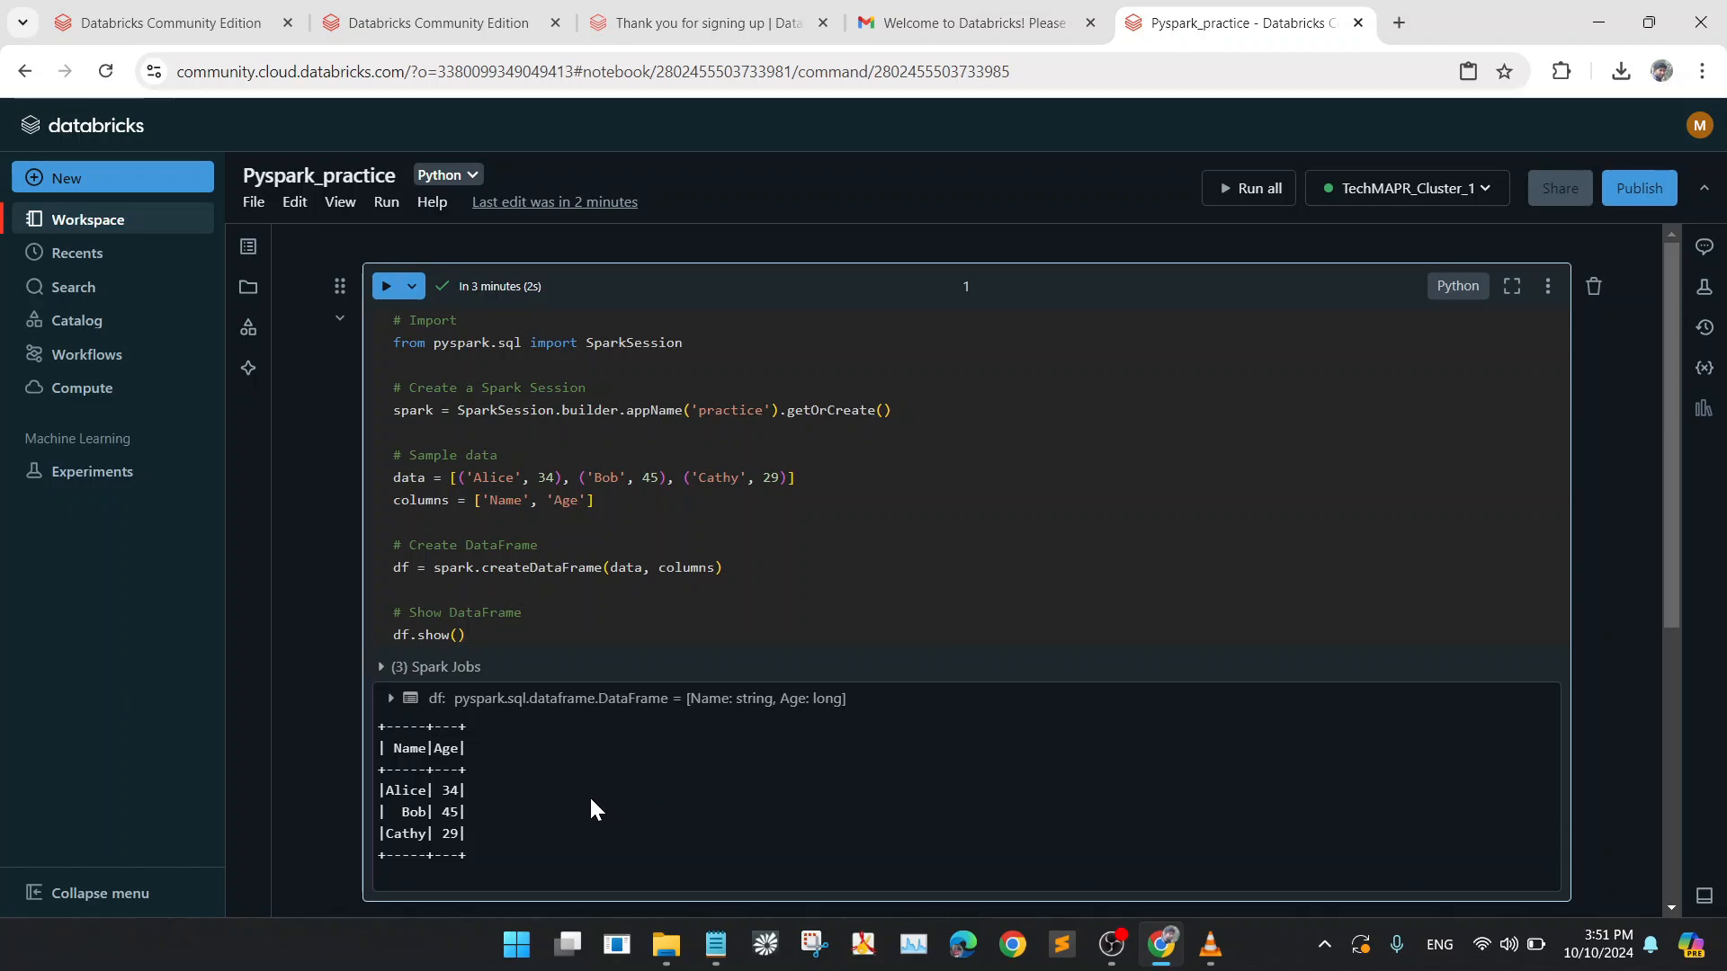
mouse_move(1486, 328)
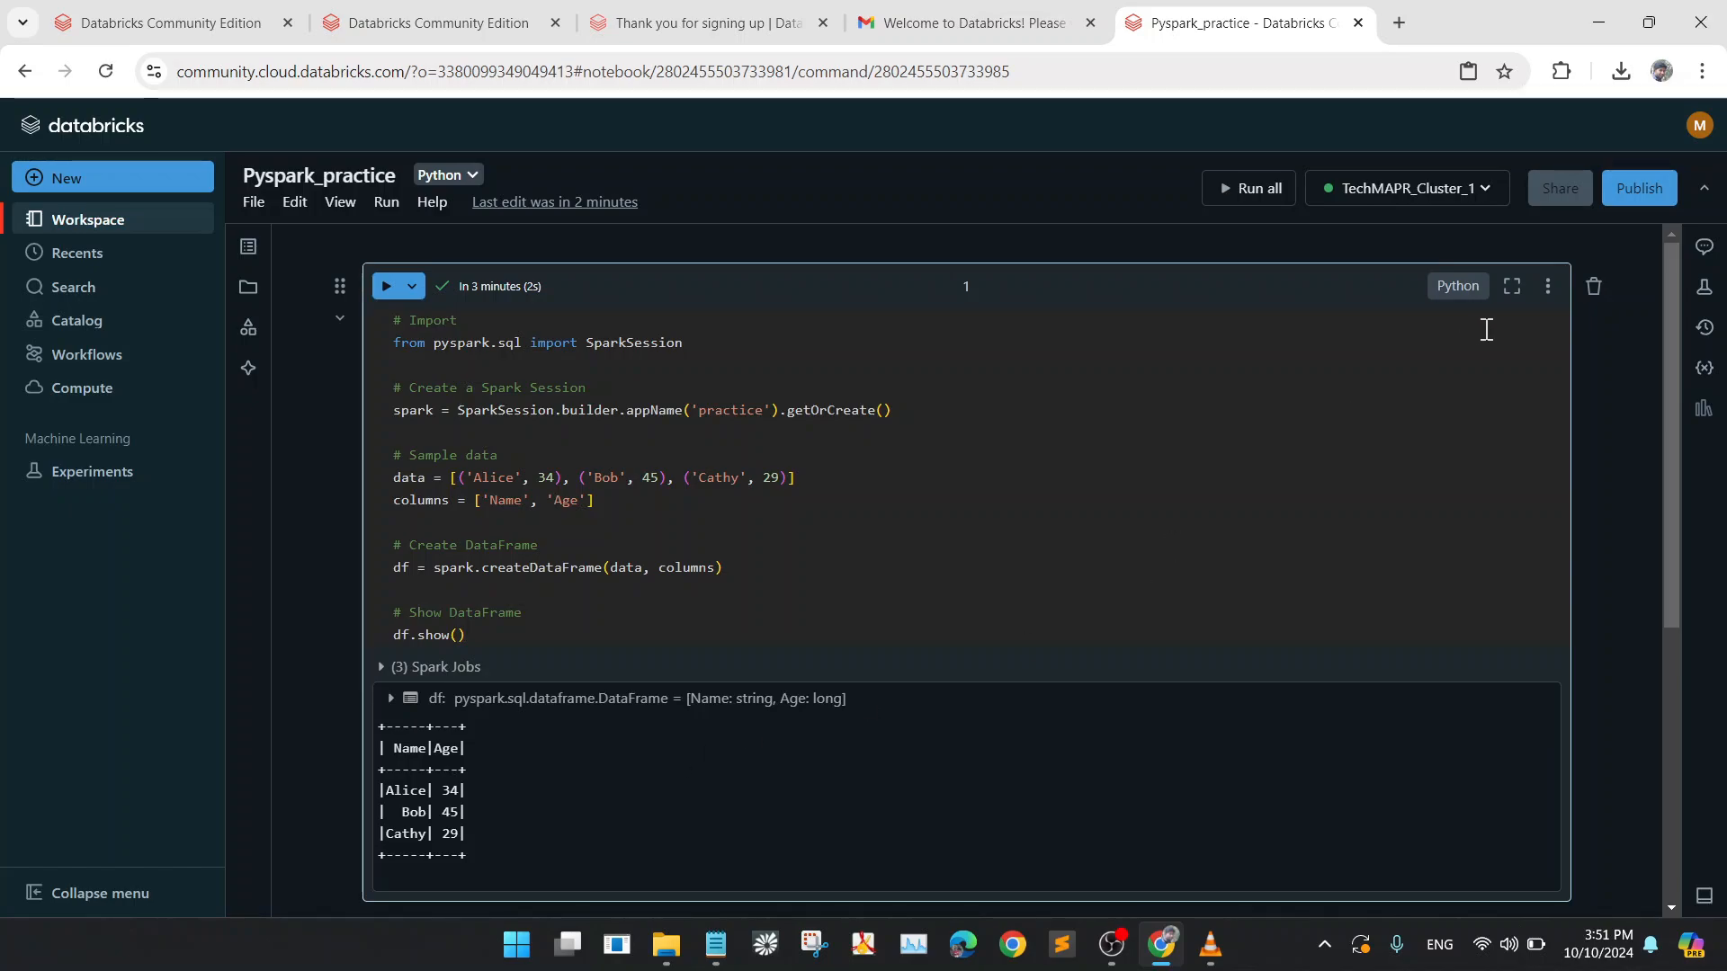
mouse_move(906, 555)
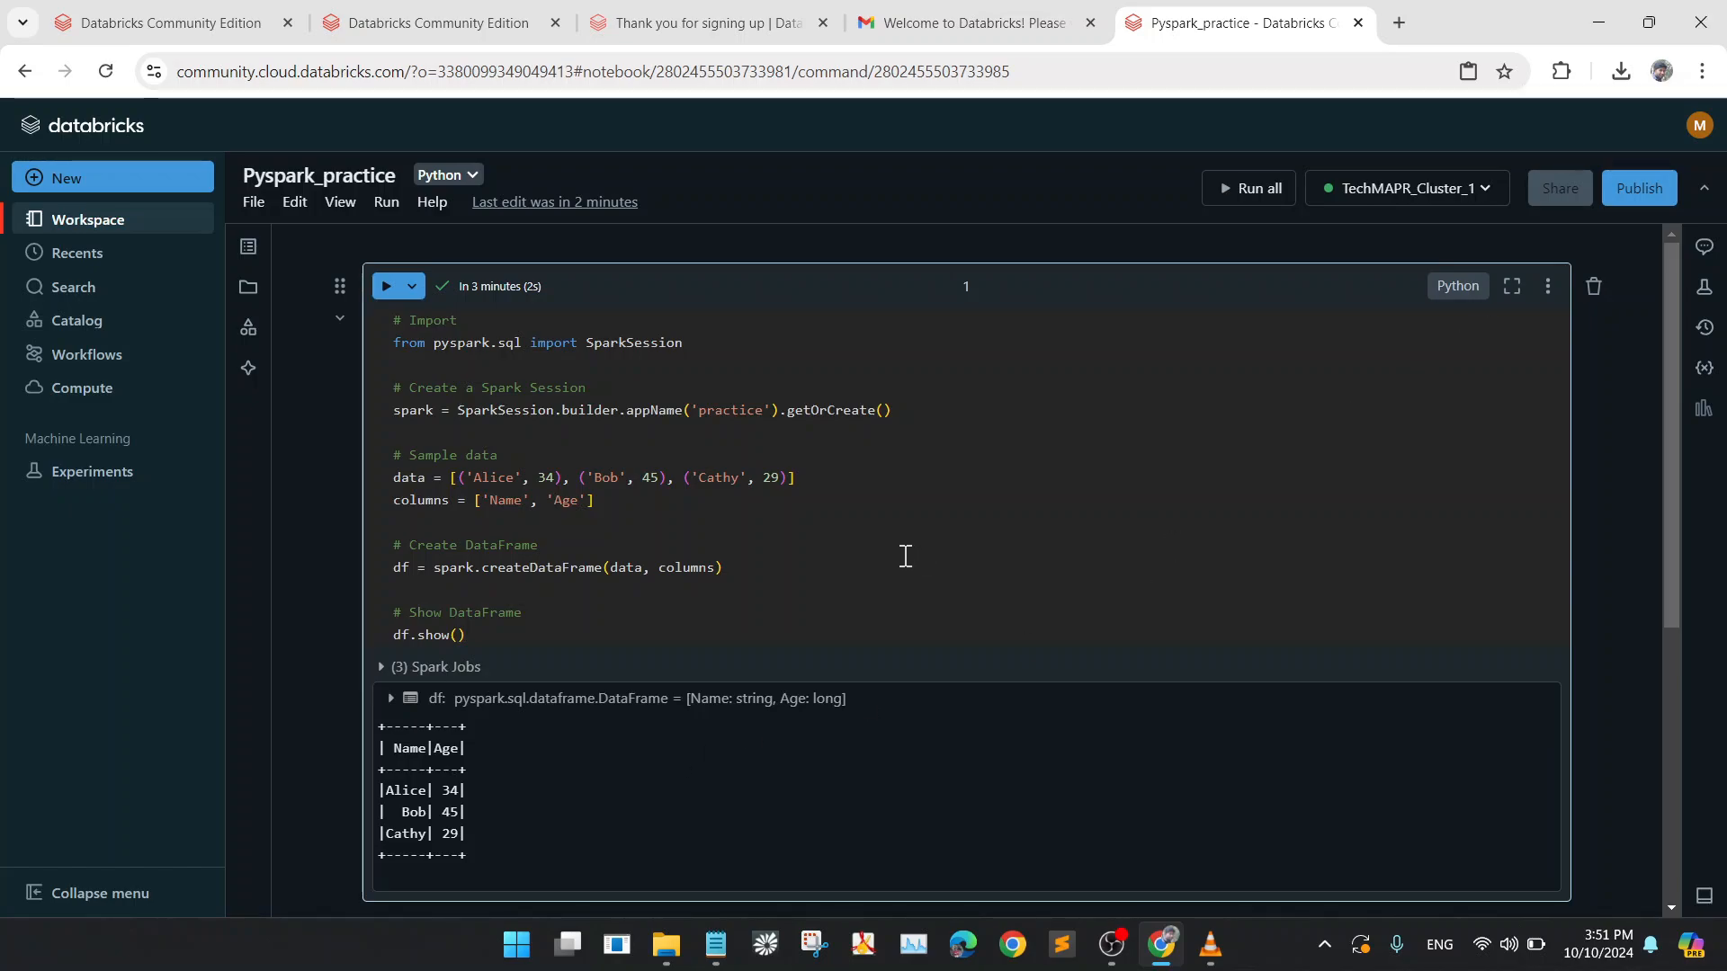
mouse_move(333, 349)
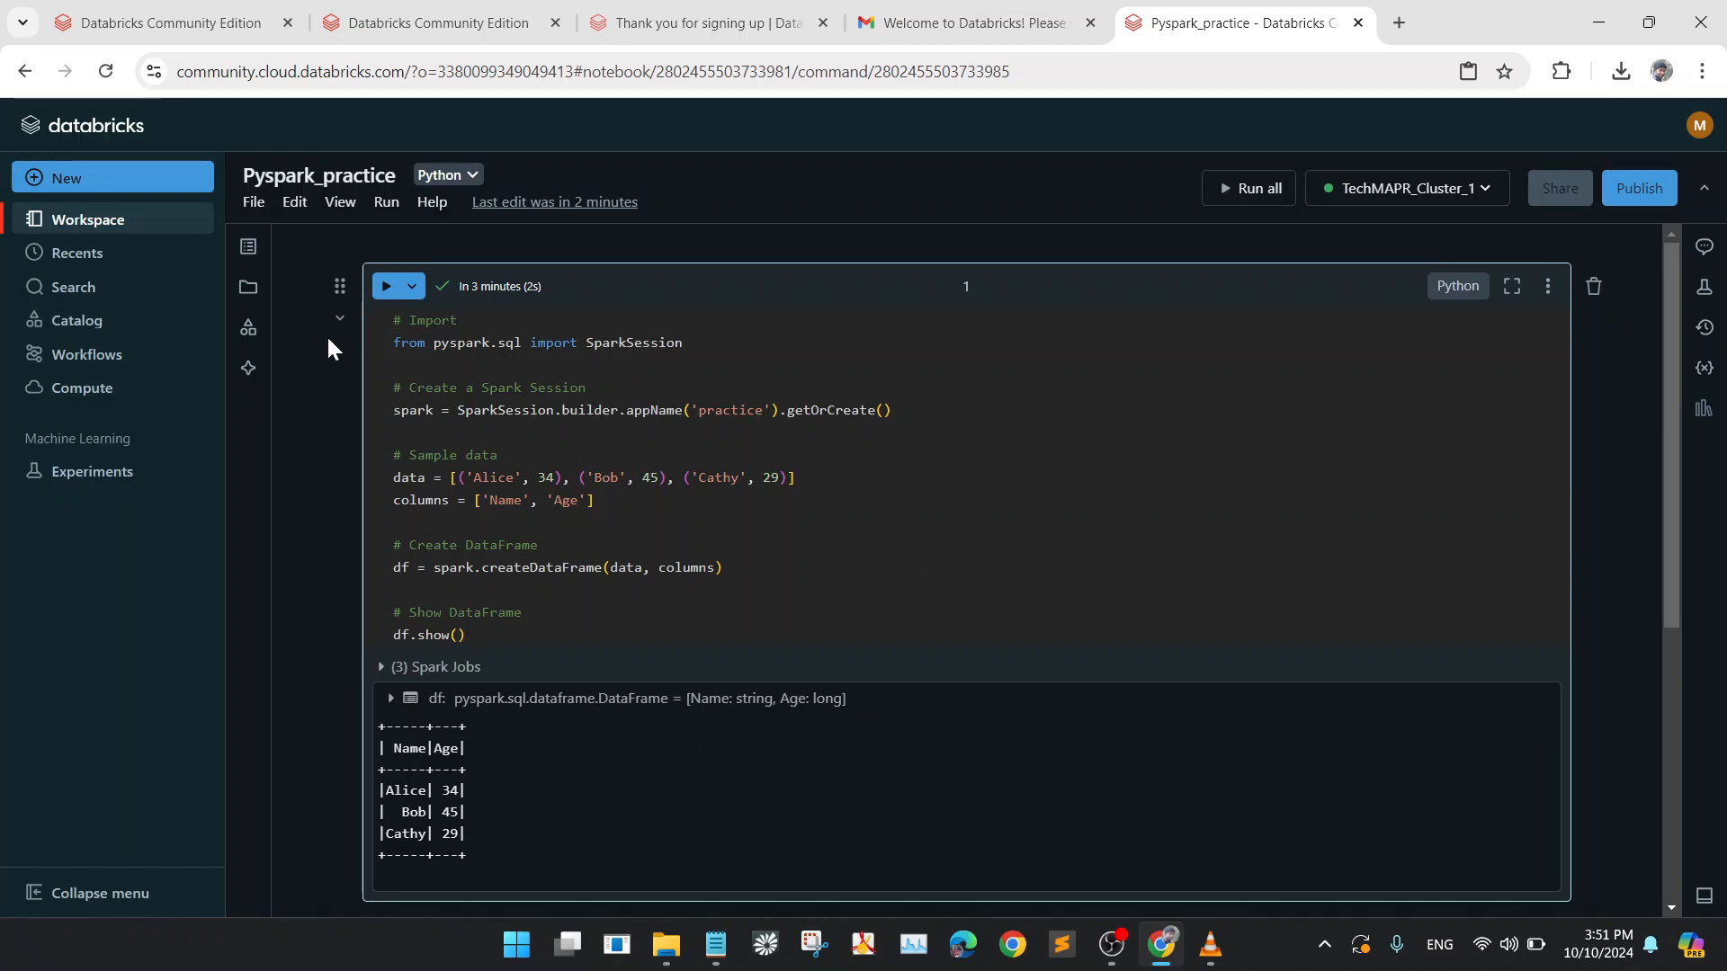
- Export Pyspark_practice as an IPython file and dismiss the downloads popup
left_click(249, 289)
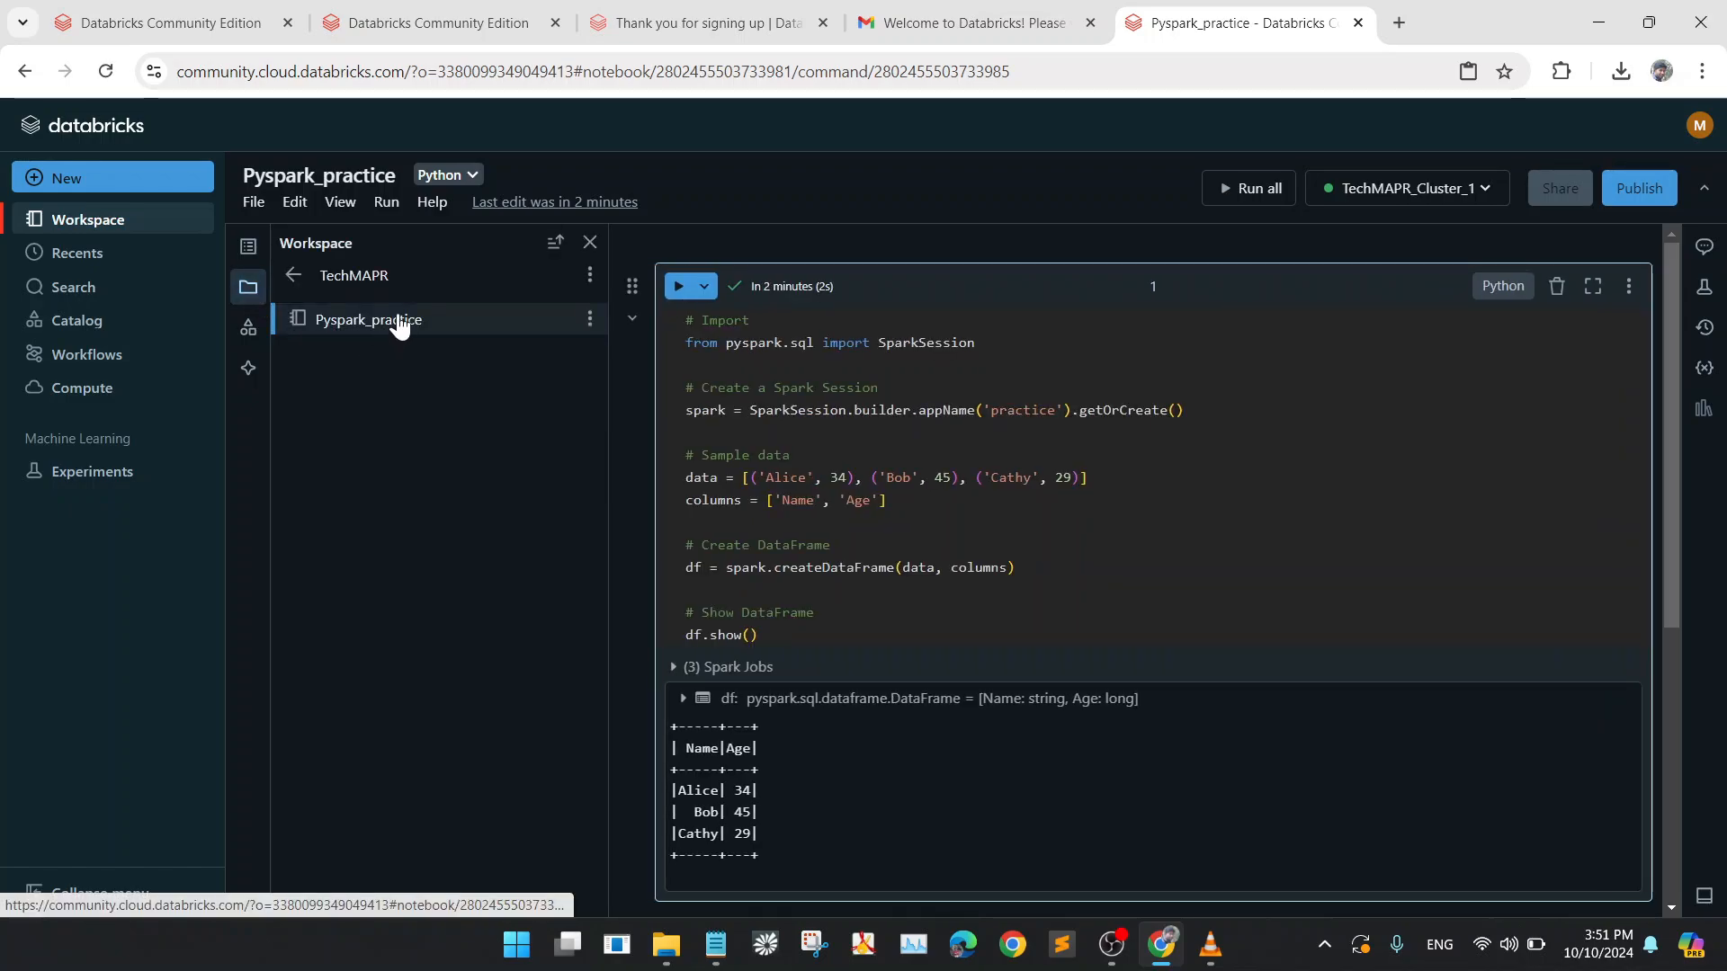
left_click(589, 320)
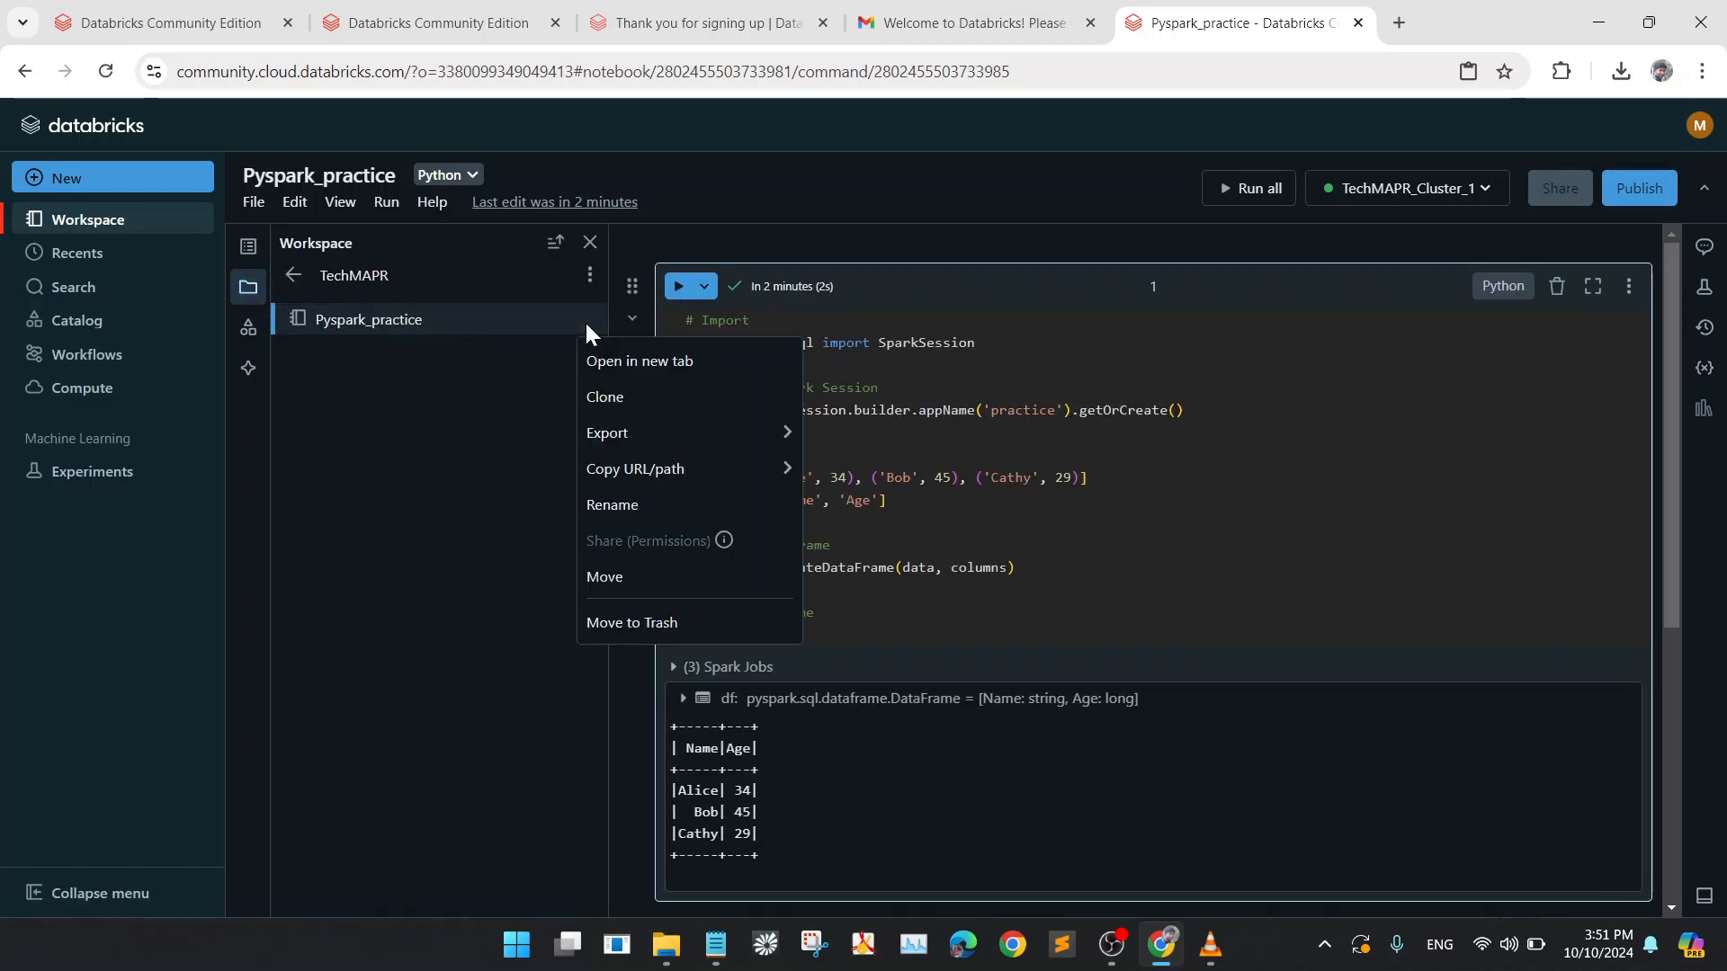
left_click(607, 432)
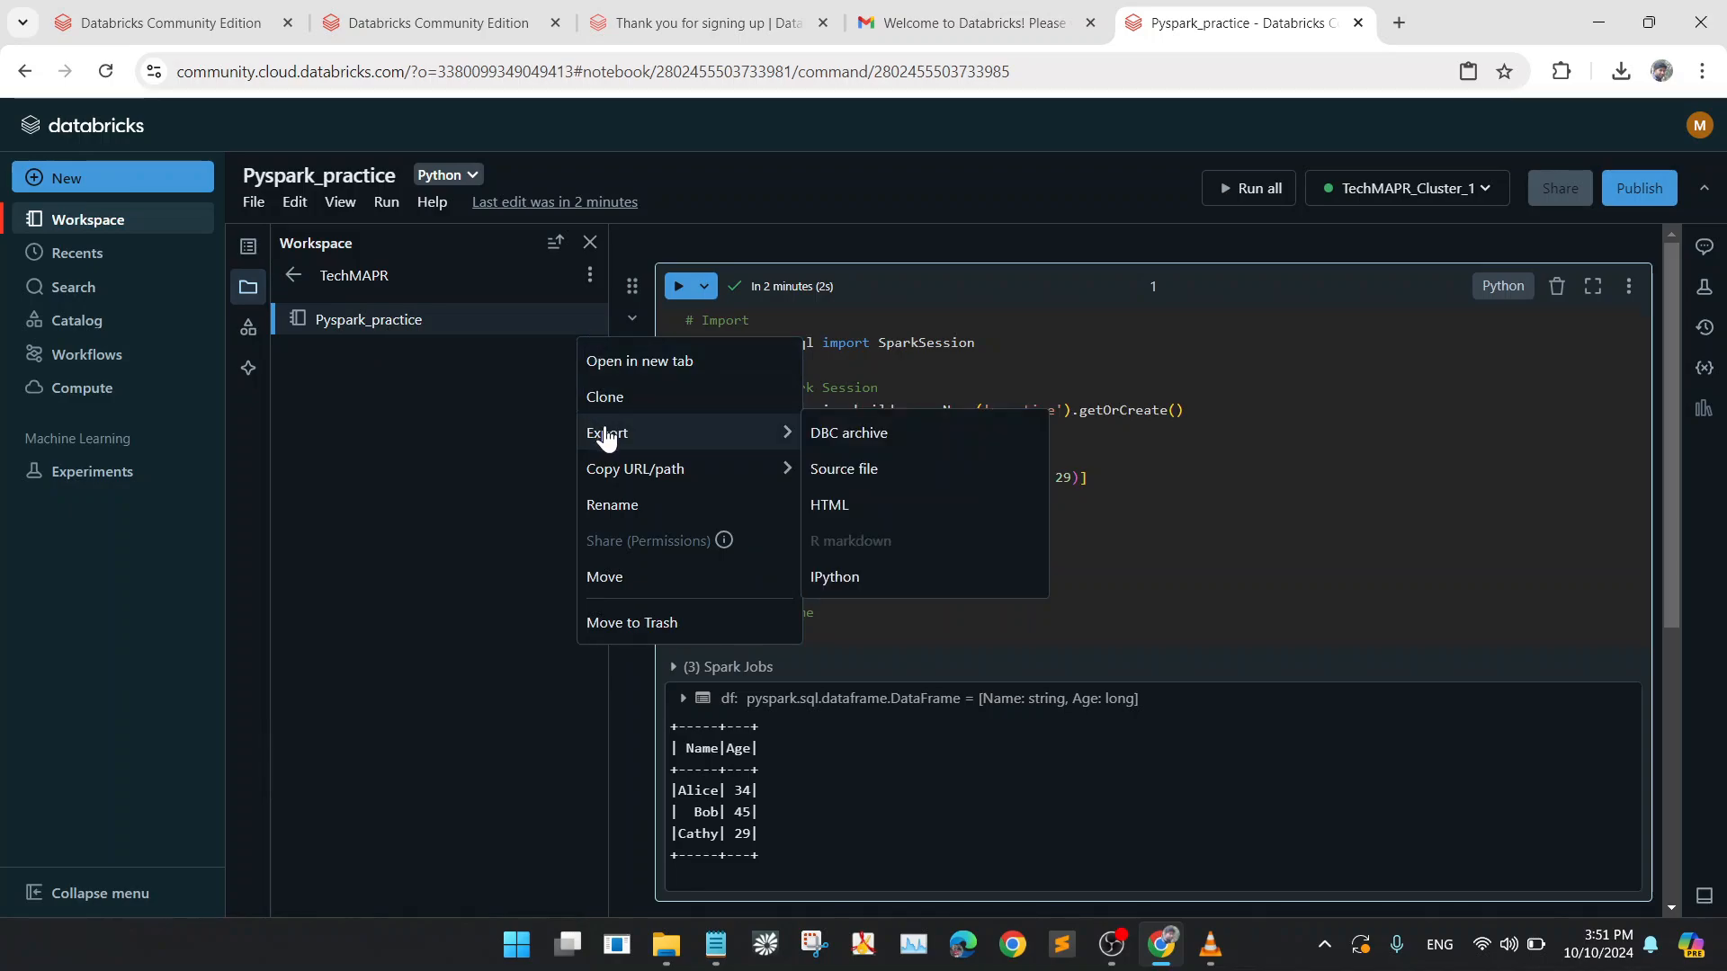
mouse_move(847, 432)
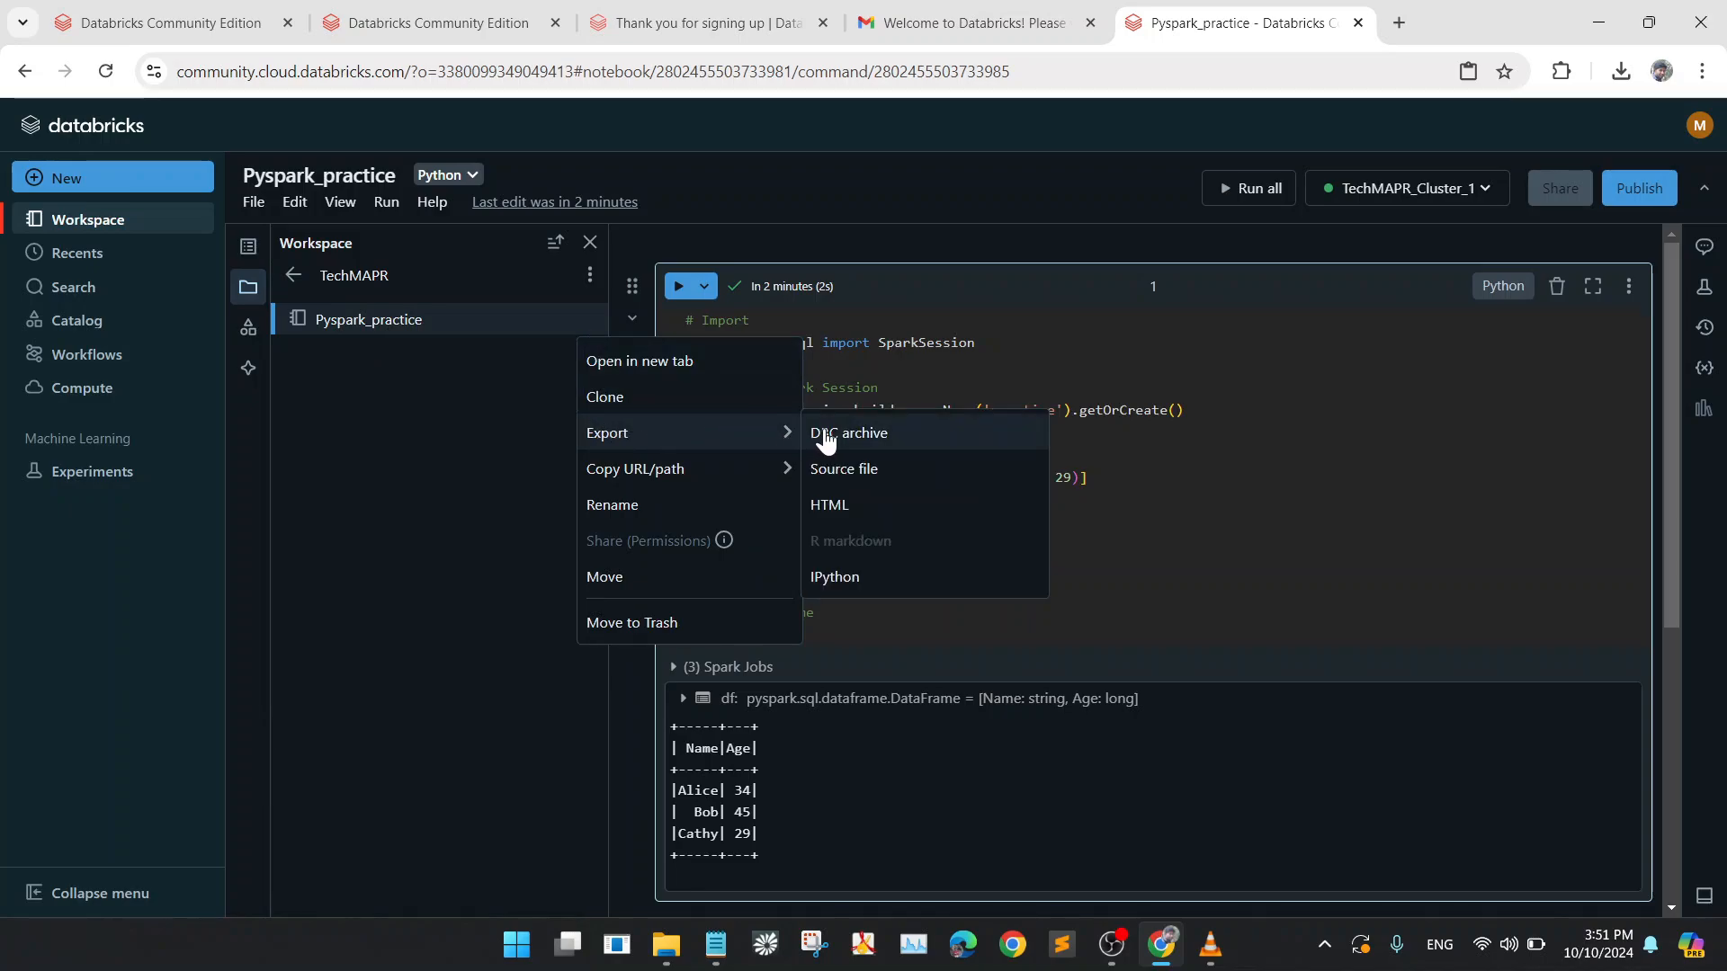
mouse_move(870, 452)
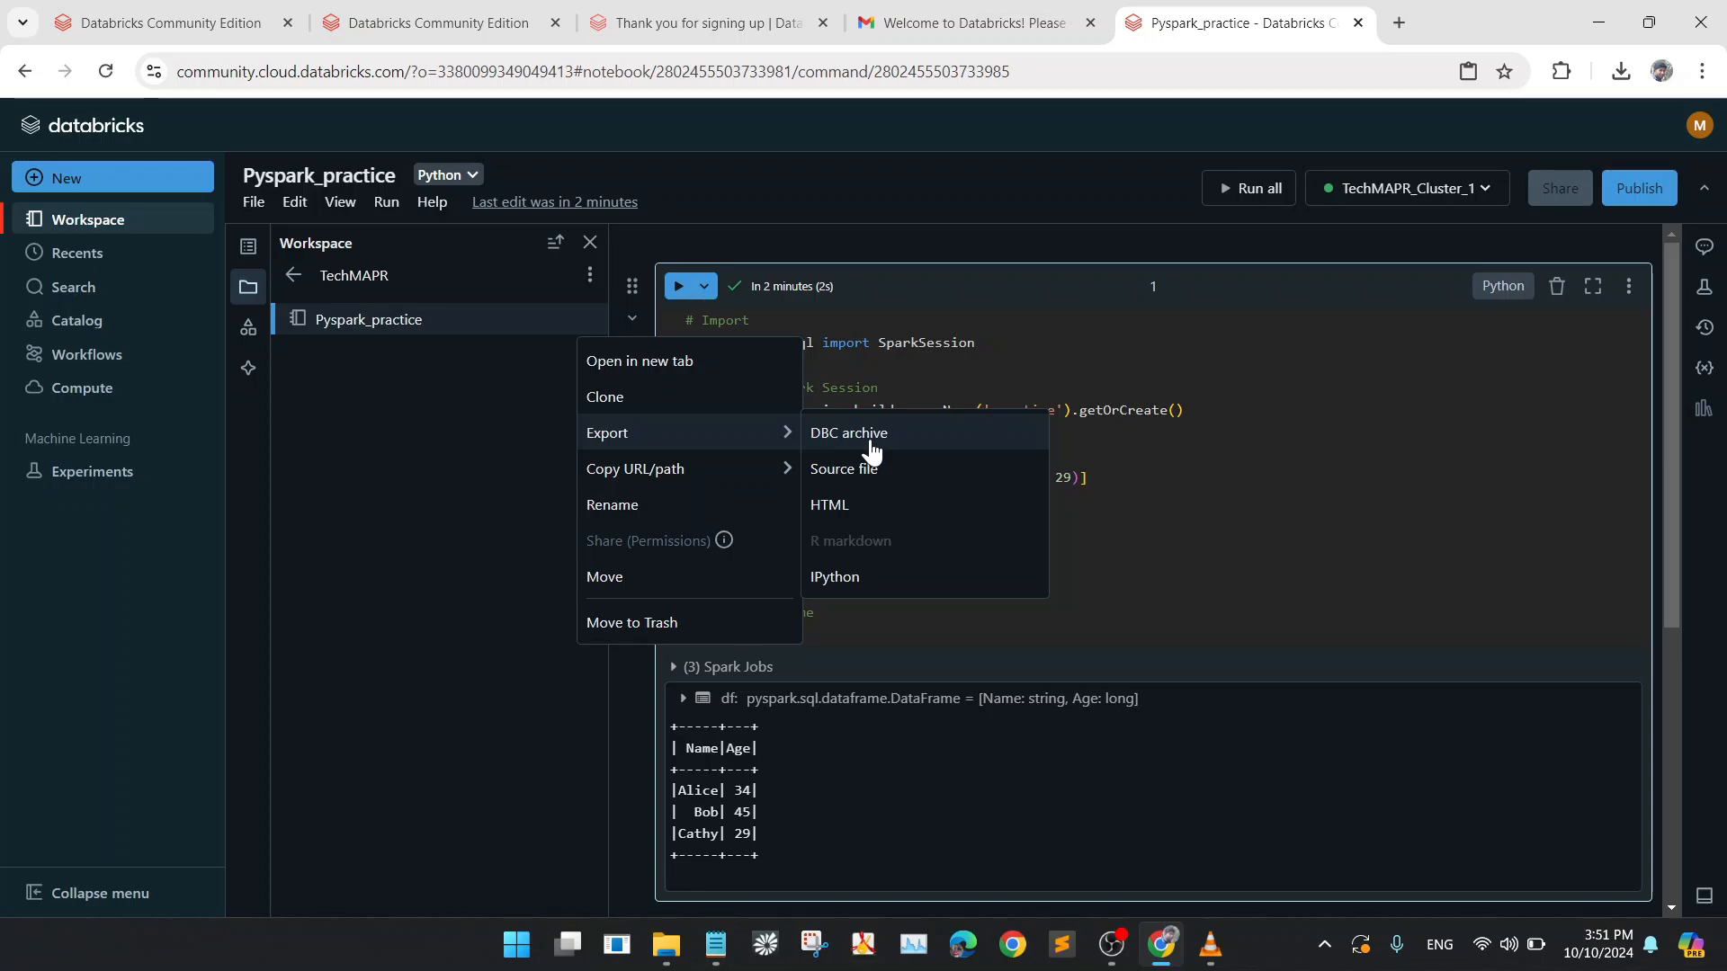
mouse_move(870, 505)
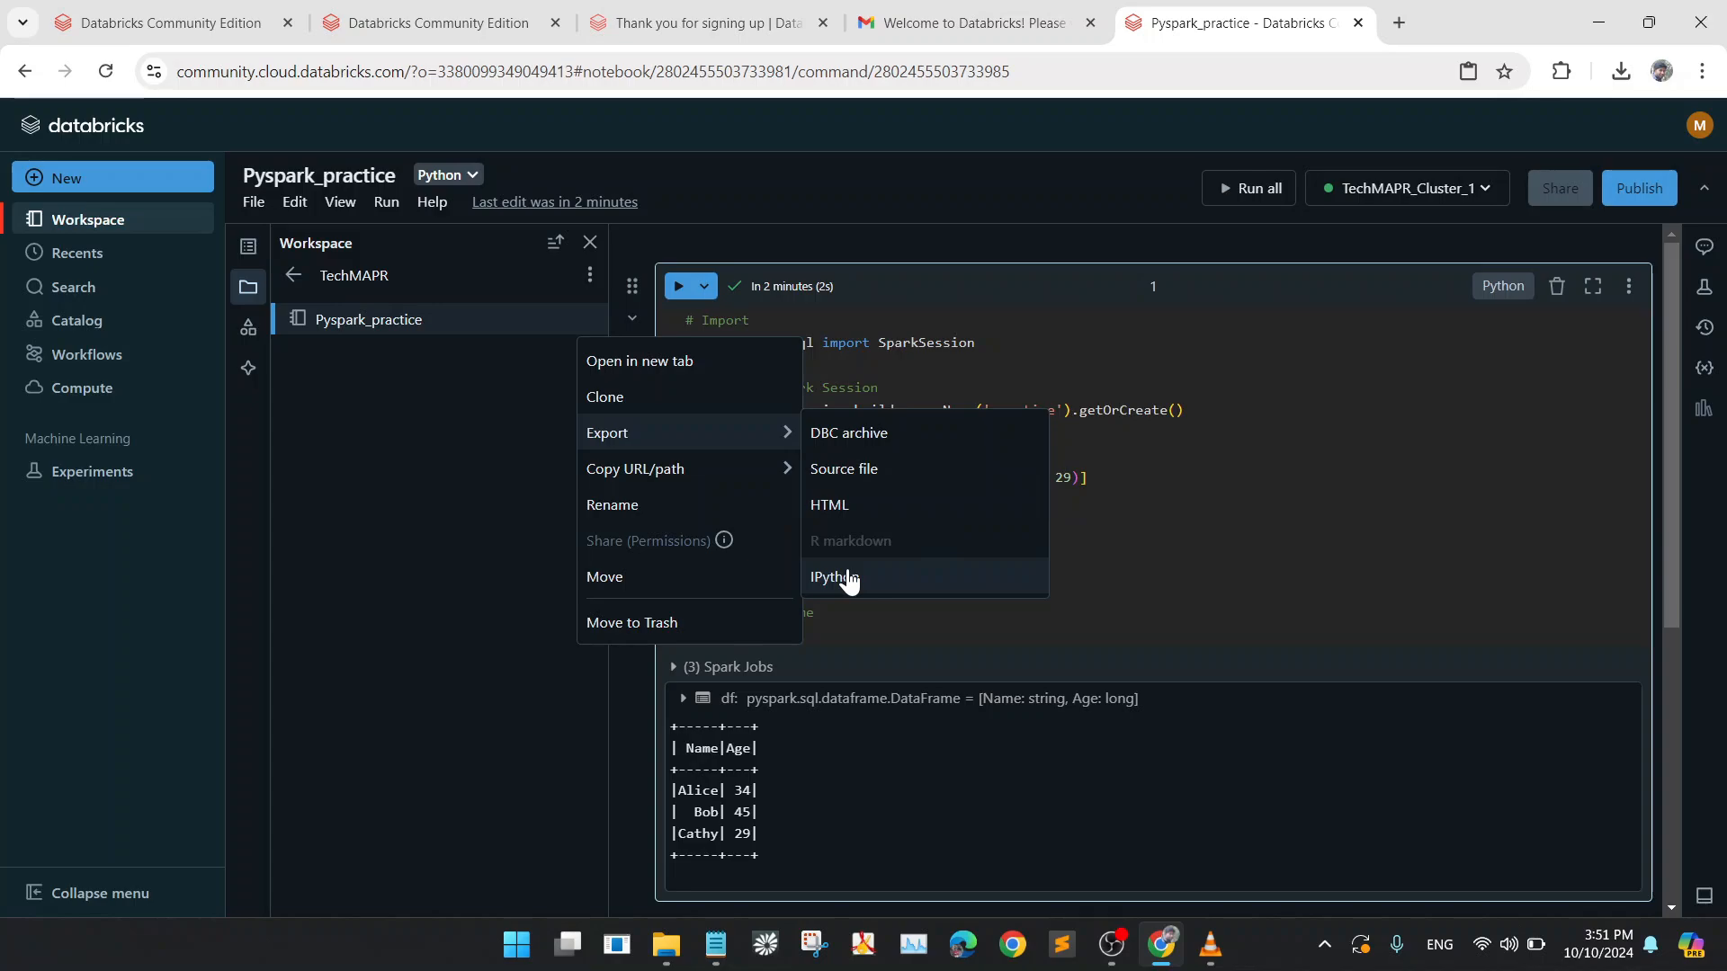
left_click(834, 575)
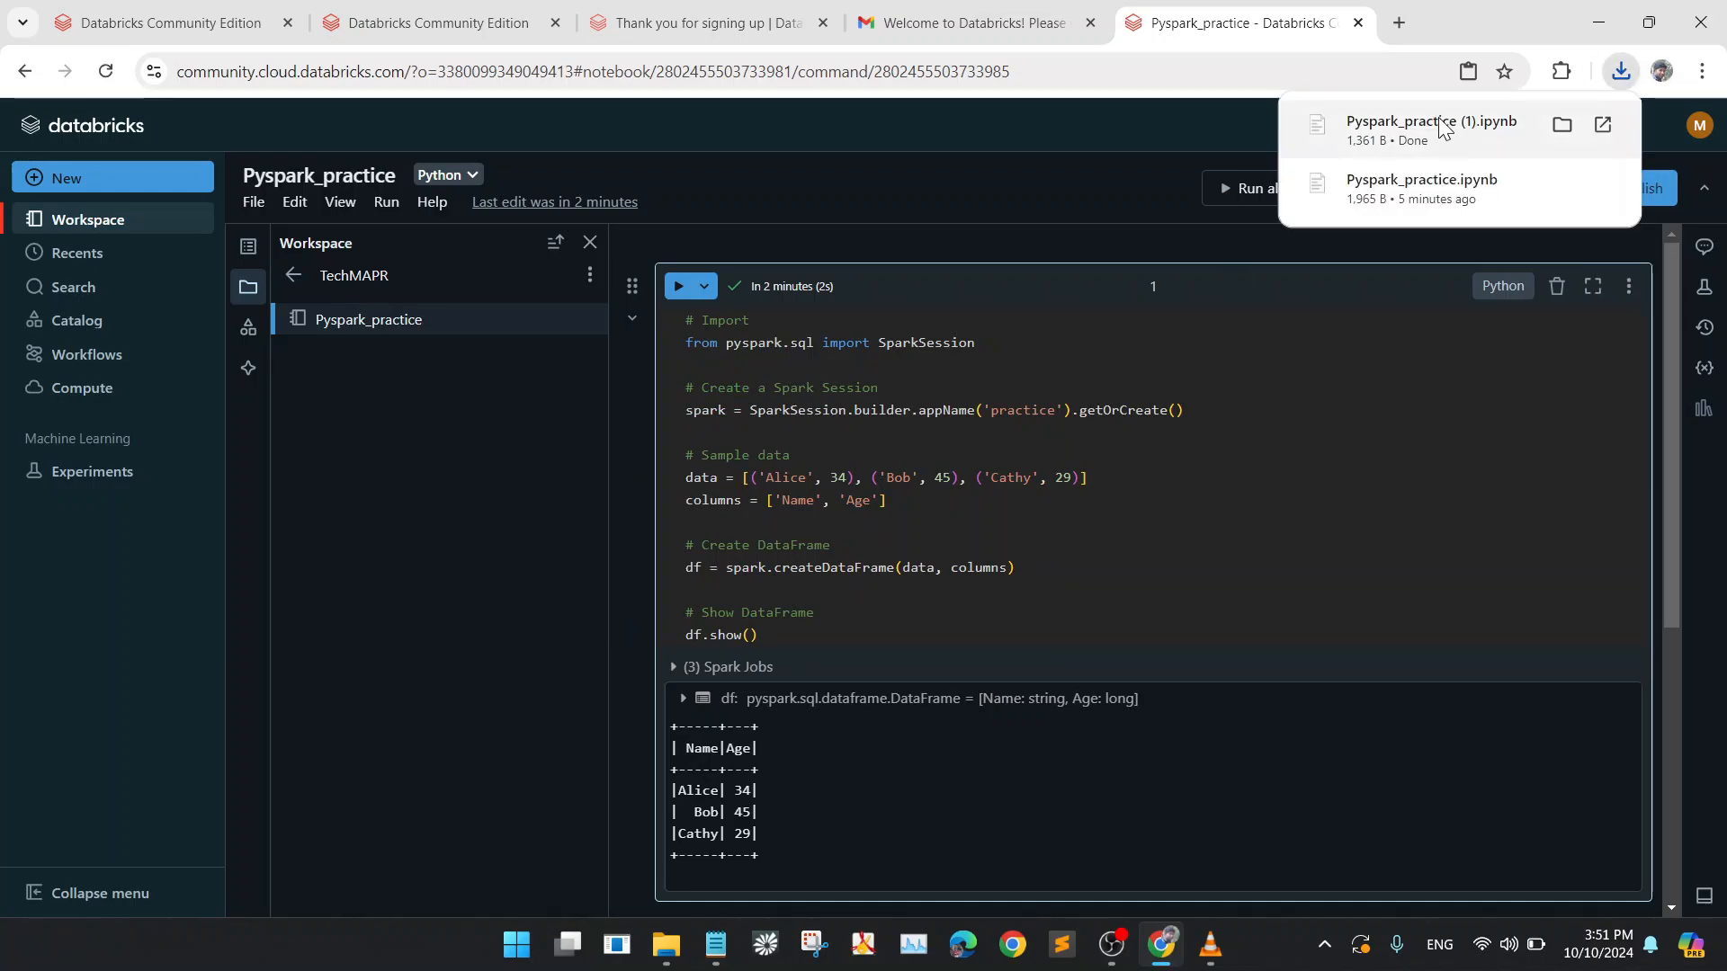
mouse_move(1541, 141)
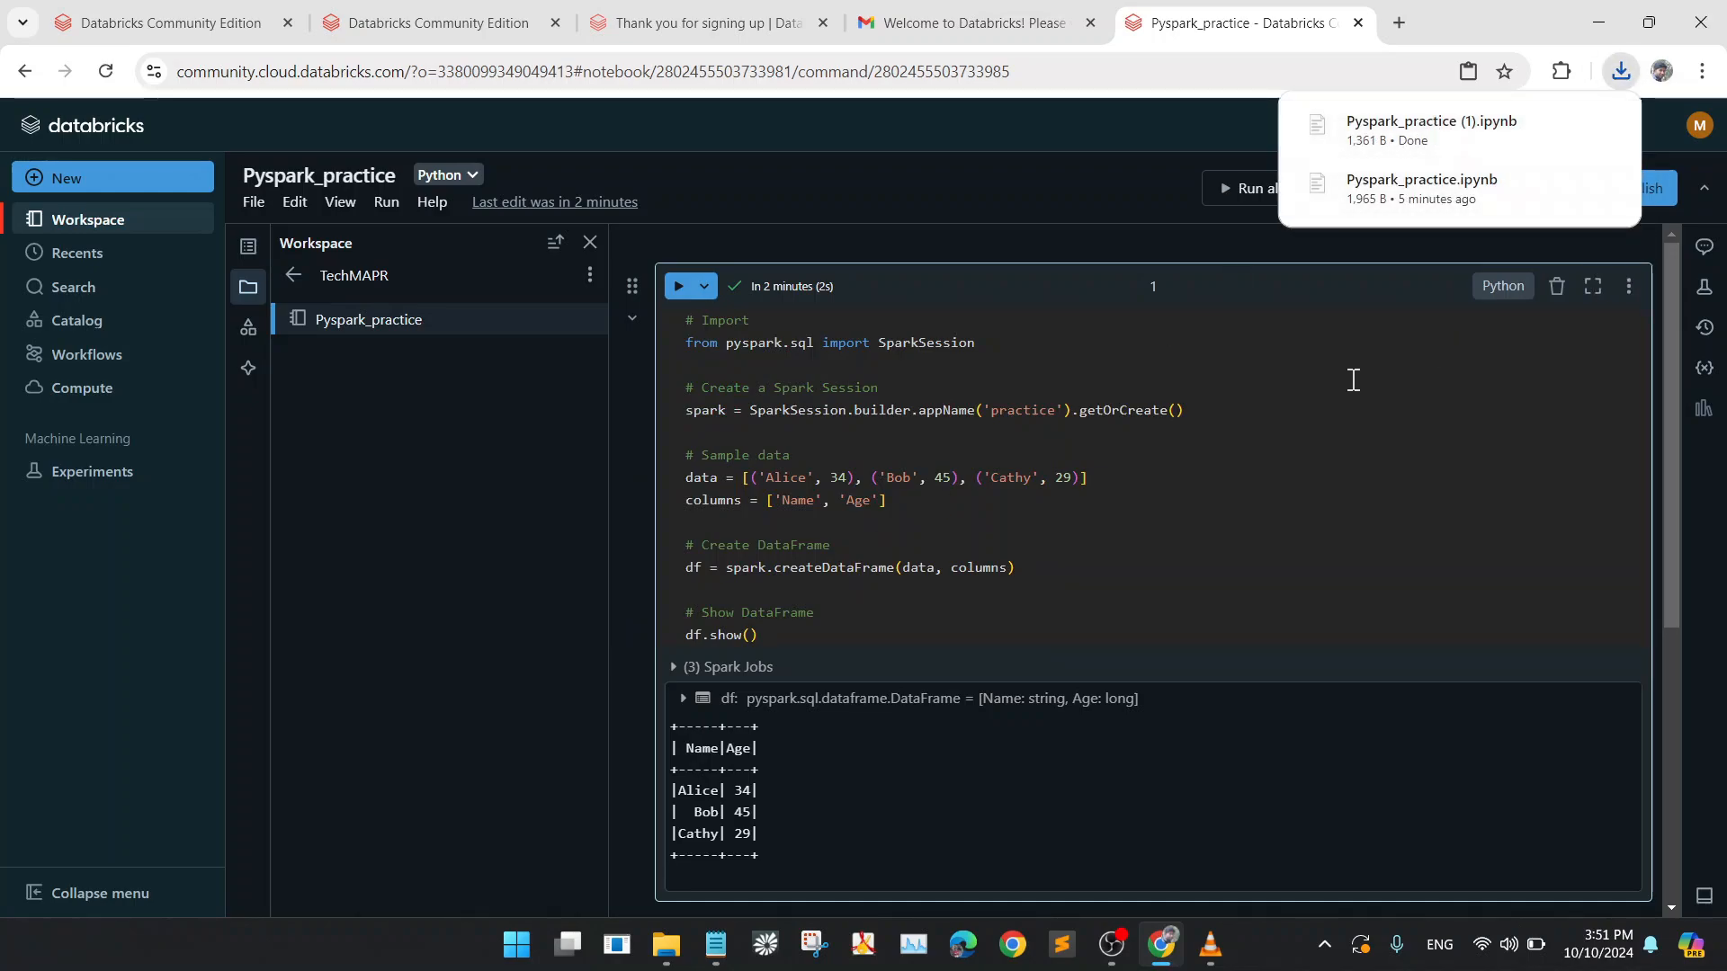
left_click(1215, 952)
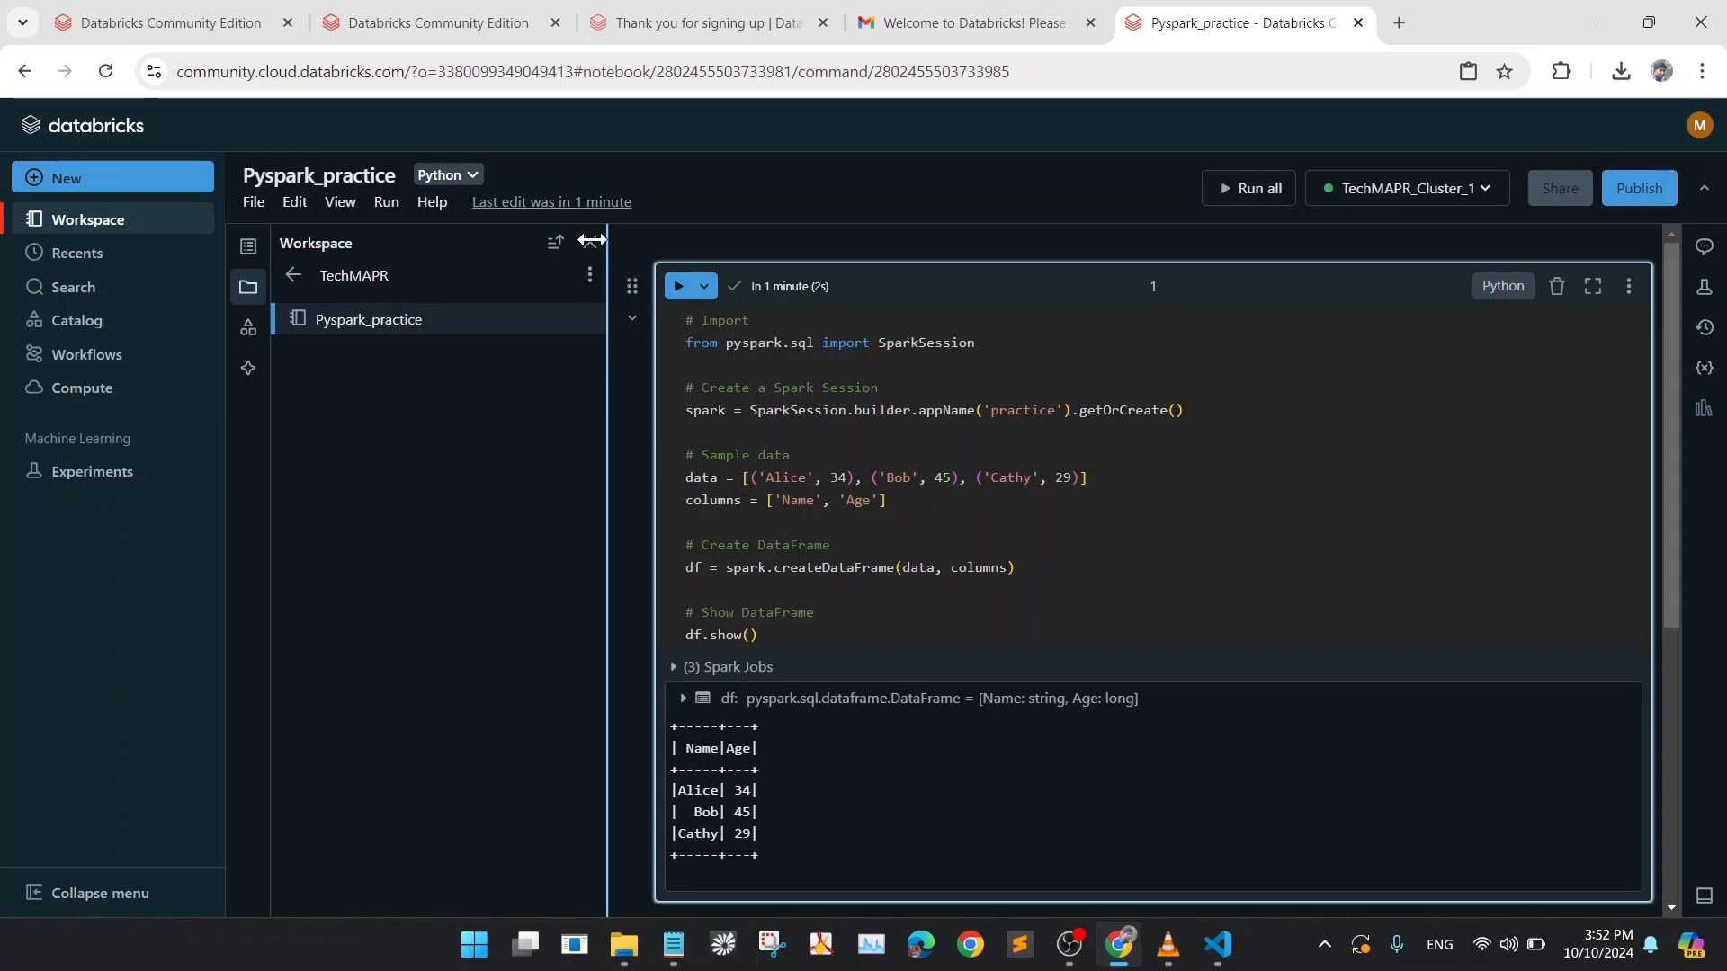
- Hide the workspace panel and confirm detaching the notebook from TechMAPR_Cluster_1
left_click(556, 241)
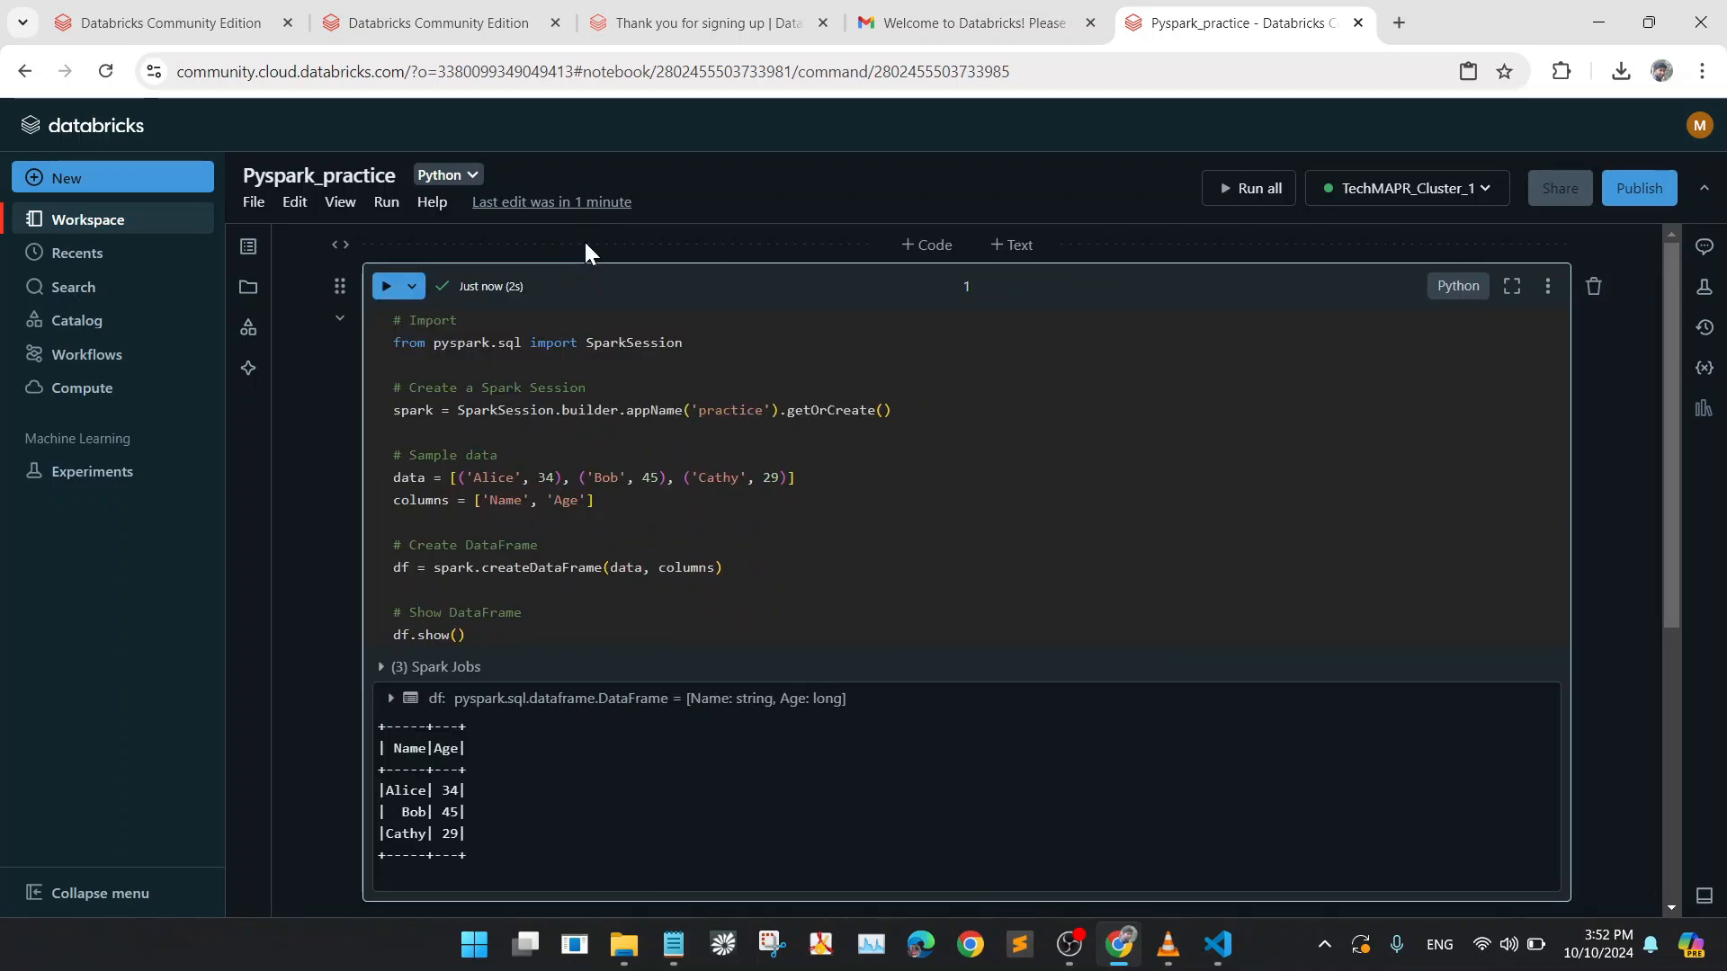
mouse_move(586, 666)
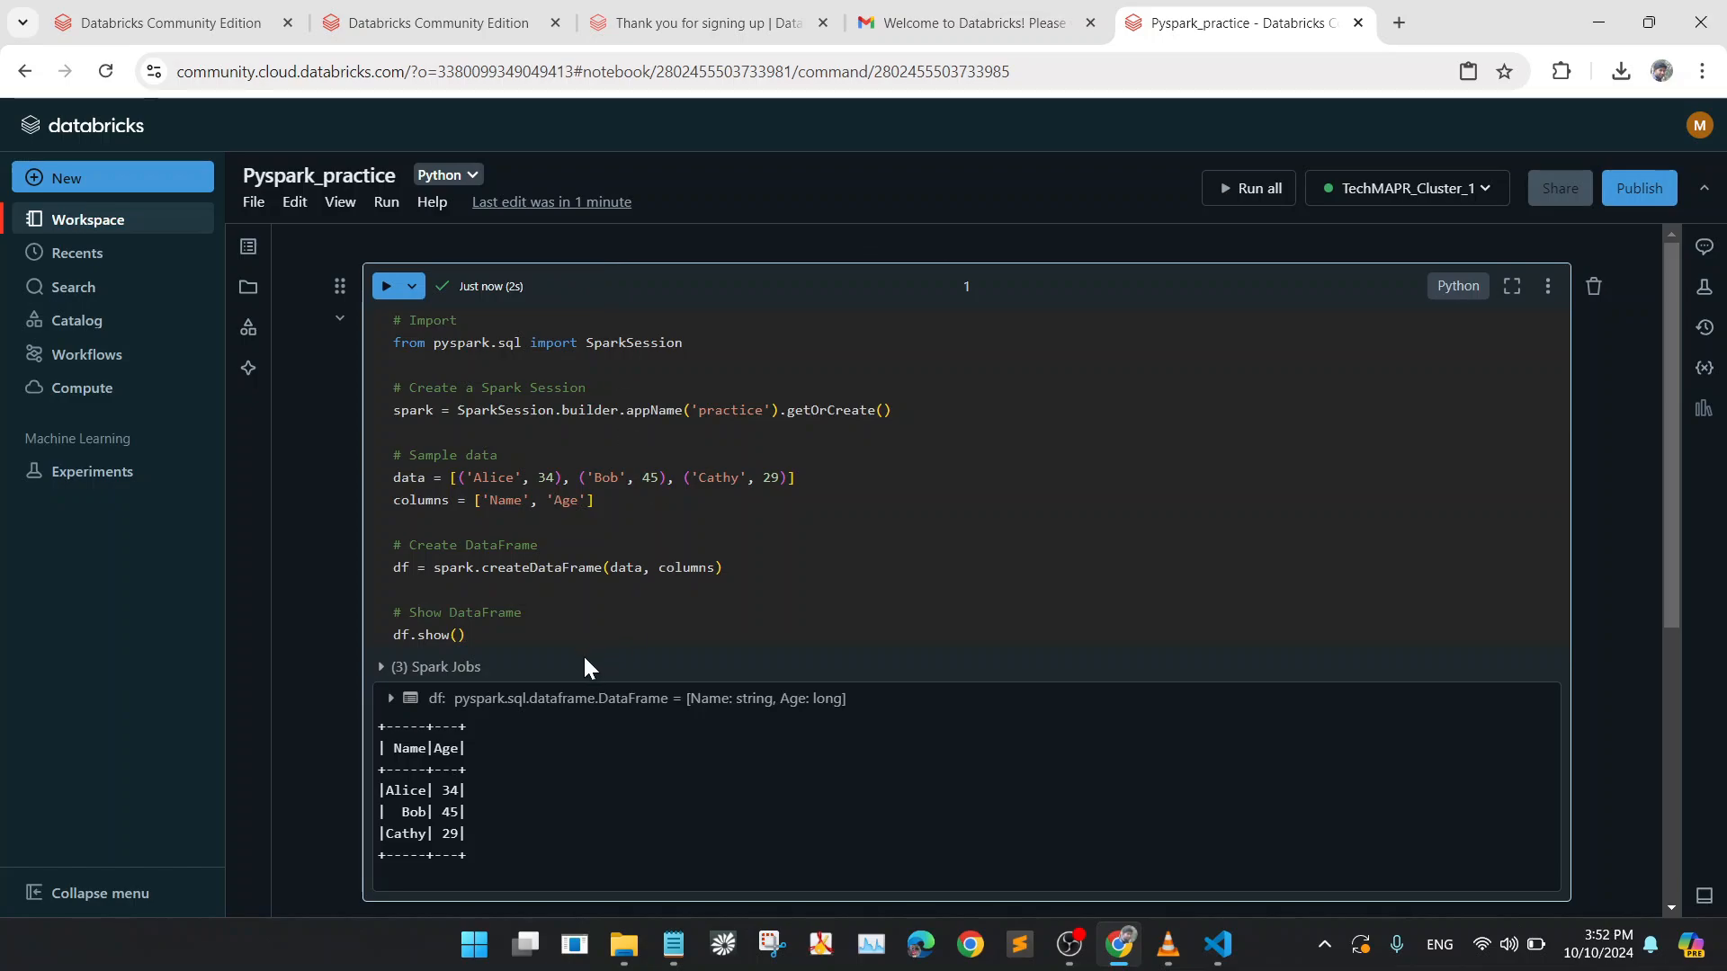
mouse_move(83, 388)
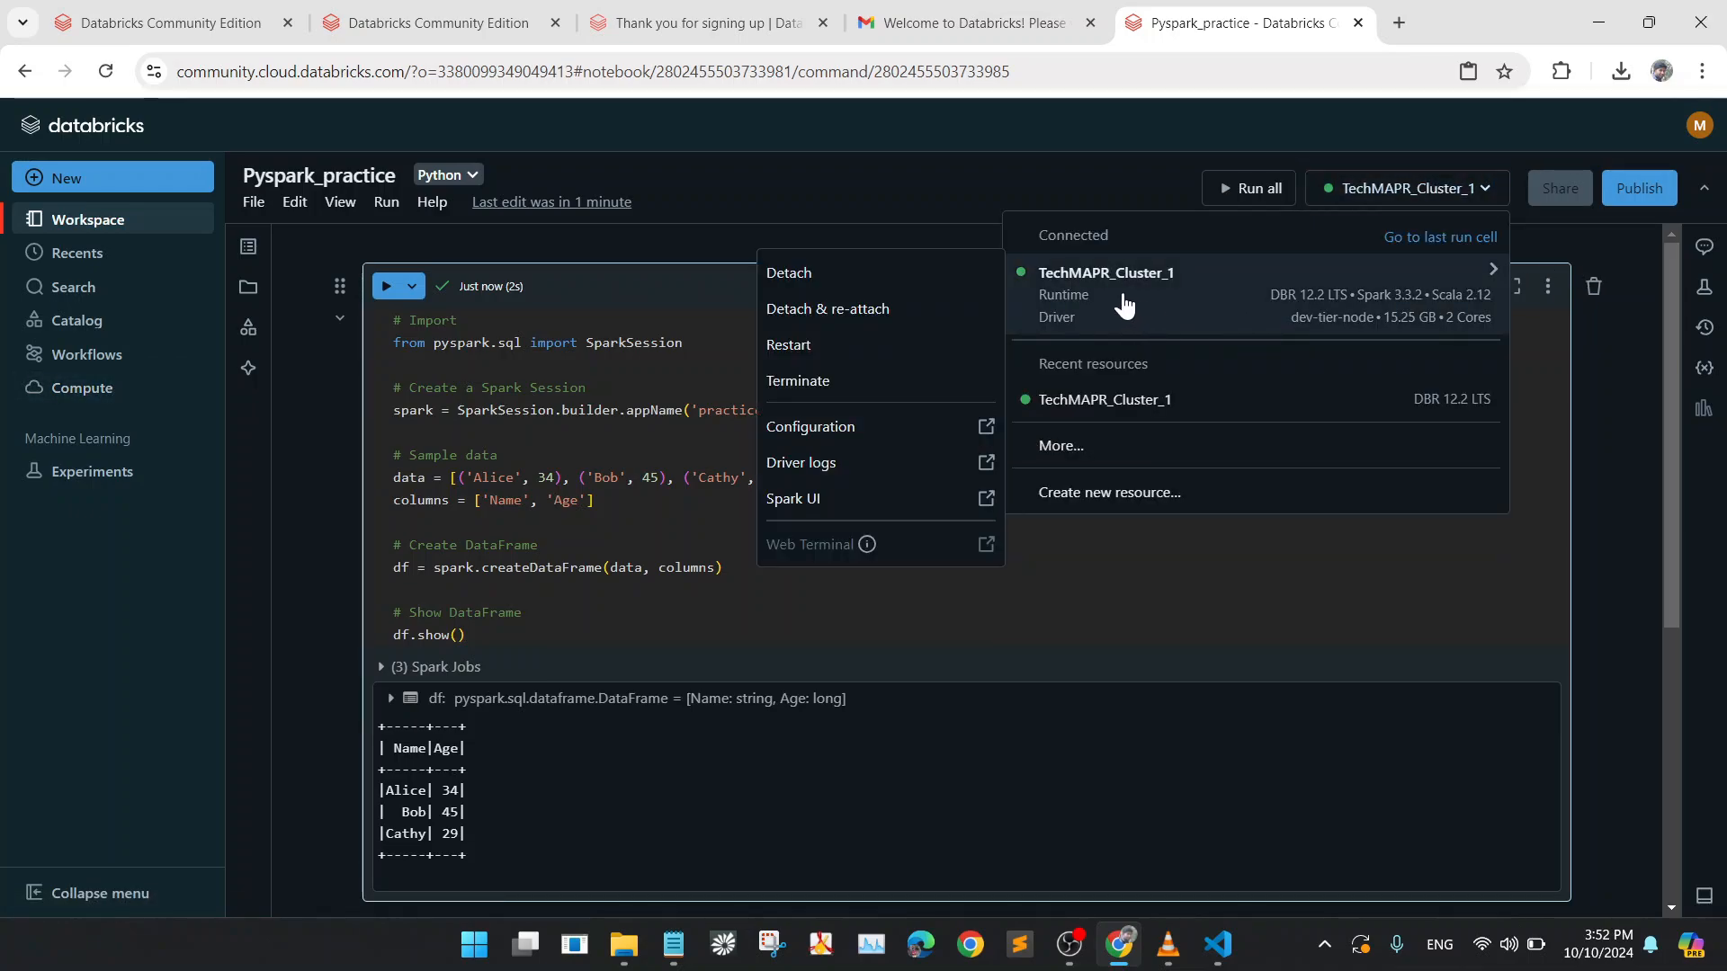
left_click(788, 272)
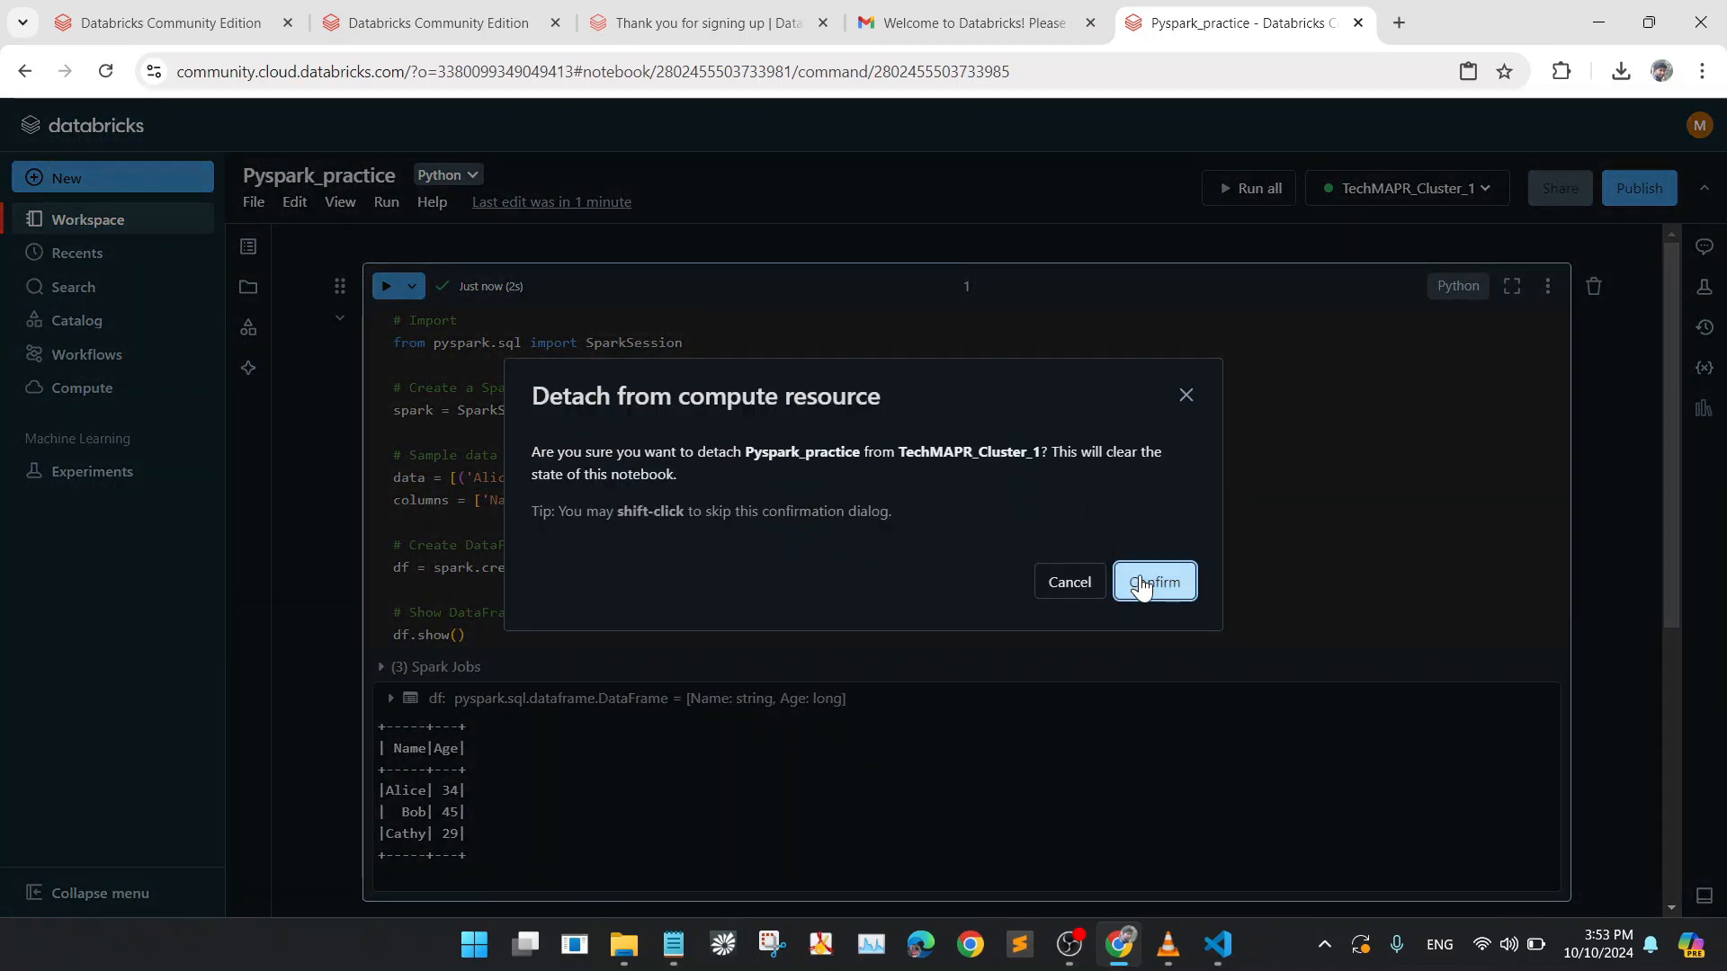
left_click(1153, 582)
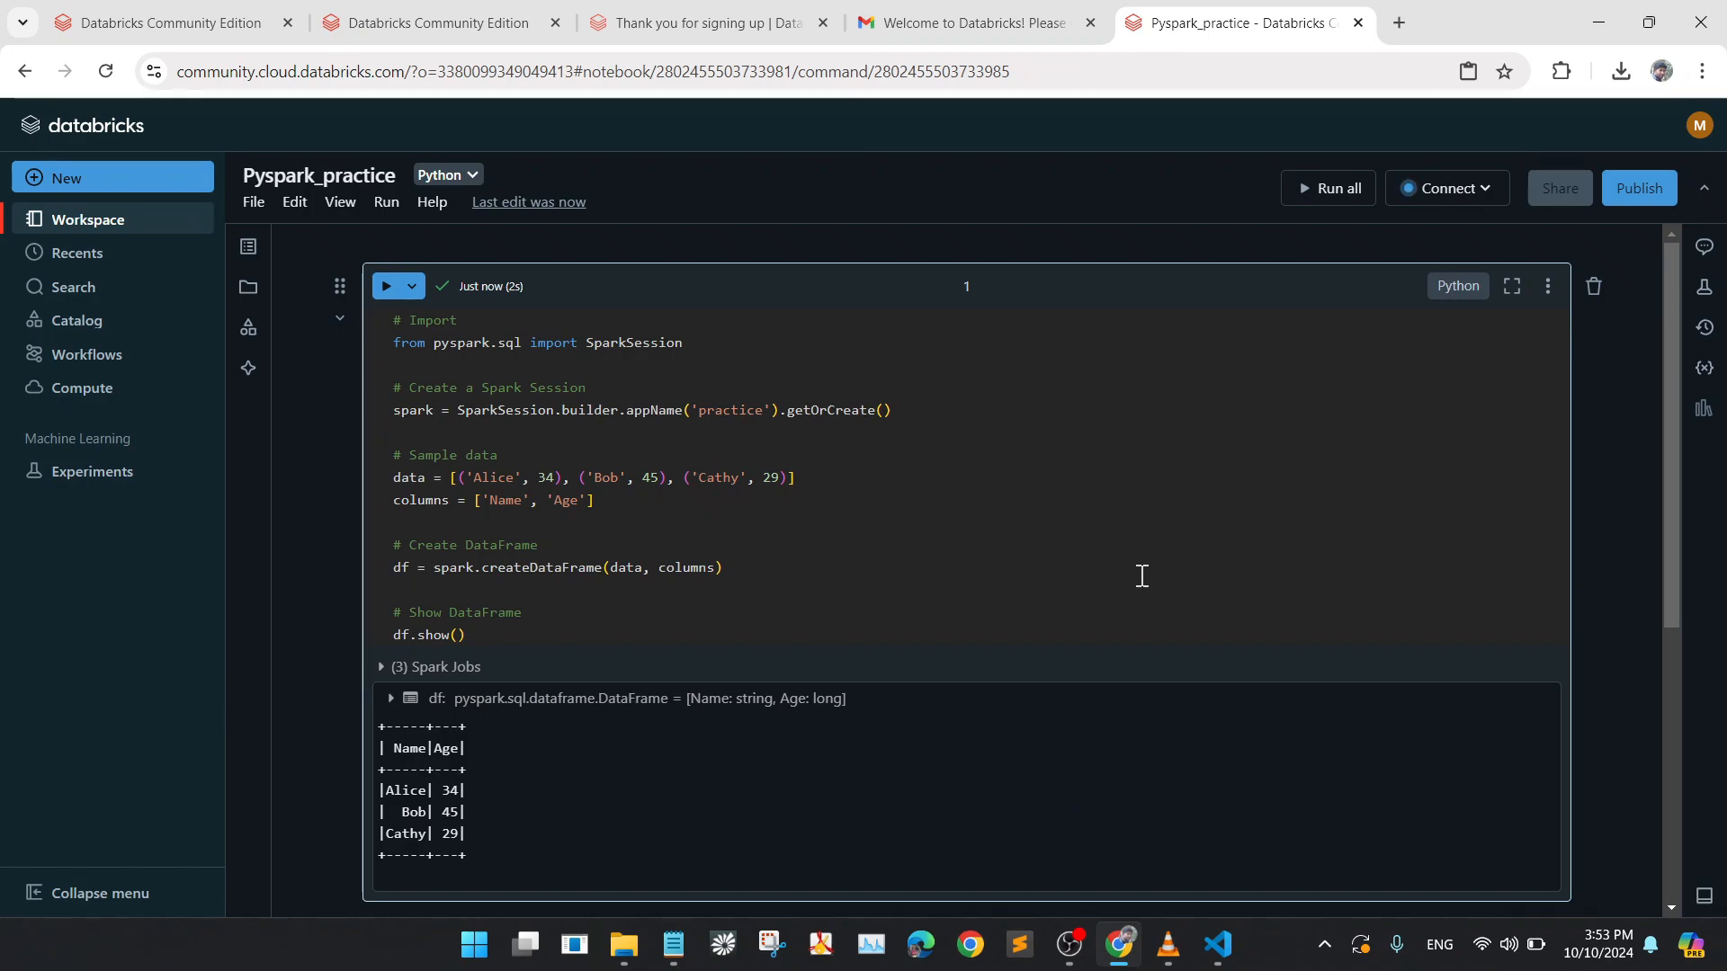
mouse_move(323, 436)
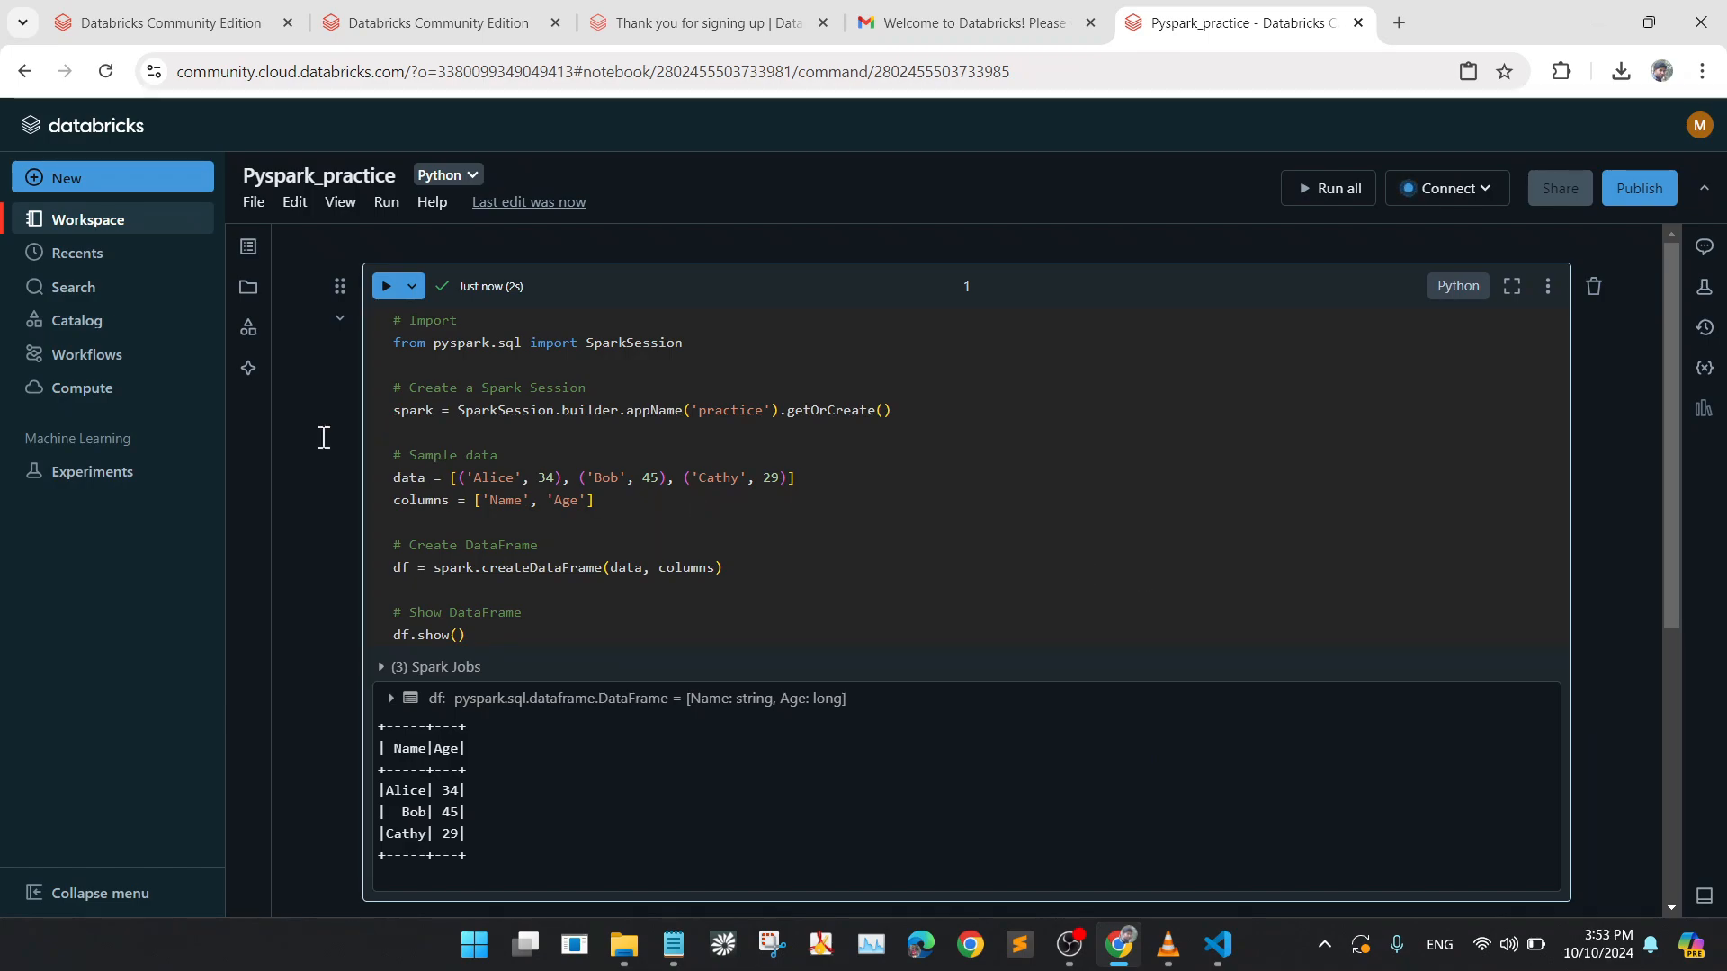
- Terminate TechMAPR_Cluster_1 from the Compute page and confirm
left_click(82, 387)
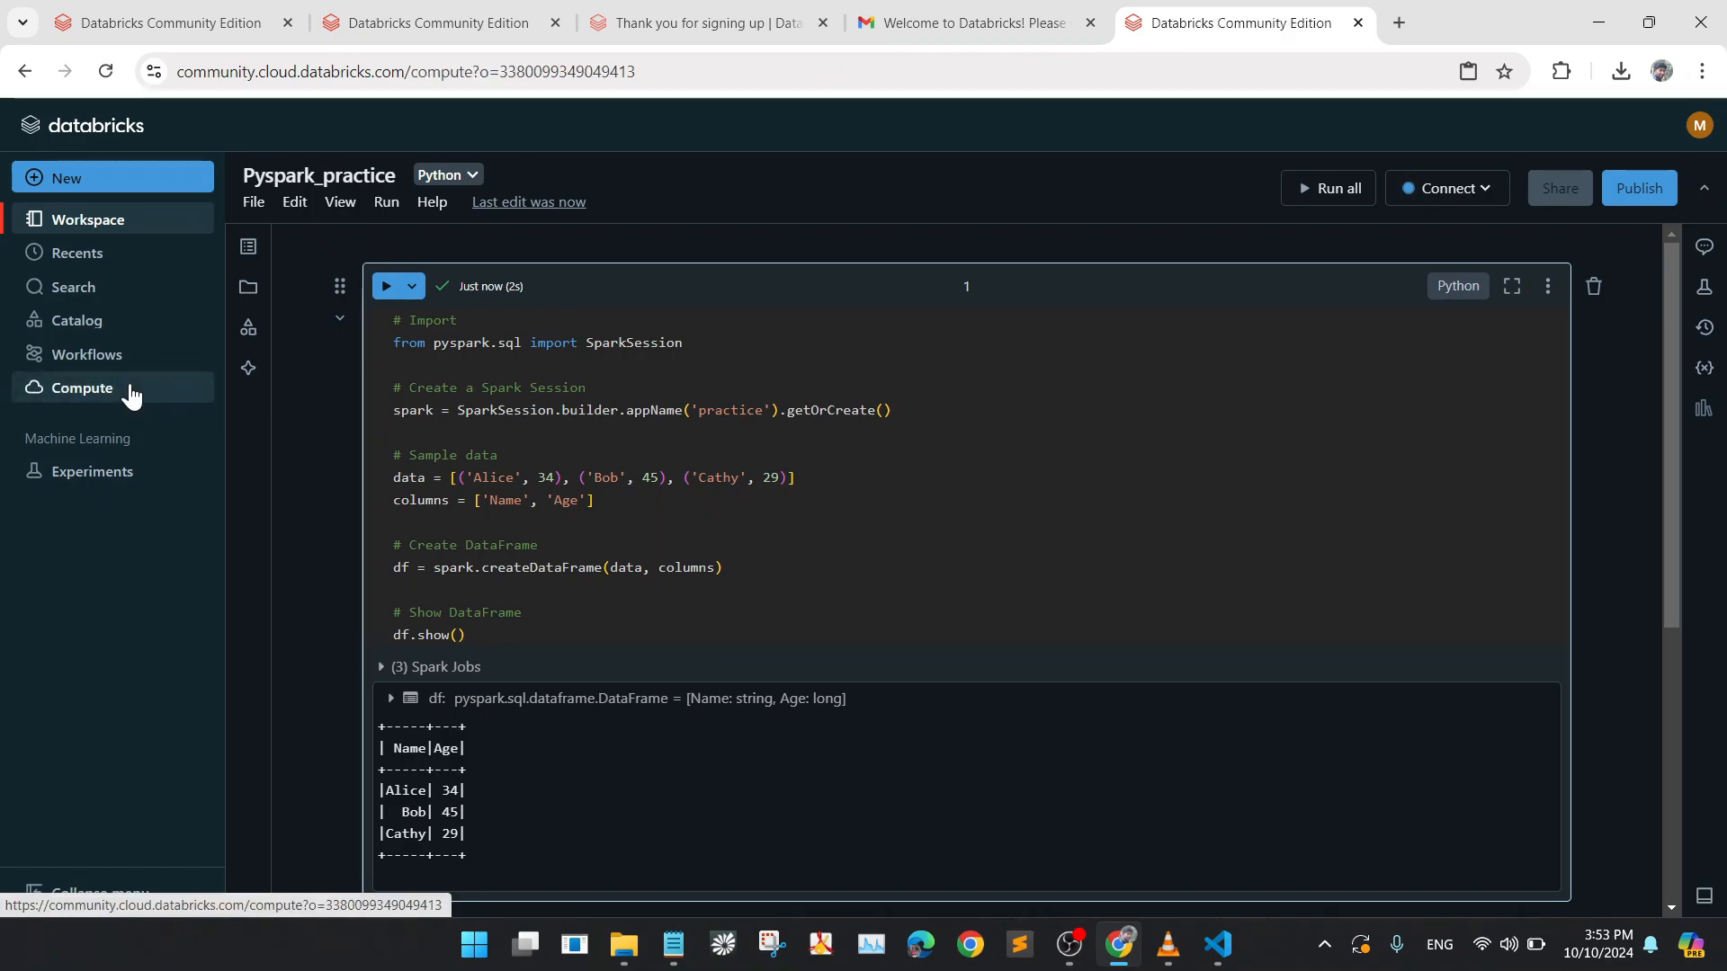
left_click(82, 387)
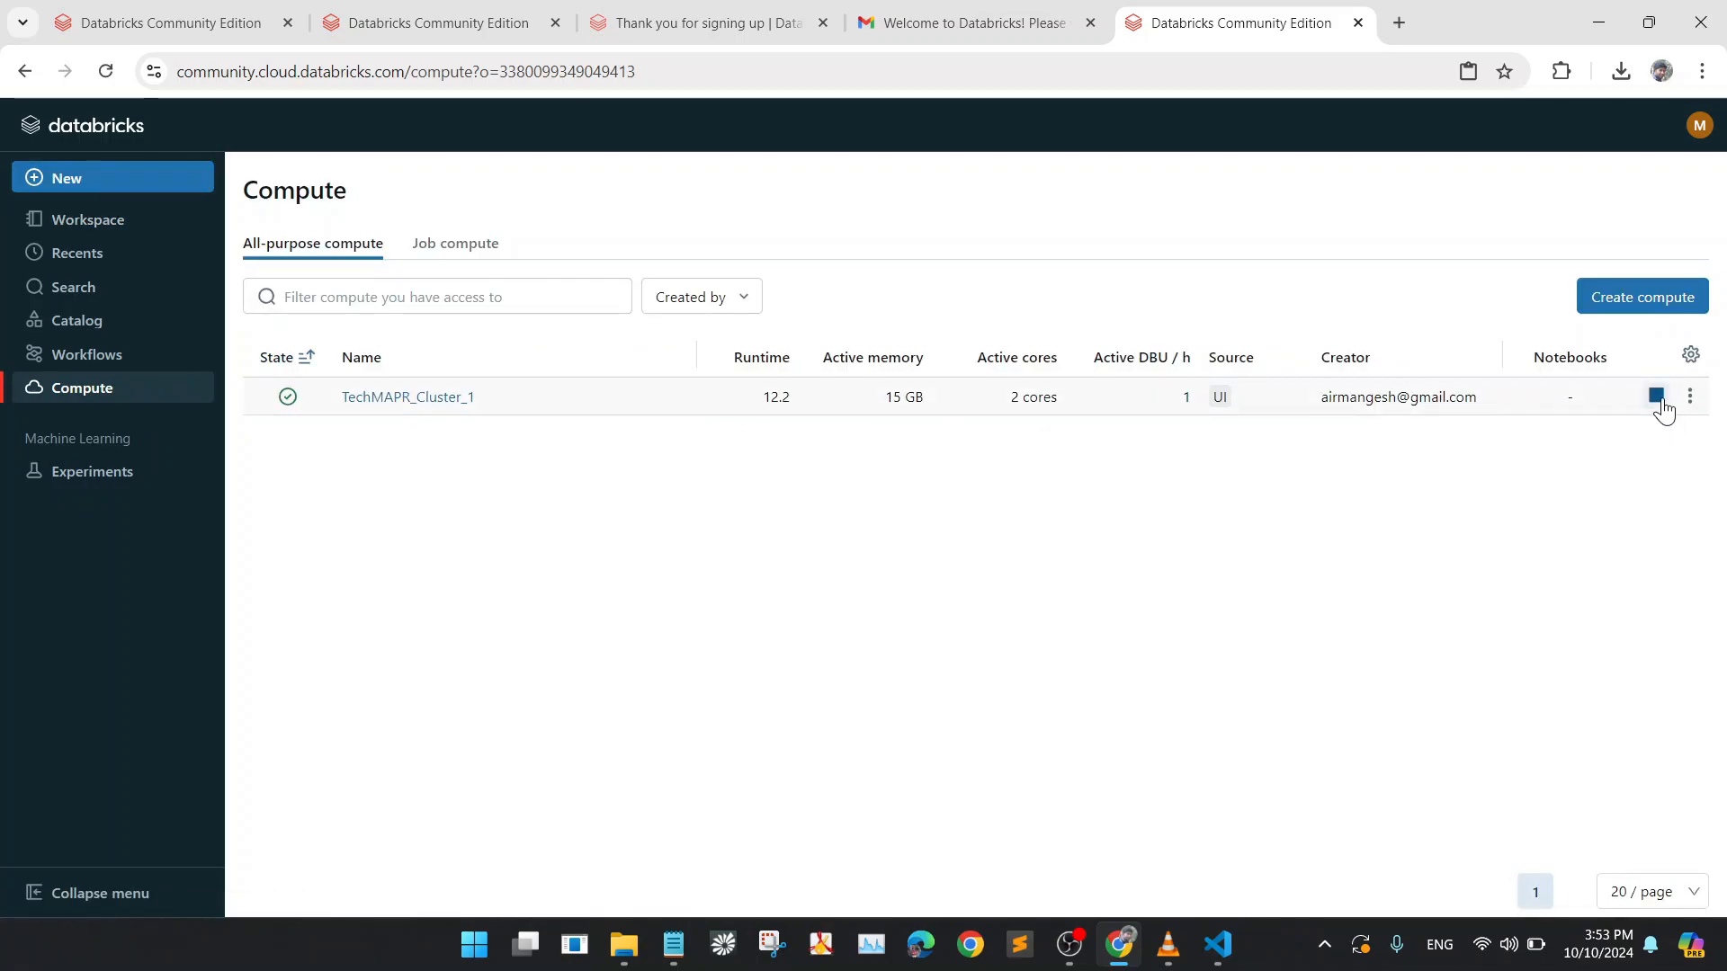
mouse_move(1655, 397)
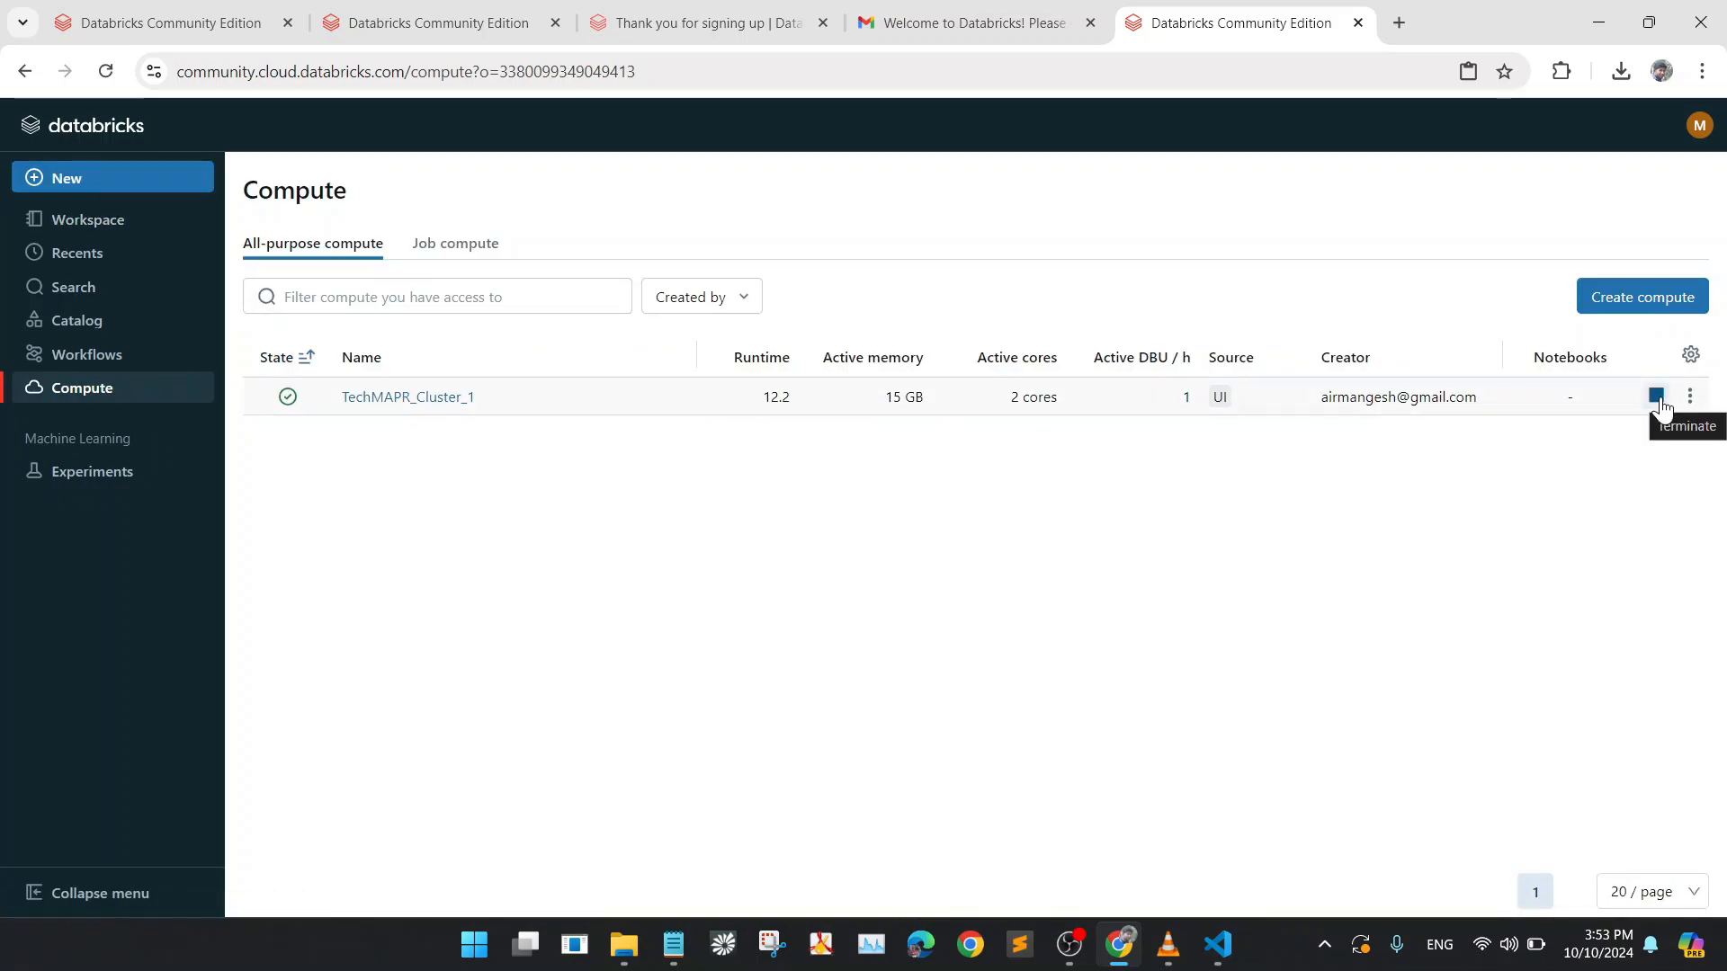
left_click(1655, 397)
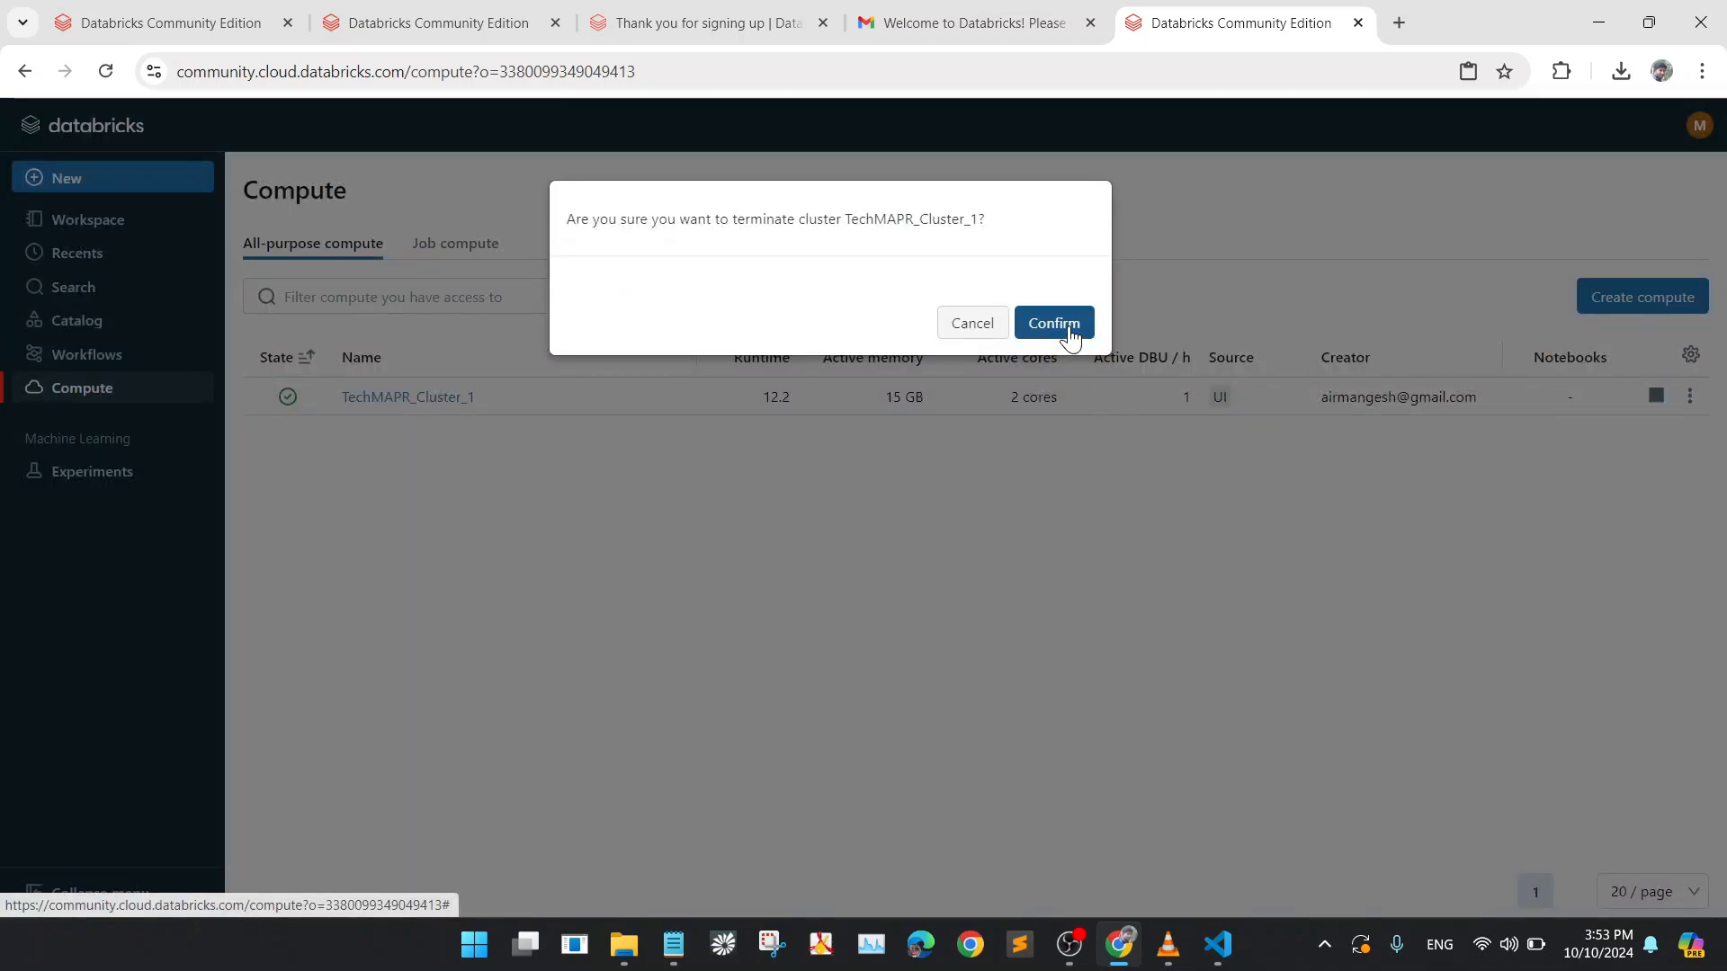
left_click(1051, 323)
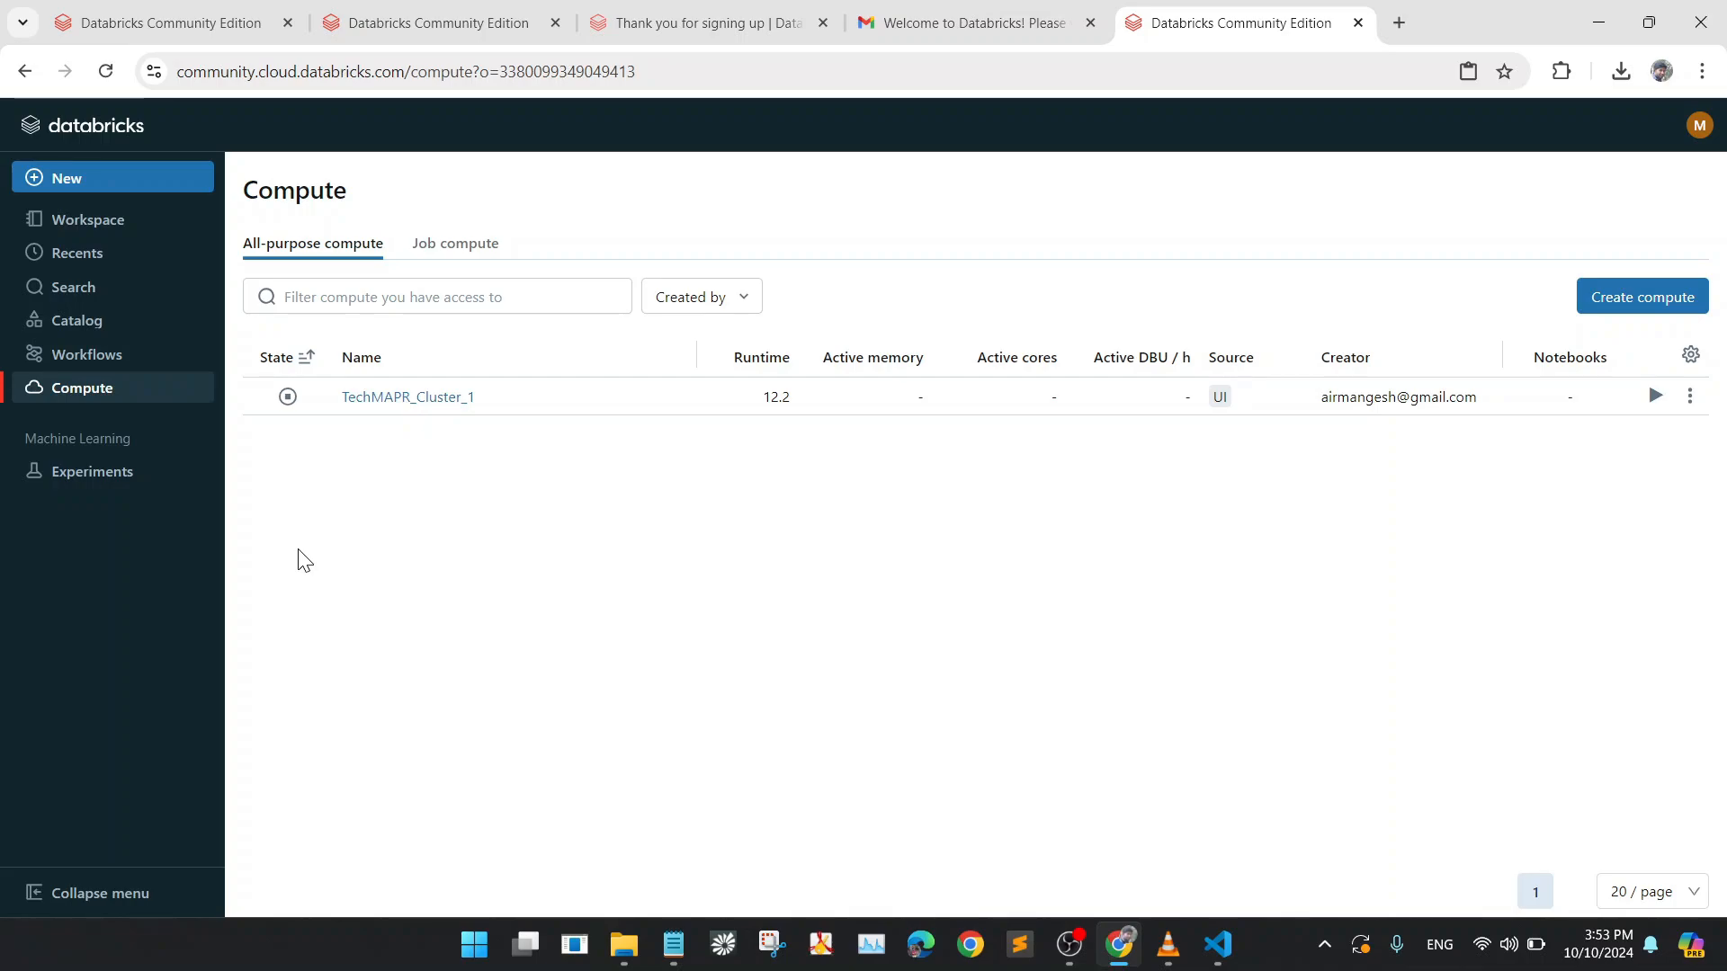
mouse_move(590, 432)
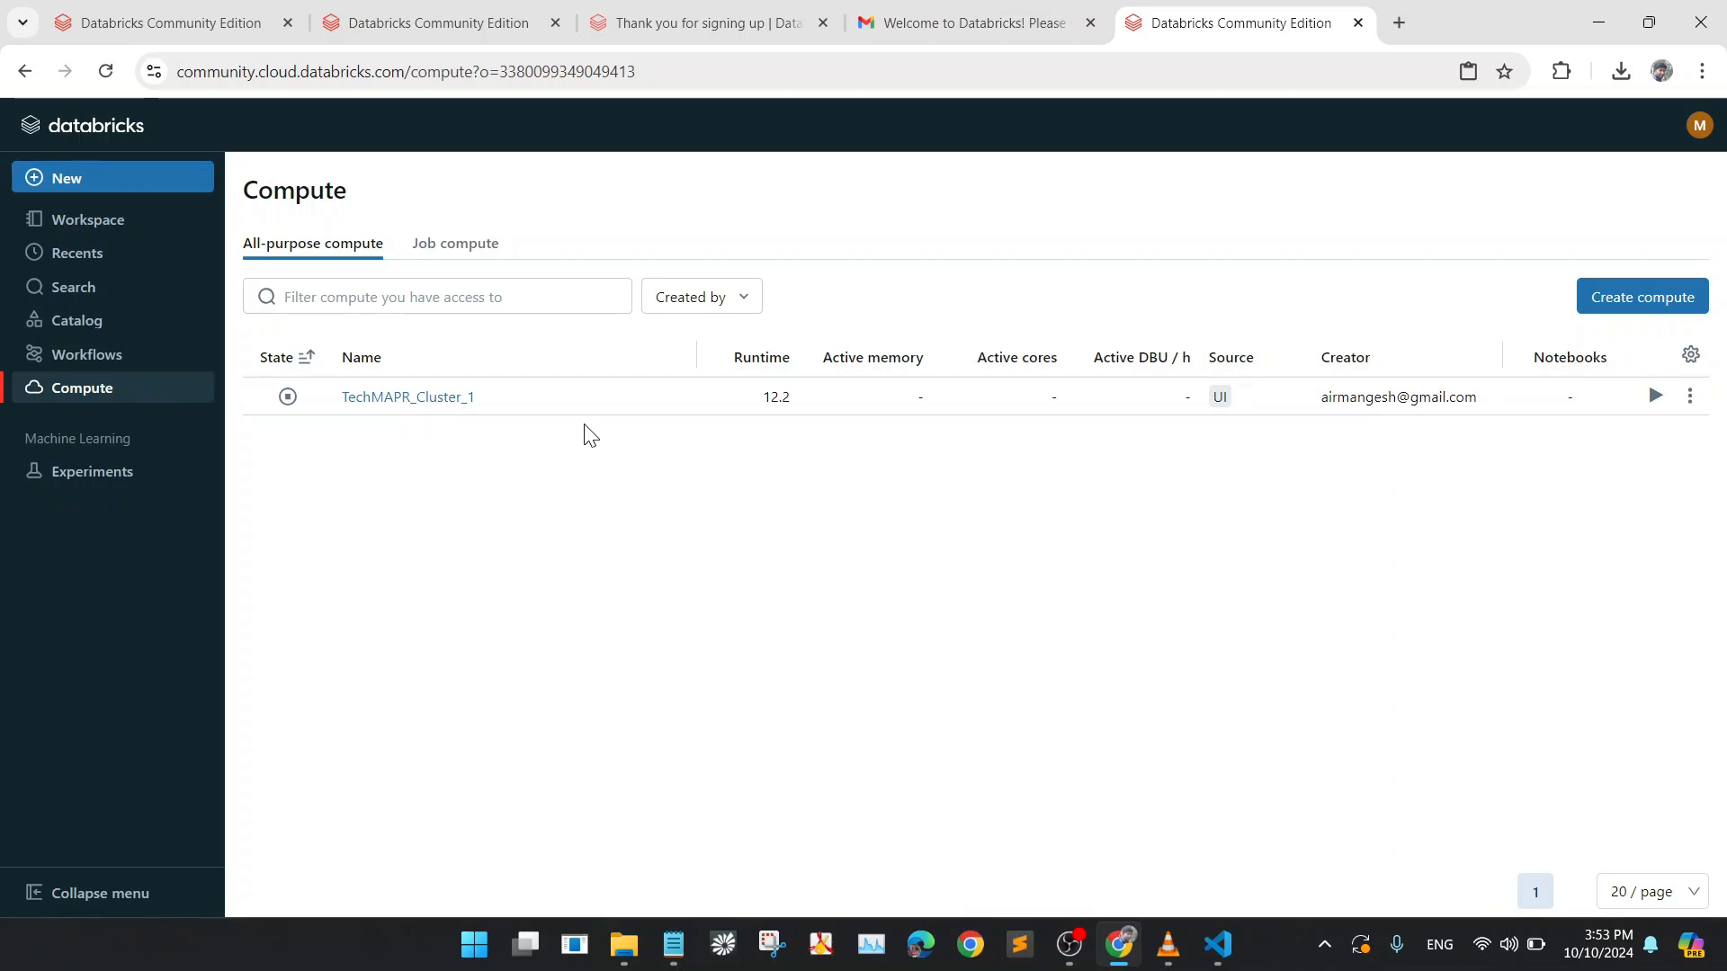